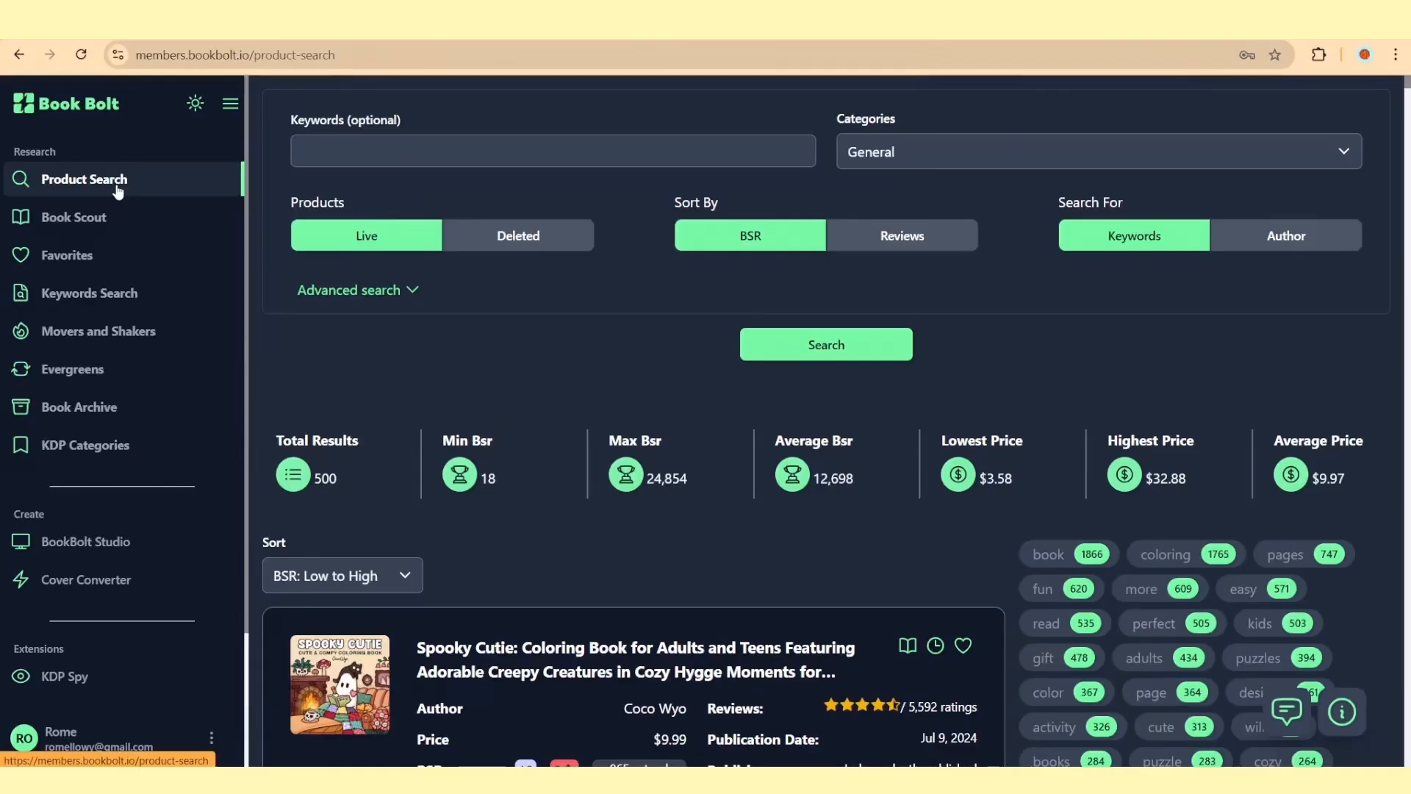
Search Book Bolt's Notebook category for 'Composition Notebook' books.
{"action": "scroll", "scroll_direction": "down", "scroll_amount": 3}
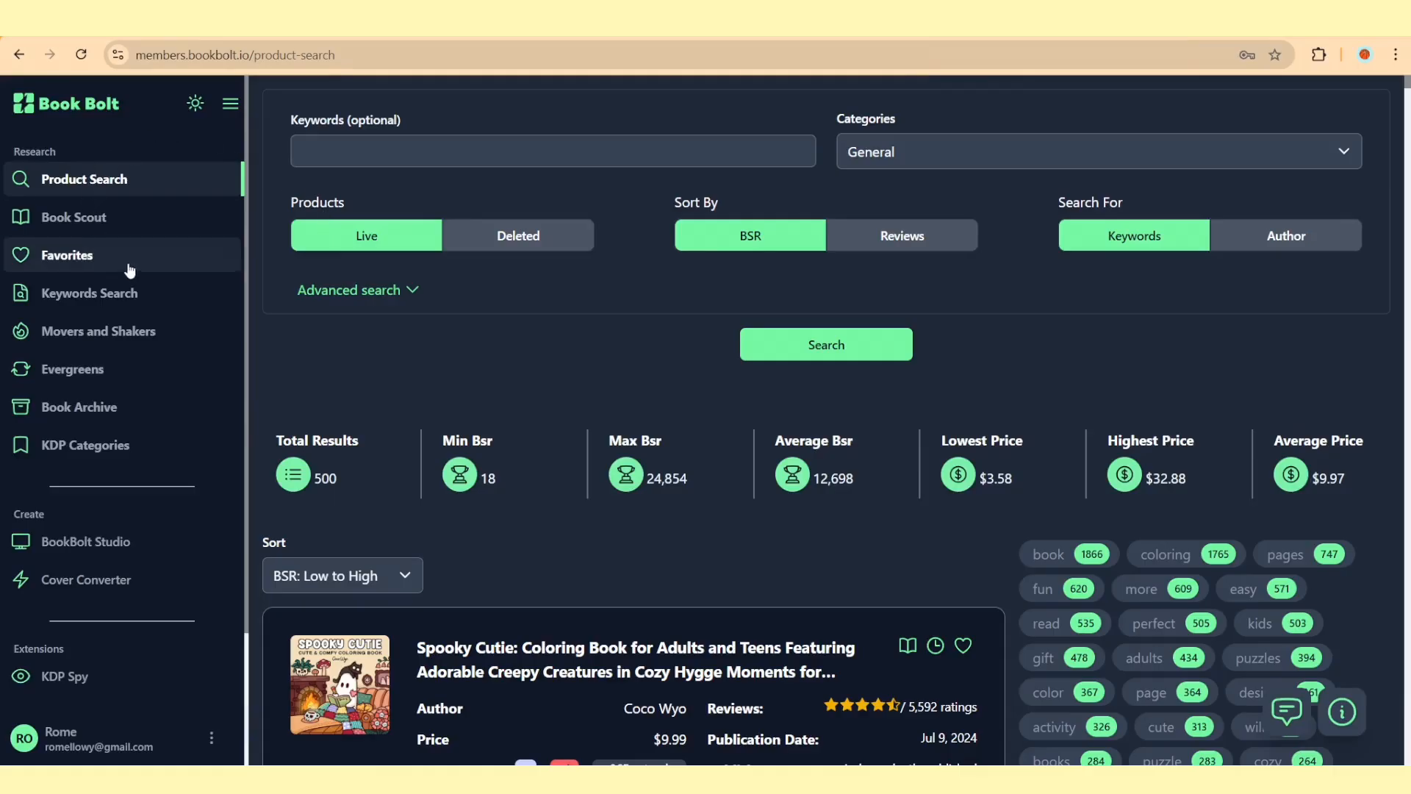
{"action": "mouse_move", "coordinate": [116, 184]}
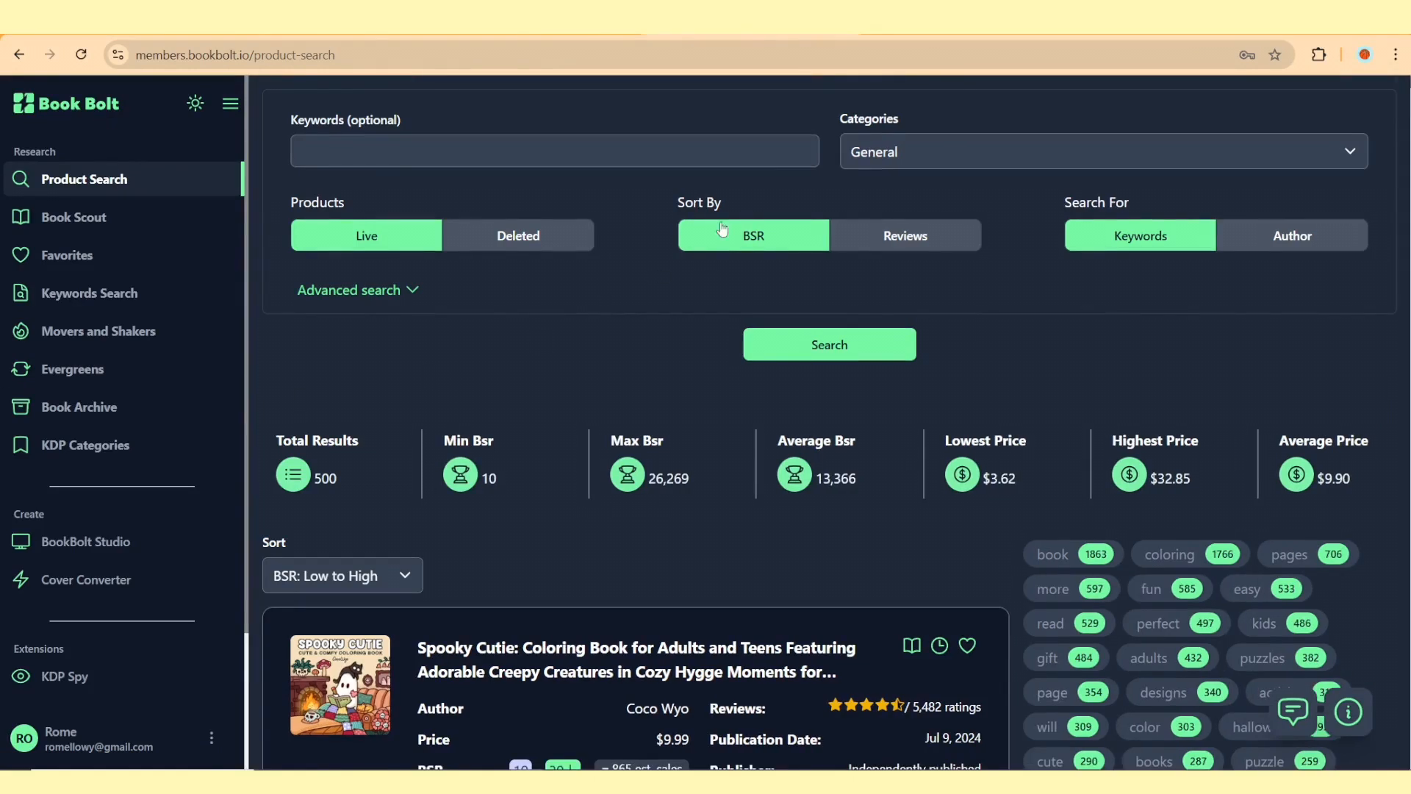
{"action": "mouse_move", "coordinate": [971, 167]}
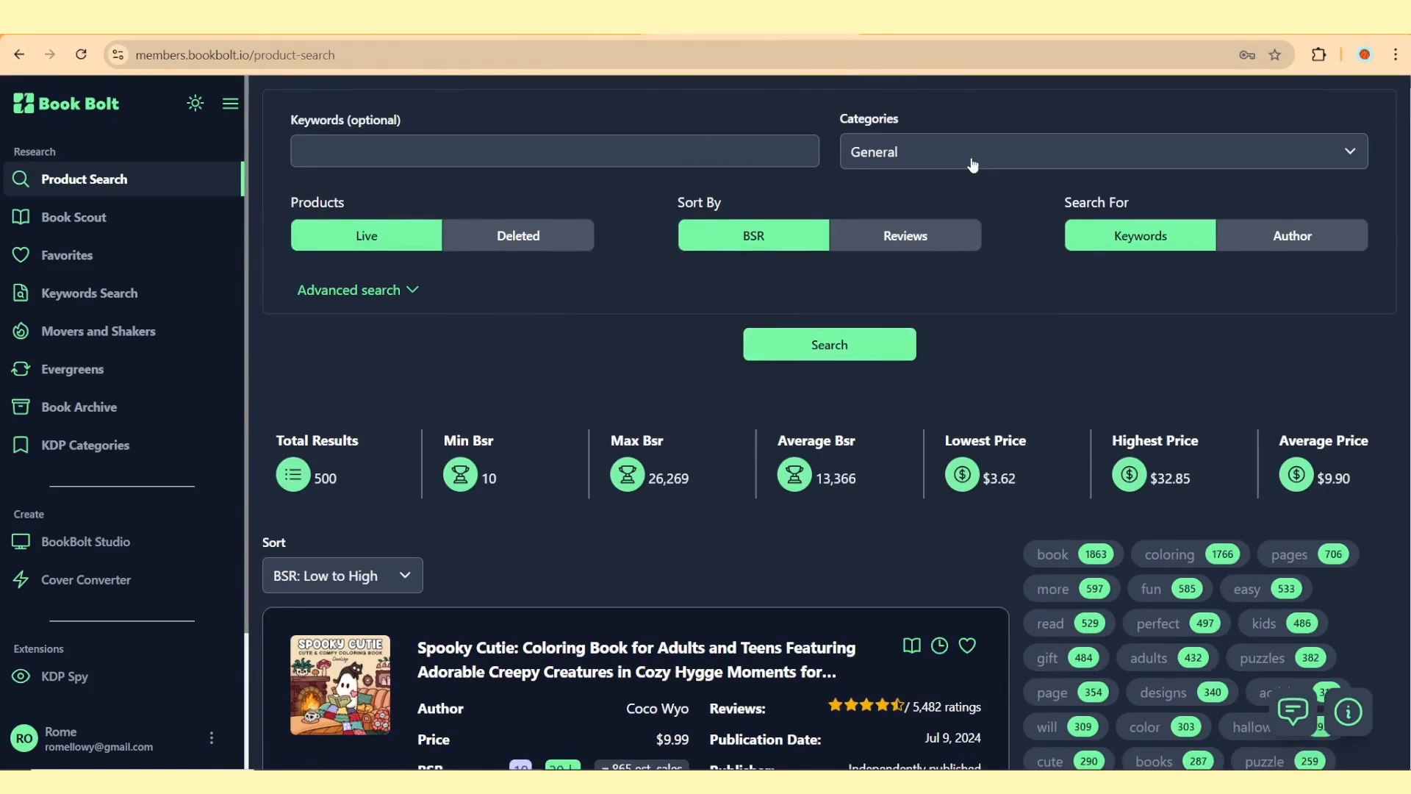
{"action": "left_click", "coordinate": [1099, 152]}
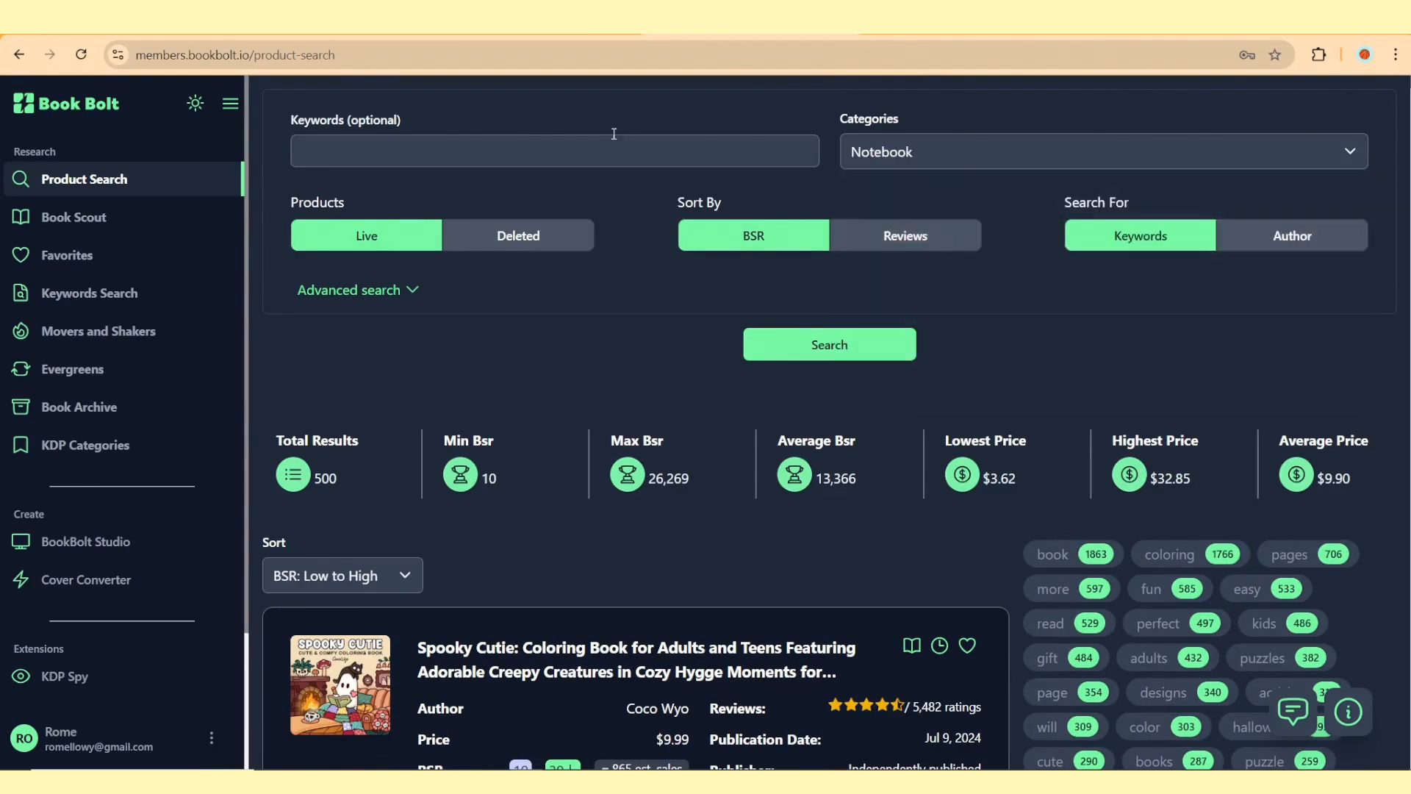
{"action": "type", "text": "Composition No"}
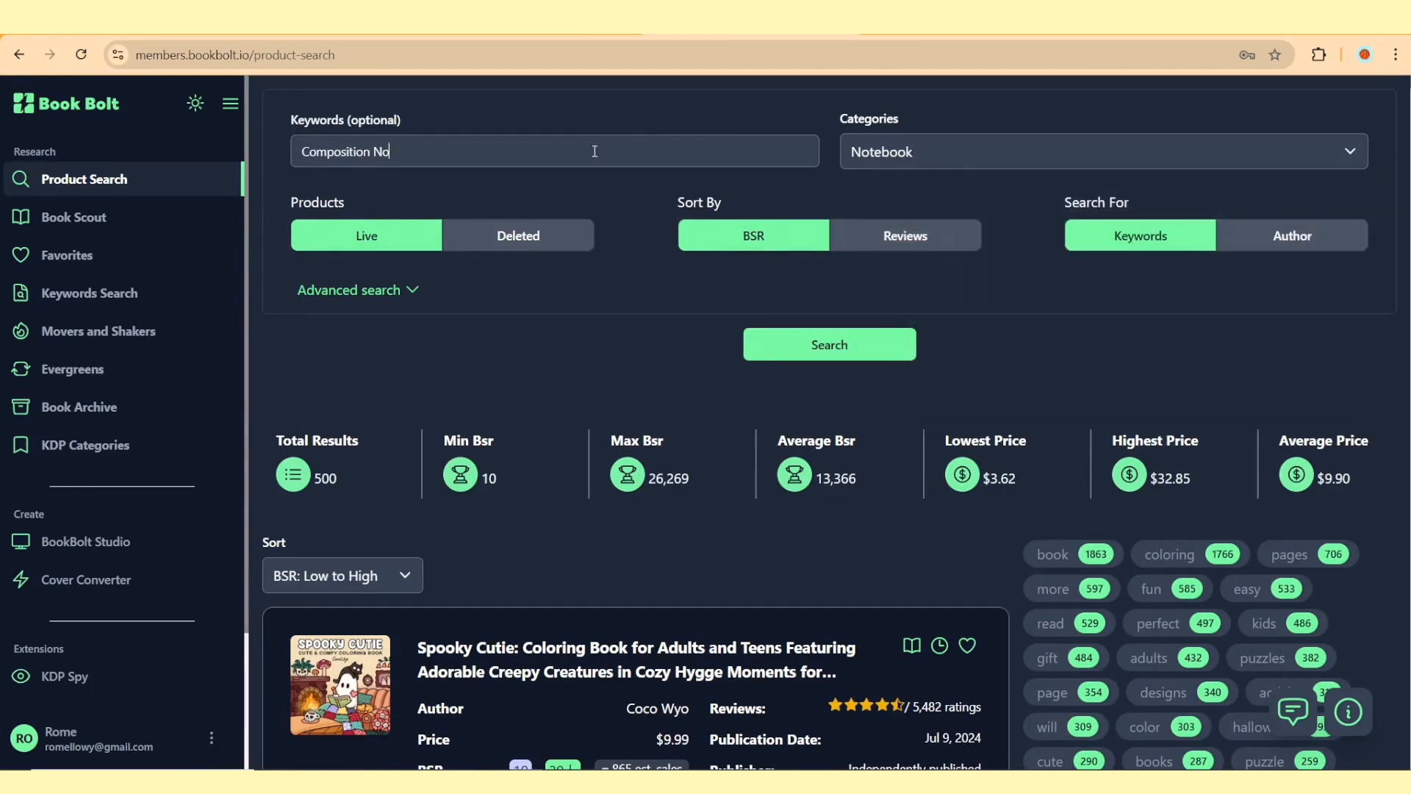
{"action": "left_click", "coordinate": [828, 344]}
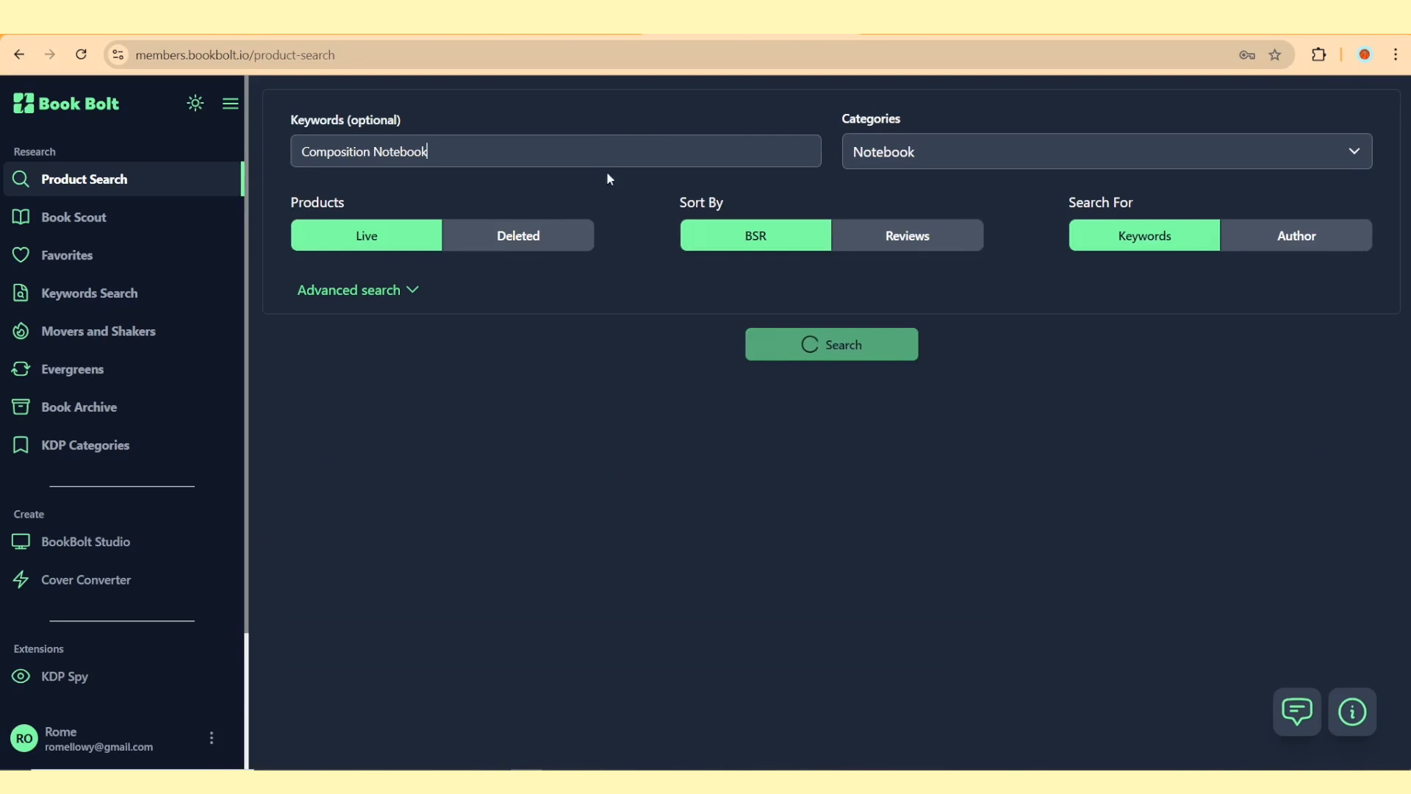
{"action": "left_click", "coordinate": [829, 344]}
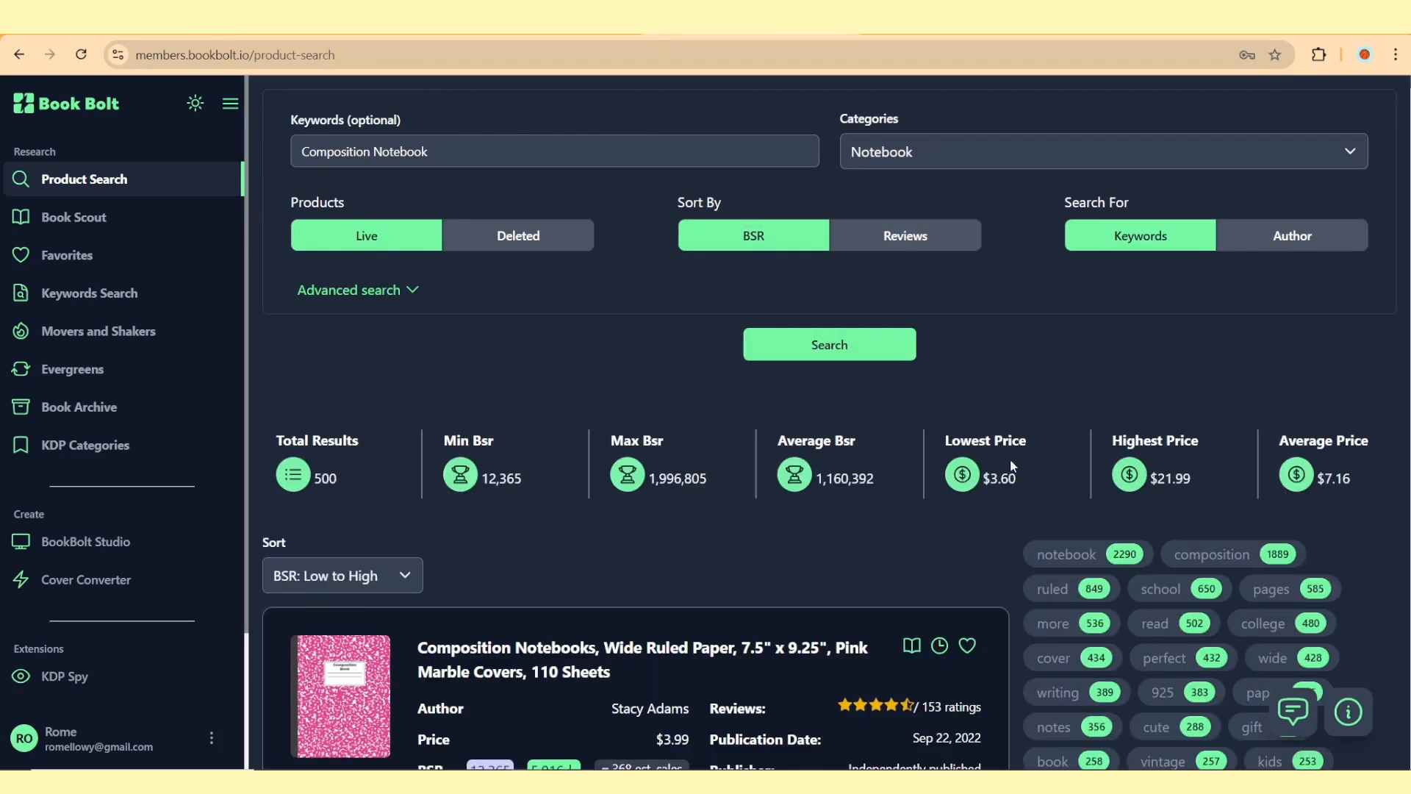
{"action": "scroll", "scroll_direction": "down", "scroll_amount": 3}
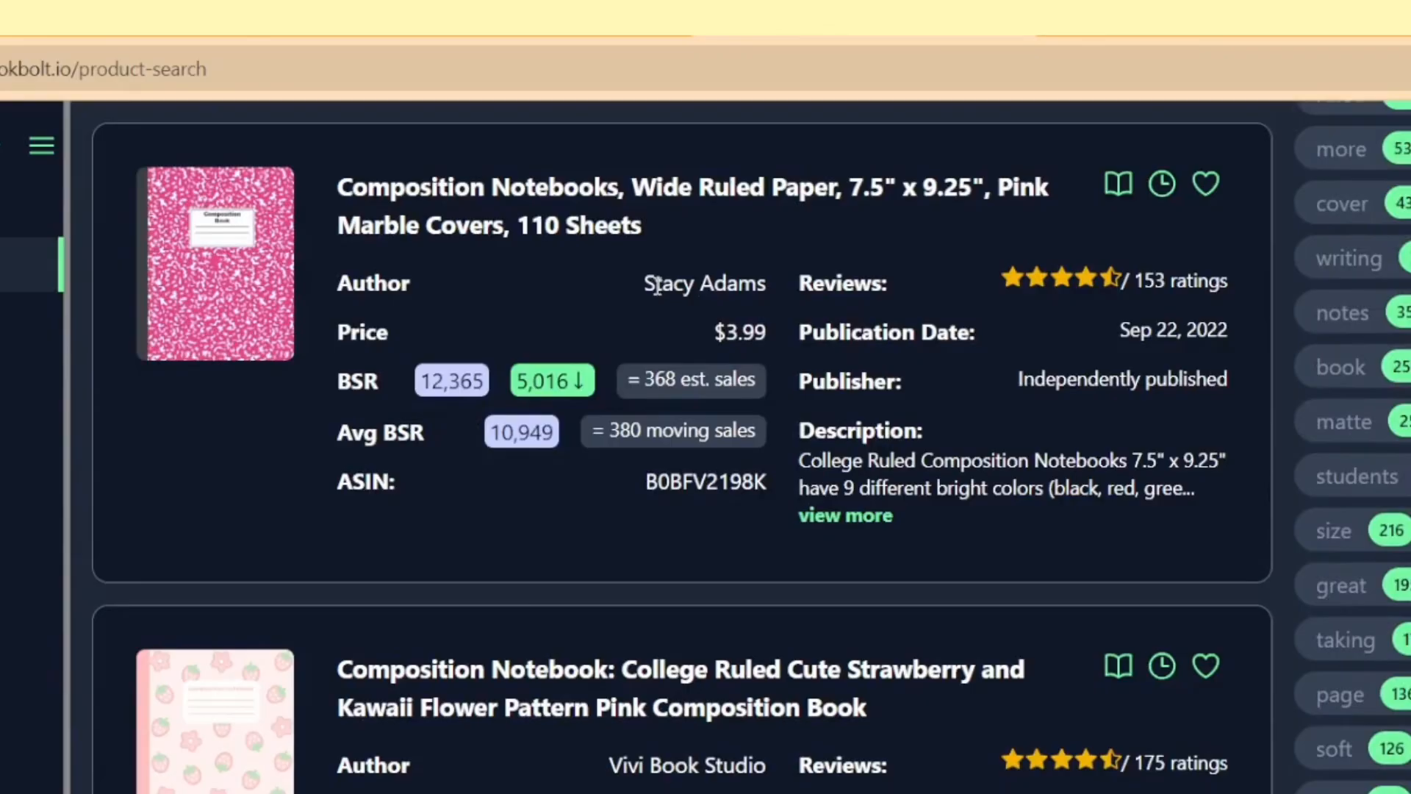
{"action": "scroll", "scroll_direction": "down", "scroll_amount": 3}
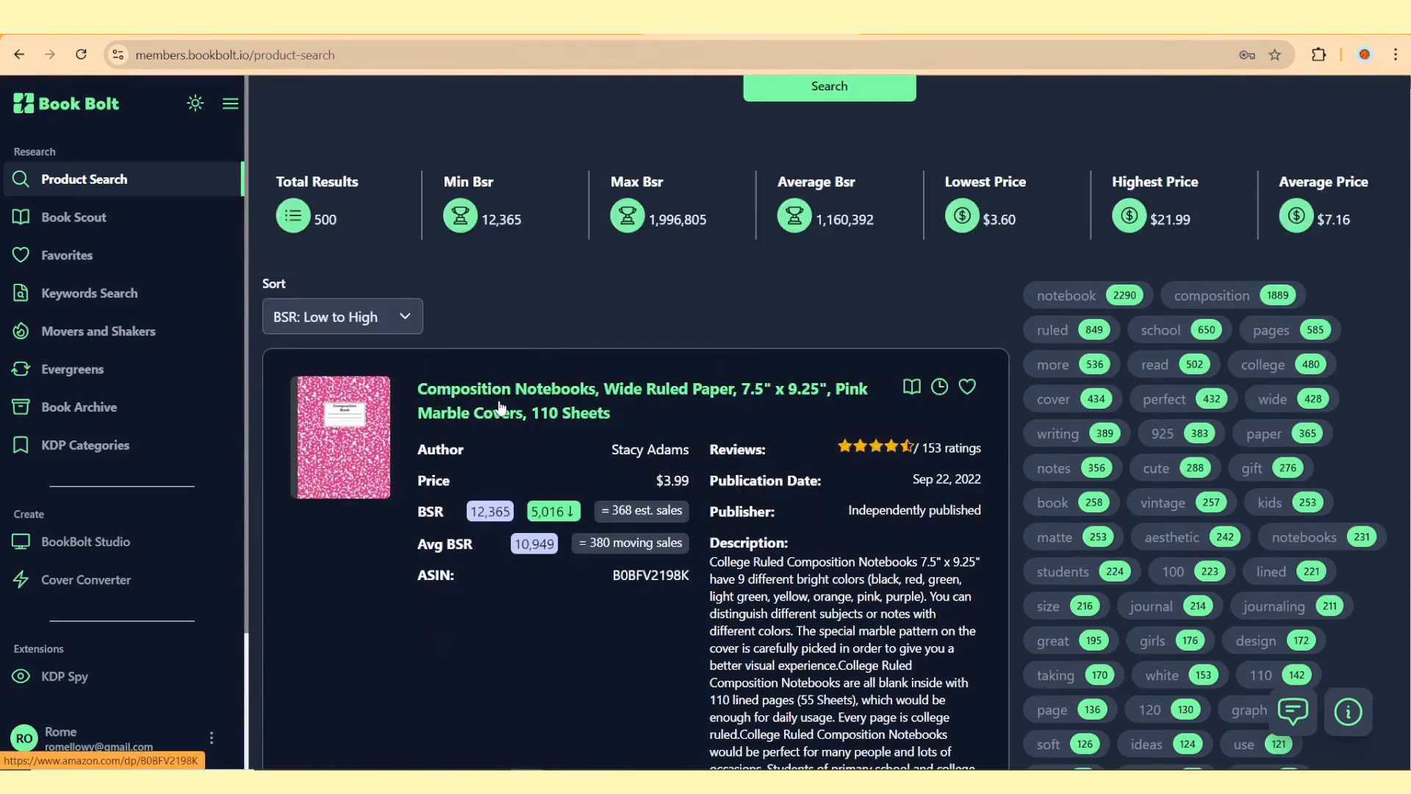
{"action": "left_click", "coordinate": [642, 400]}
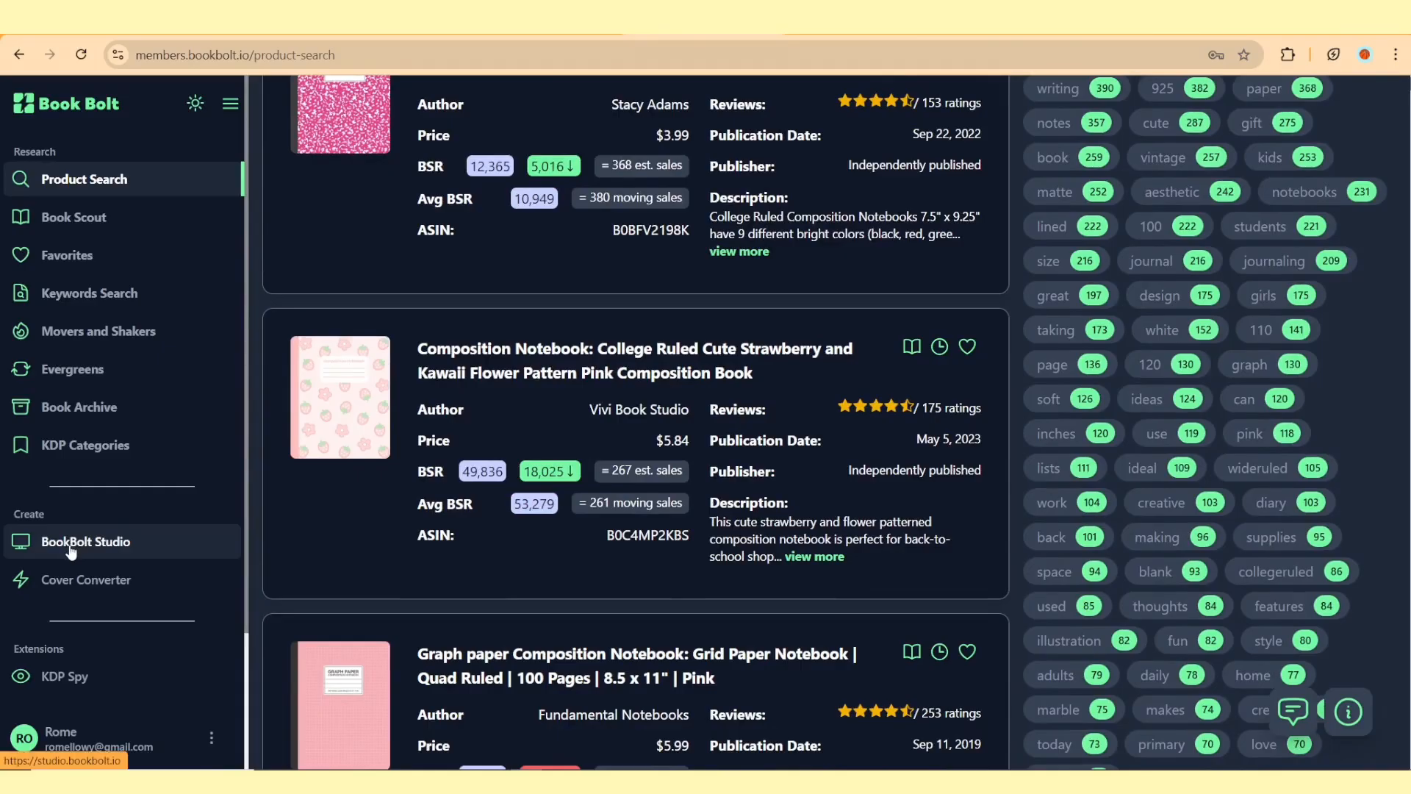
Start a Paperback Cover and Interior project named 'Polka Dot Ruled Notebook'.
{"action": "left_click", "coordinate": [85, 541]}
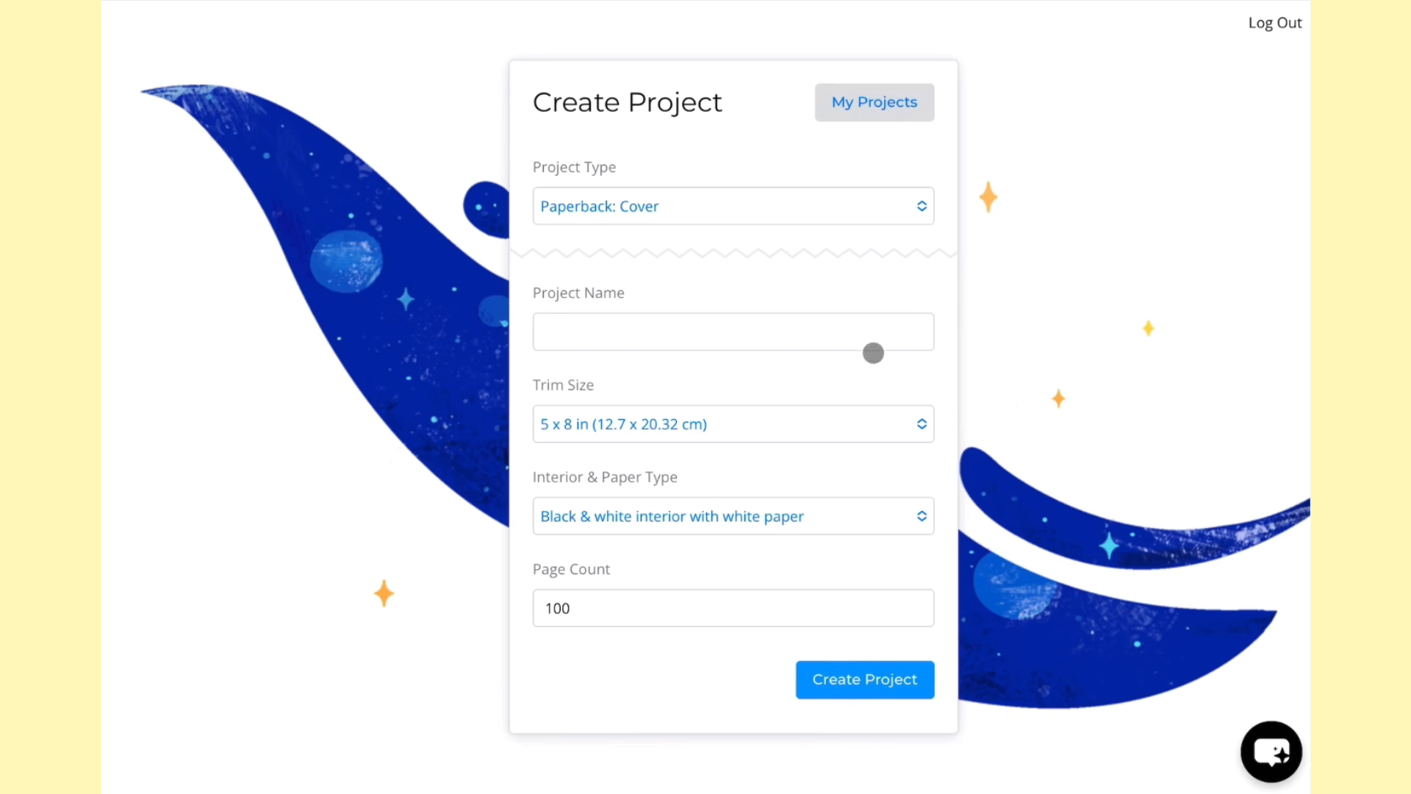
{"action": "left_click", "coordinate": [730, 205]}
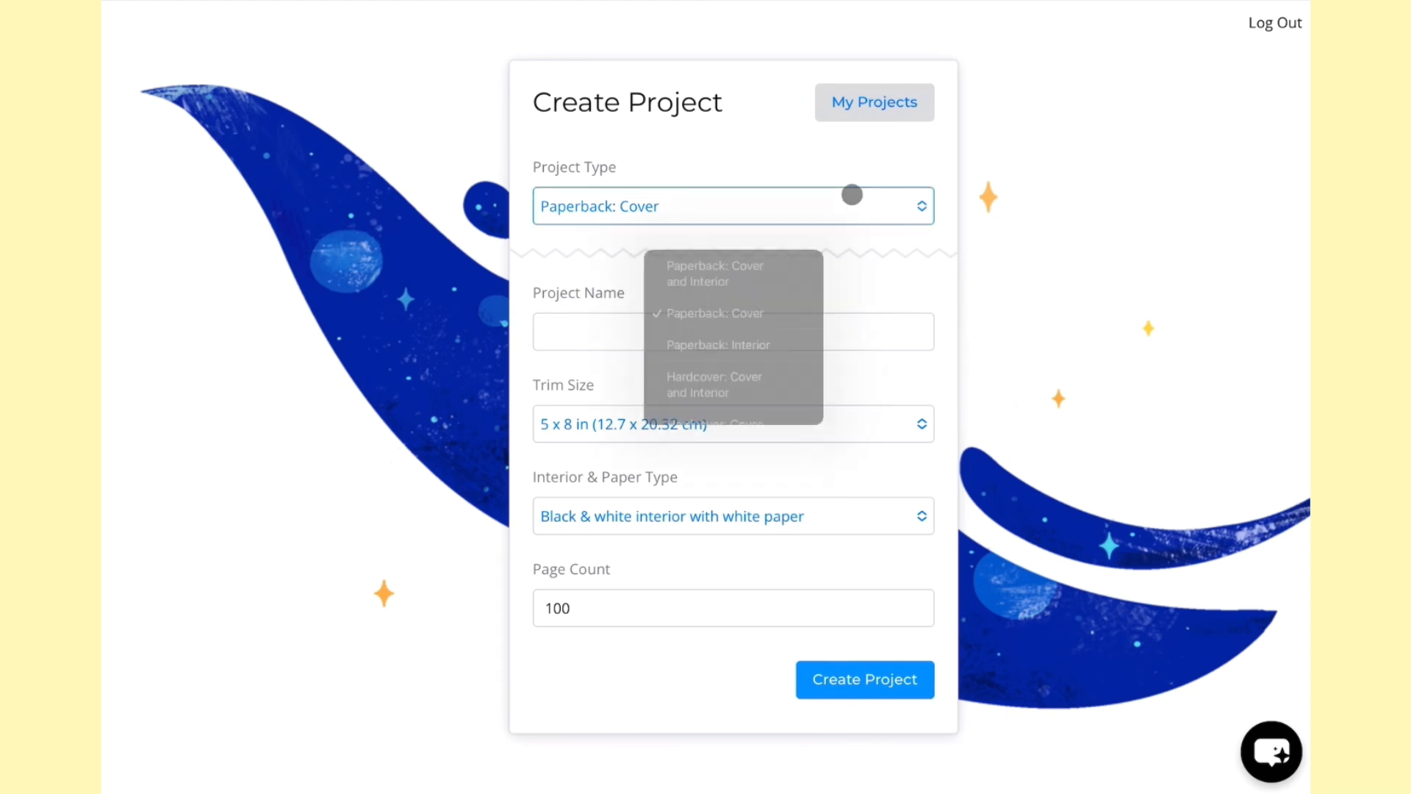
{"action": "left_click", "coordinate": [733, 205]}
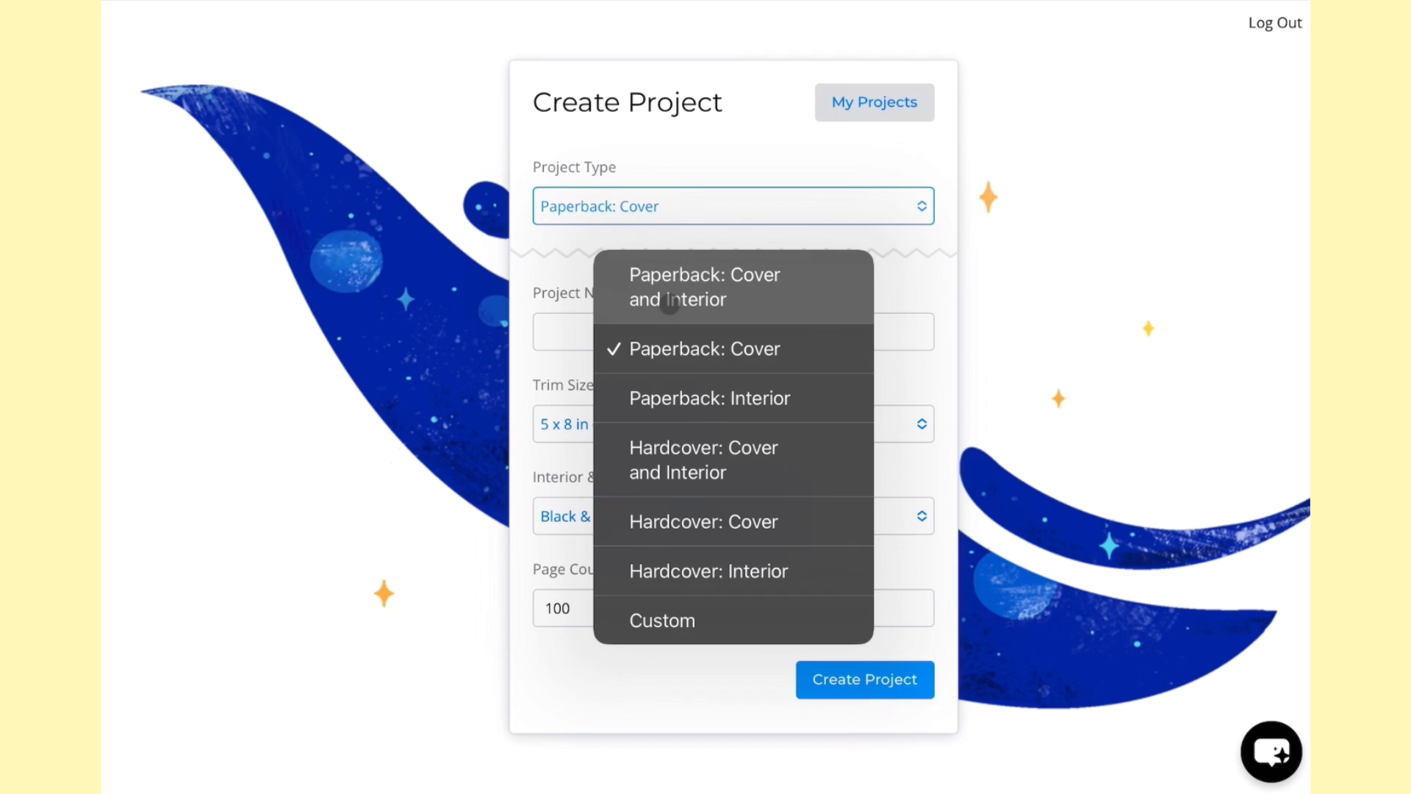
{"action": "left_click", "coordinate": [705, 286]}
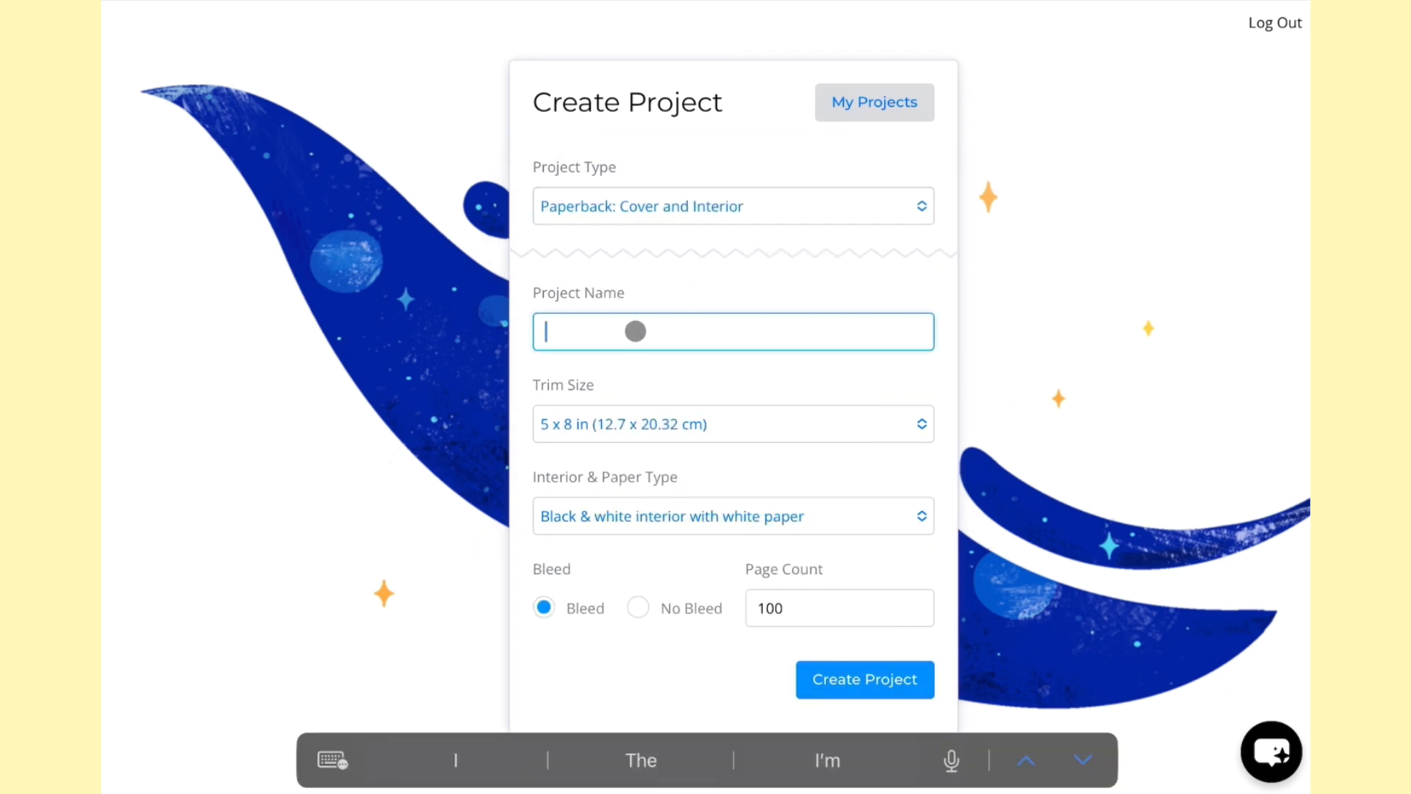
{"action": "type", "text": "Polka Dot Ruled Notebook"}
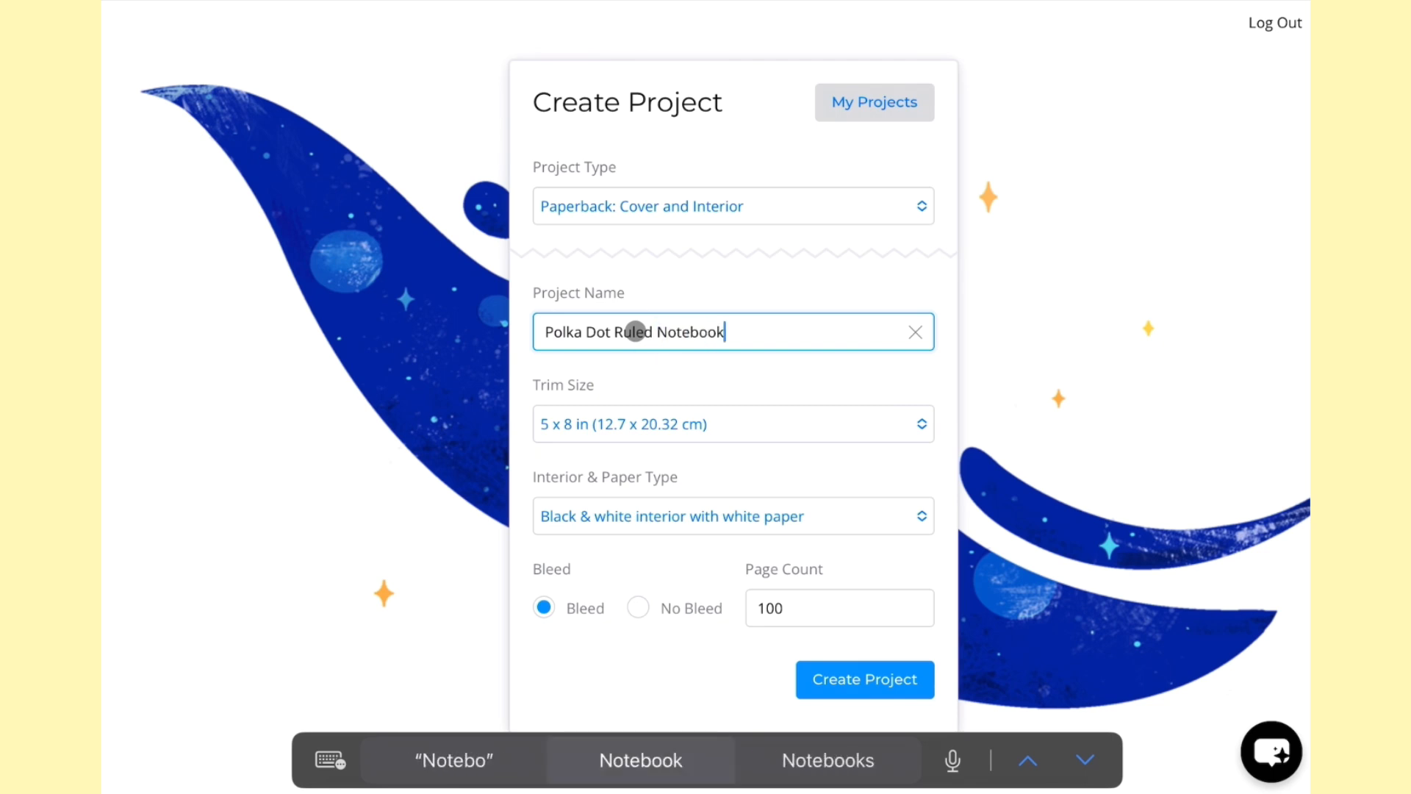
{"action": "left_click", "coordinate": [732, 424]}
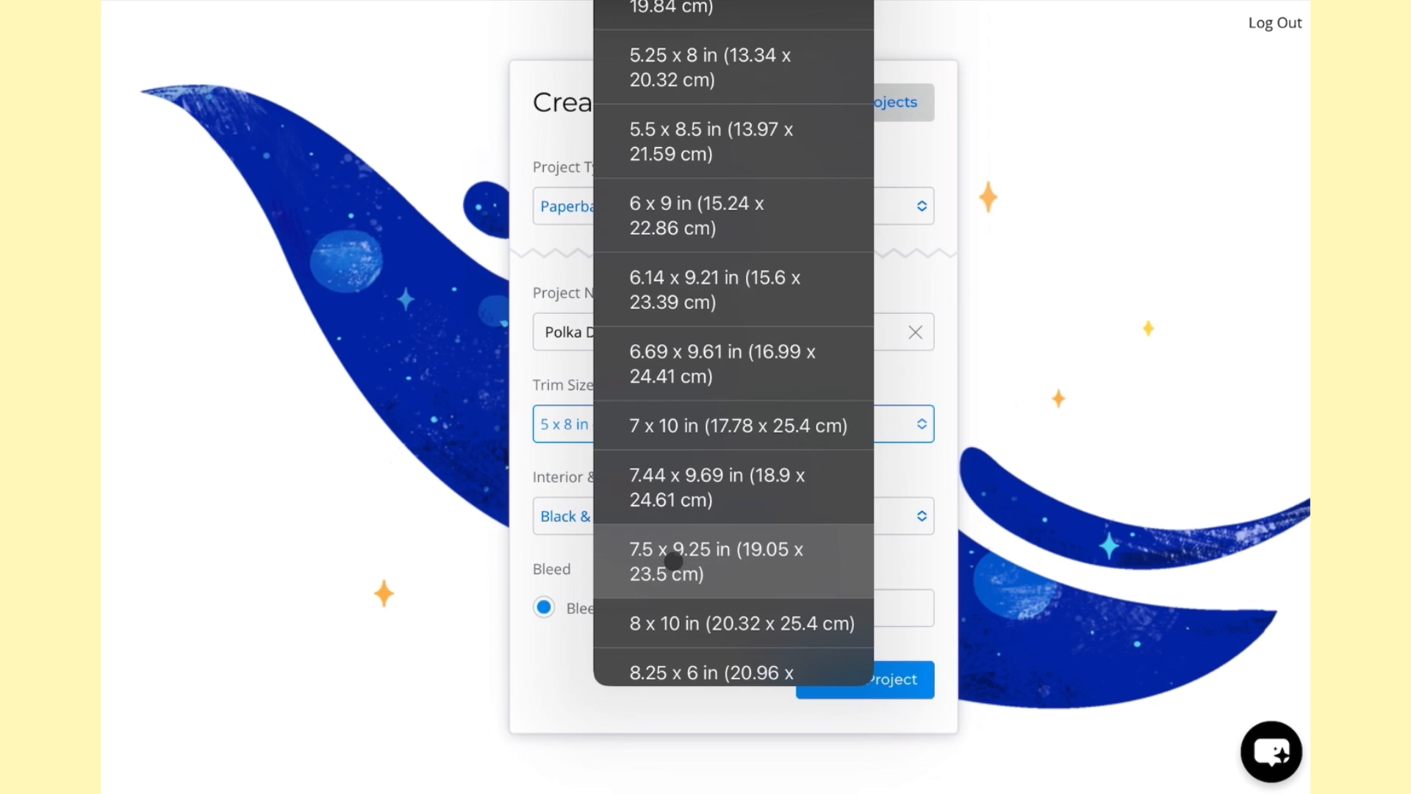
Set trim 7.5 x 9.25 in, white paper, bleed and 120 pages, then create the project.
{"action": "left_click", "coordinate": [715, 561]}
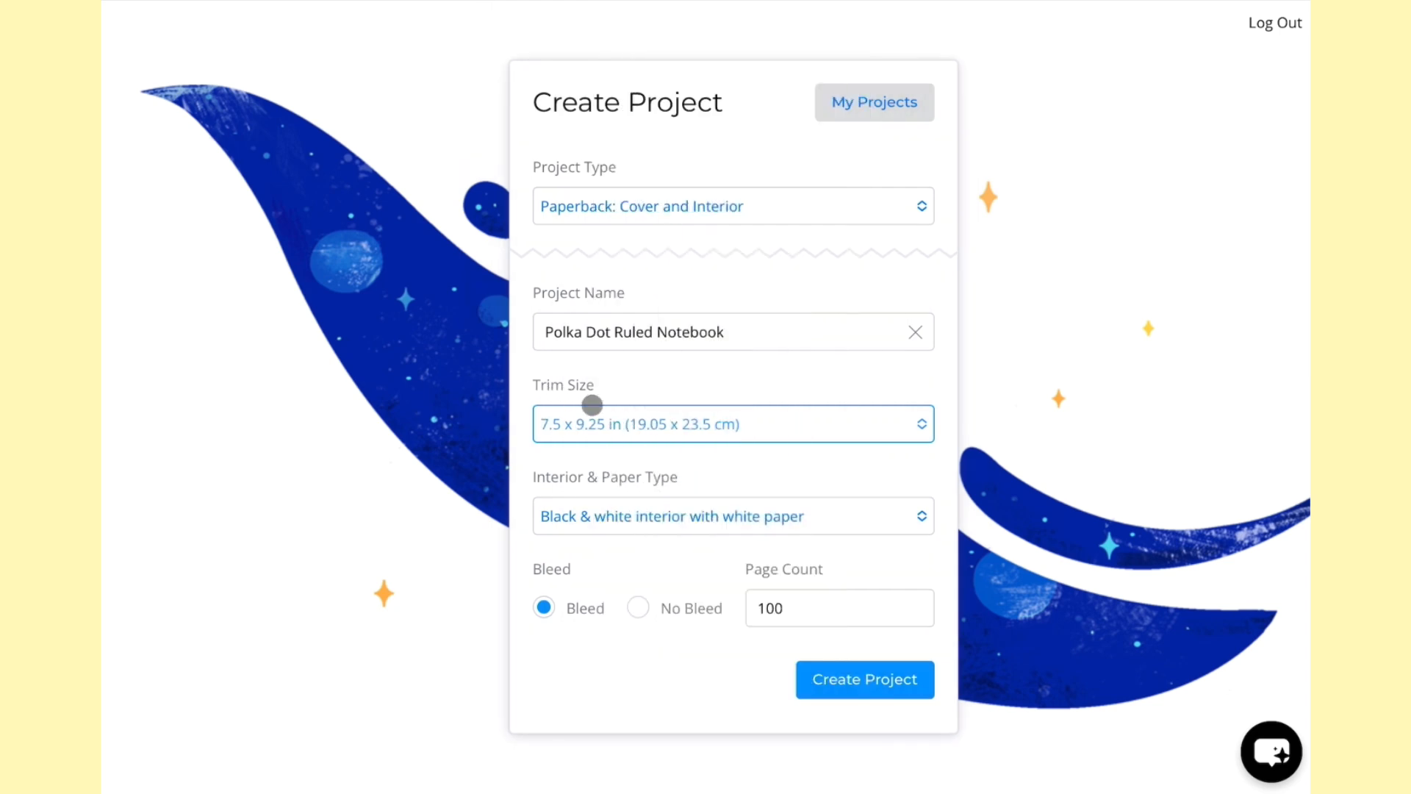
{"action": "left_click", "coordinate": [733, 516]}
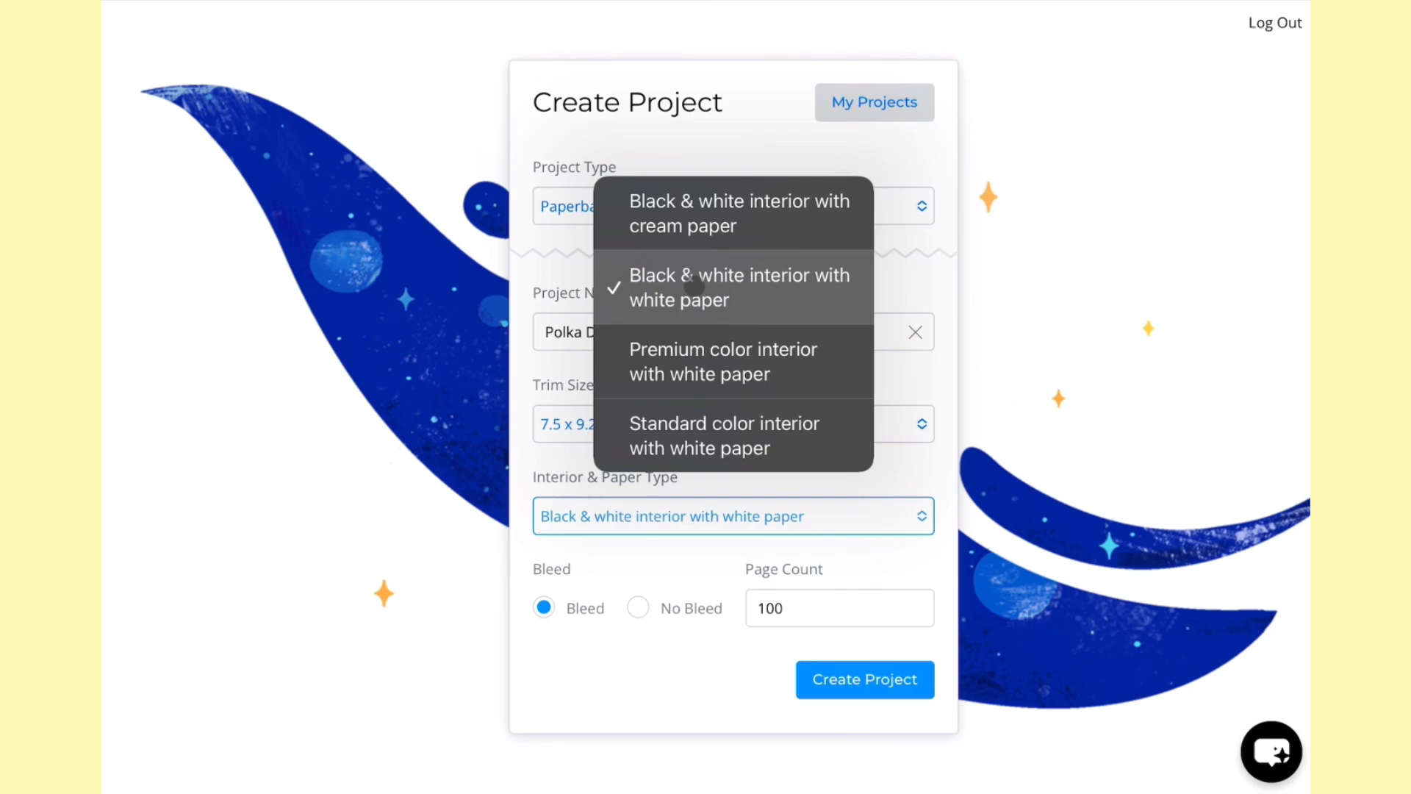
{"action": "left_click", "coordinate": [732, 288]}
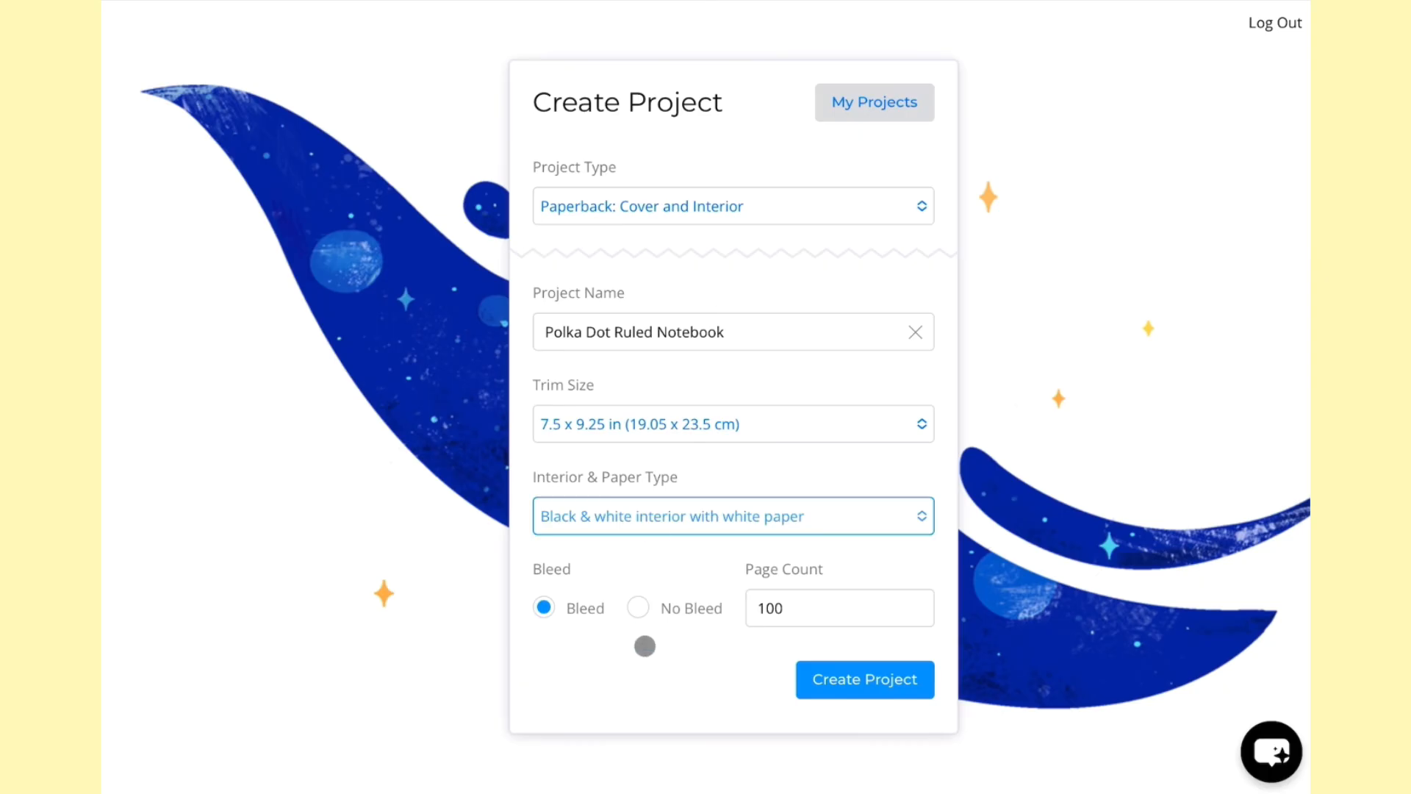
{"action": "left_click", "coordinate": [637, 608]}
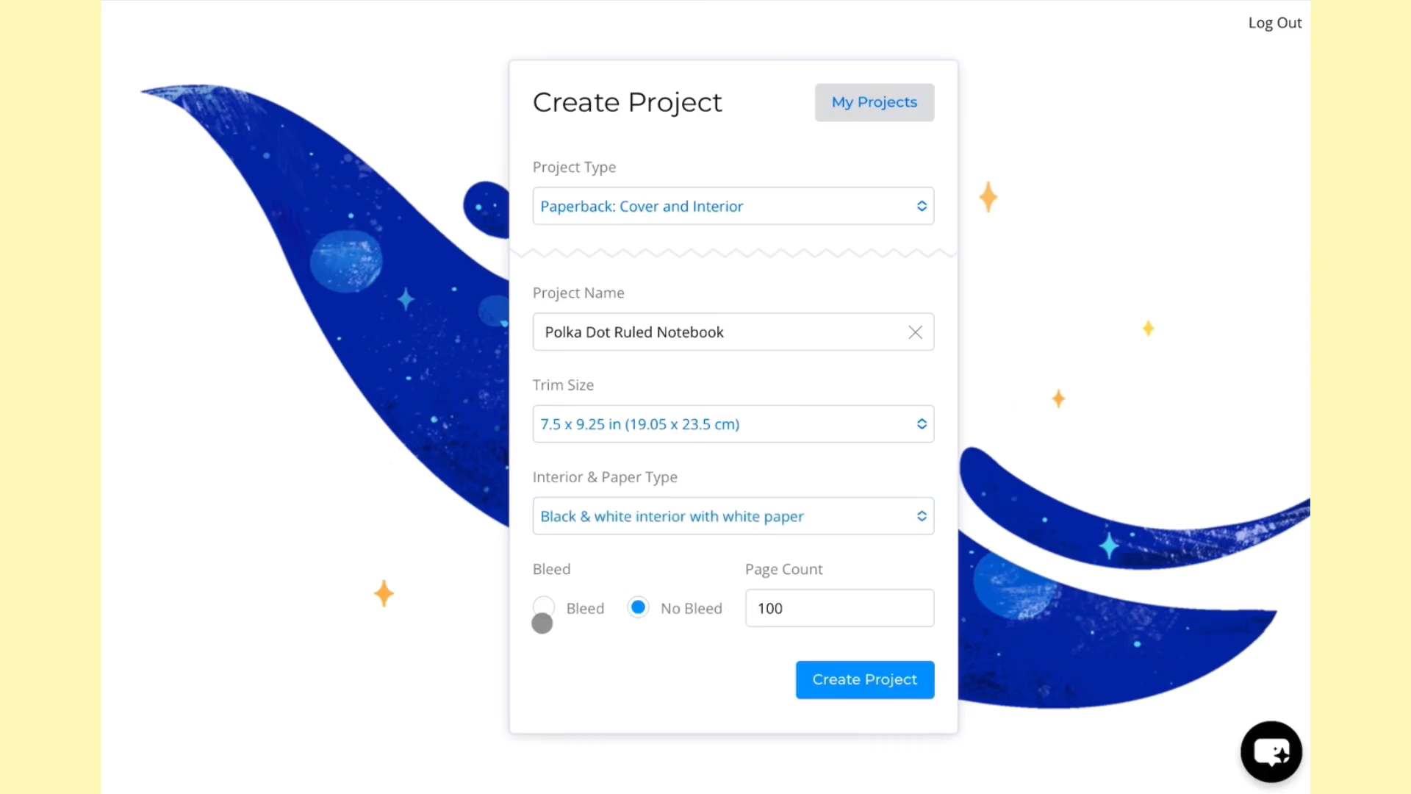
{"action": "left_click", "coordinate": [544, 609]}
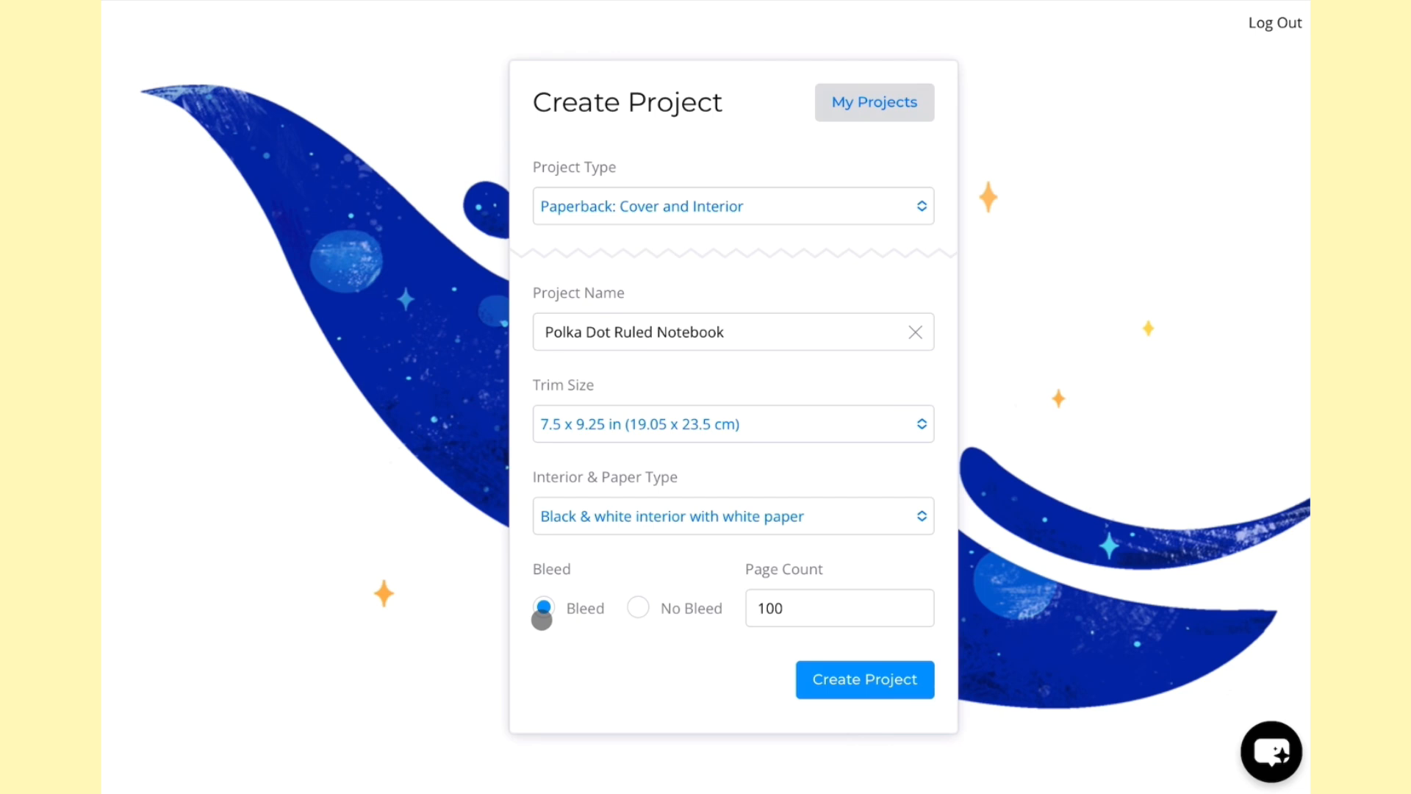
{"action": "left_click", "coordinate": [837, 608]}
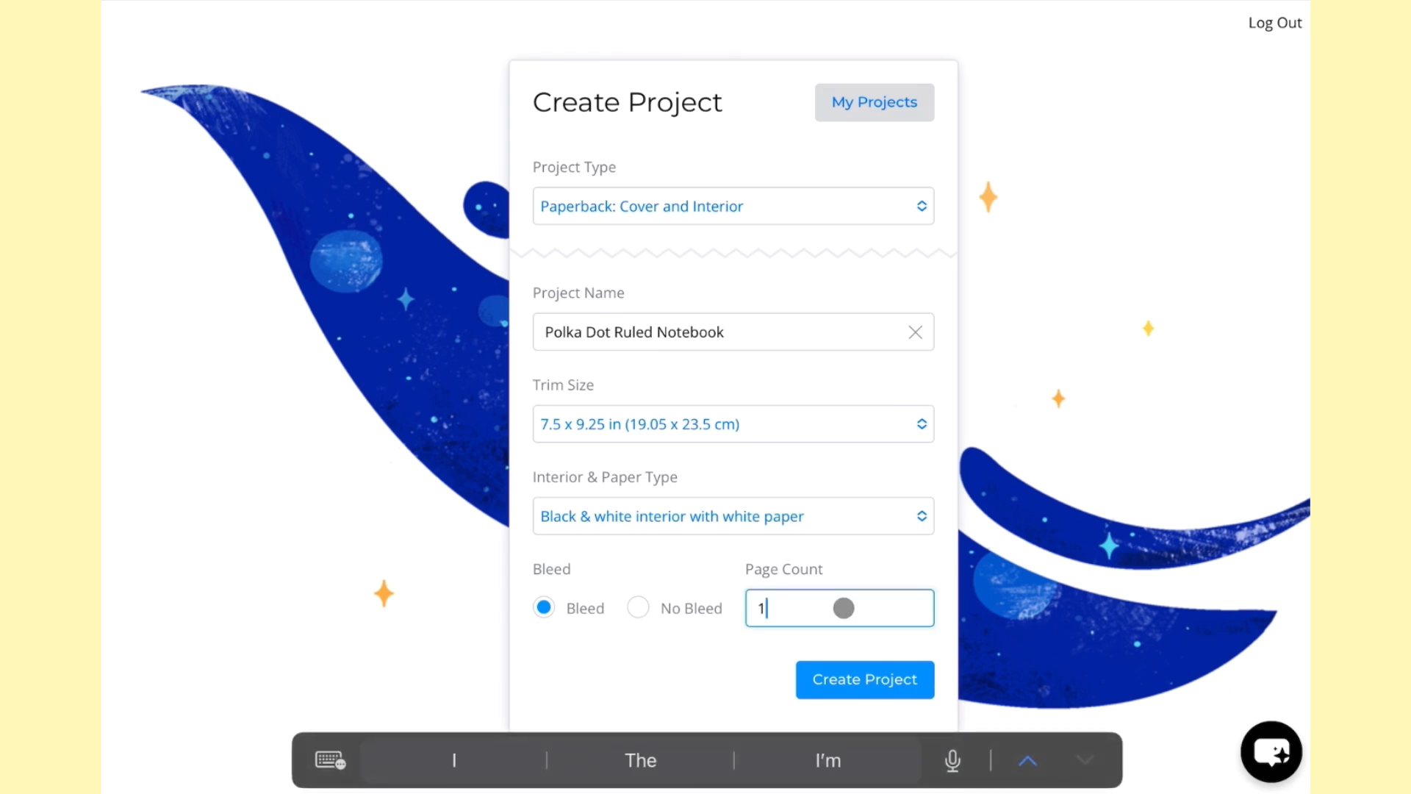
{"action": "type", "text": "120"}
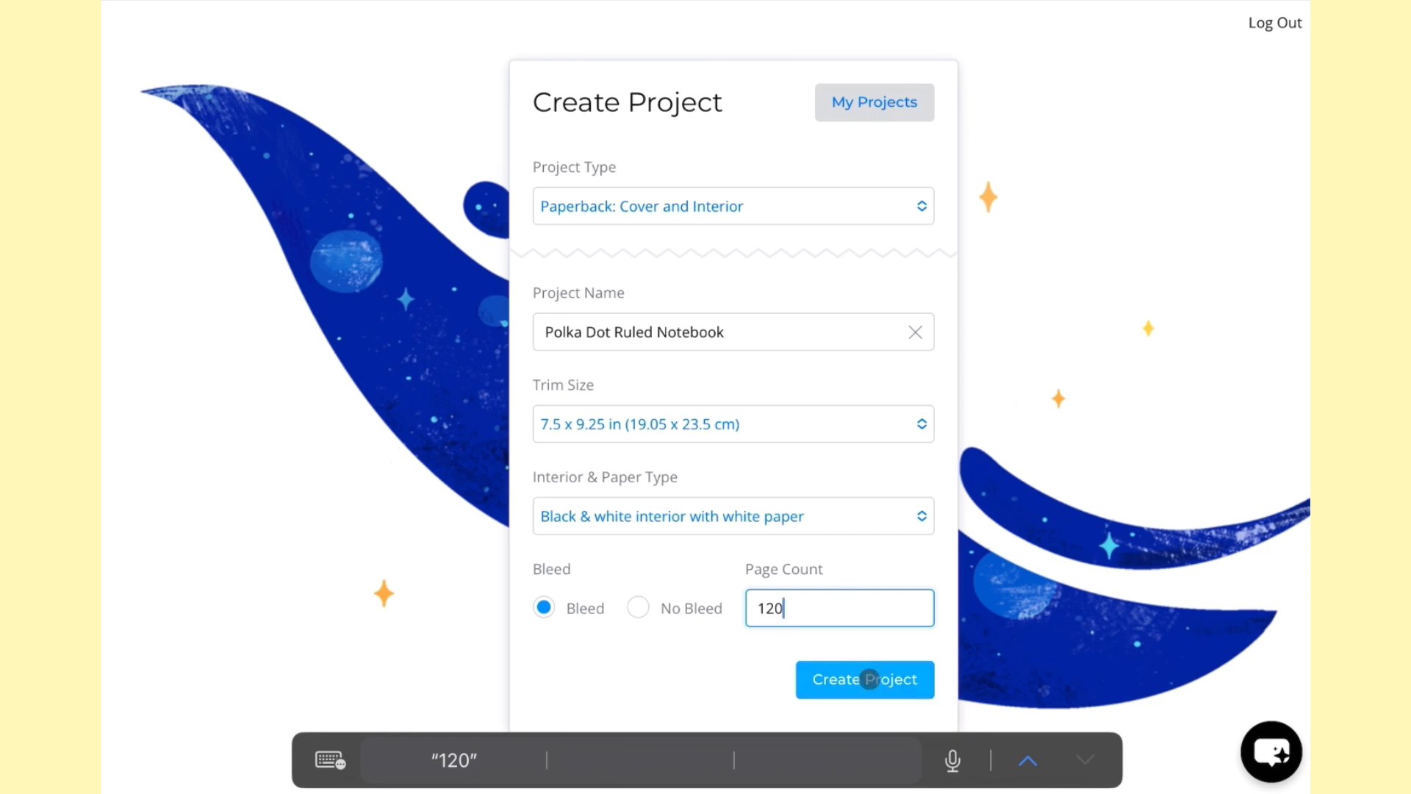
{"action": "left_click", "coordinate": [864, 680]}
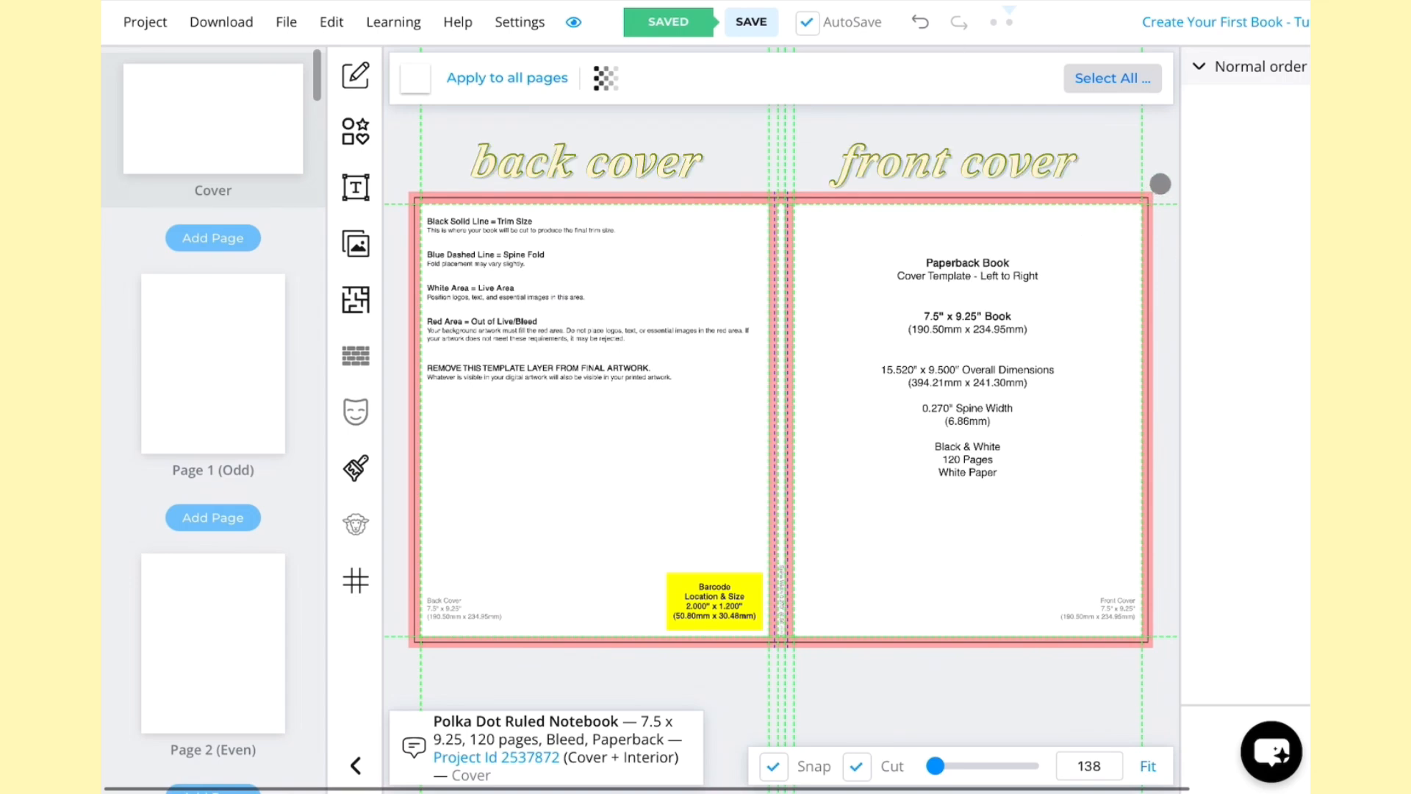
Fit the cover spread in view and set its paper colour to cream #FCF9EF.
{"action": "left_click", "coordinate": [966, 360]}
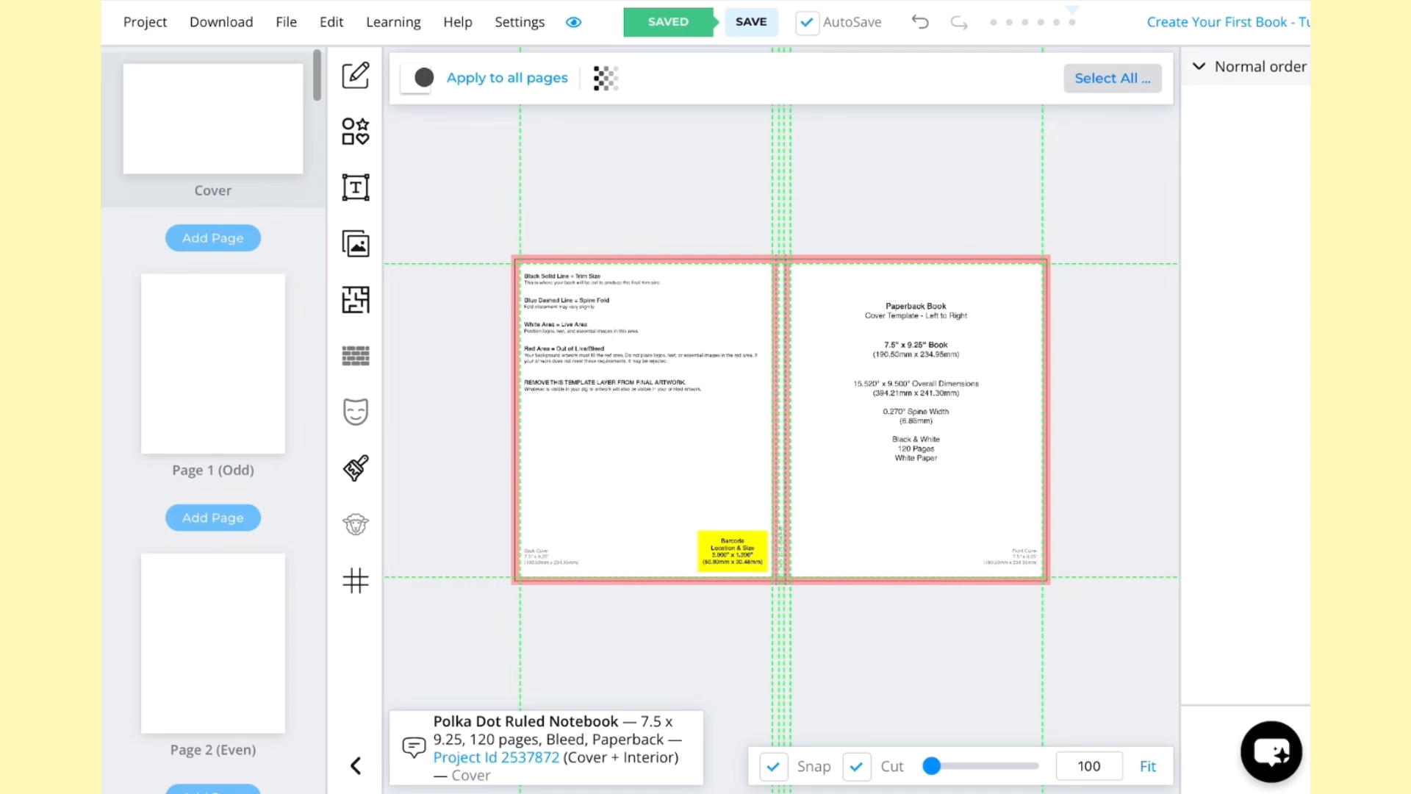
{"action": "left_click", "coordinate": [415, 77]}
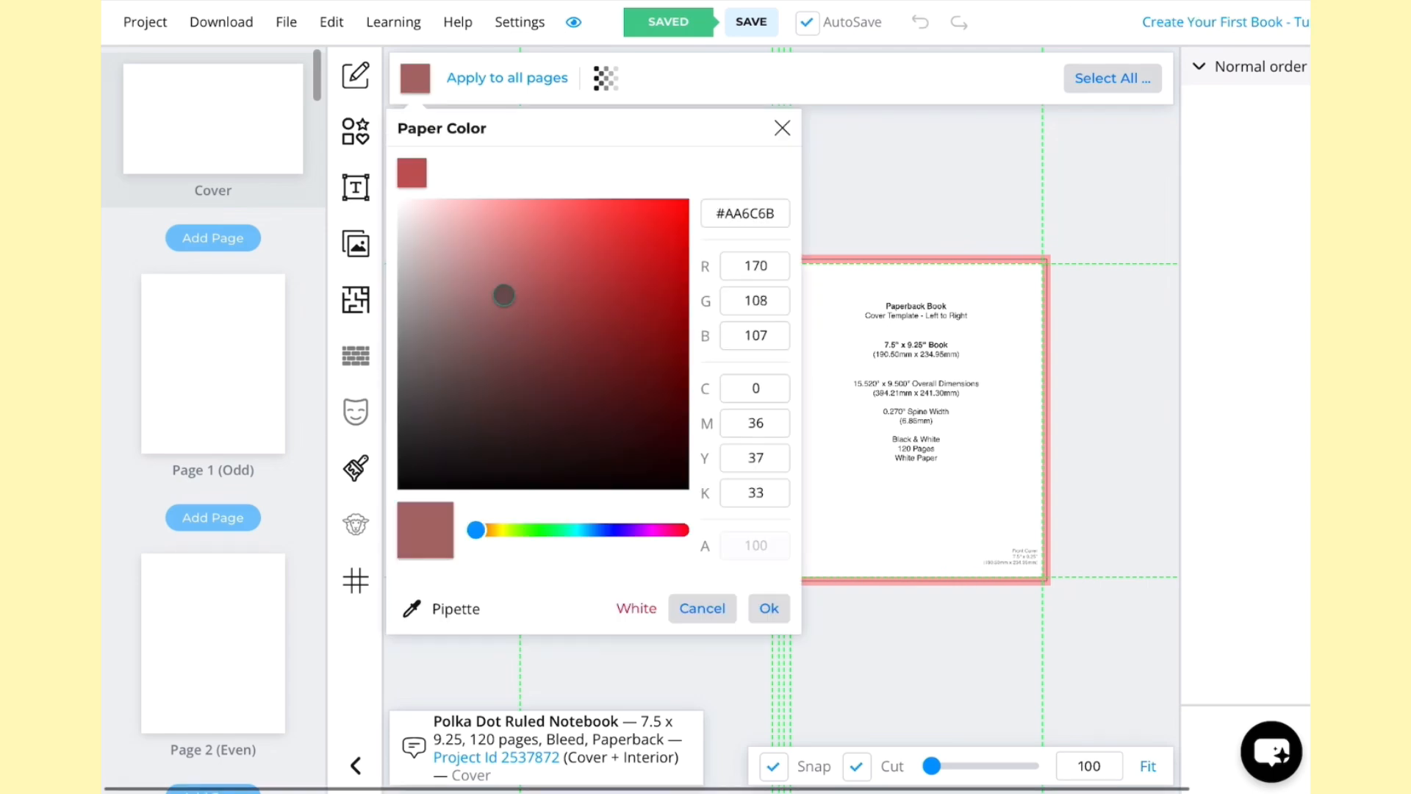
{"action": "left_click_drag", "start_coordinate": [476, 530], "coordinate": [501, 529]}
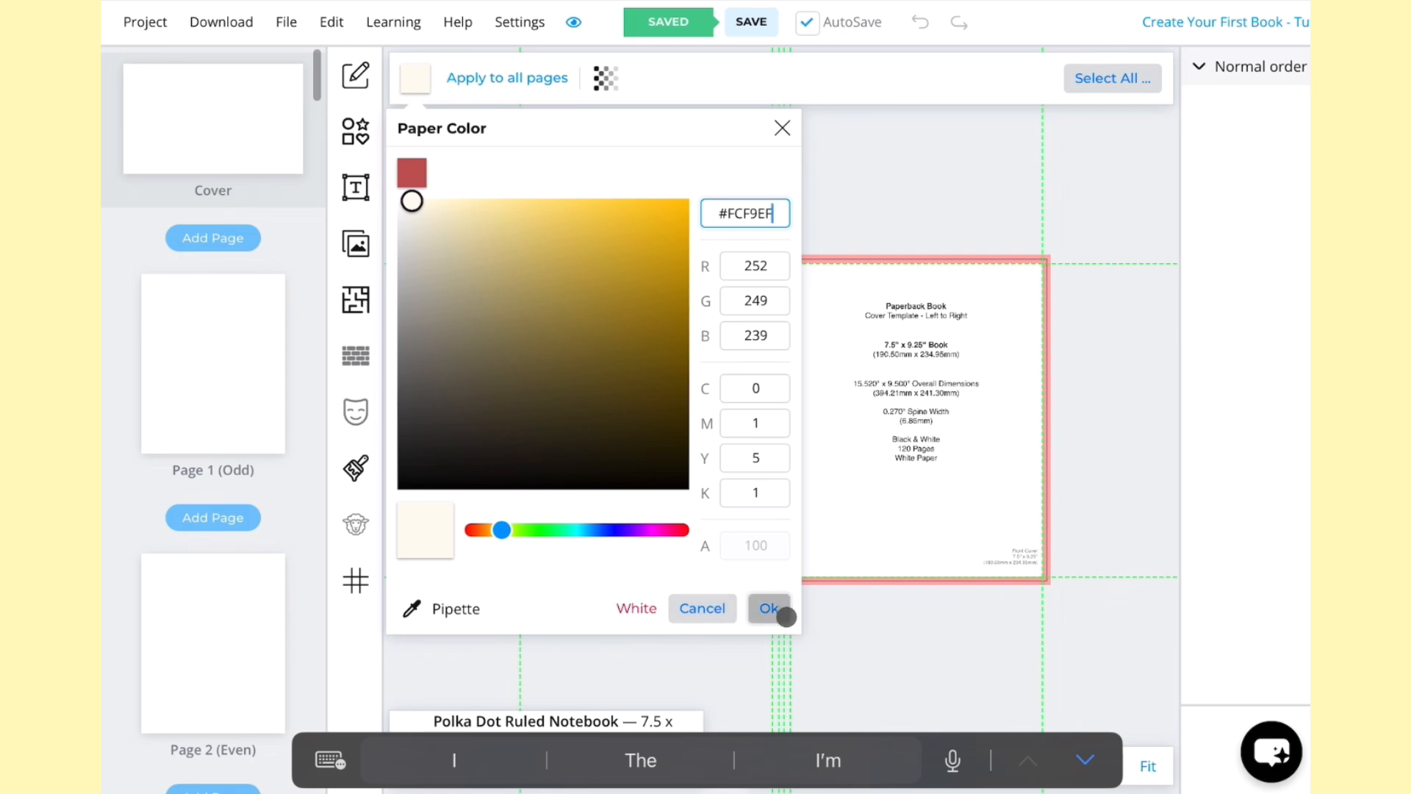
{"action": "left_click", "coordinate": [766, 608]}
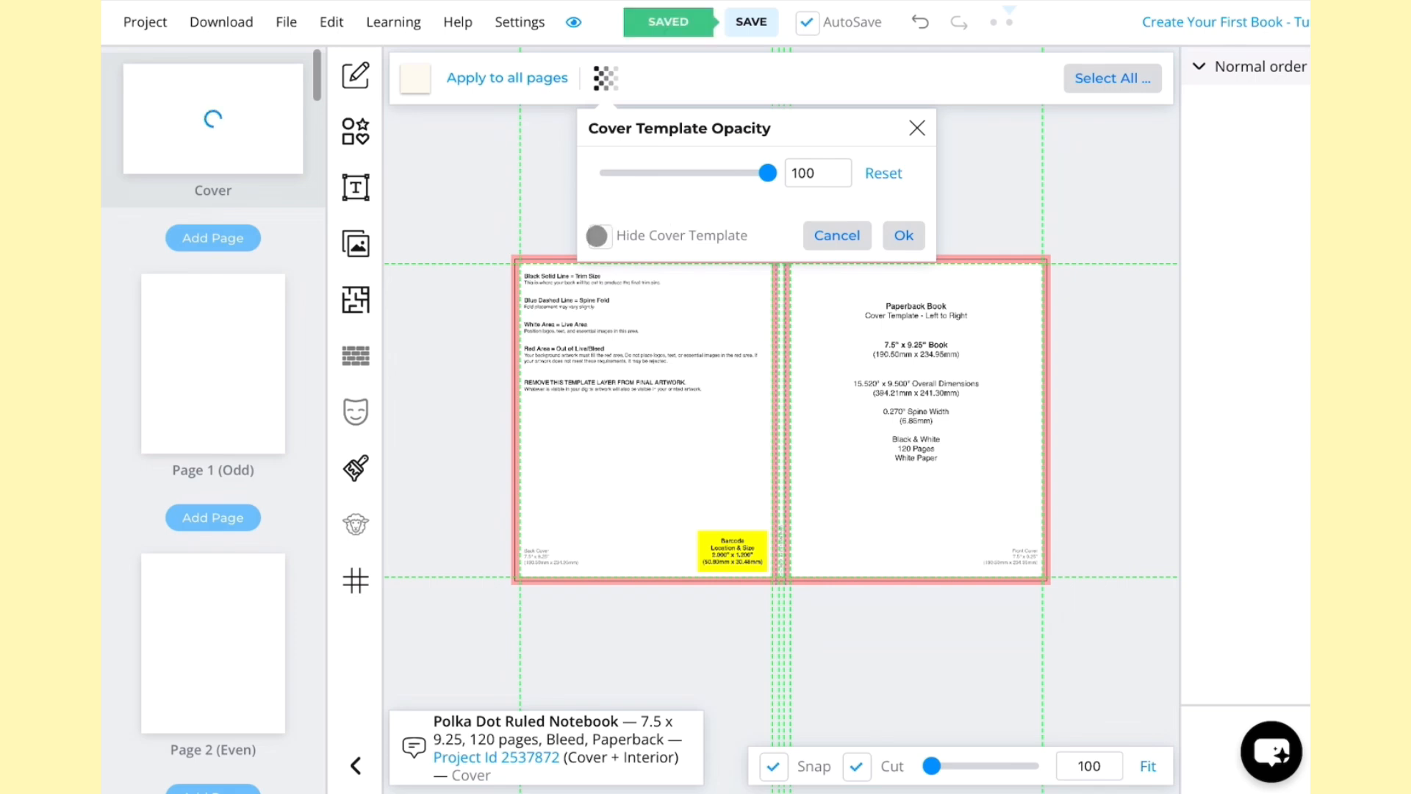
Hide the cover template guide layer, leaving a blank cream spread.
{"action": "left_click", "coordinate": [598, 235]}
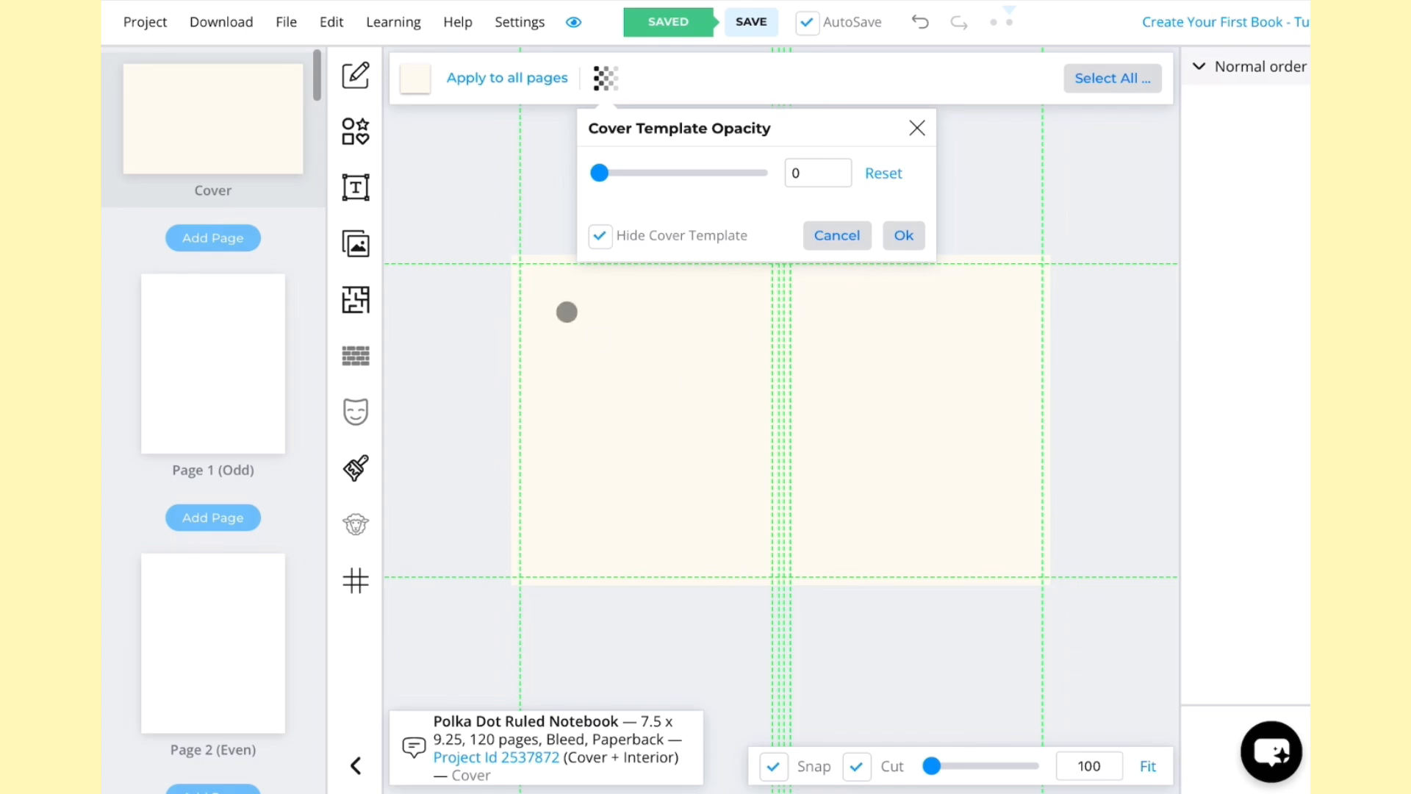
{"action": "left_click", "coordinate": [903, 235]}
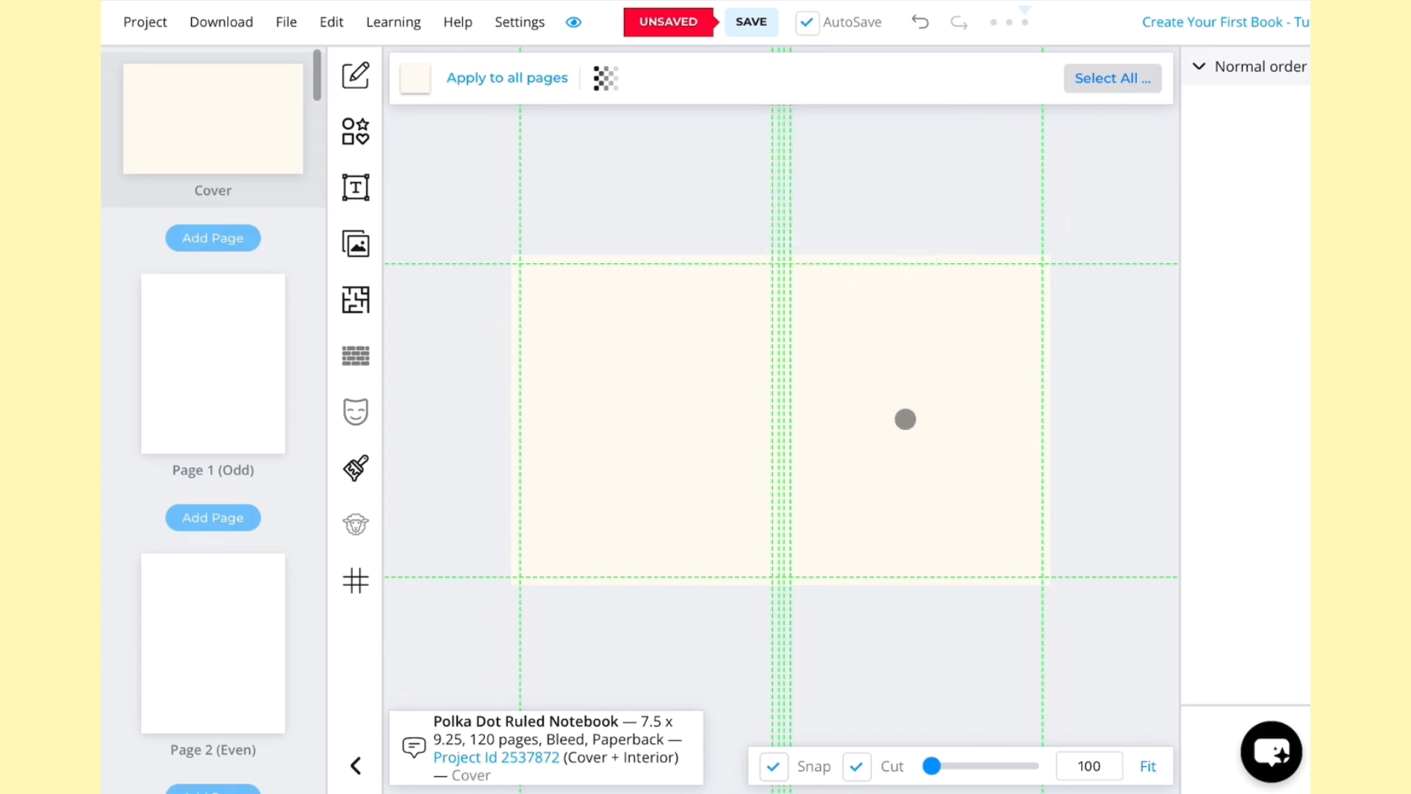
{"action": "left_click_drag", "start_coordinate": [905, 418], "coordinate": [619, 575]}
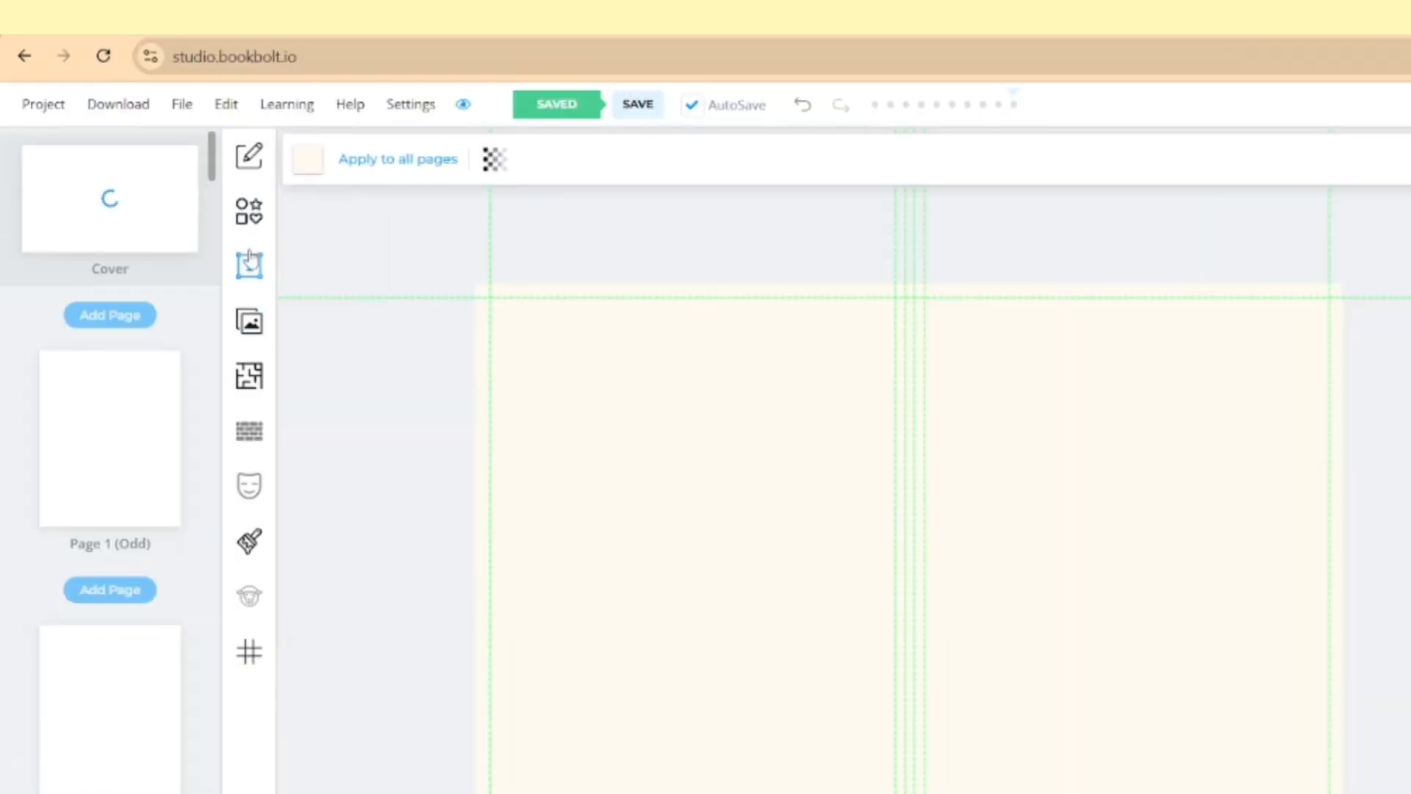
Add a NOTEBOOK heading in the Shrikhand font to the front cover.
{"action": "left_click", "coordinate": [248, 264]}
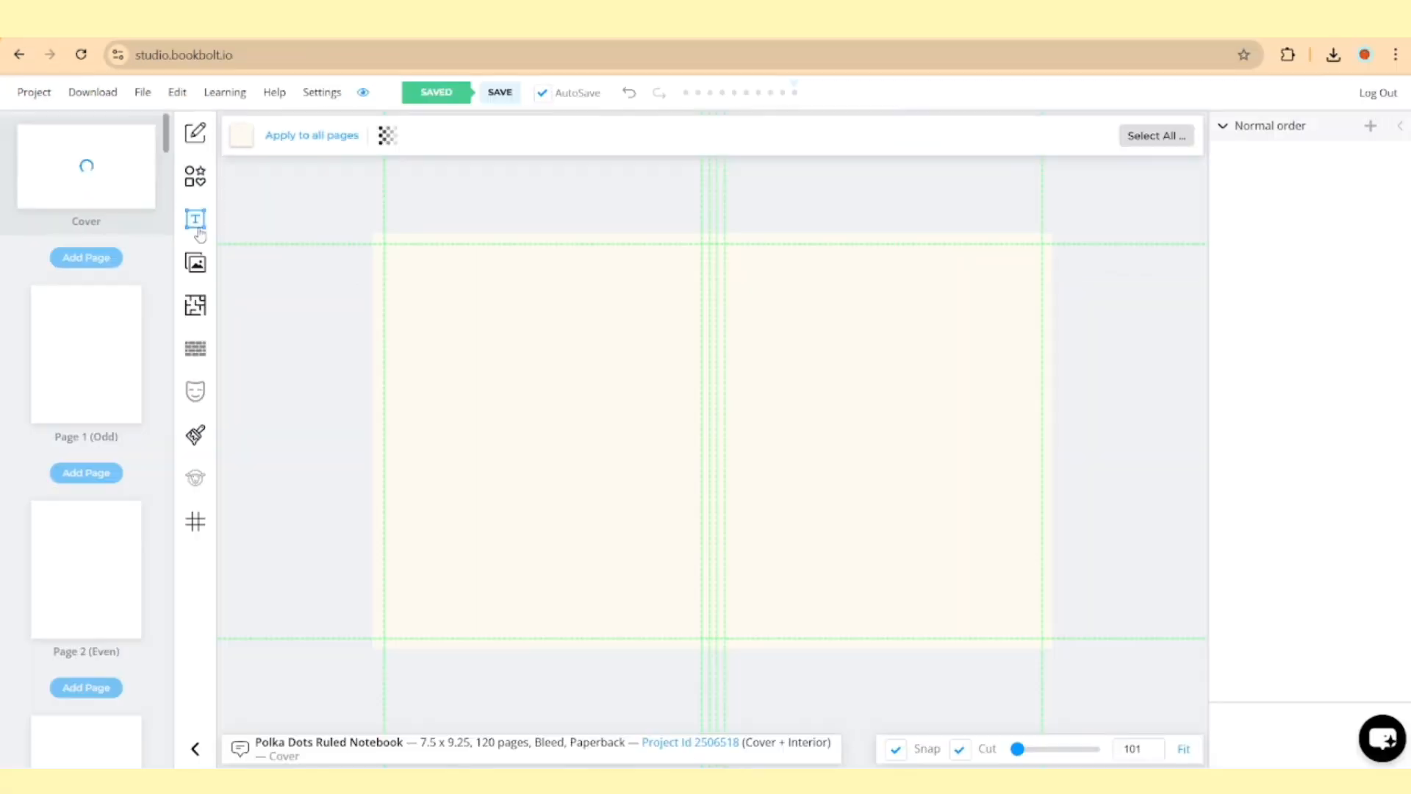
{"action": "left_click", "coordinate": [196, 219]}
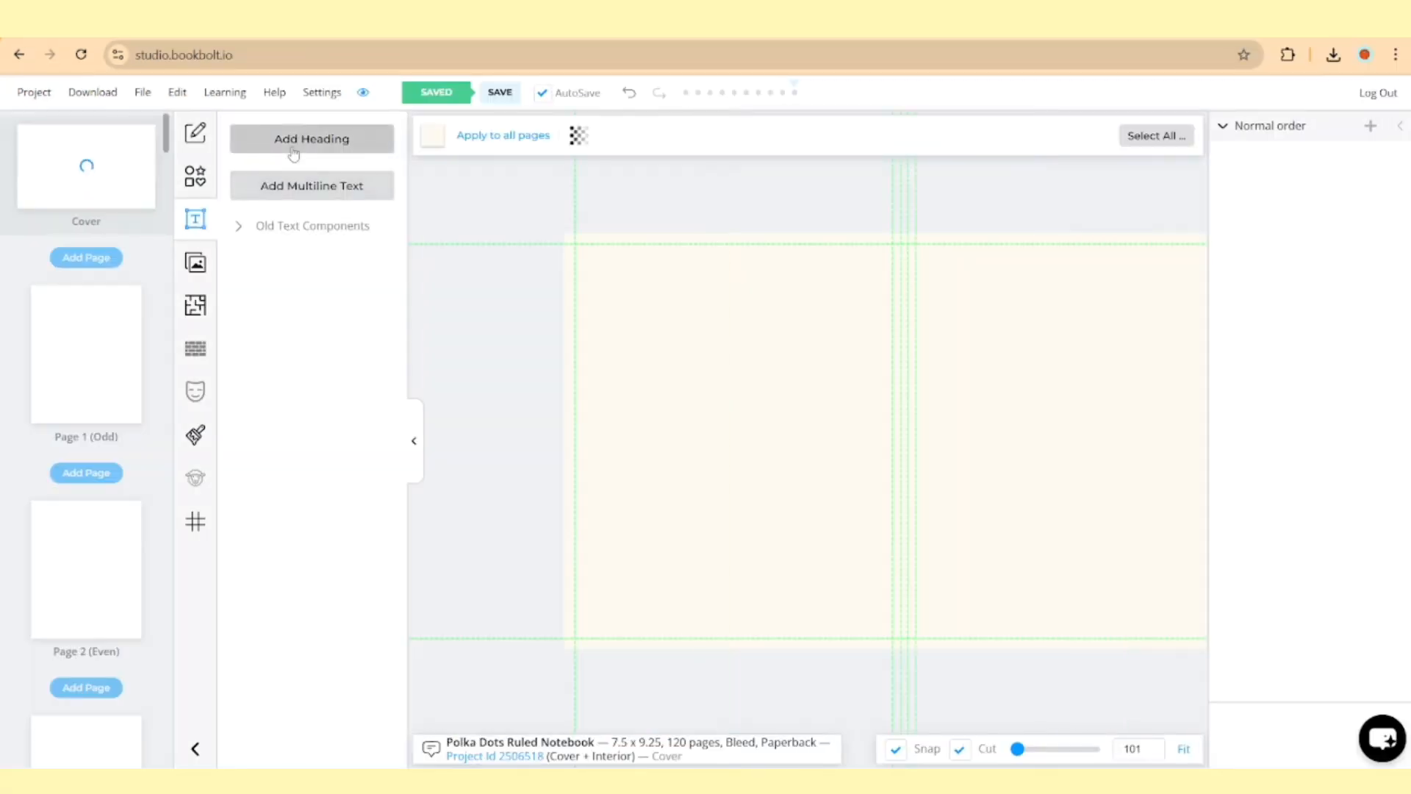
{"action": "left_click", "coordinate": [312, 138]}
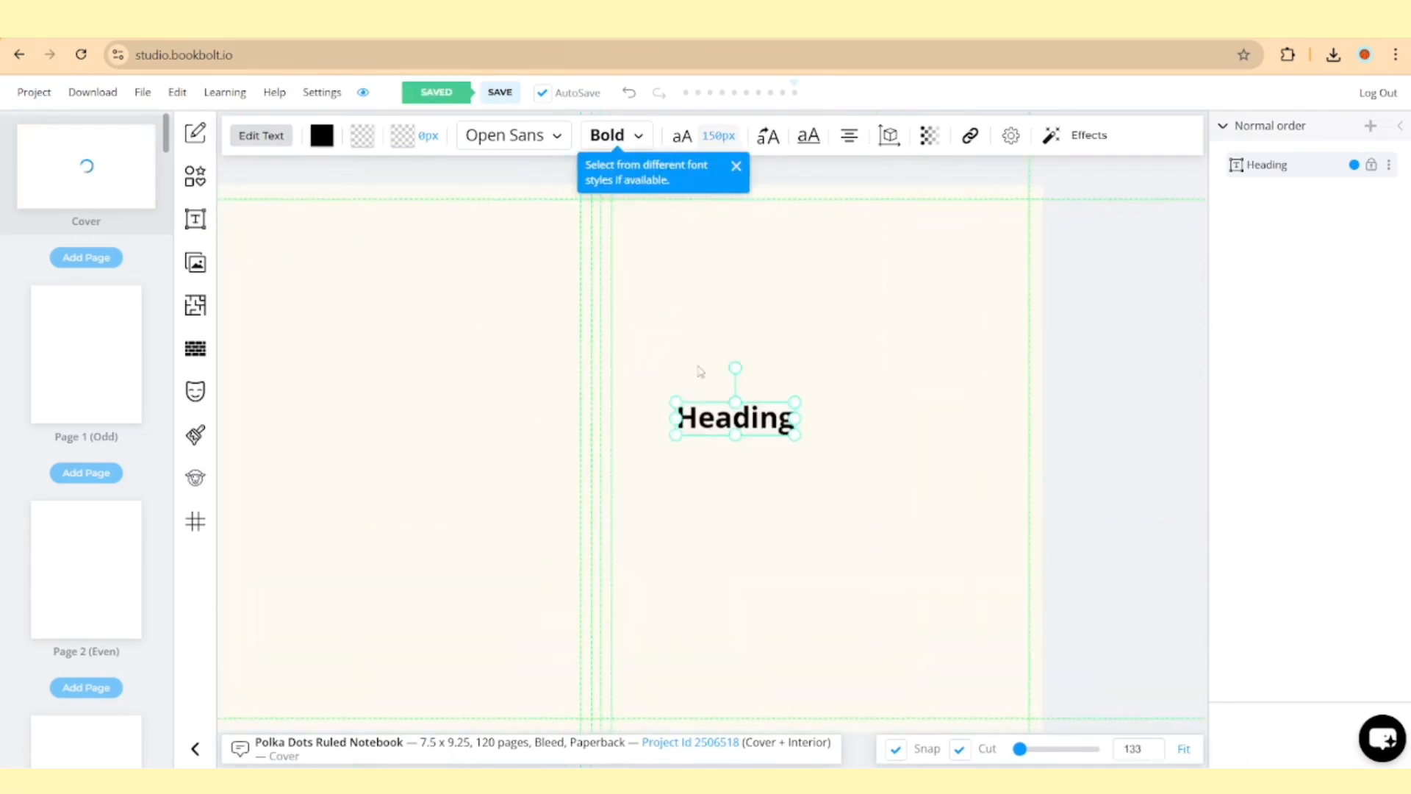
{"action": "left_click", "coordinate": [511, 135]}
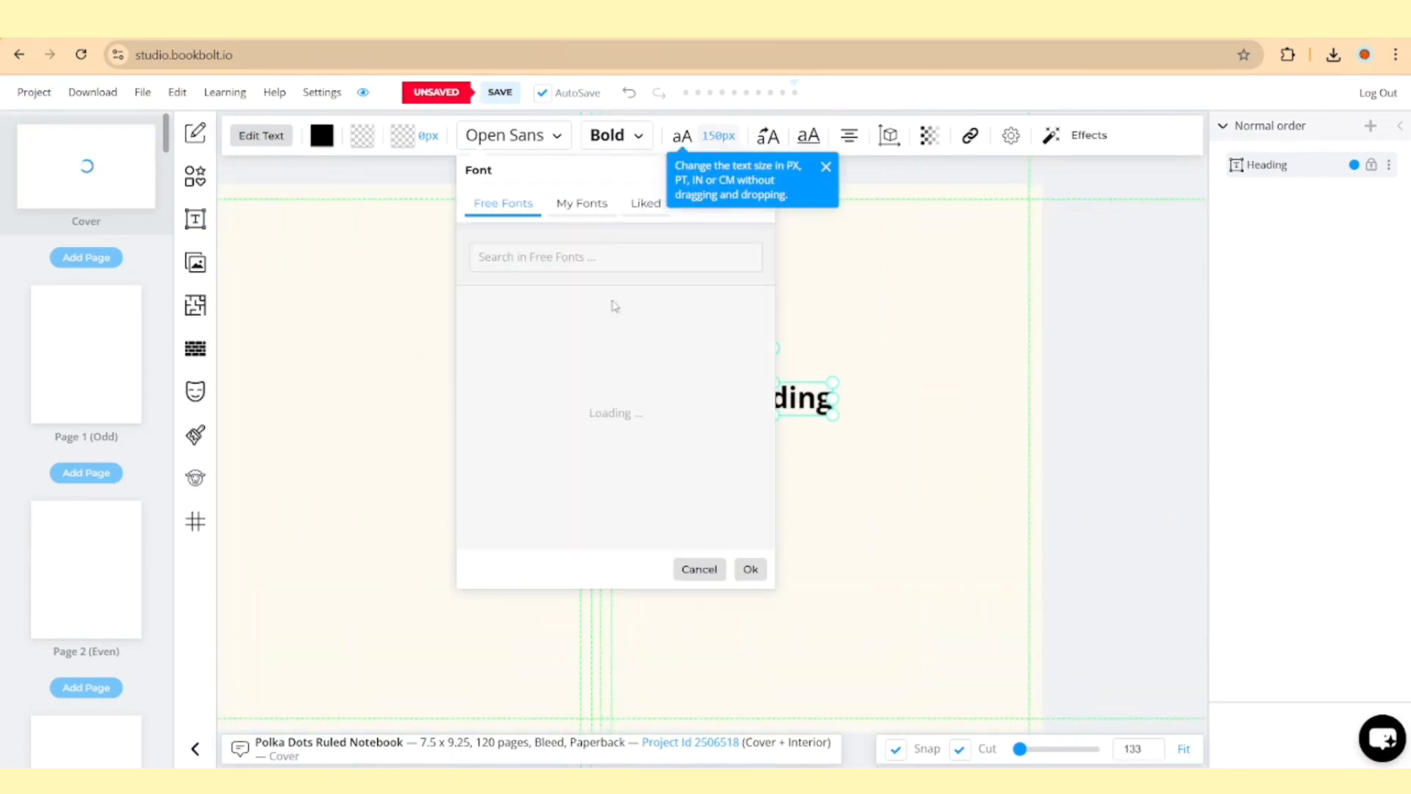
{"action": "type", "text": "shr"}
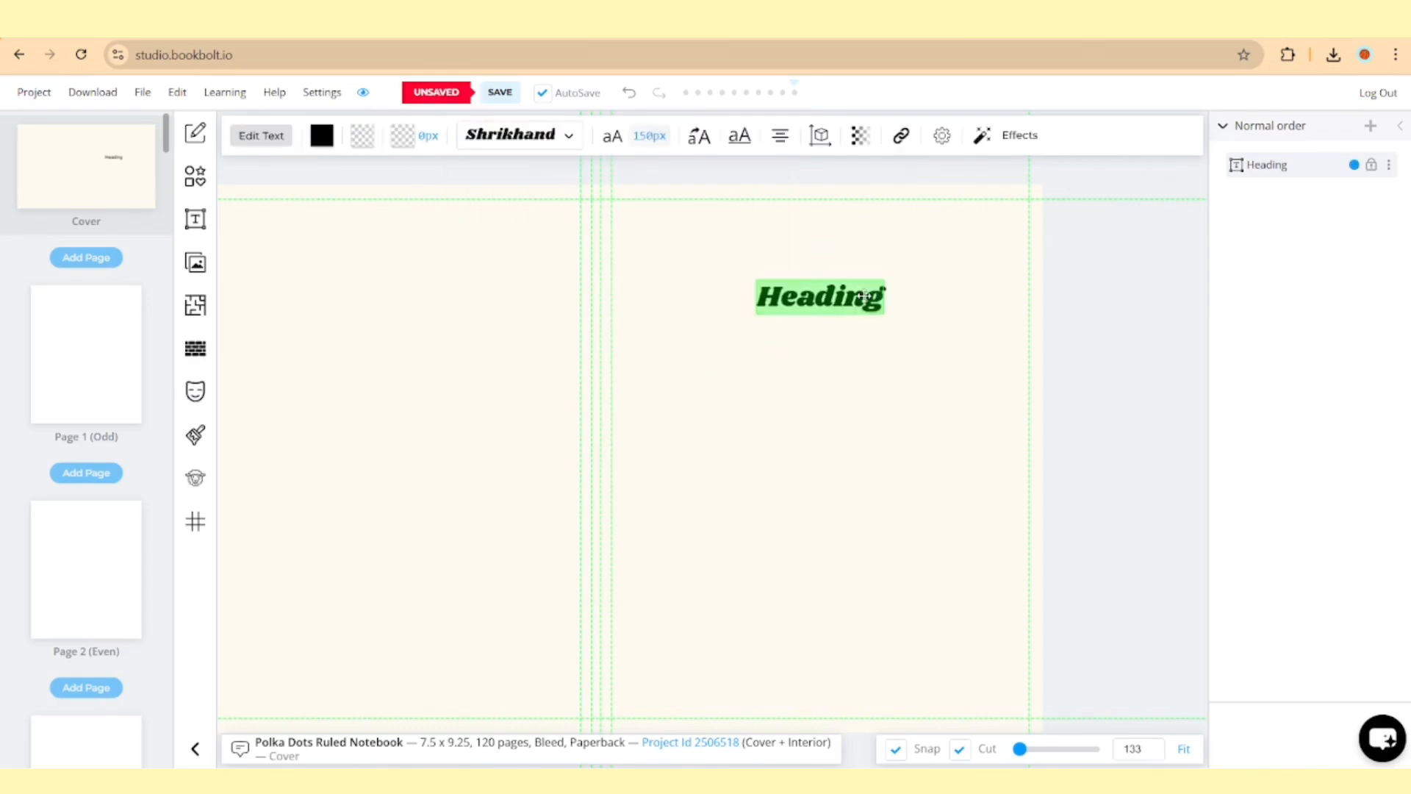
{"action": "type", "text": "NOTEBOOK"}
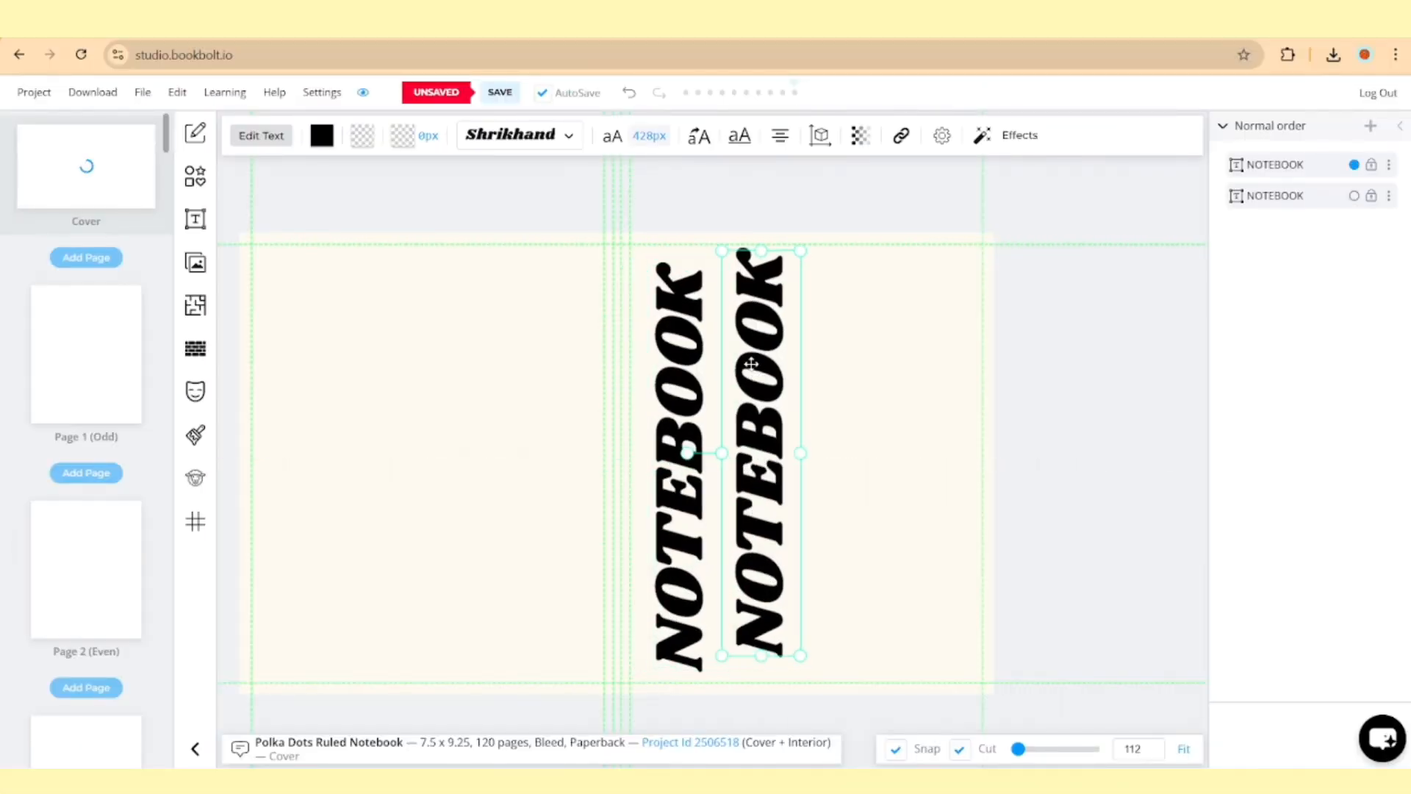
Add a 'composition' subtitle, recolour the title, and set composition to Alex Brush script.
{"action": "type", "text": "composition"}
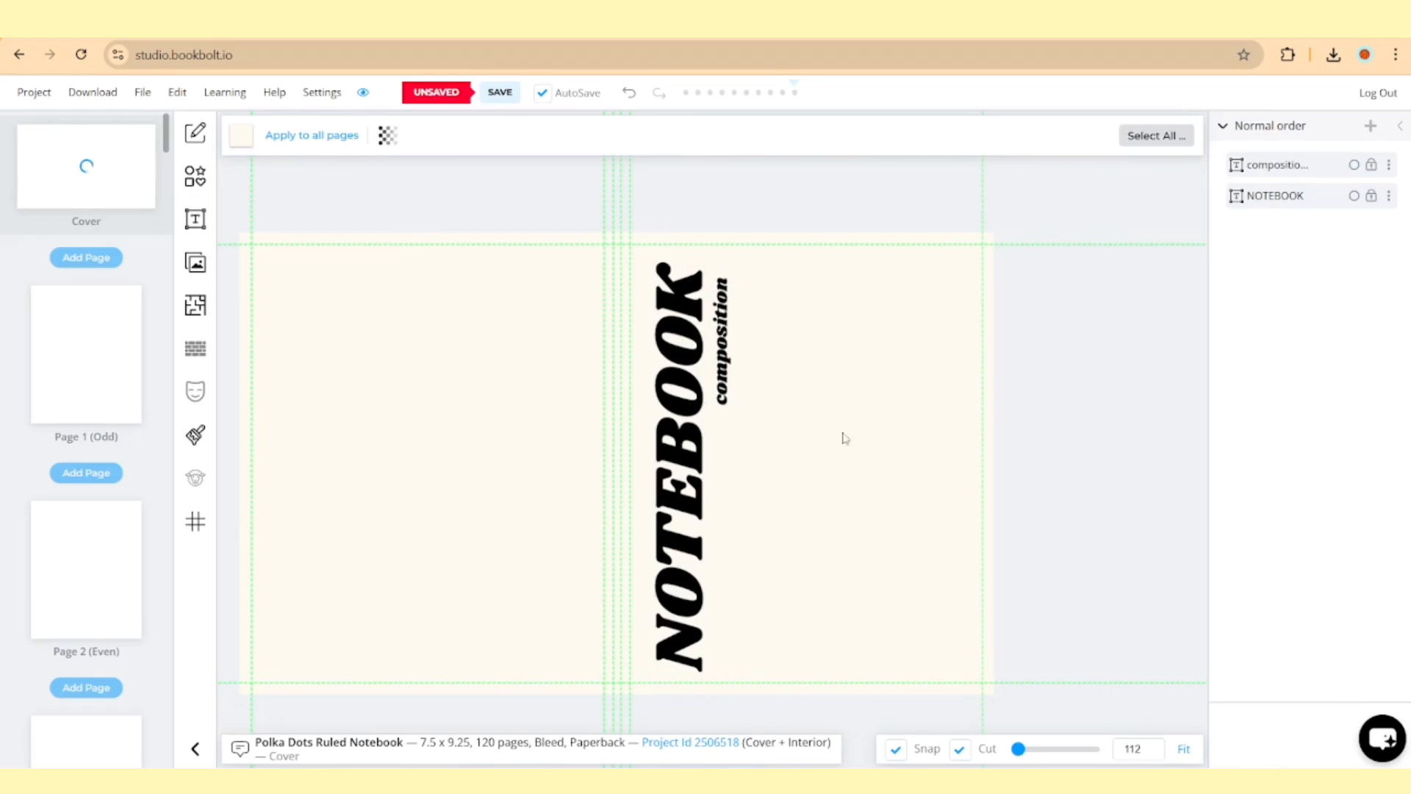
{"action": "left_click", "coordinate": [689, 469]}
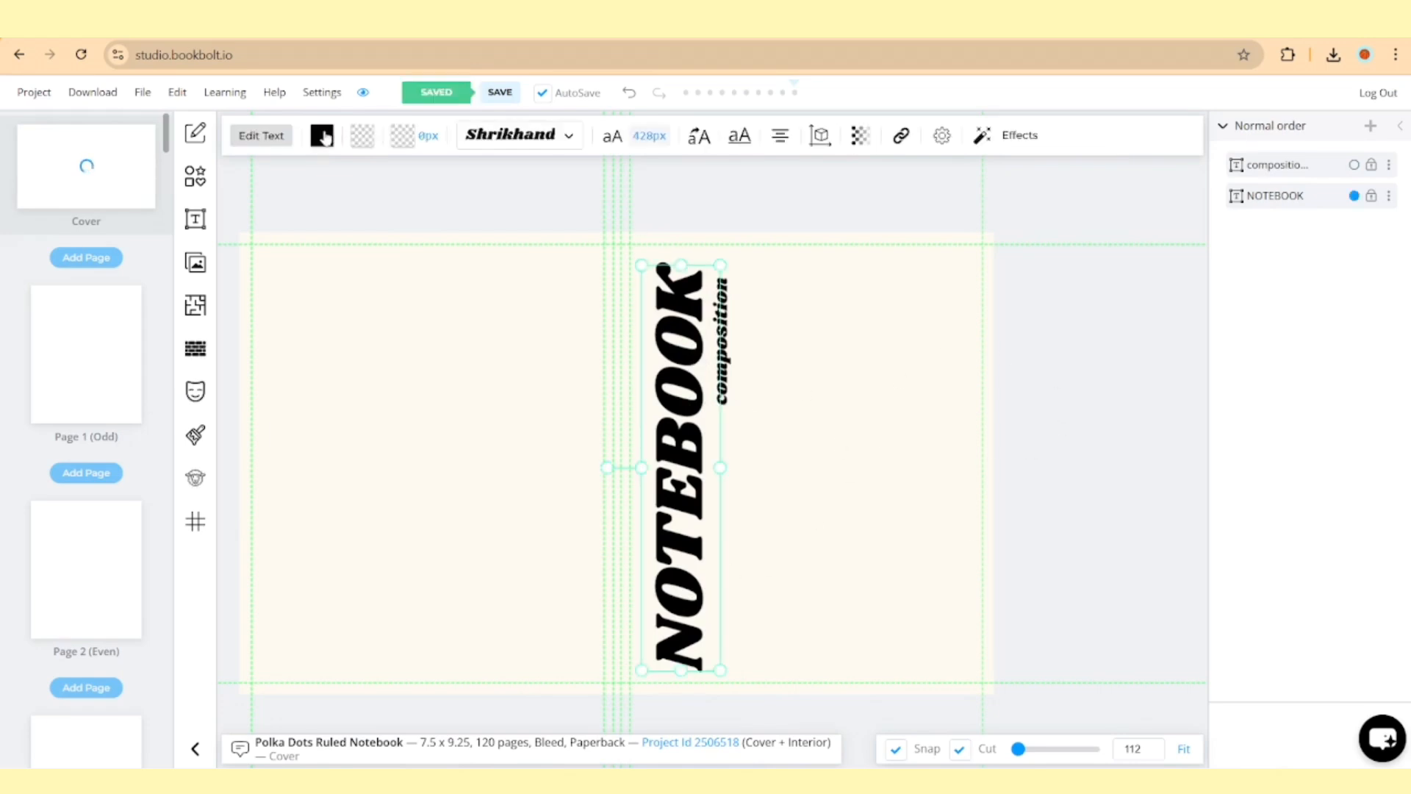
{"action": "left_click", "coordinate": [321, 136]}
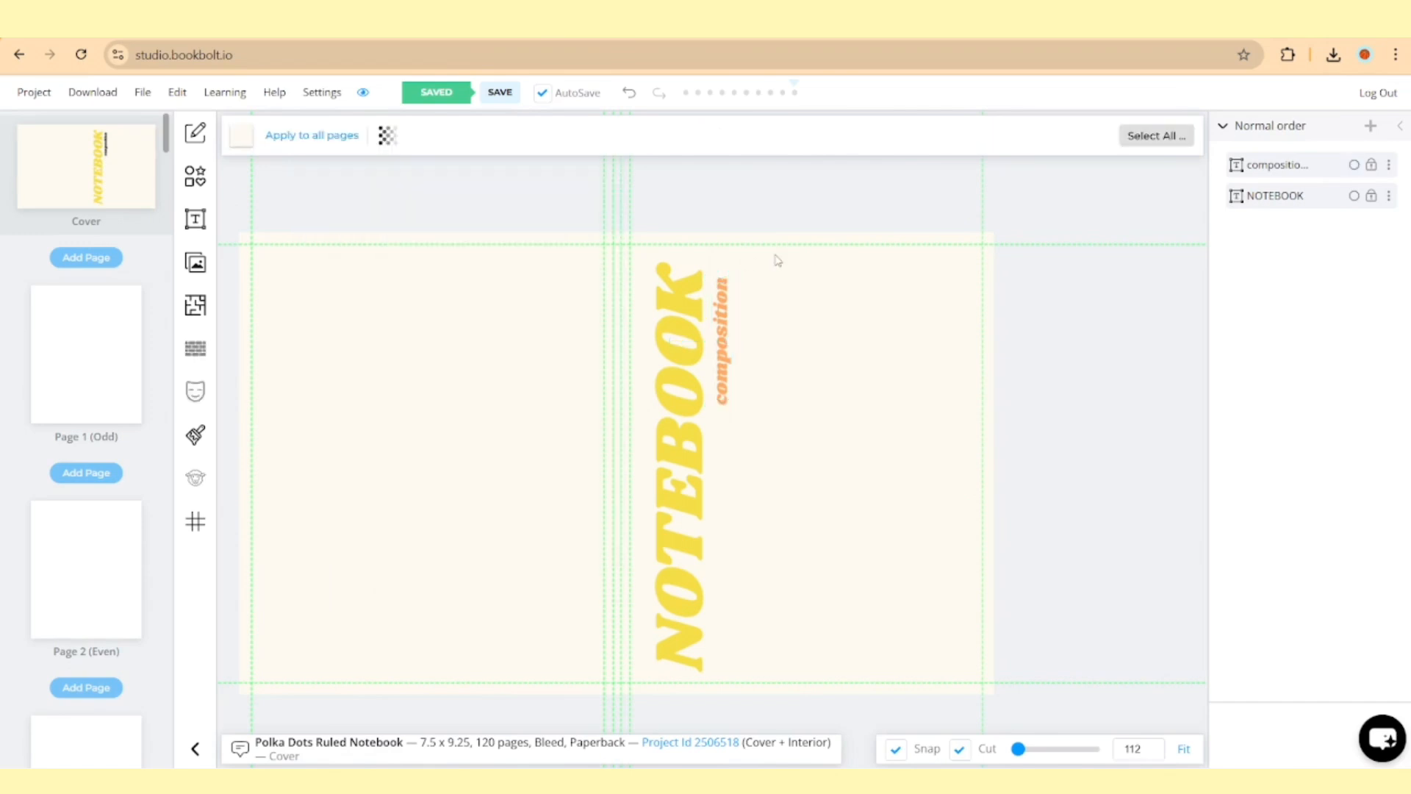
{"action": "left_click", "coordinate": [516, 135]}
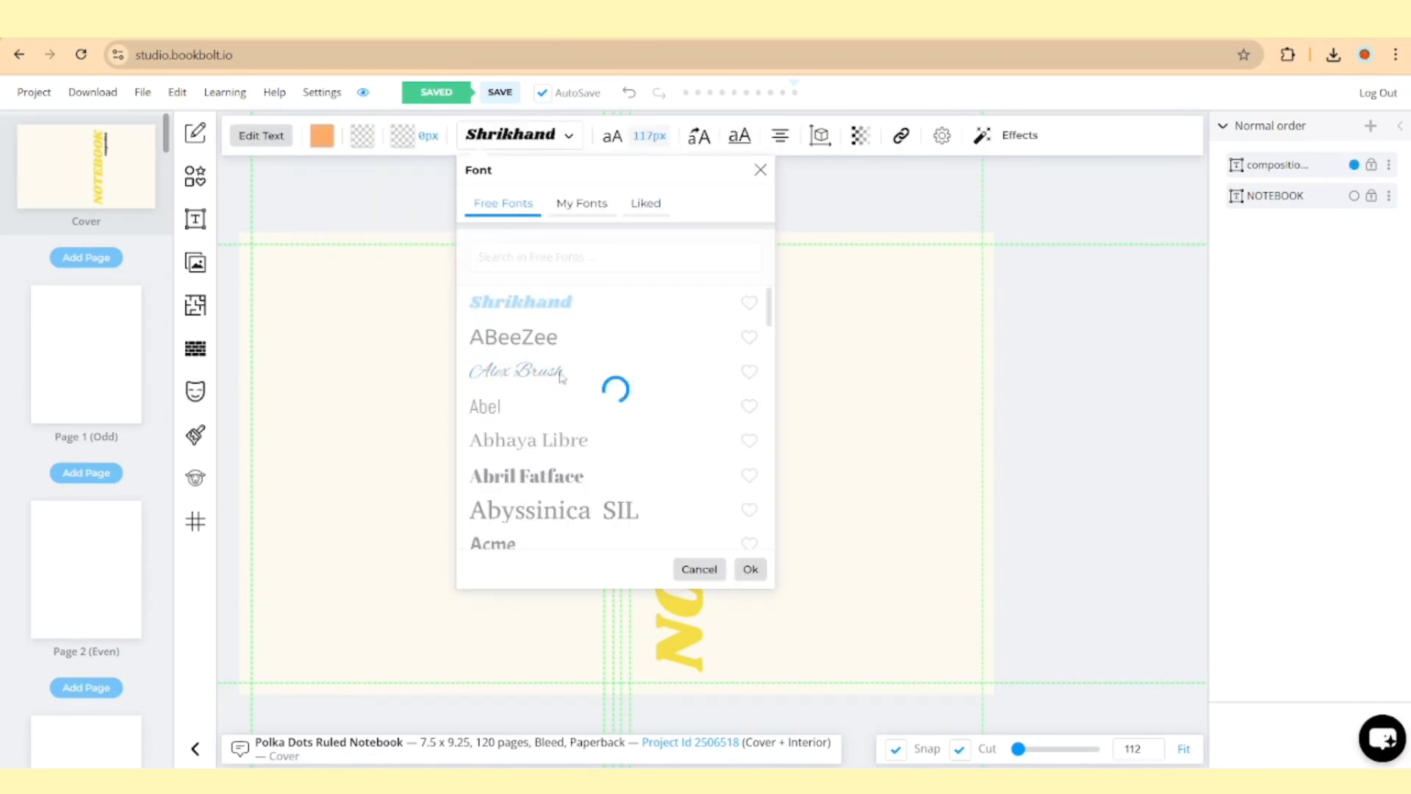
{"action": "left_click", "coordinate": [698, 569]}
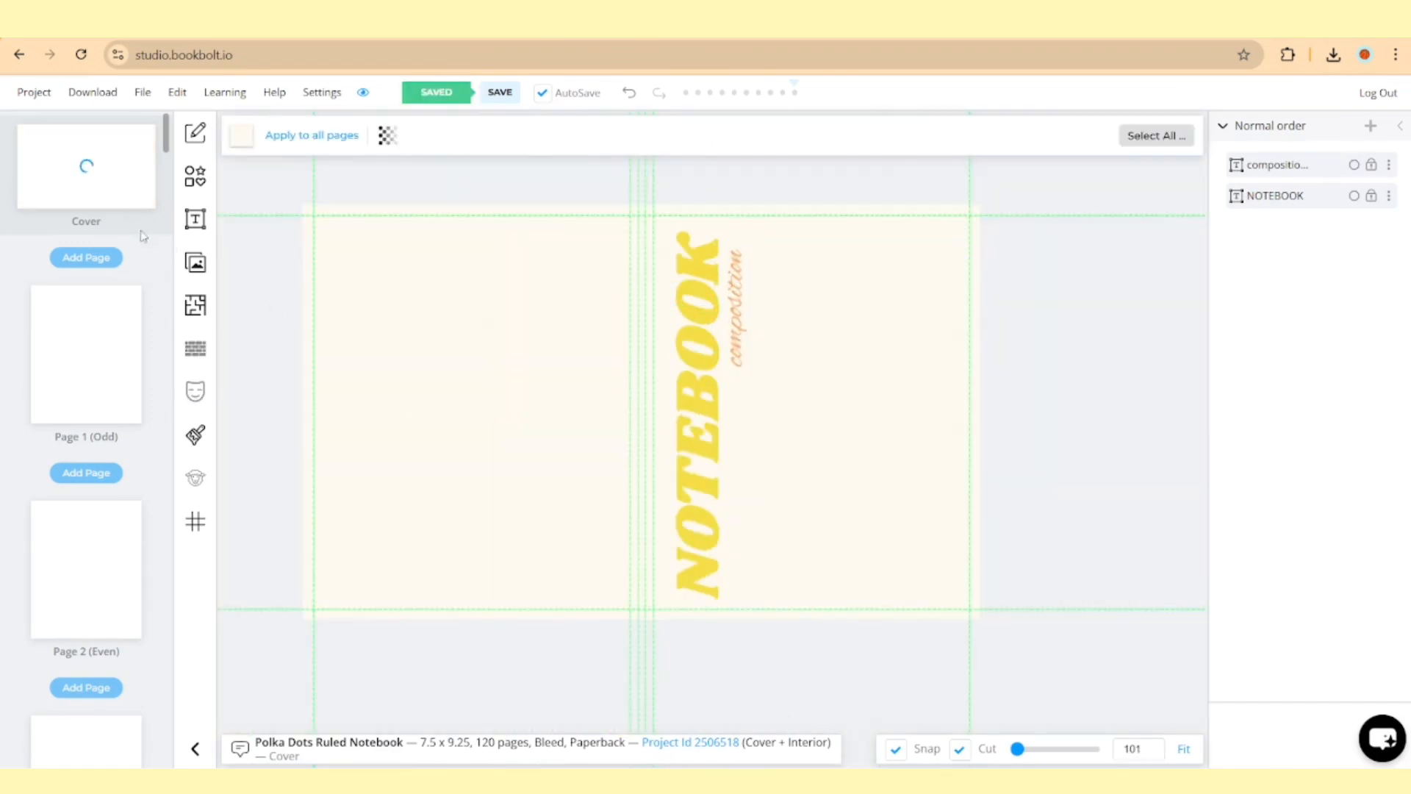
Add top-right yellow circles, each grouped with a larger orange ring behind it.
{"action": "left_click", "coordinate": [194, 175]}
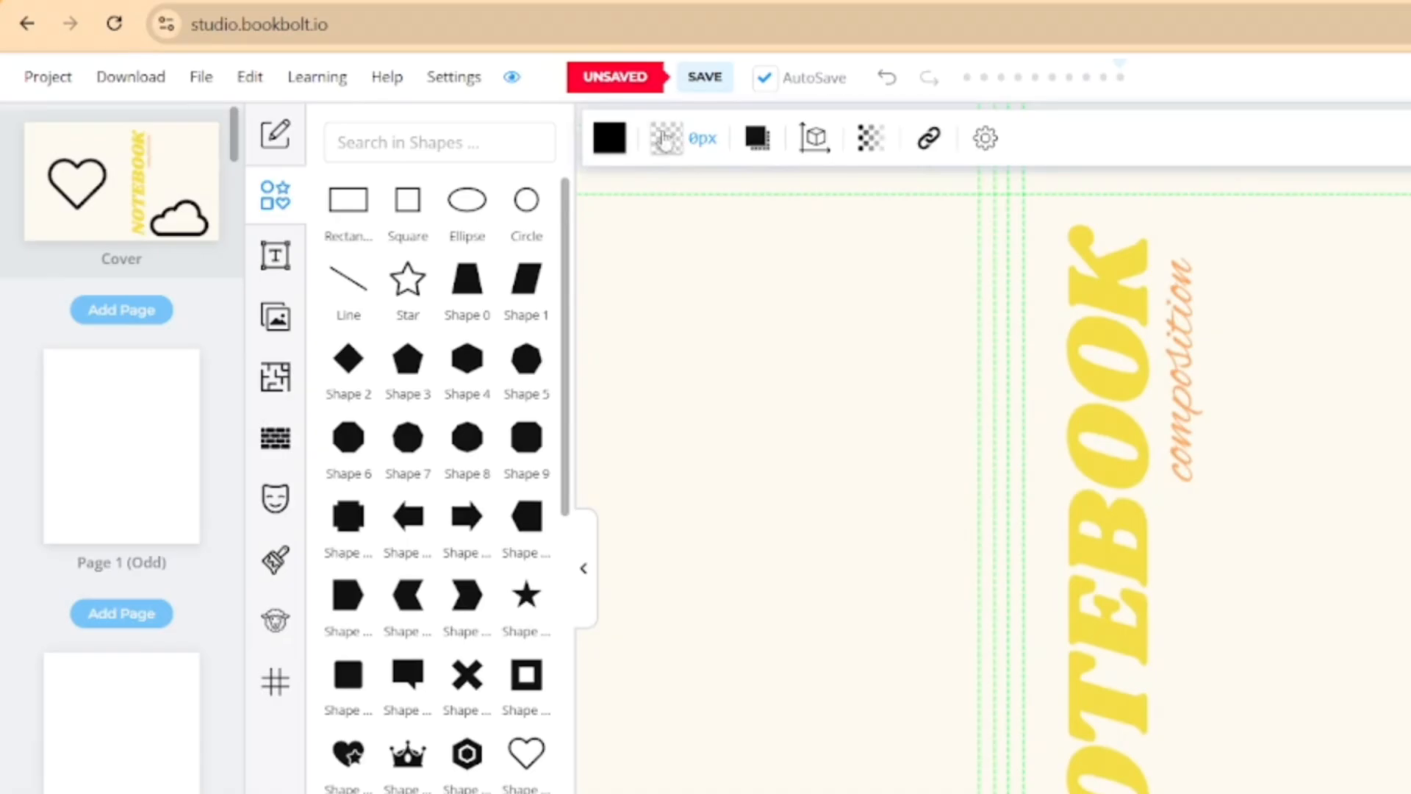
{"action": "left_click", "coordinate": [609, 137]}
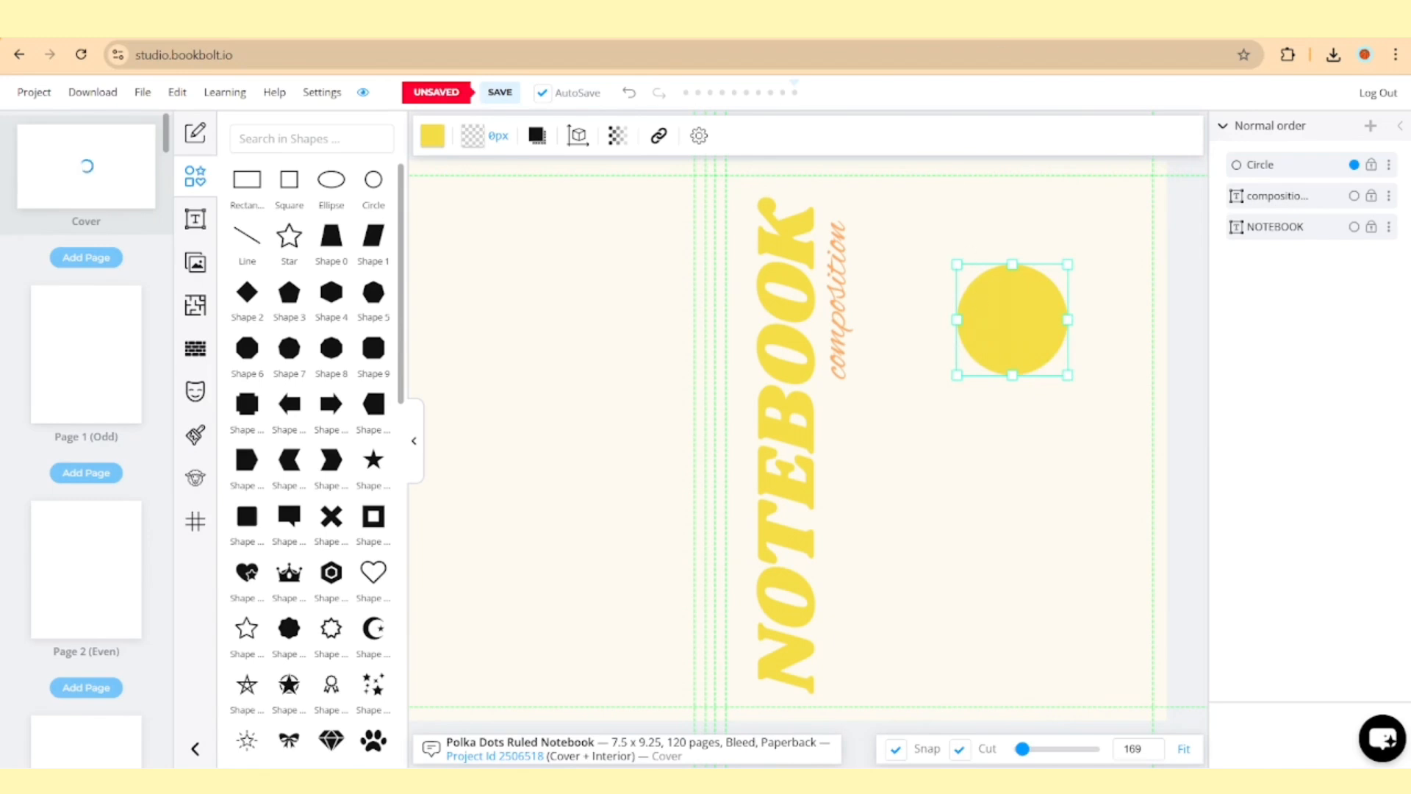
{"action": "left_click_drag", "start_coordinate": [1012, 320], "coordinate": [1107, 216]}
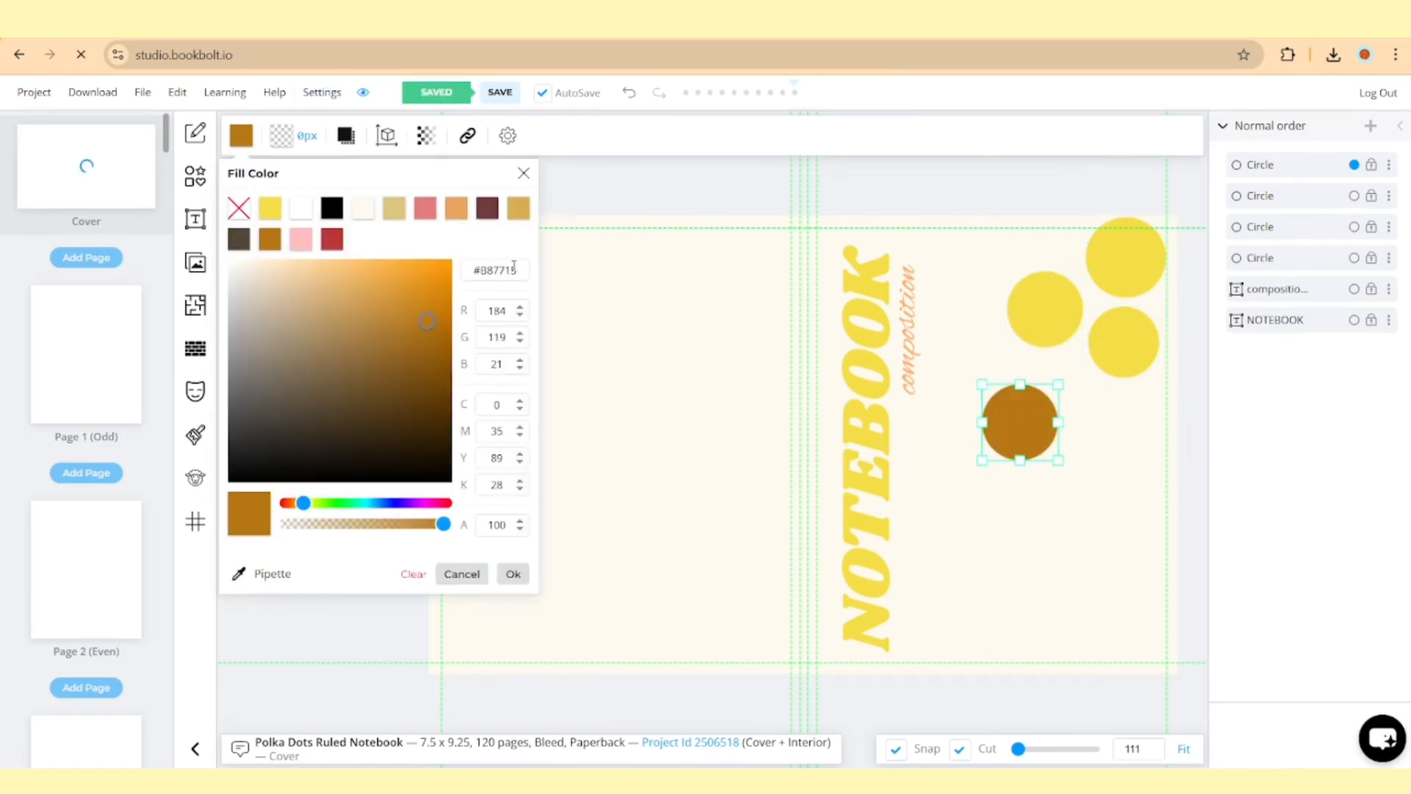
{"action": "left_click", "coordinate": [512, 573]}
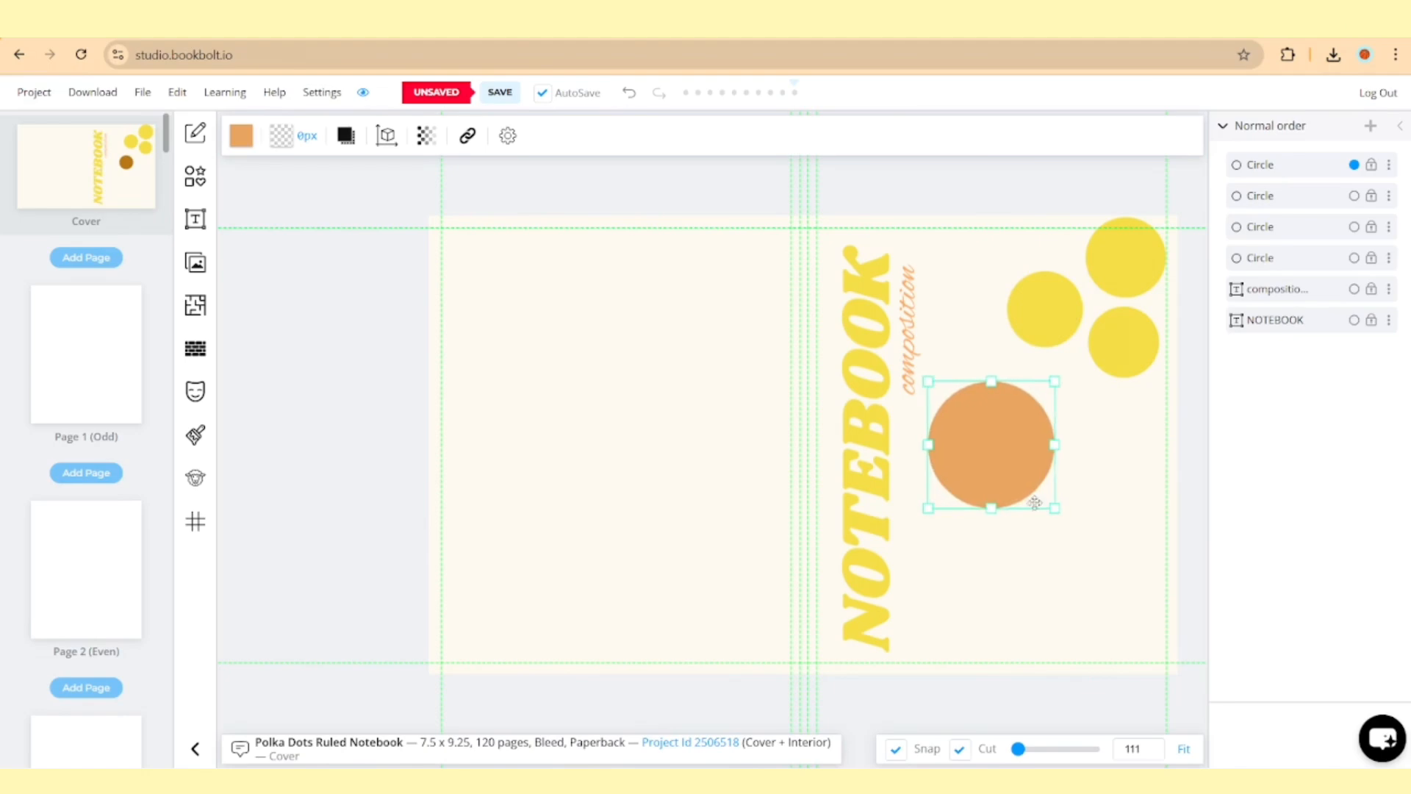
{"action": "left_click_drag", "start_coordinate": [990, 444], "coordinate": [1013, 481]}
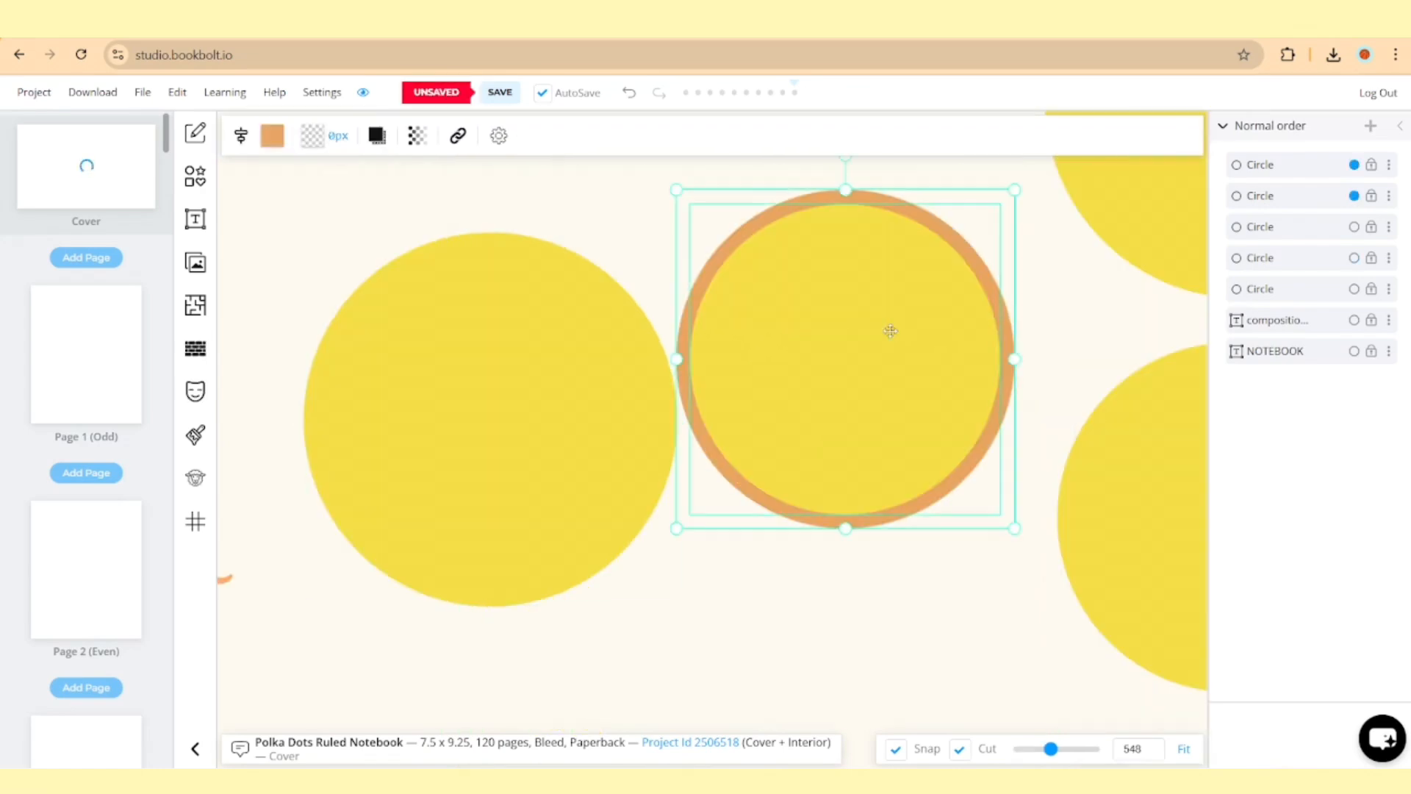
{"action": "right_click", "coordinate": [890, 330]}
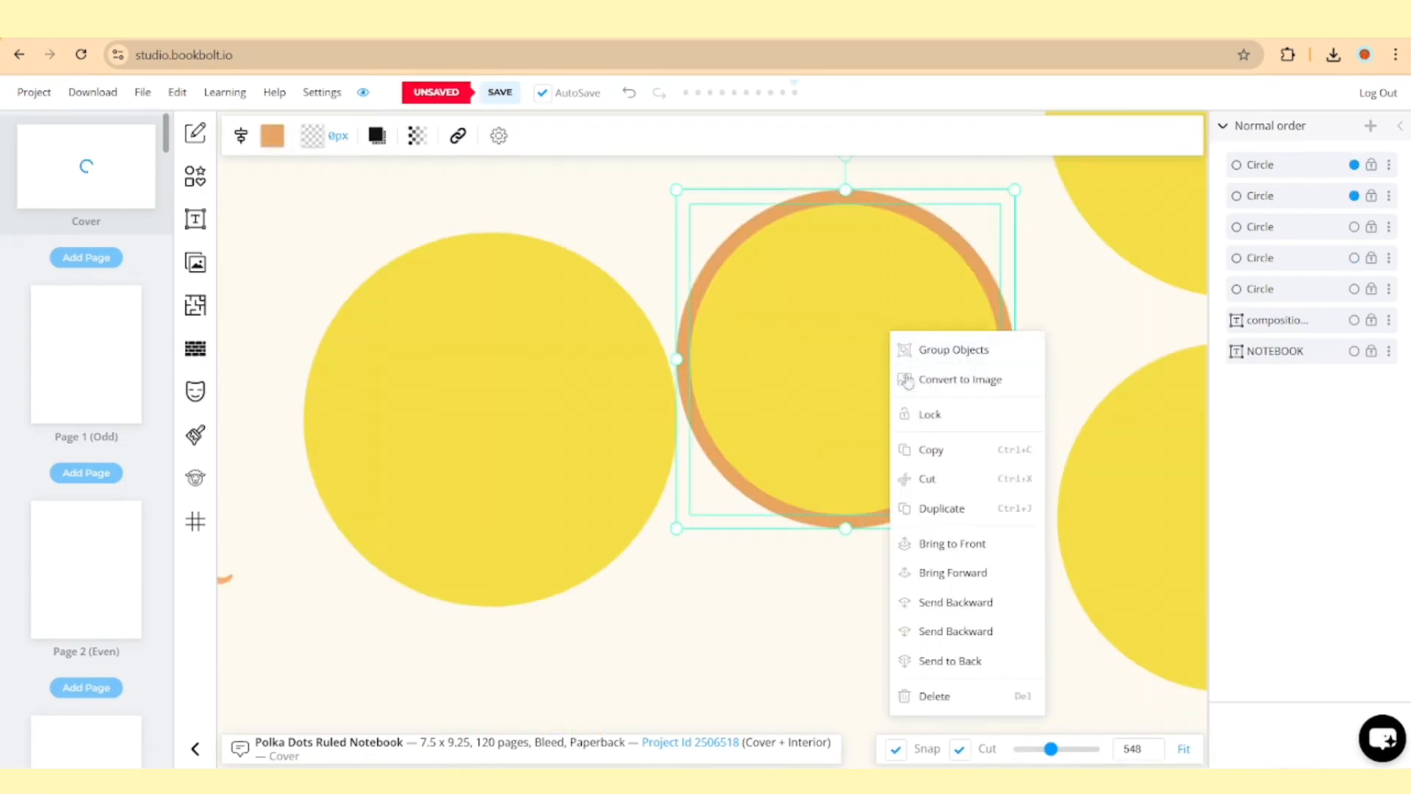
{"action": "left_click", "coordinate": [954, 349]}
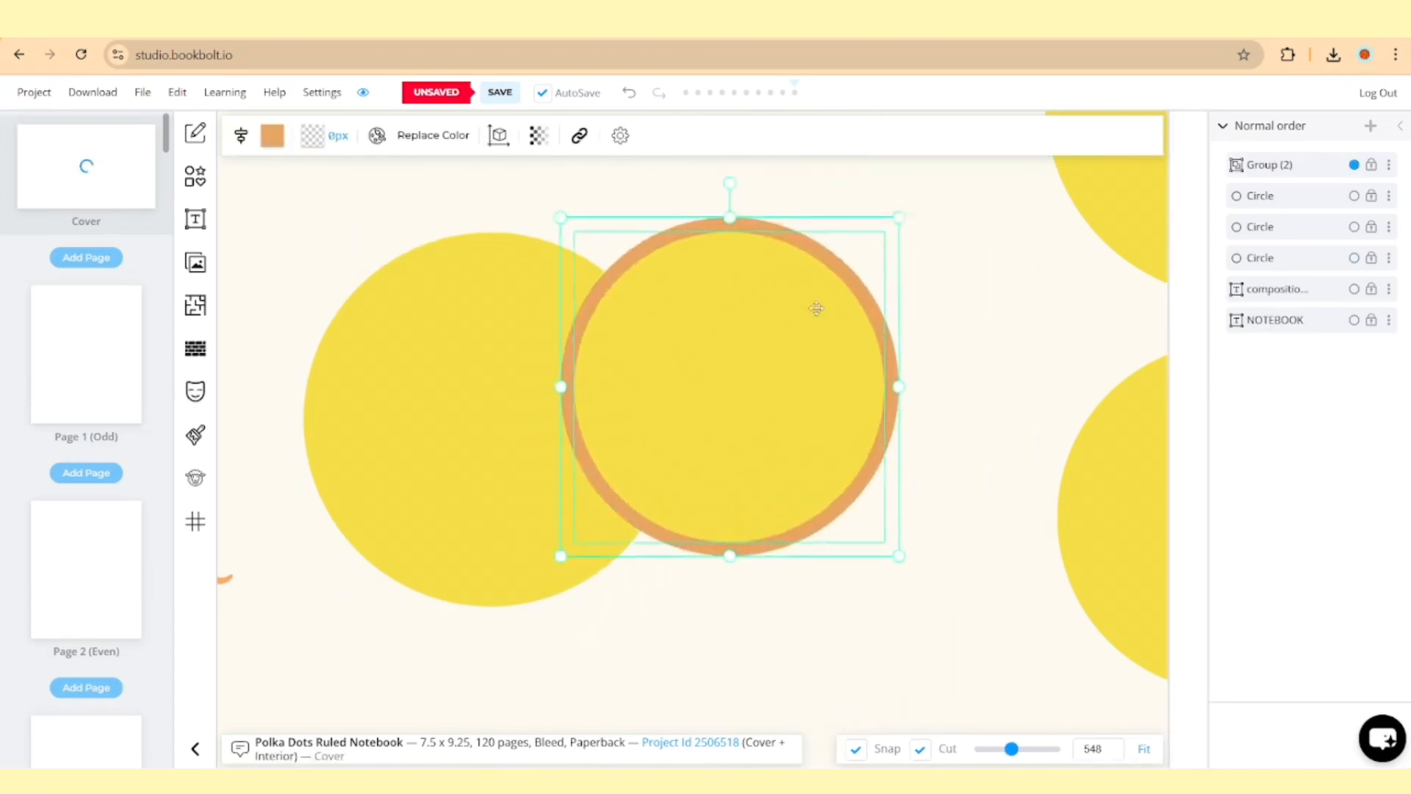
{"action": "left_click_drag", "start_coordinate": [818, 309], "coordinate": [783, 362]}
{"action": "type", "text": "Write, Learn and Cr"}
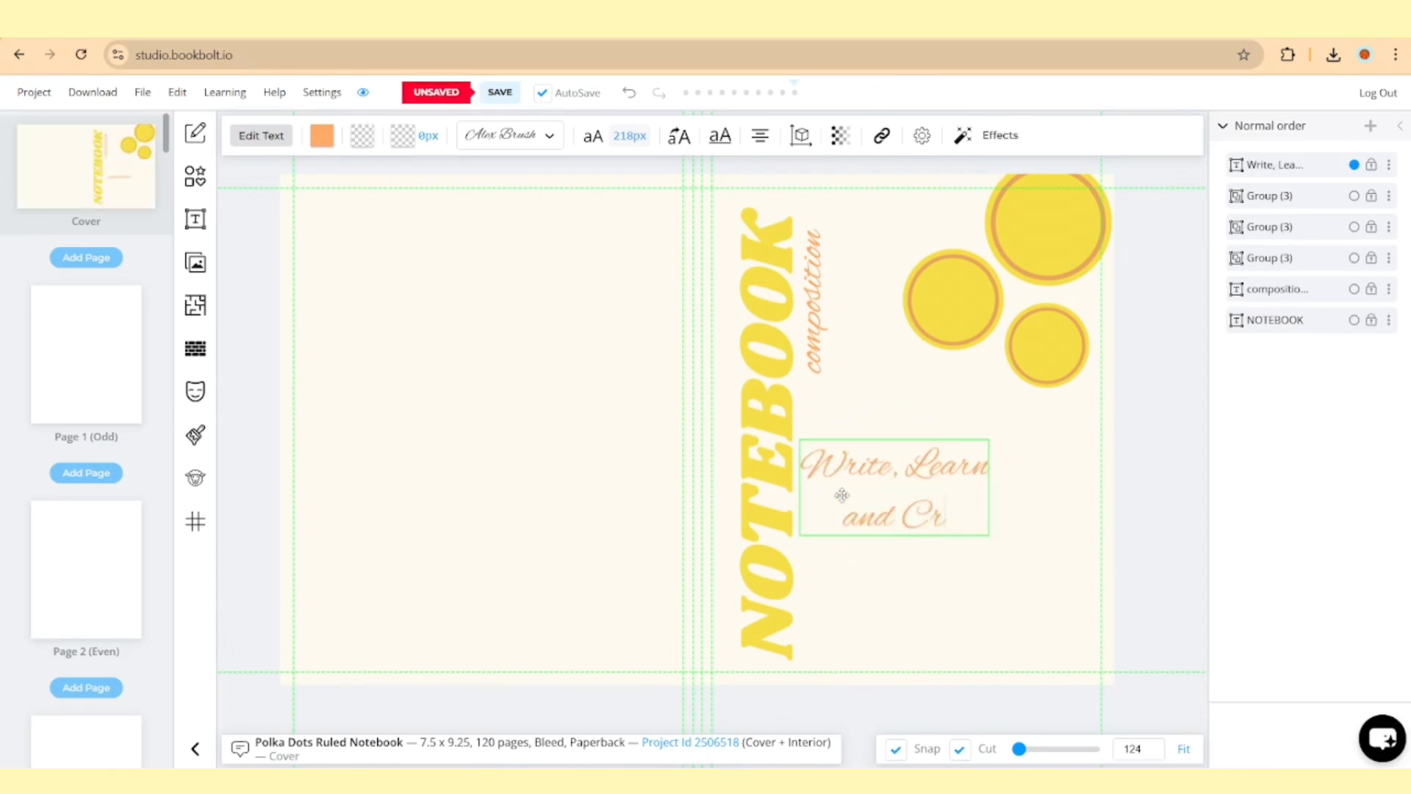
Change the 'Write, Learn and Create' tagline's font to Abhaya Libre.
{"action": "left_click", "coordinate": [758, 135]}
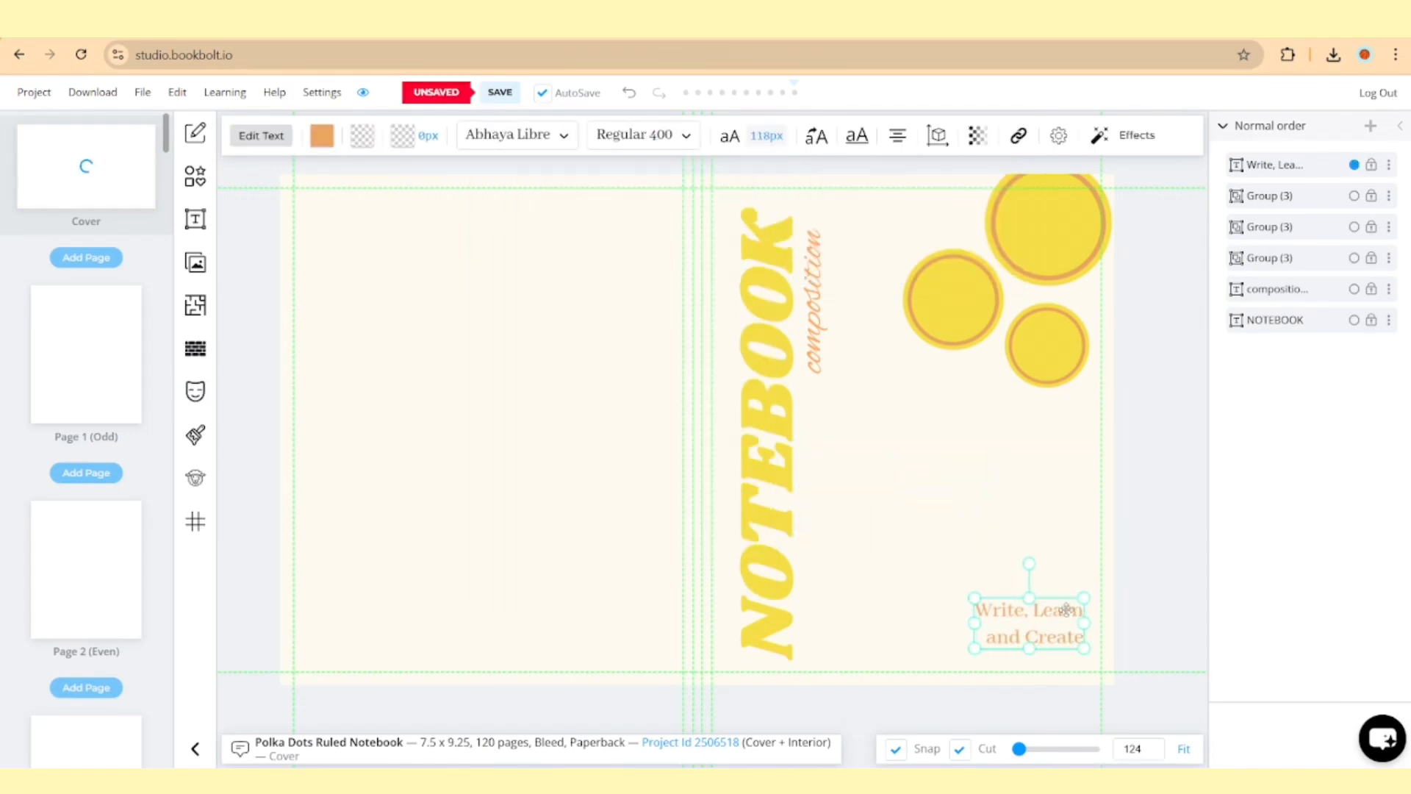
{"action": "left_click", "coordinate": [195, 175]}
{"action": "type", "text": "Dream big, study hard, and let every page take you"}
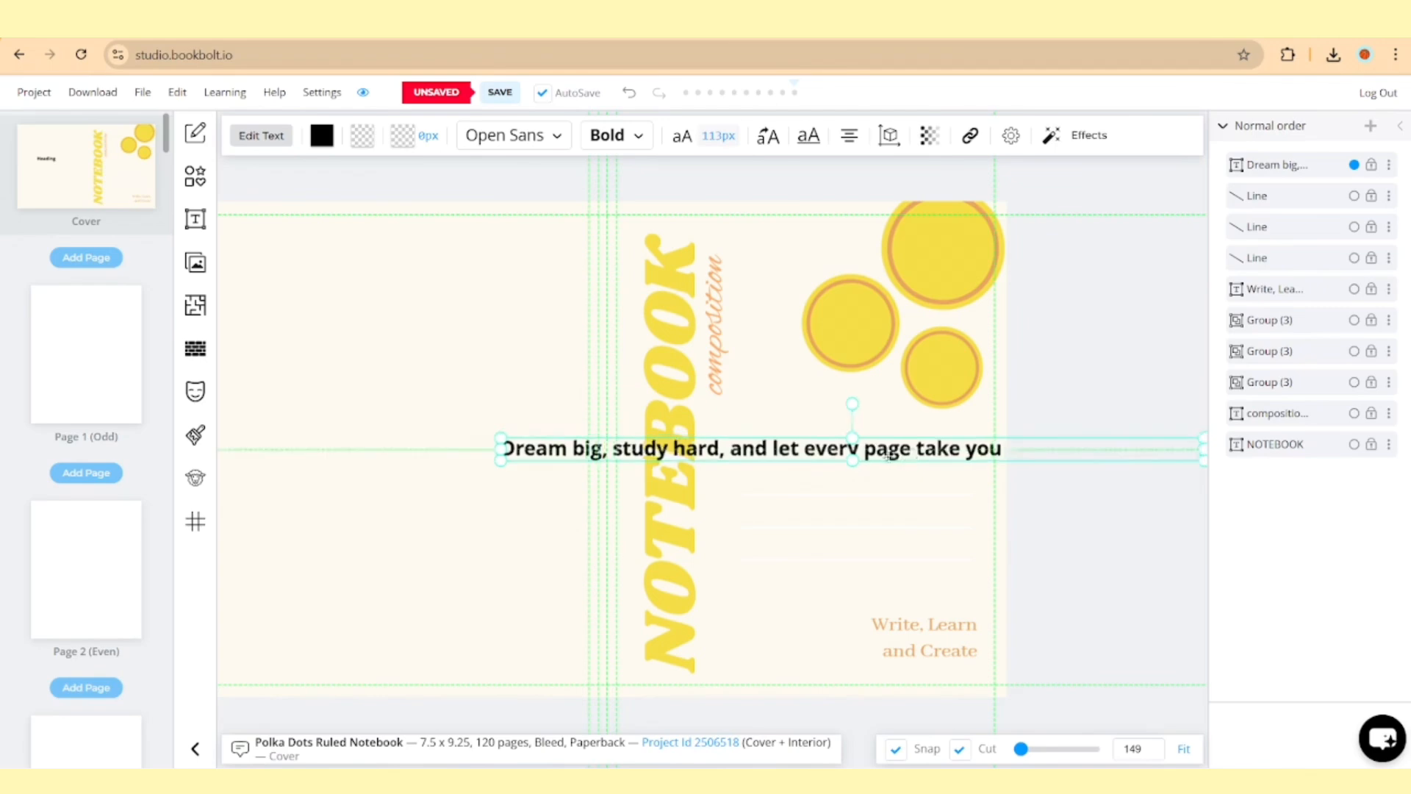
Finish the DREAM BIG quote and style it in orange Abhaya Libre.
{"action": "type", "text": "closer to your goals."}
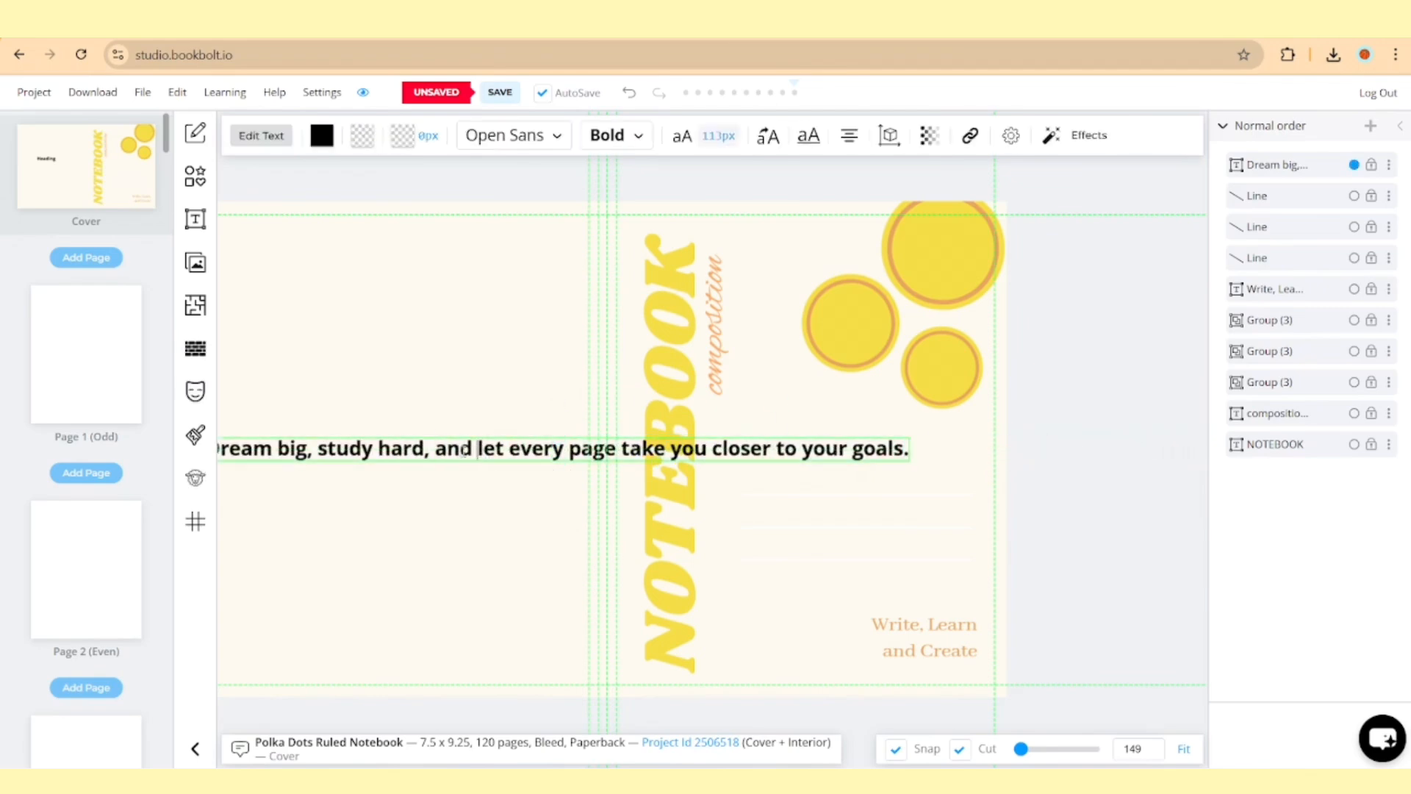
{"action": "left_click", "coordinate": [506, 136]}
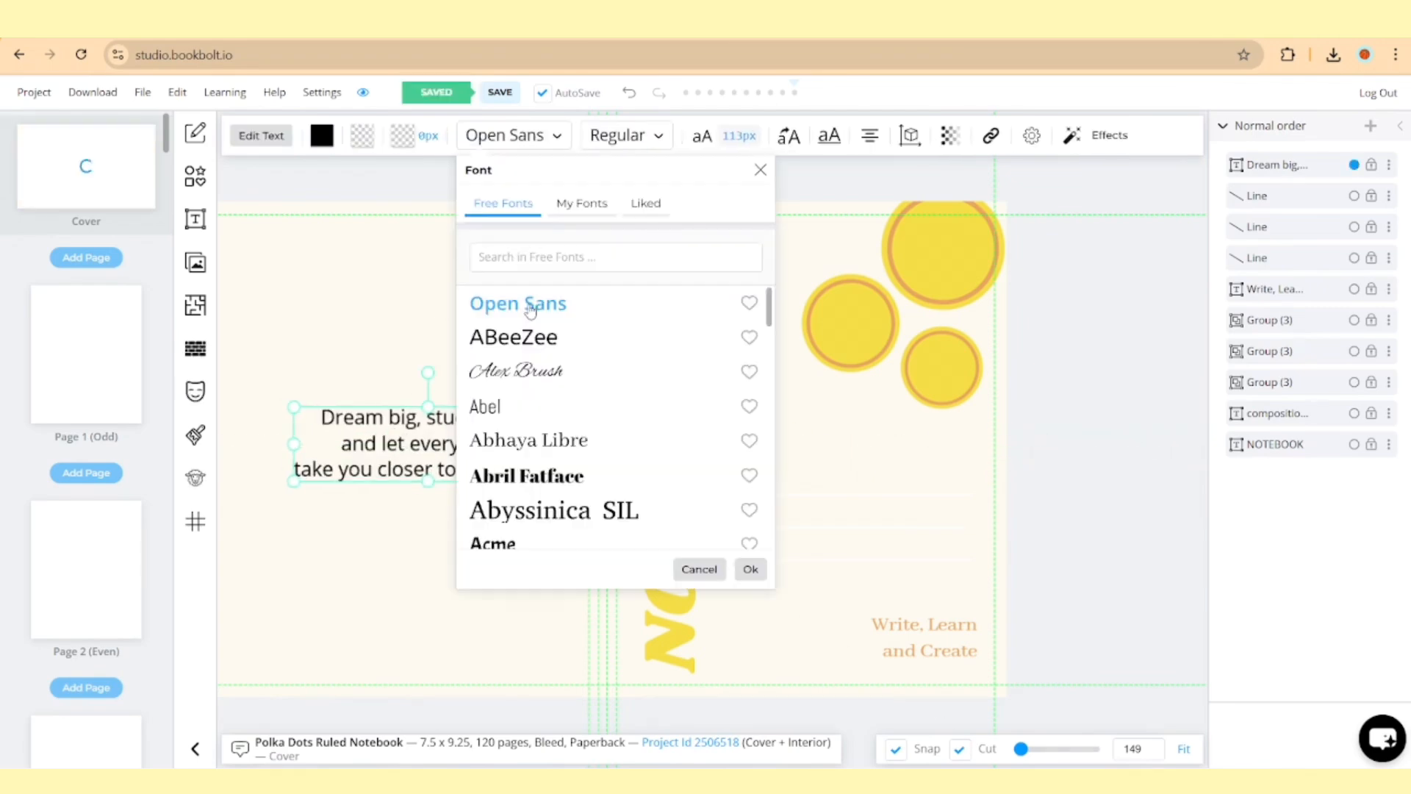
{"action": "left_click", "coordinate": [321, 136]}
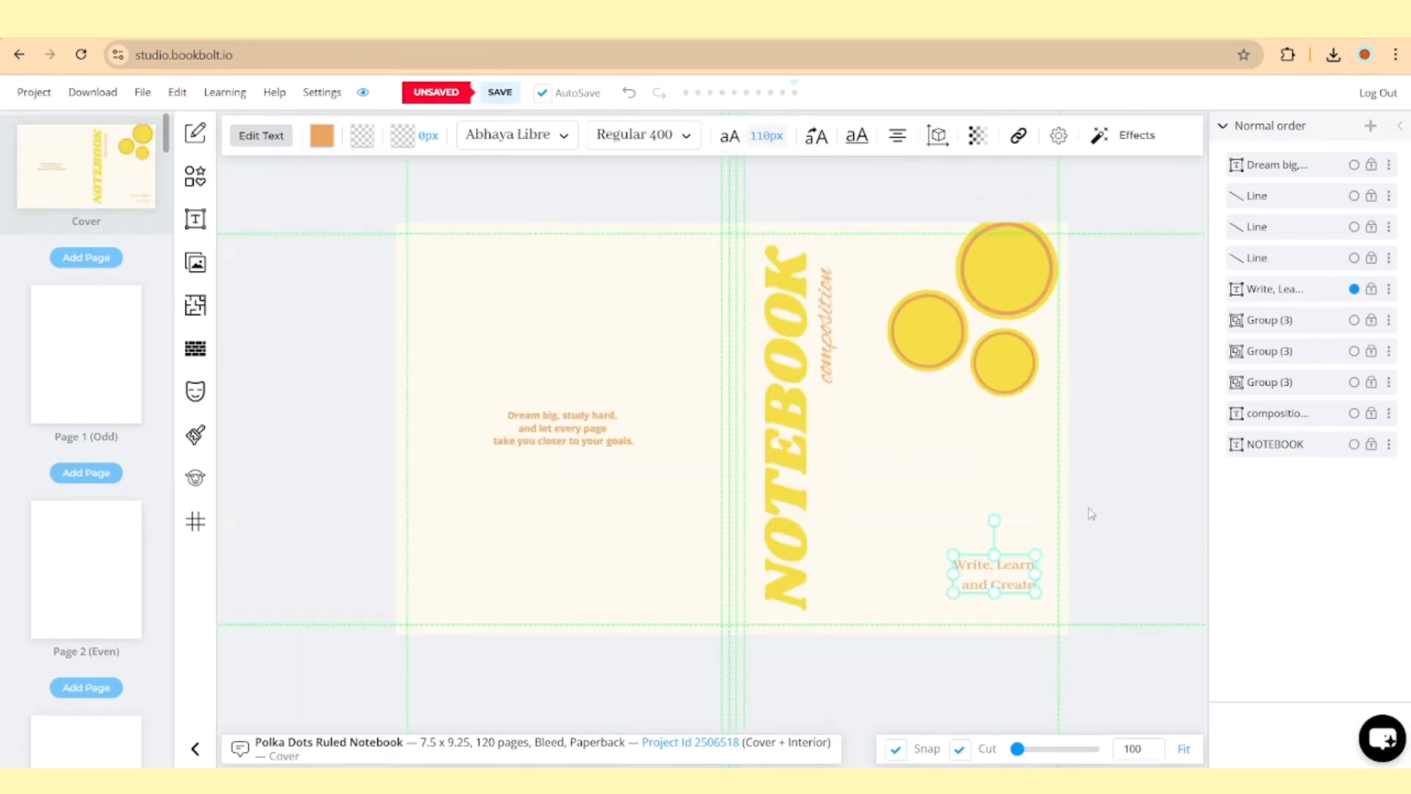
Add a '7.5 x 9.25' size-and-pages note at the back cover's bottom-left.
{"action": "left_click", "coordinate": [195, 219]}
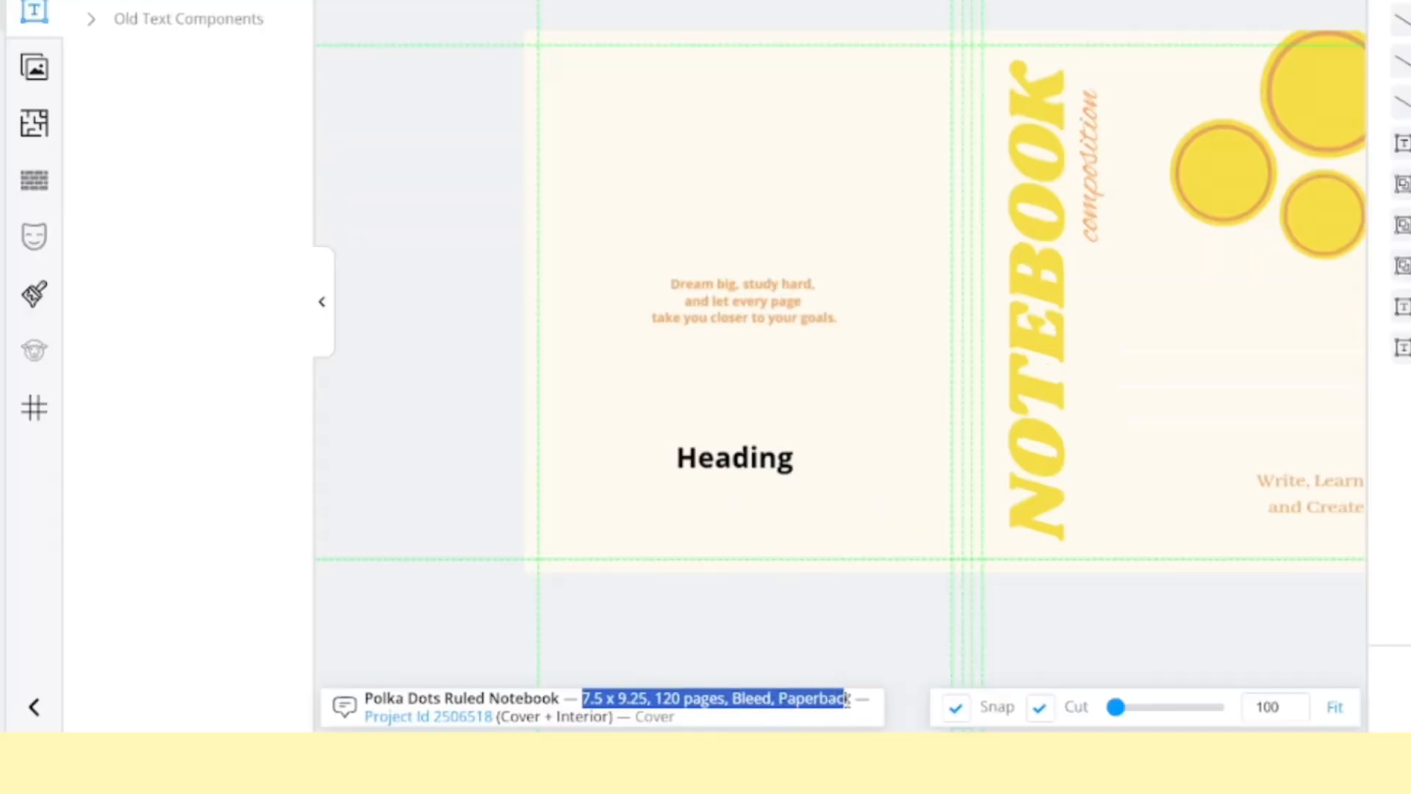
{"action": "type", "text": "7.5 x 9.25 | 120 pages / 60 sheets"}
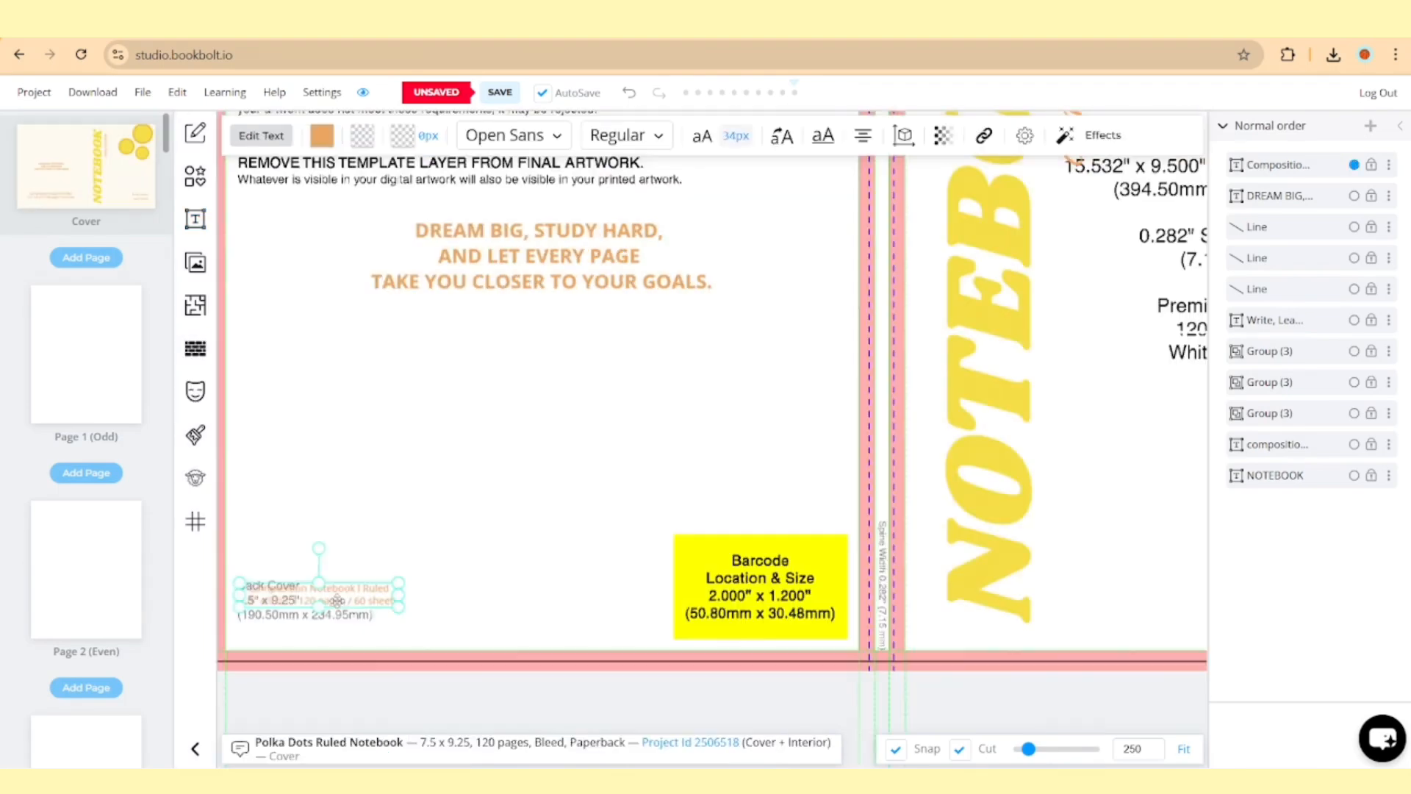
{"action": "left_click_drag", "start_coordinate": [320, 600], "coordinate": [751, 510]}
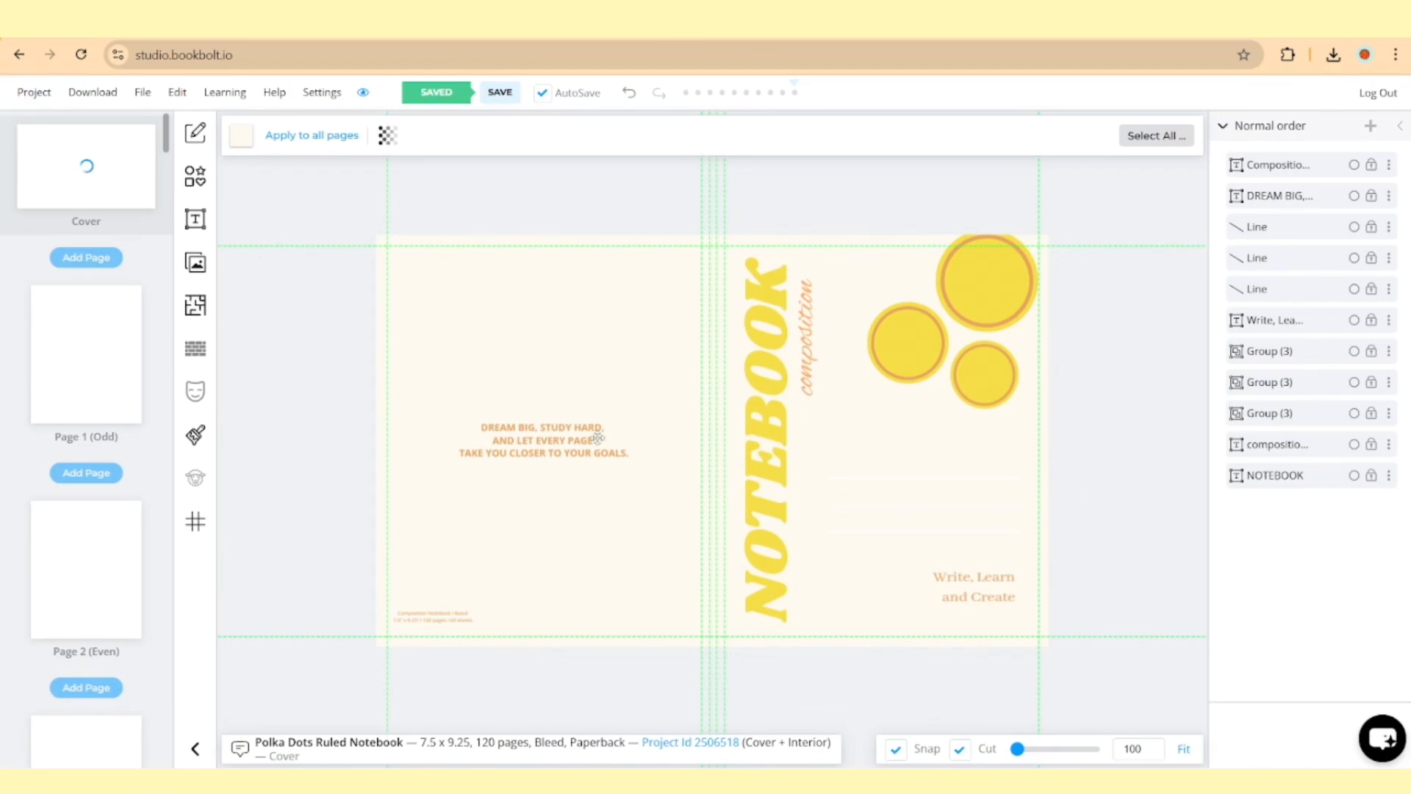
{"action": "mouse_move", "coordinate": [68, 351]}
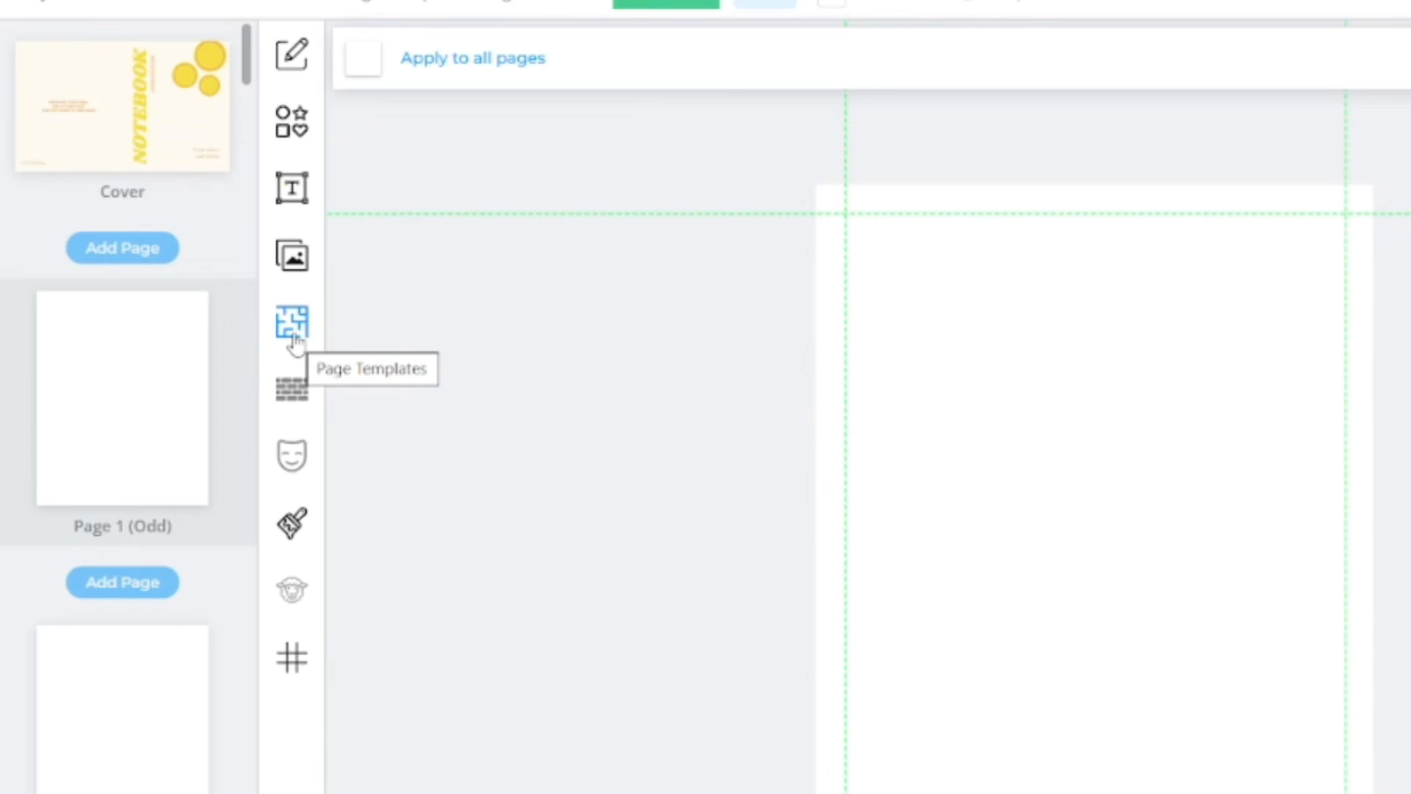
Choose the Ruled > College Ruled template for interior pages only, excluding Cover.
{"action": "left_click", "coordinate": [291, 324]}
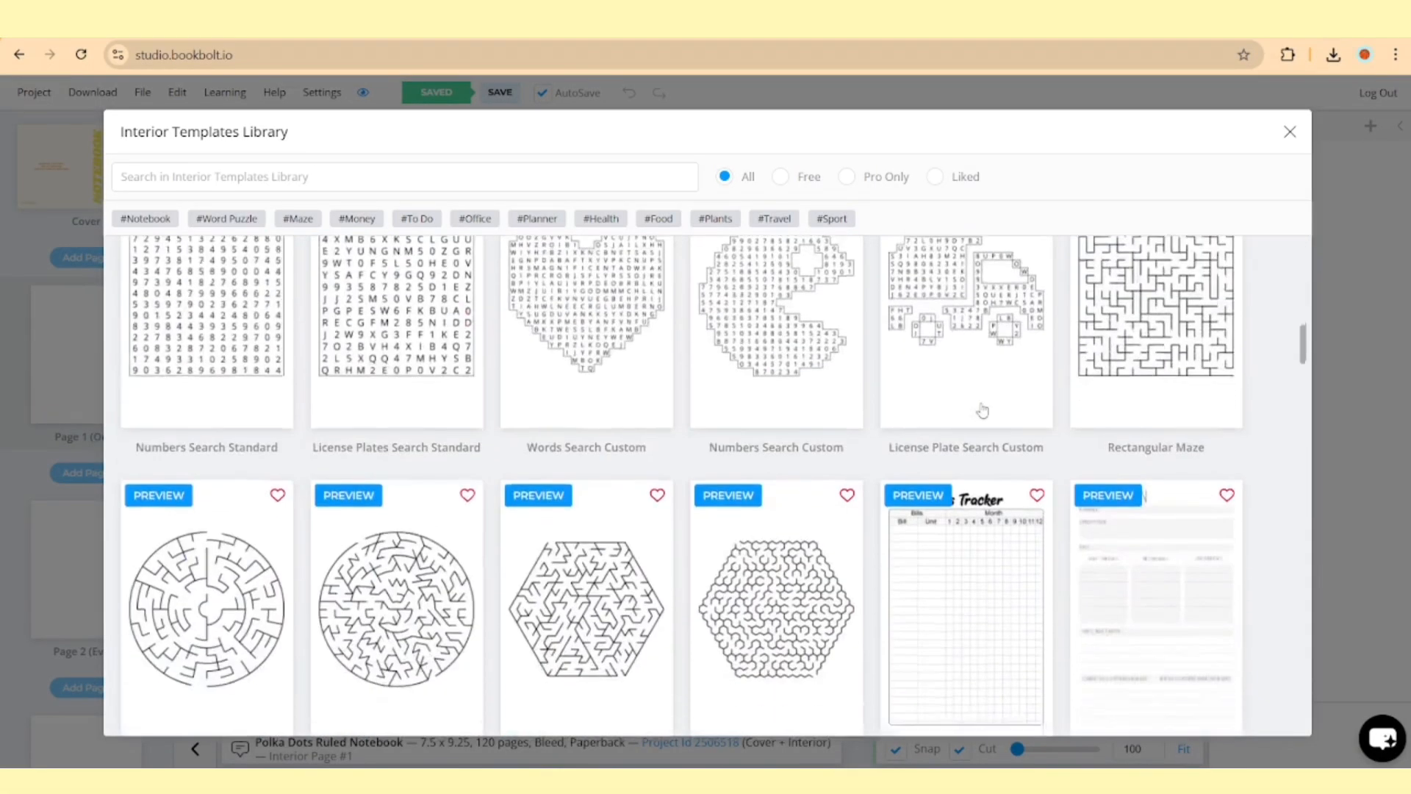
{"action": "left_click", "coordinate": [357, 217]}
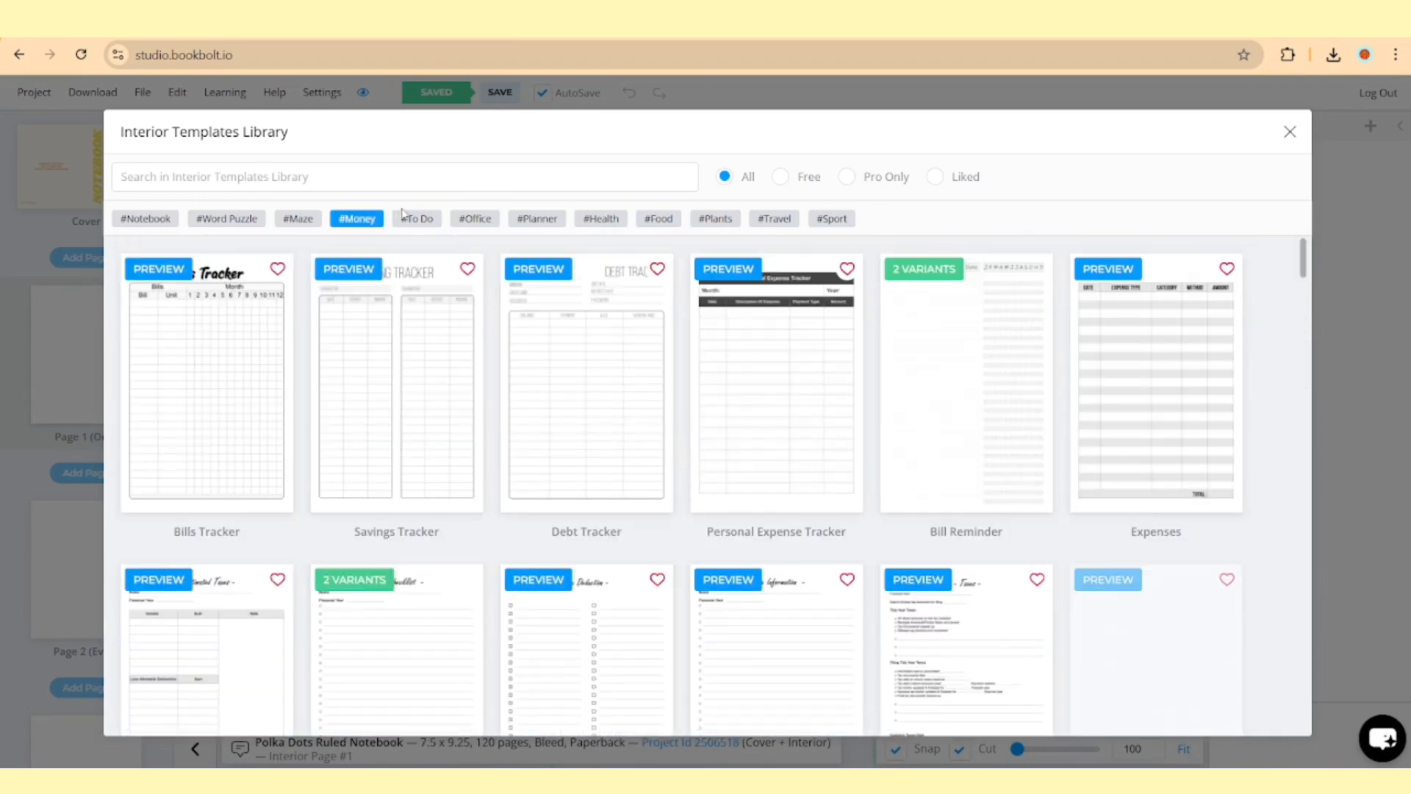
{"action": "left_click", "coordinate": [416, 218]}
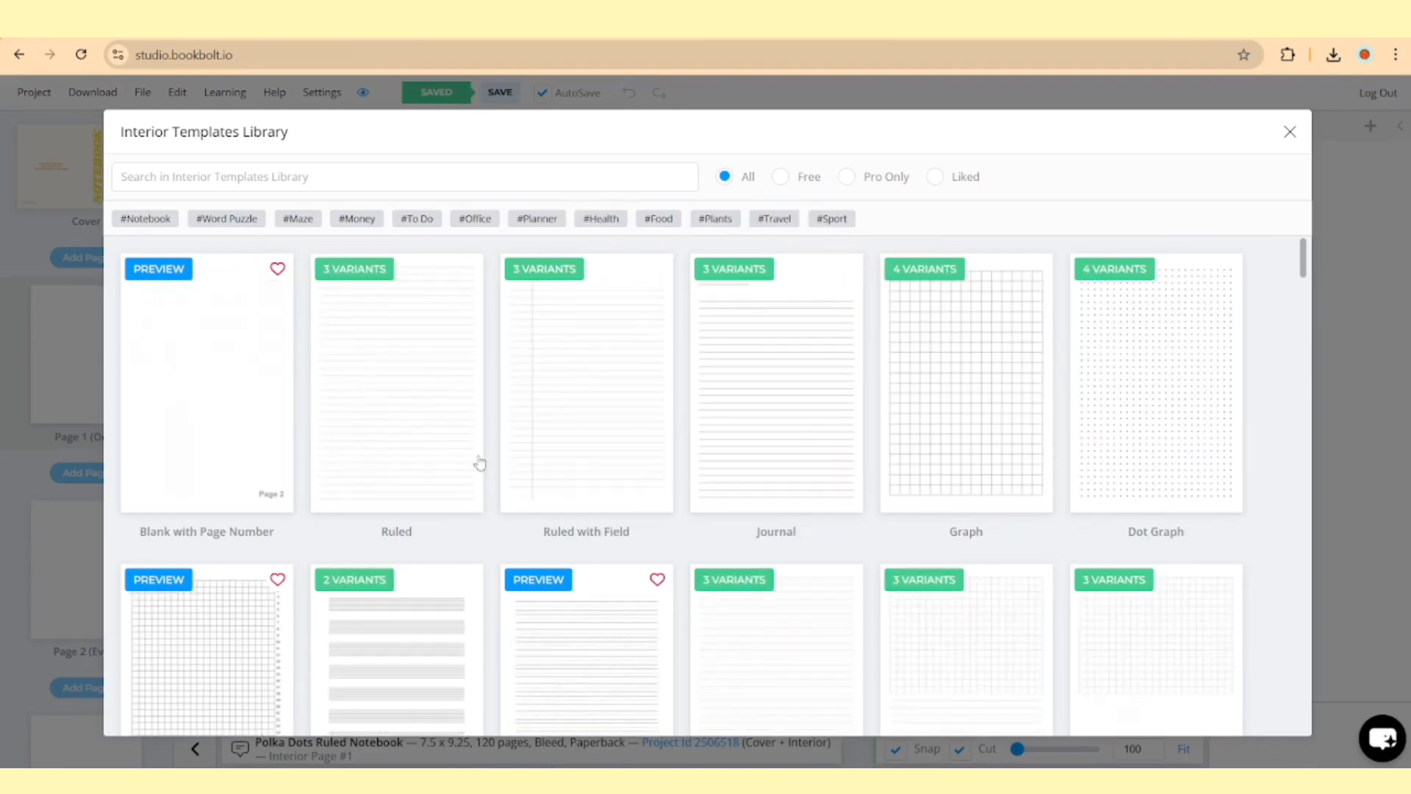
{"action": "mouse_move", "coordinate": [1184, 417]}
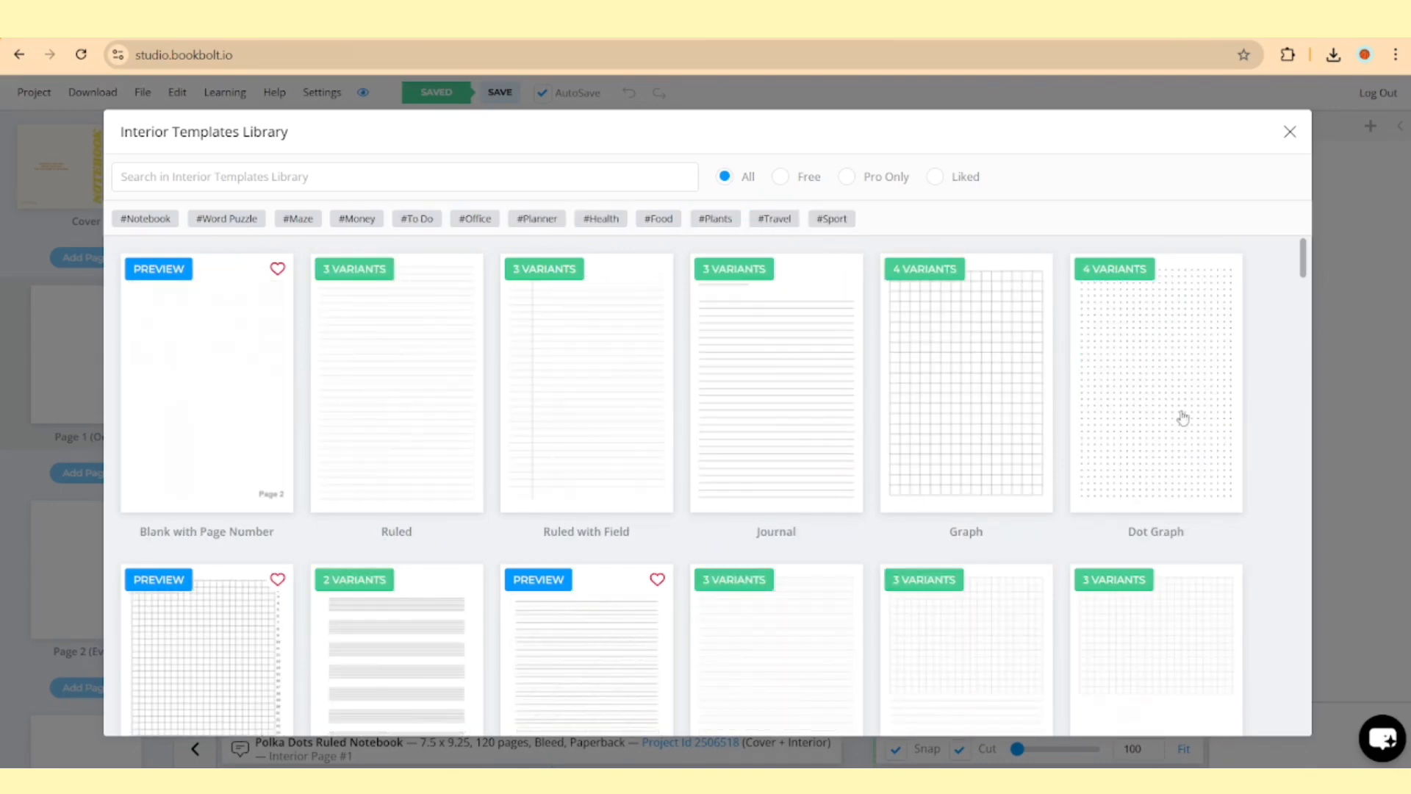
{"action": "left_click", "coordinate": [396, 381]}
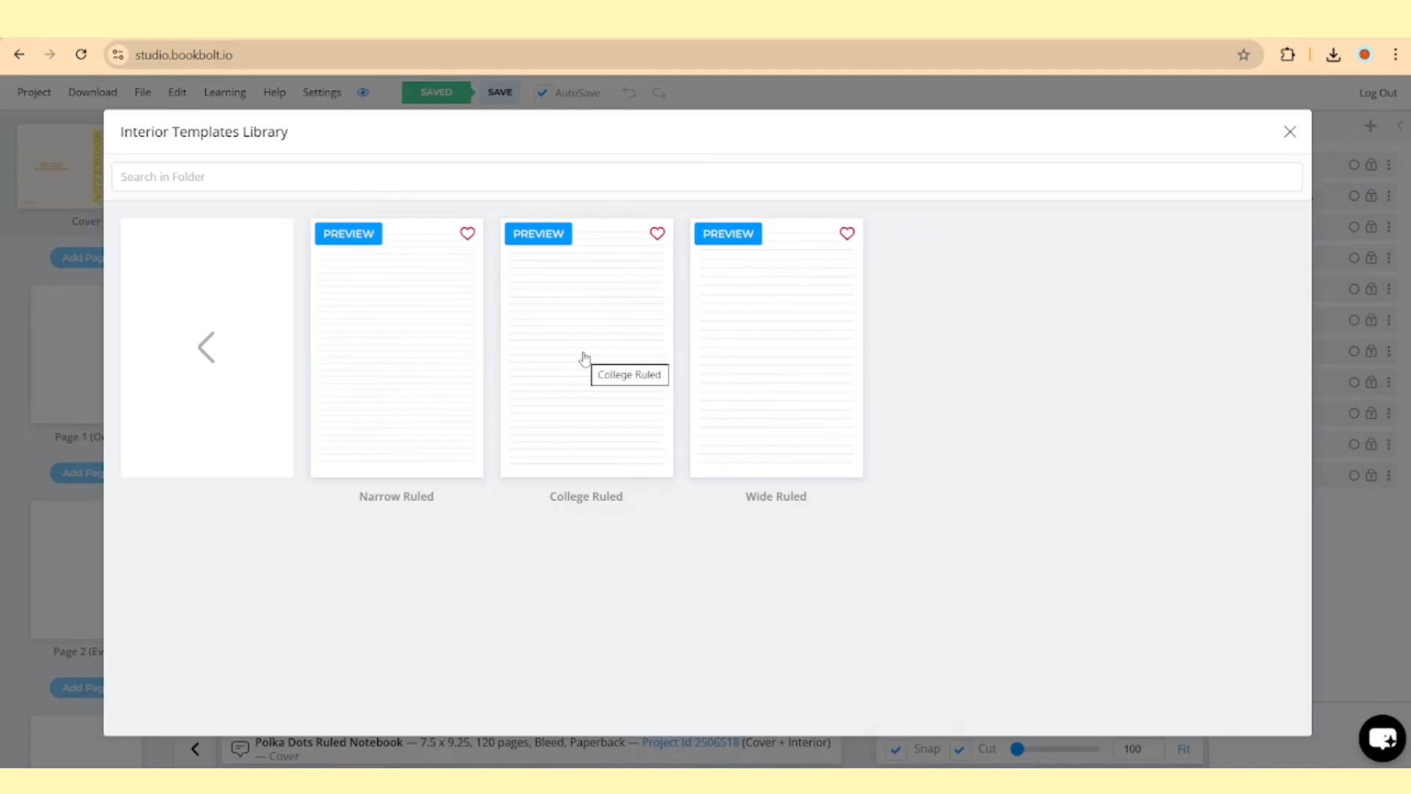
{"action": "left_click", "coordinate": [586, 346]}
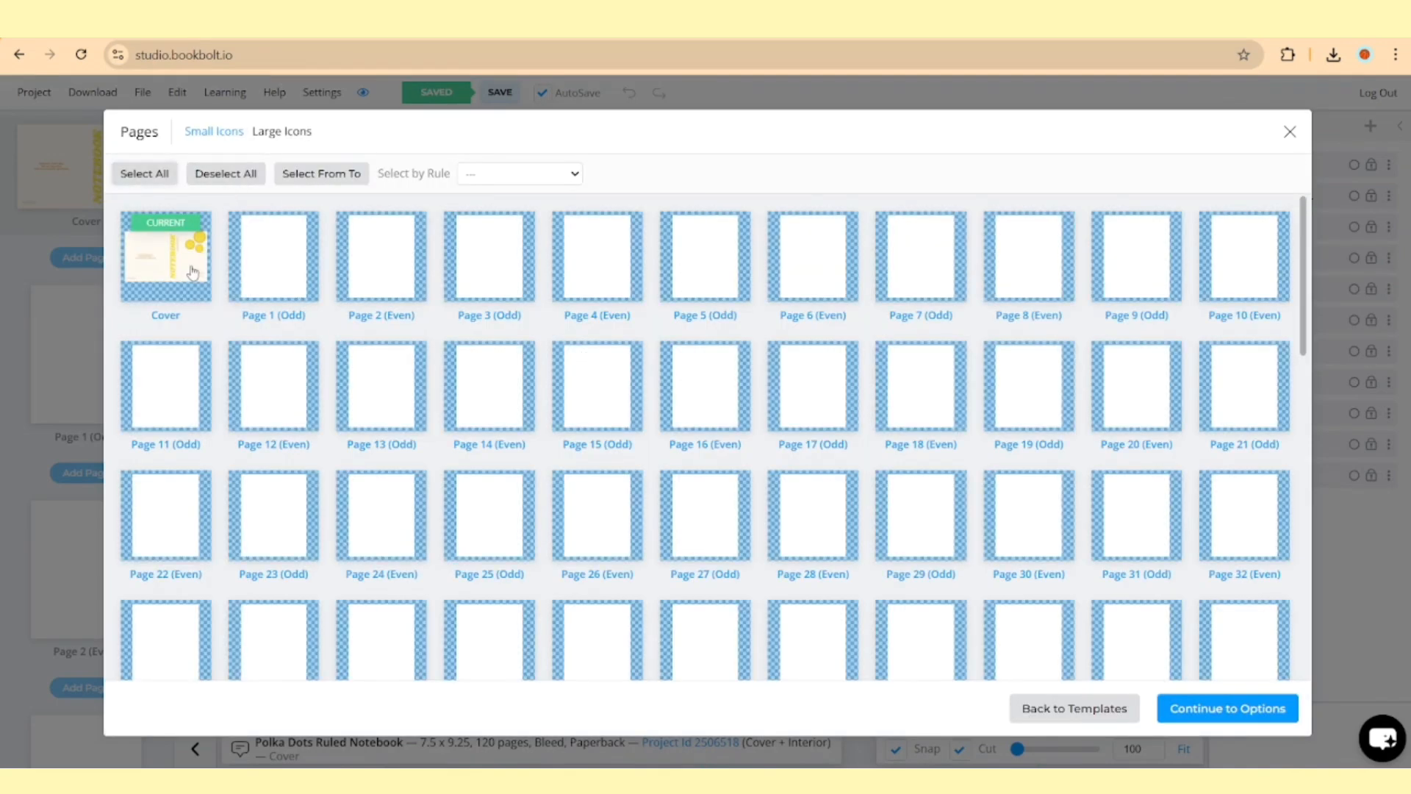
{"action": "left_click", "coordinate": [165, 256]}
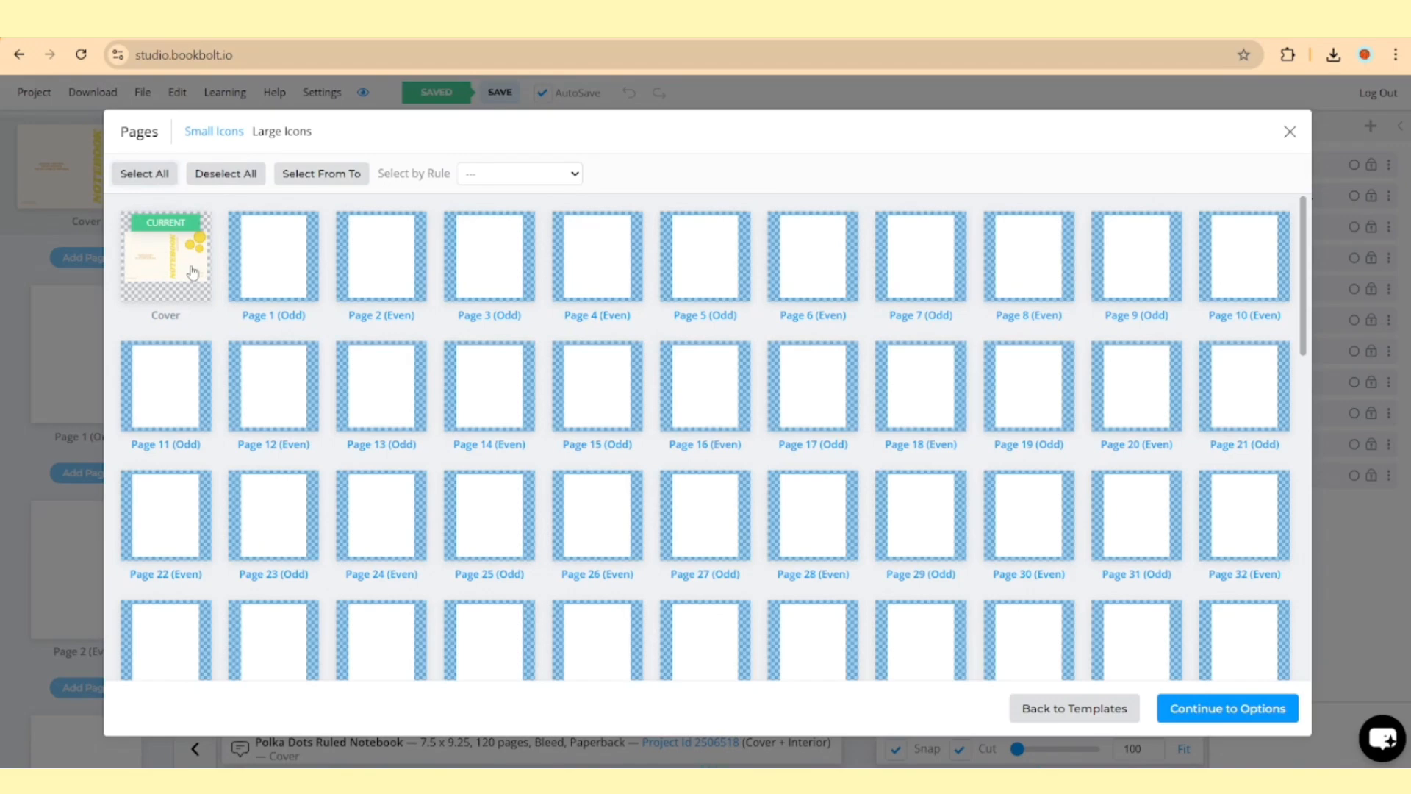
{"action": "scroll", "scroll_direction": "down", "scroll_amount": 3}
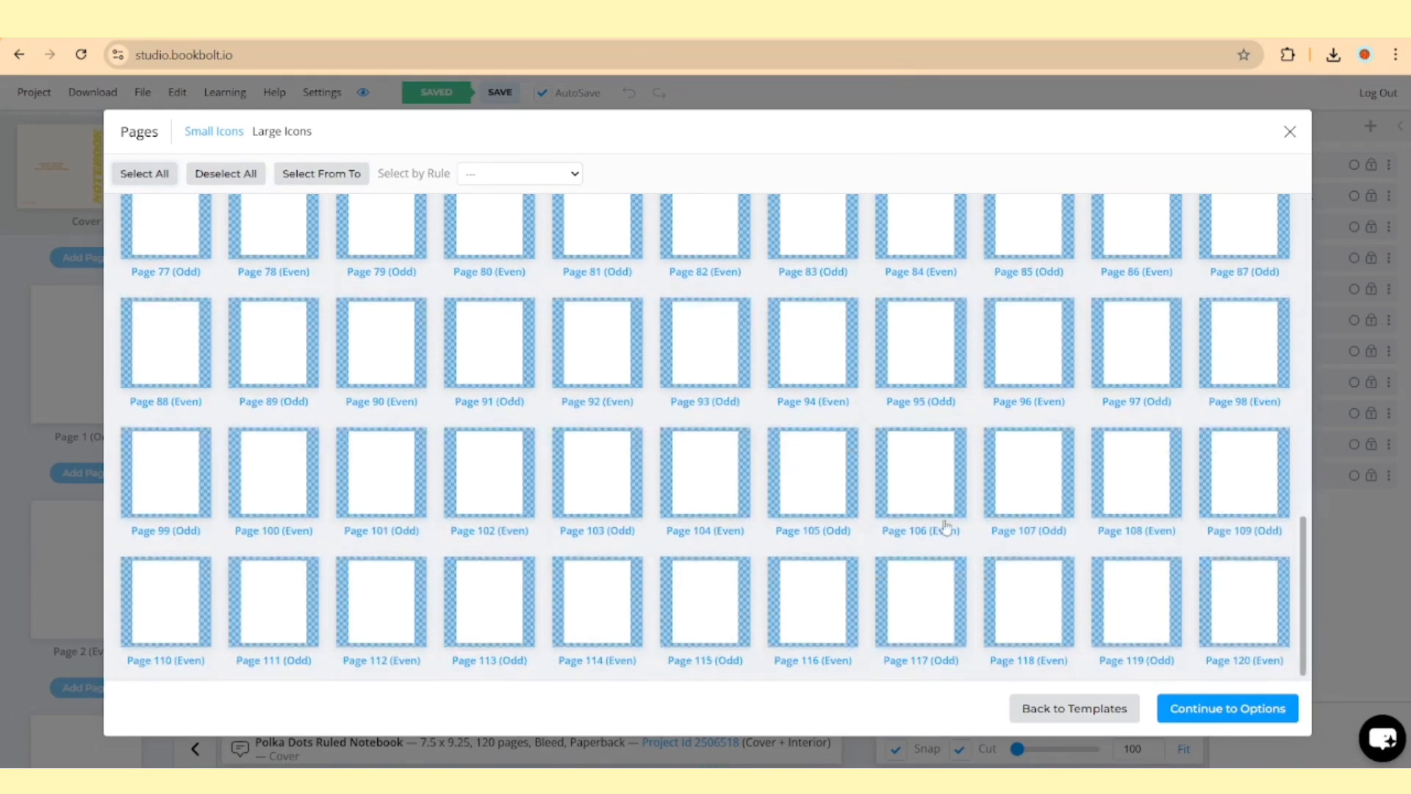
{"action": "left_click", "coordinate": [1226, 707]}
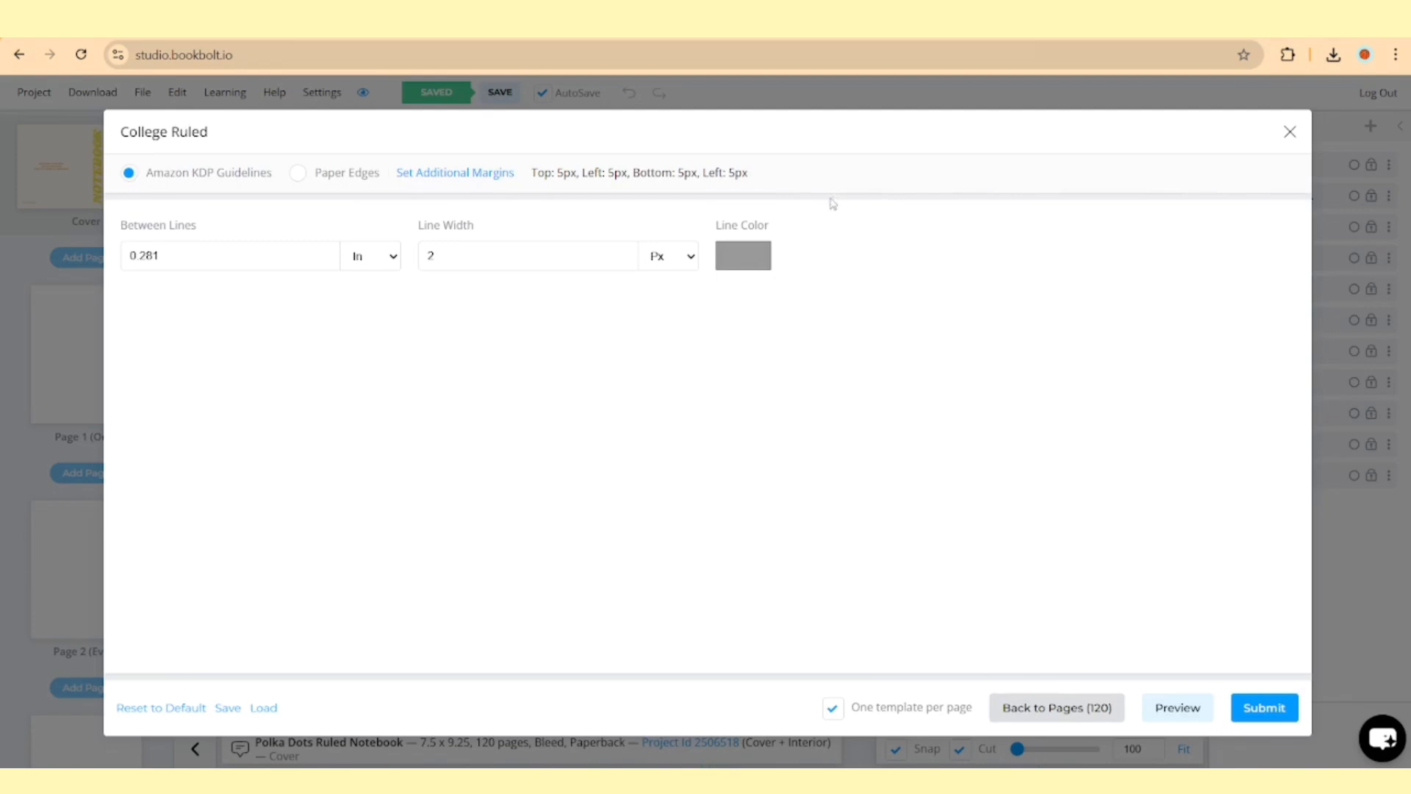
{"action": "mouse_move", "coordinate": [859, 196]}
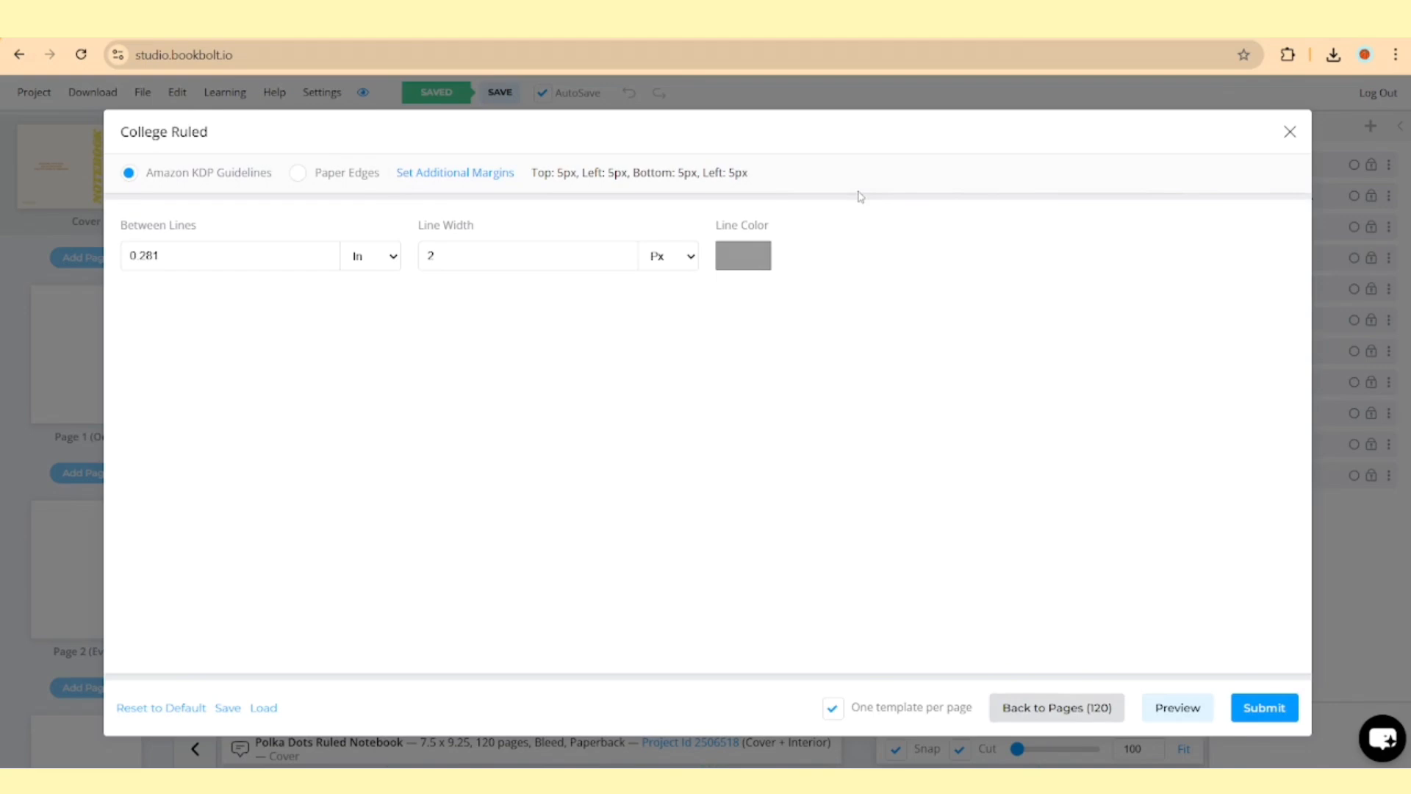
Submit the College Ruled options (0.281 in spacing, 2 px lines) to rule the pages.
{"action": "left_click", "coordinate": [1263, 707]}
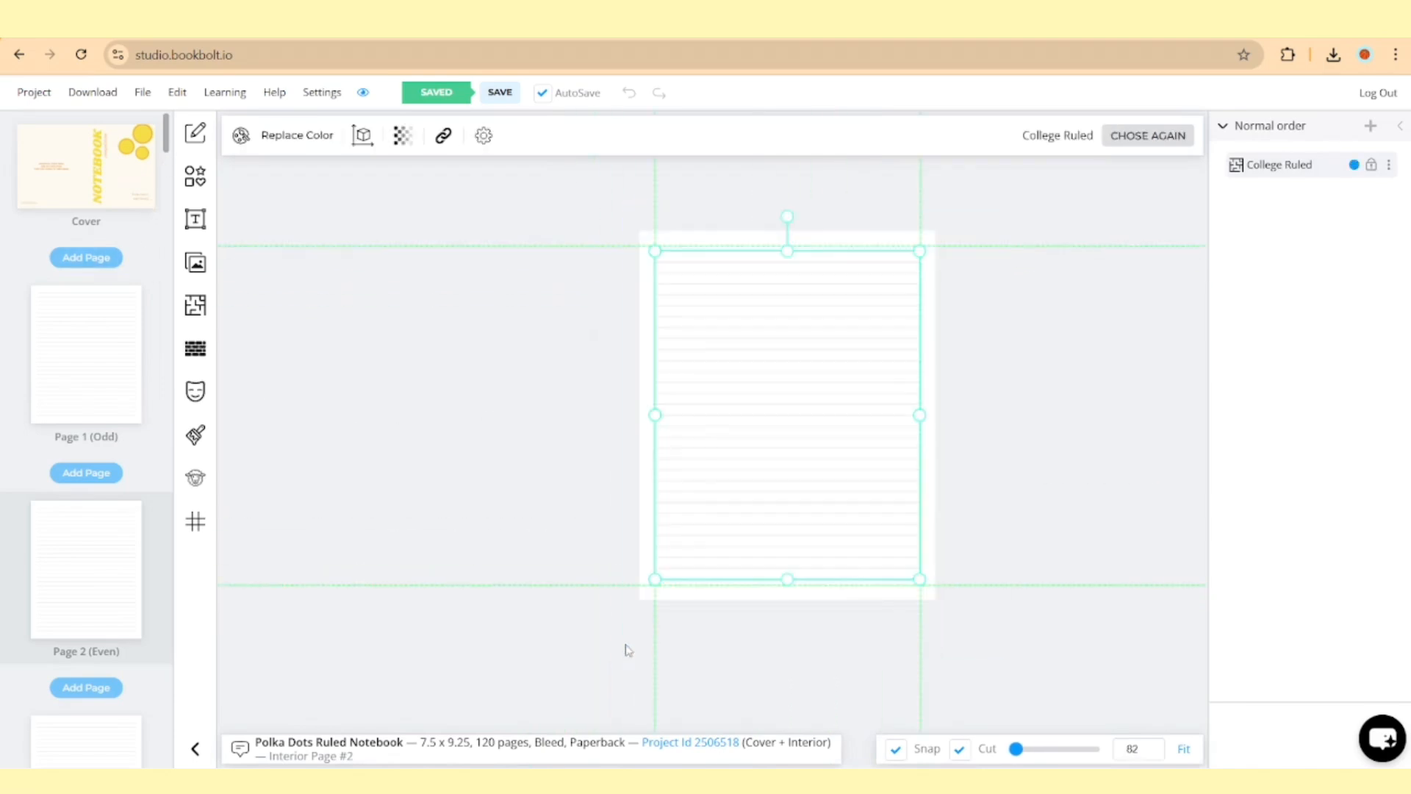
{"action": "left_click", "coordinate": [92, 92]}
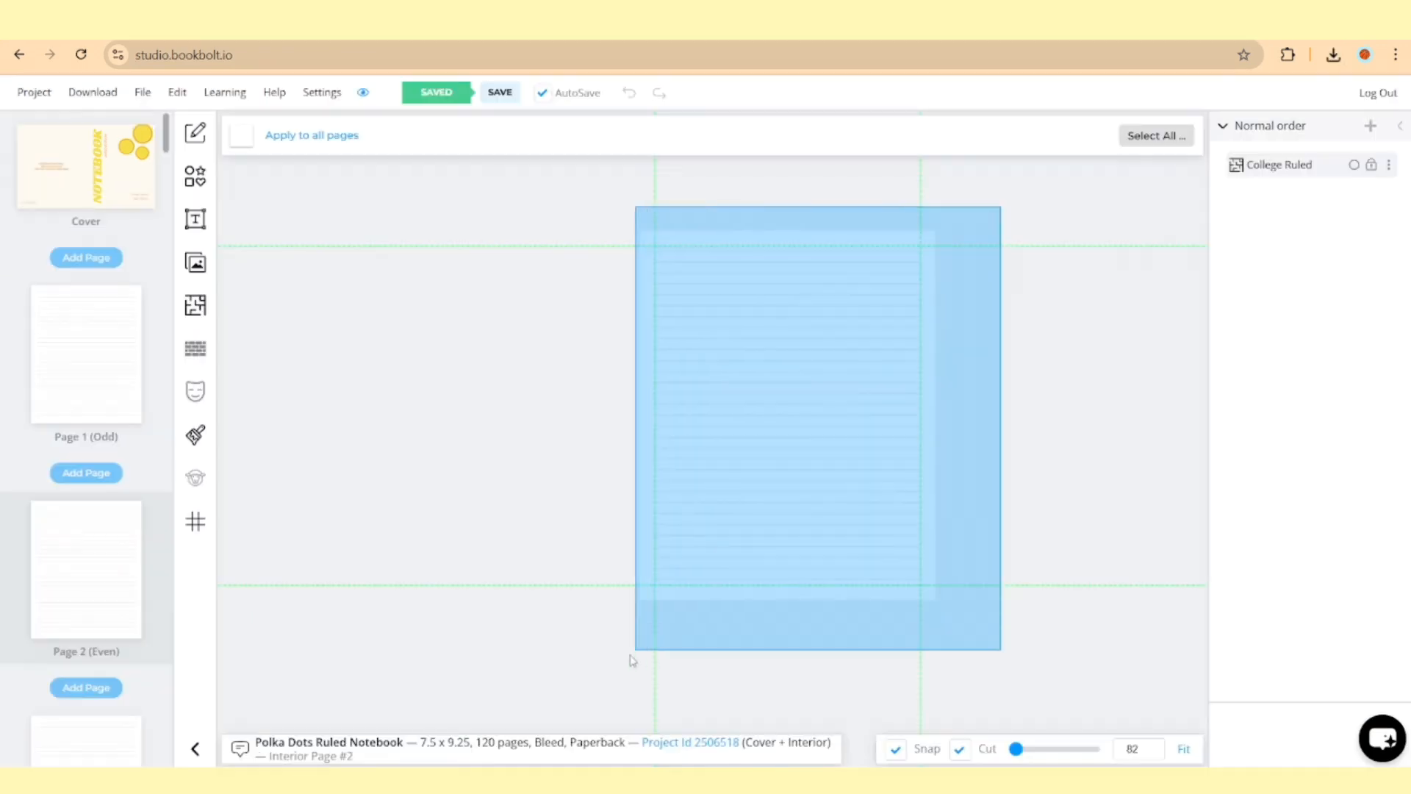
Download the project as a CMYK print zip and open the Paperback Interior PDF.
{"action": "left_click", "coordinate": [93, 92]}
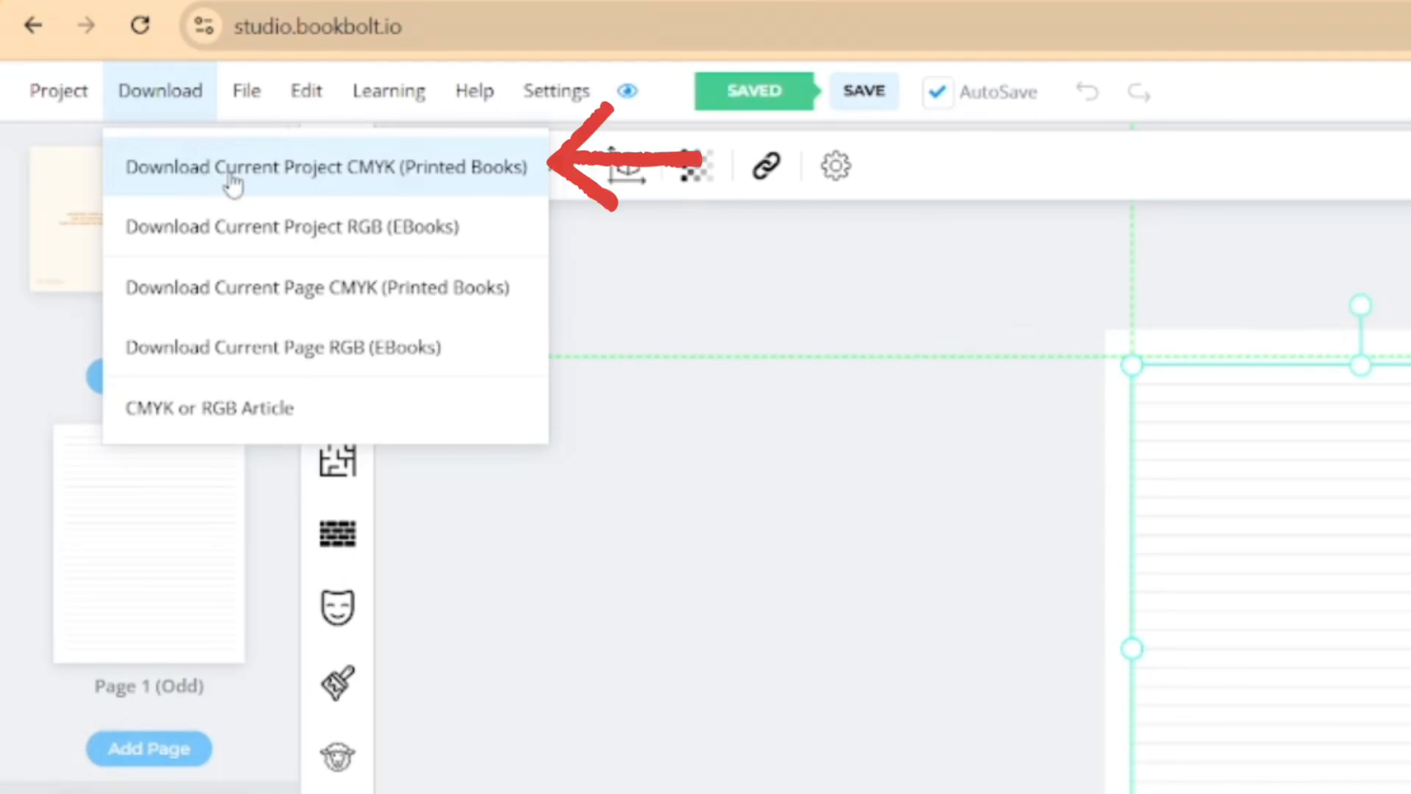
{"action": "left_click", "coordinate": [324, 167]}
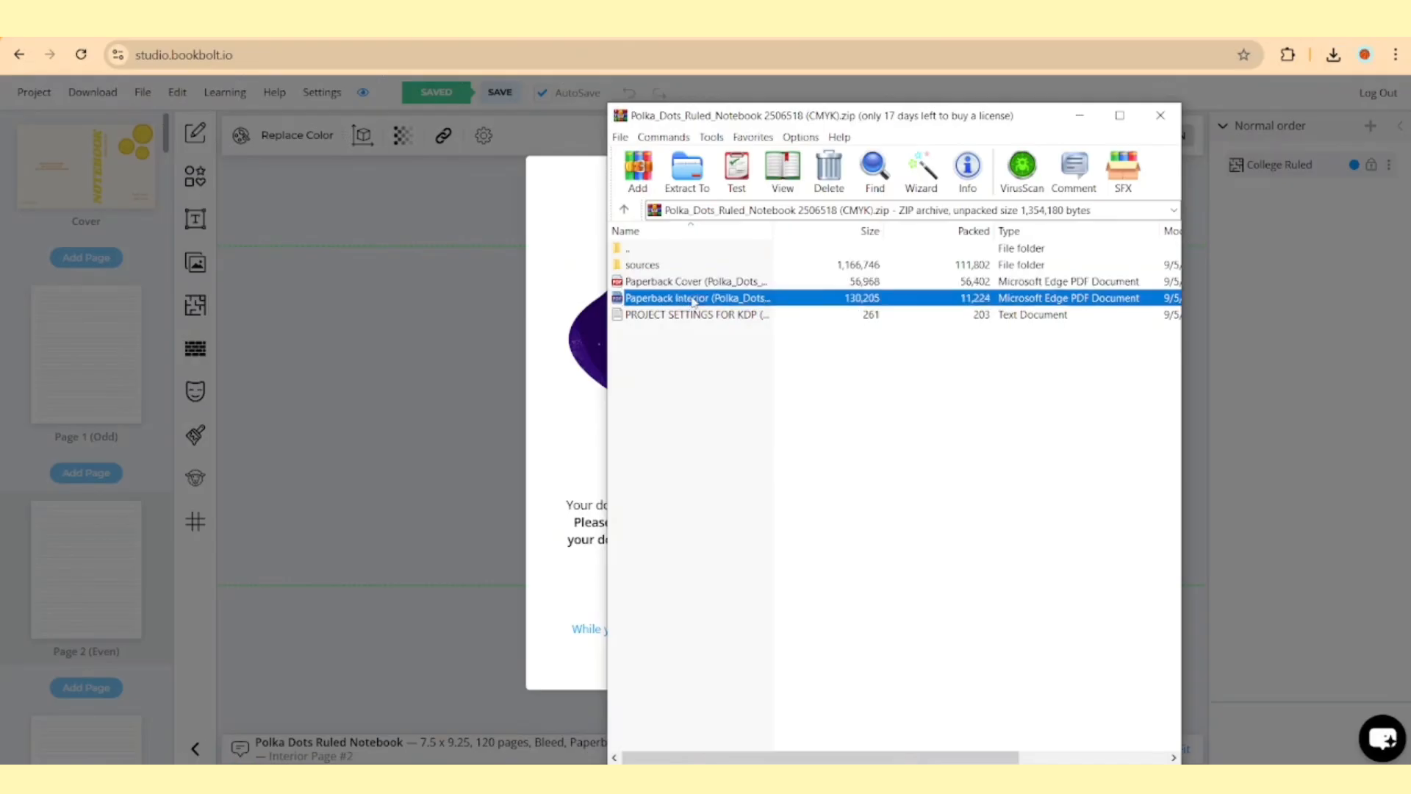
{"action": "double_click", "coordinate": [695, 298]}
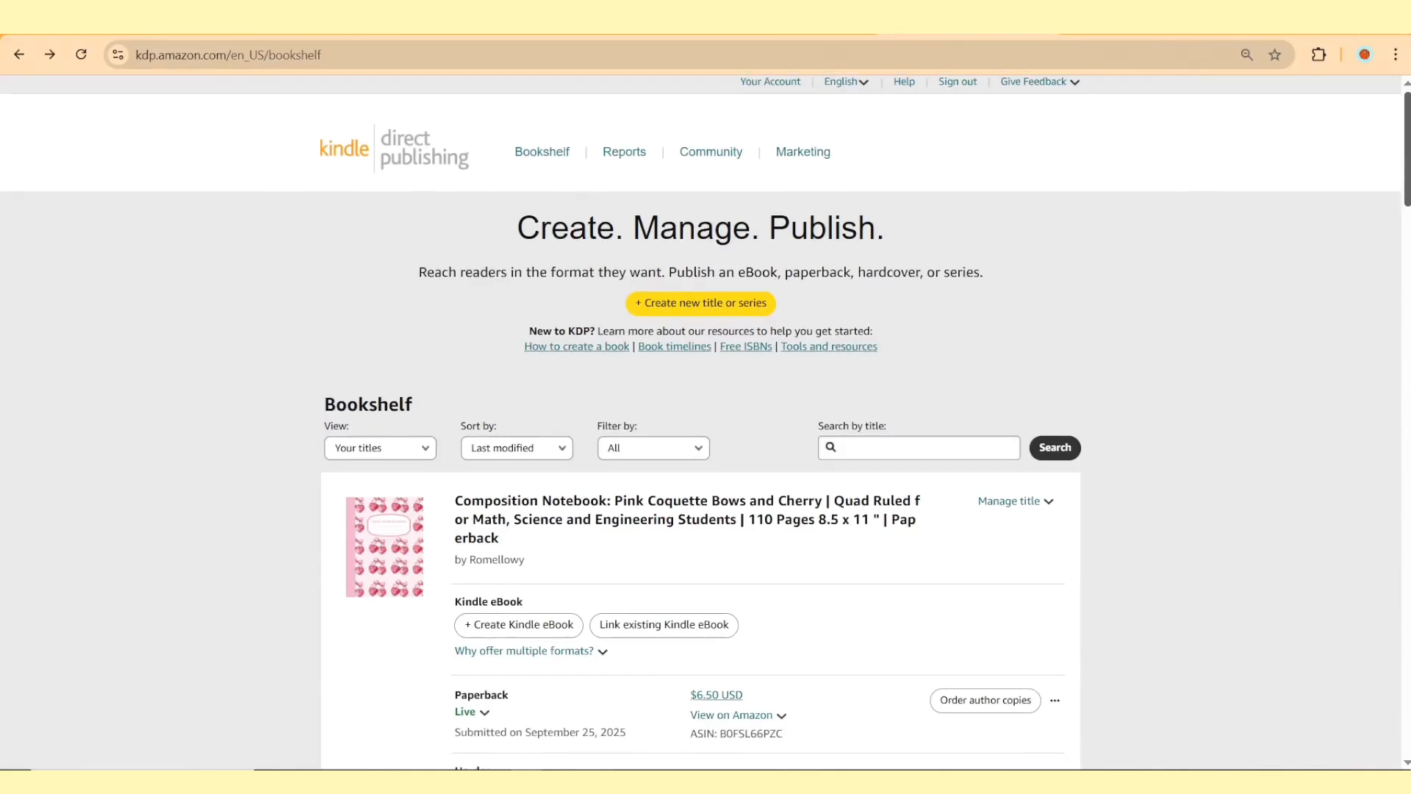
From the Bookshelf, start a new title to reach the eBook, paperback, hardcover and series choices.
{"action": "scroll", "scroll_direction": "down", "scroll_amount": 3}
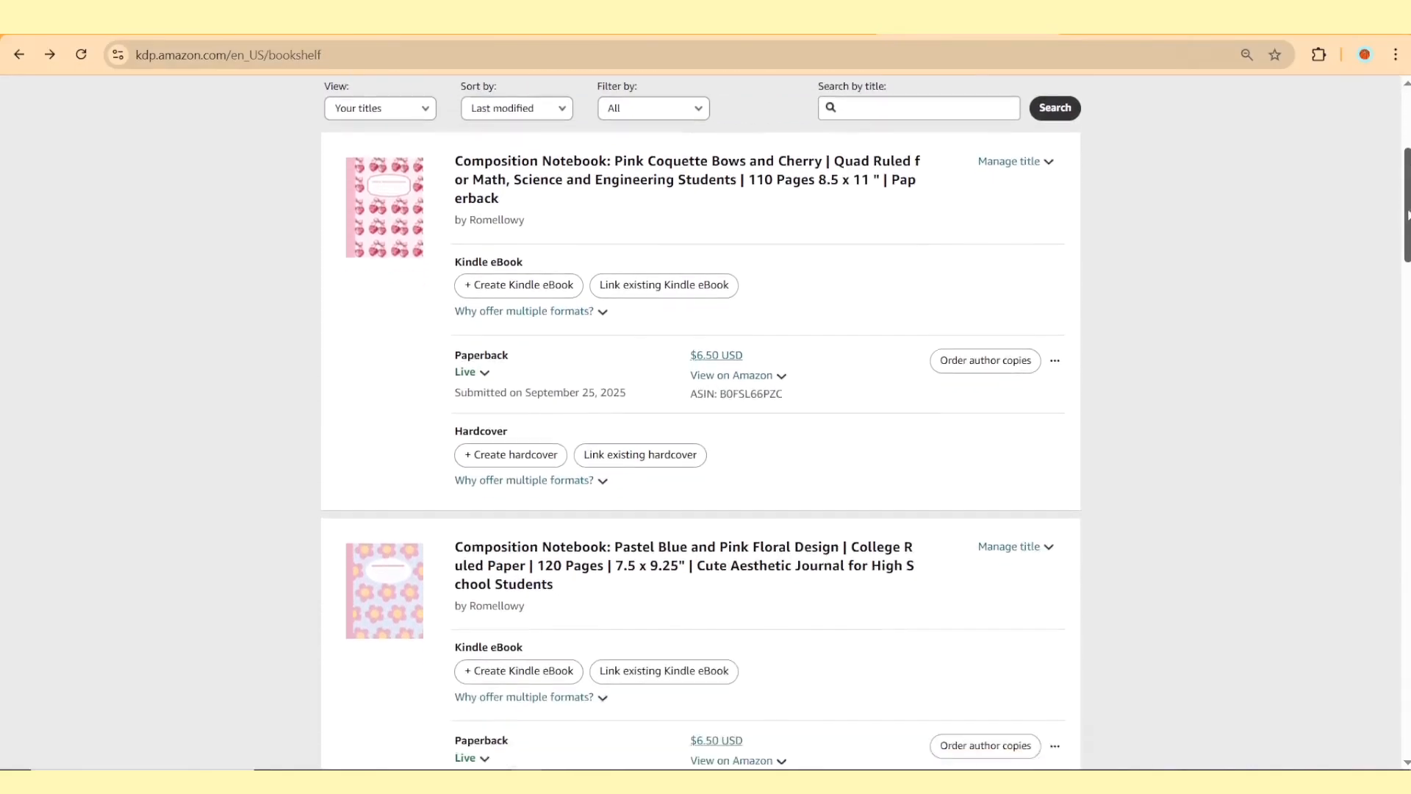
{"action": "scroll", "scroll_direction": "down", "scroll_amount": 3}
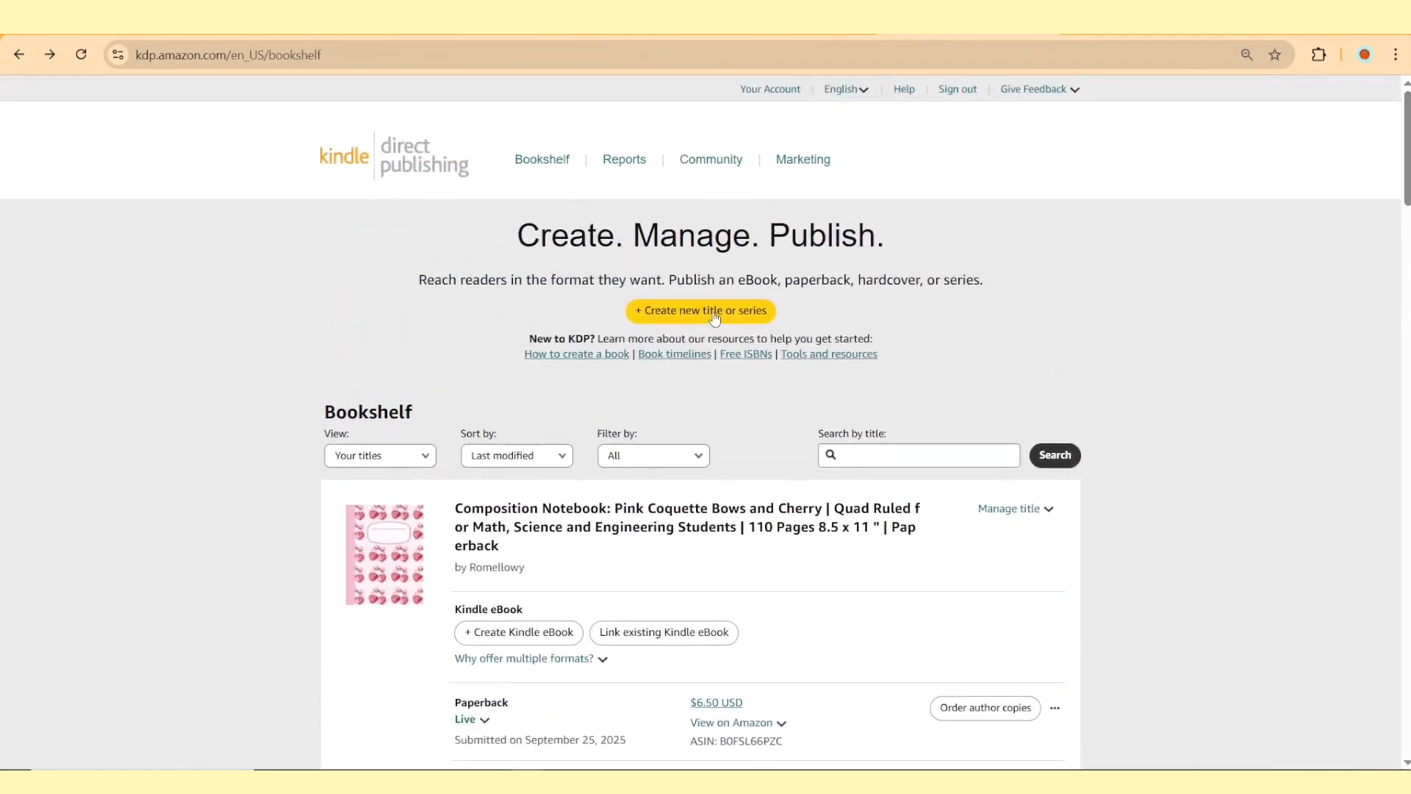
{"action": "left_click", "coordinate": [700, 310]}
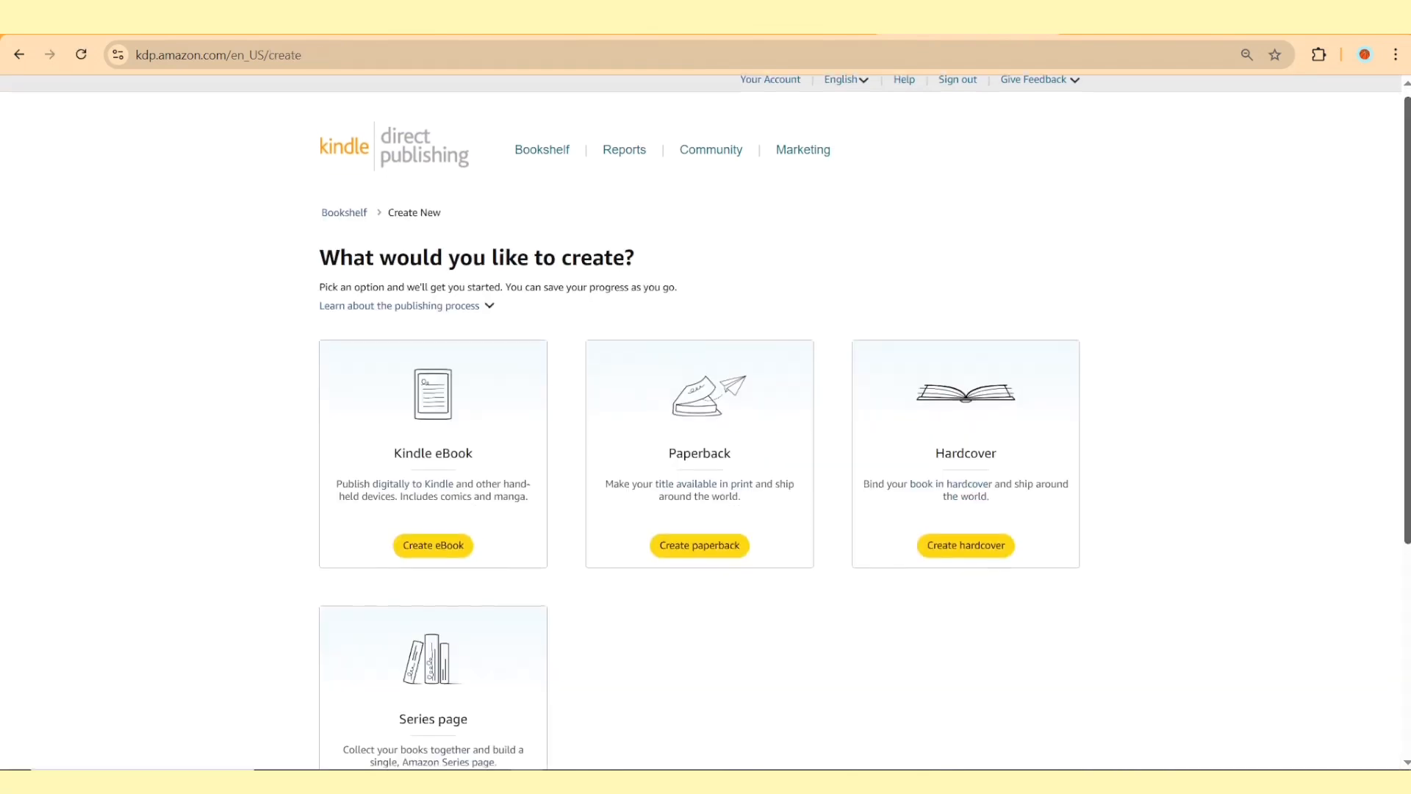
{"action": "scroll", "scroll_direction": "down", "scroll_amount": 3}
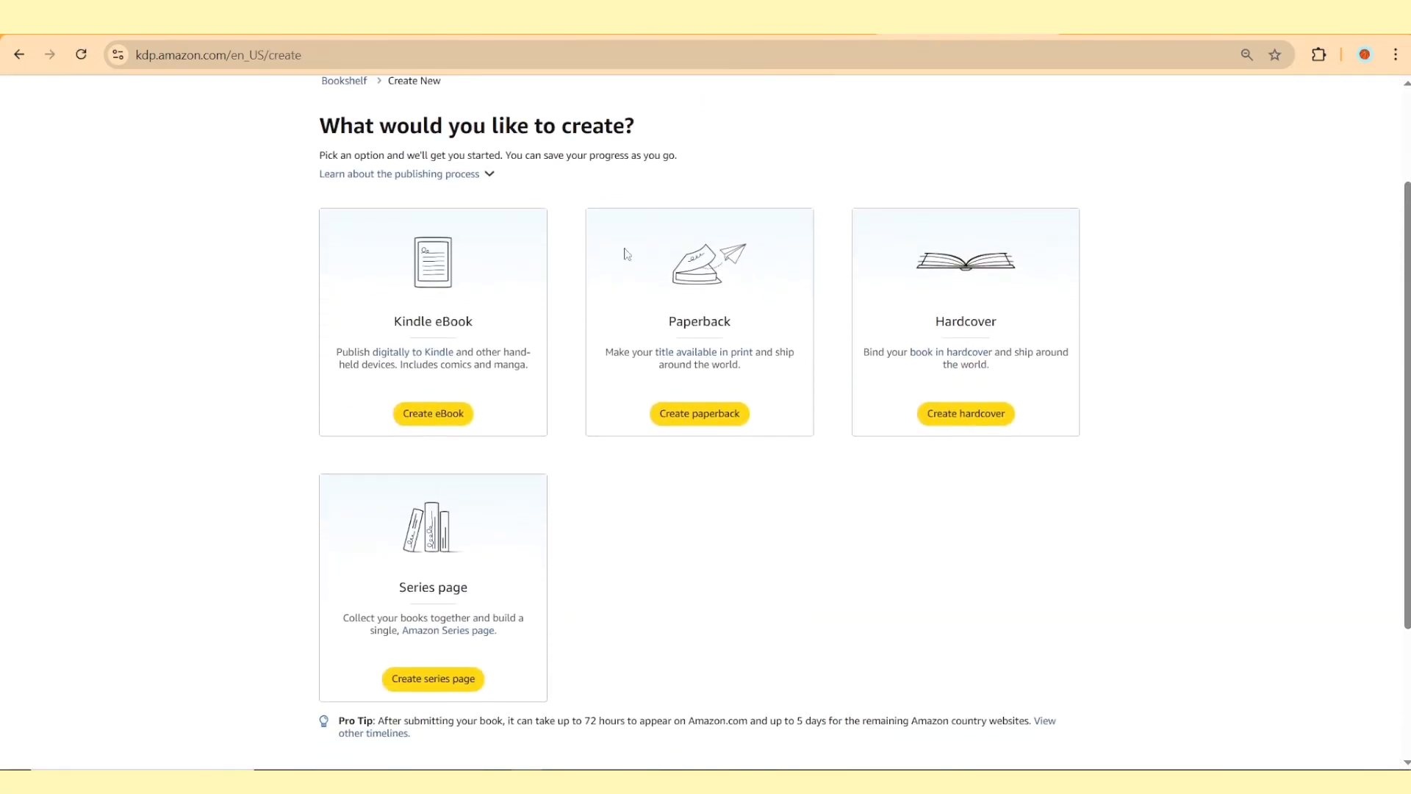
{"action": "double_click", "coordinate": [433, 321]}
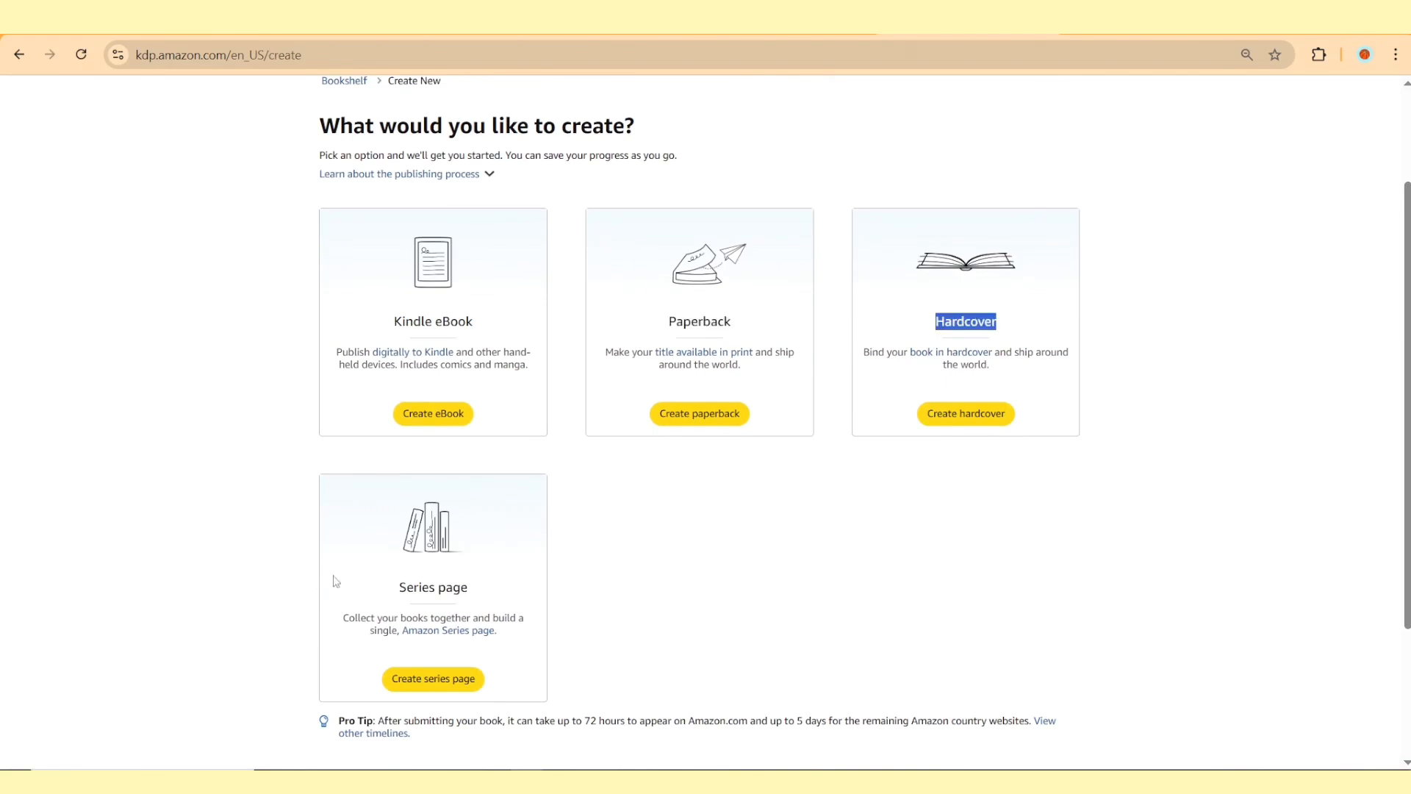
{"action": "double_click", "coordinate": [432, 587]}
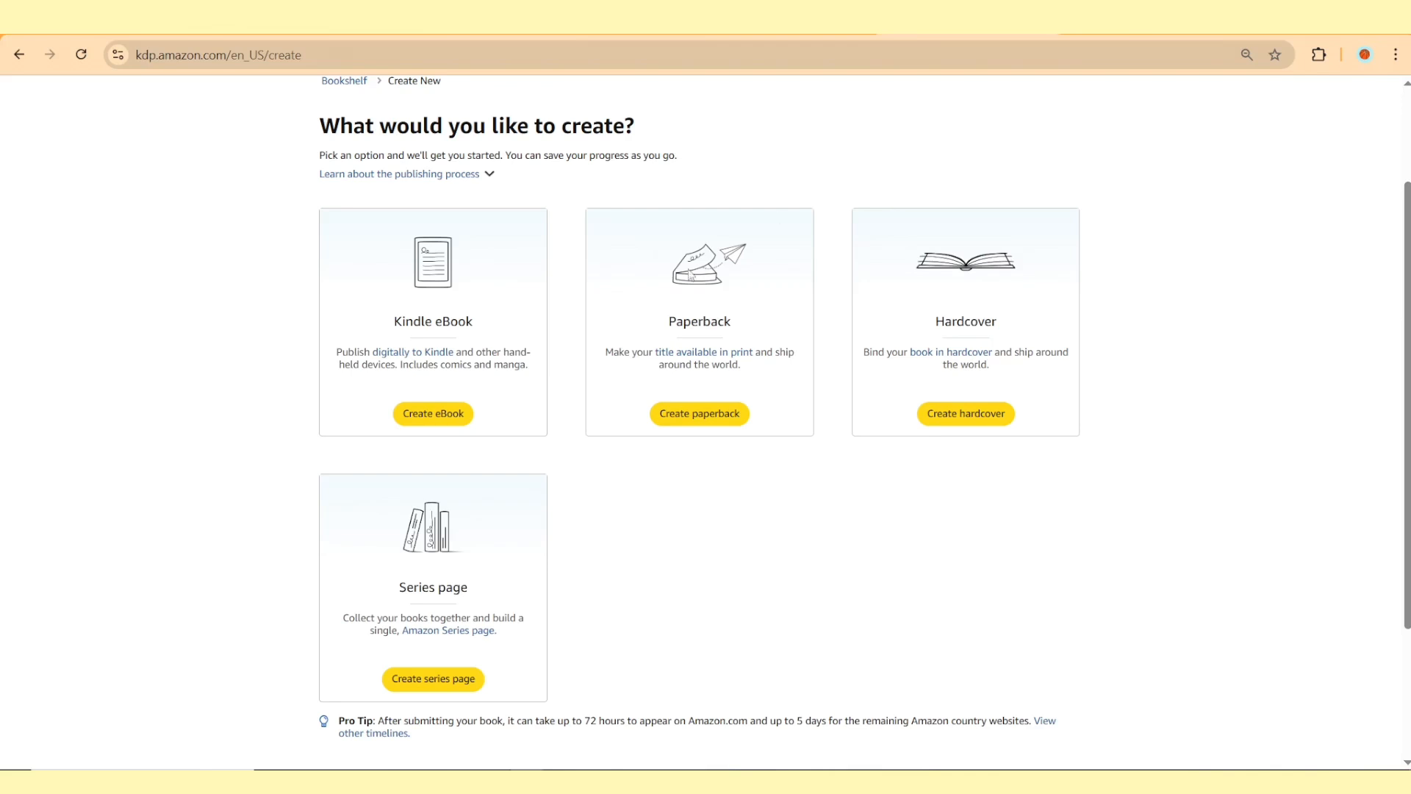
Start a paperback titled 'Composition Notebook: Cute Minimal Polka…College-Ruled | 110 pages | 7.5 x 9.2…'.
{"action": "left_click", "coordinate": [699, 413]}
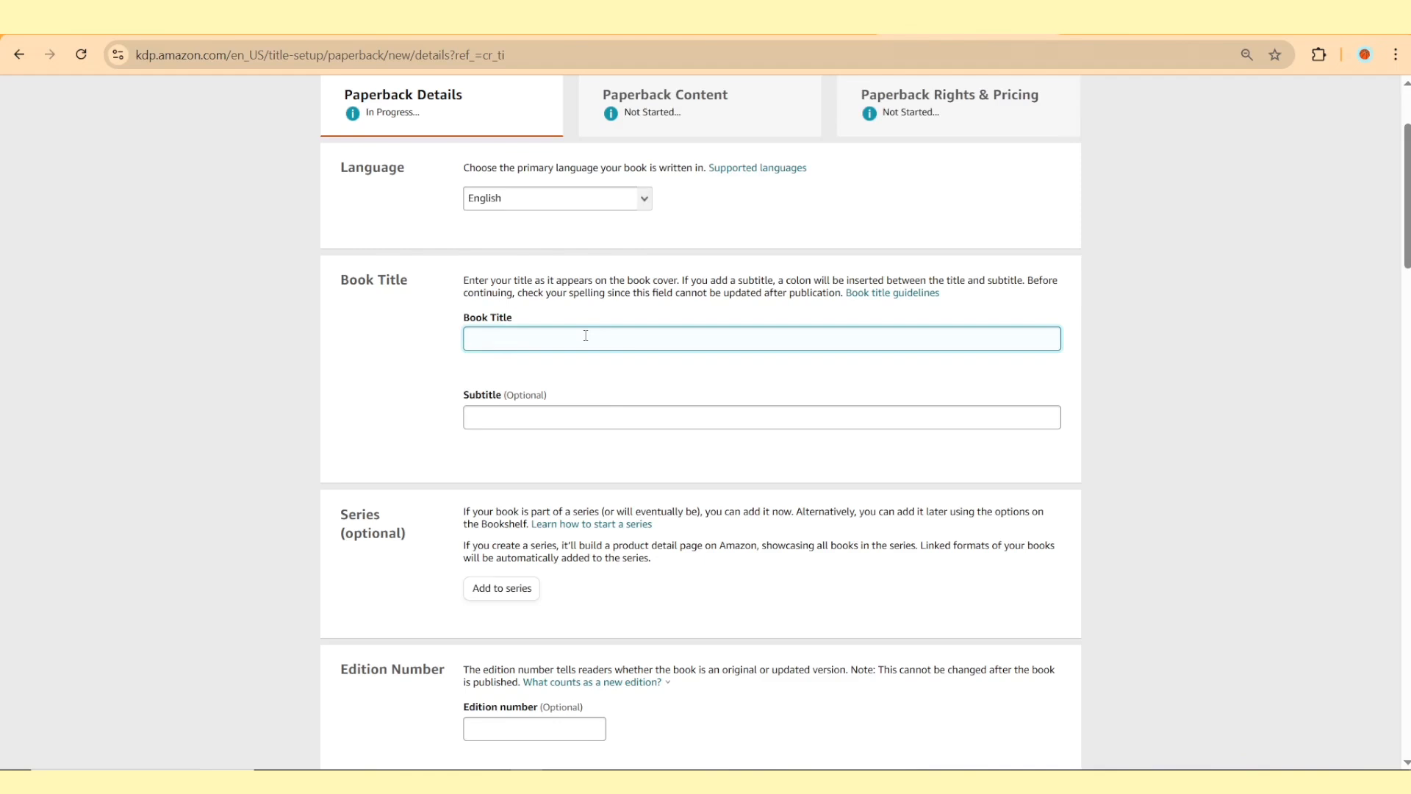
{"action": "type", "text": "Composition Notebook:"}
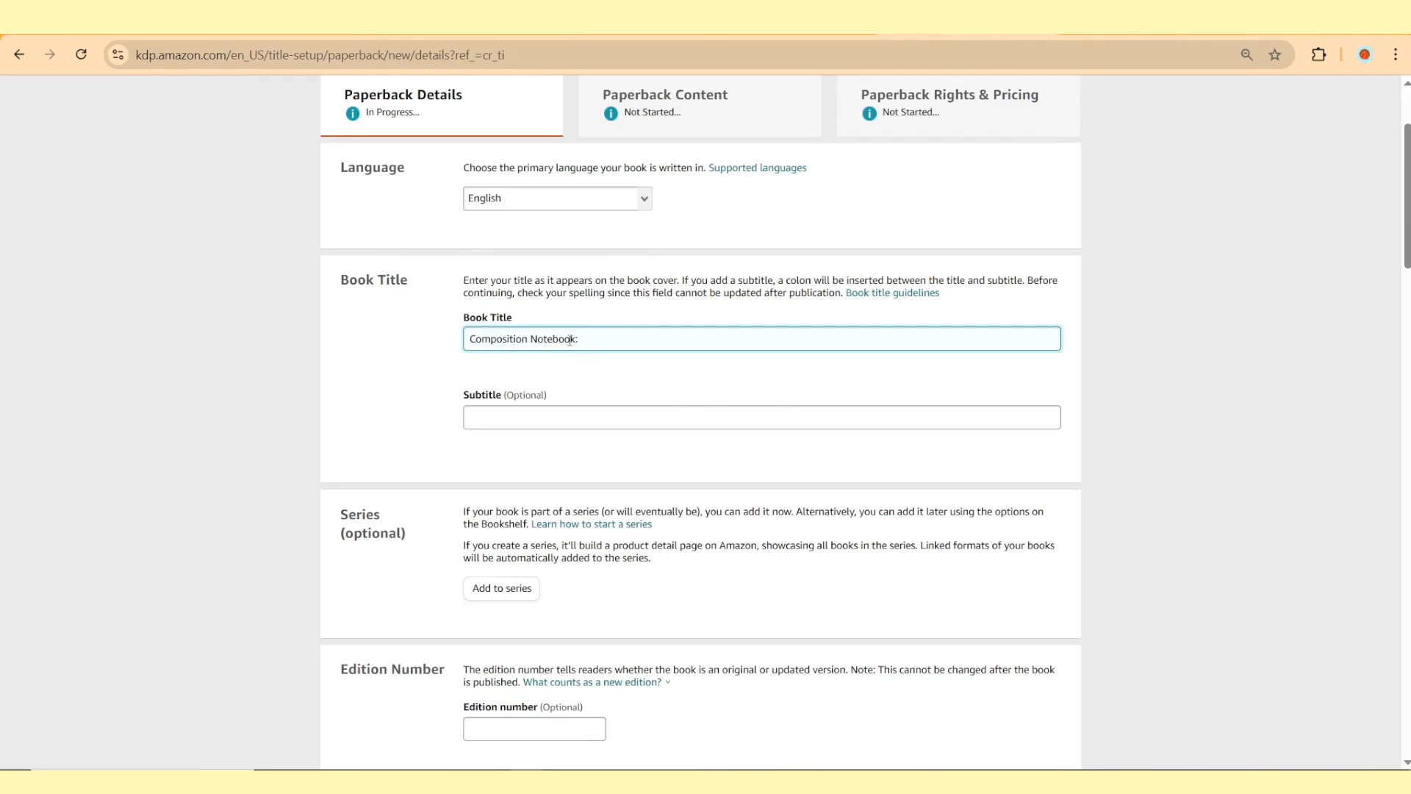
{"action": "type", "text": "Cute Minimal Polka Dot"}
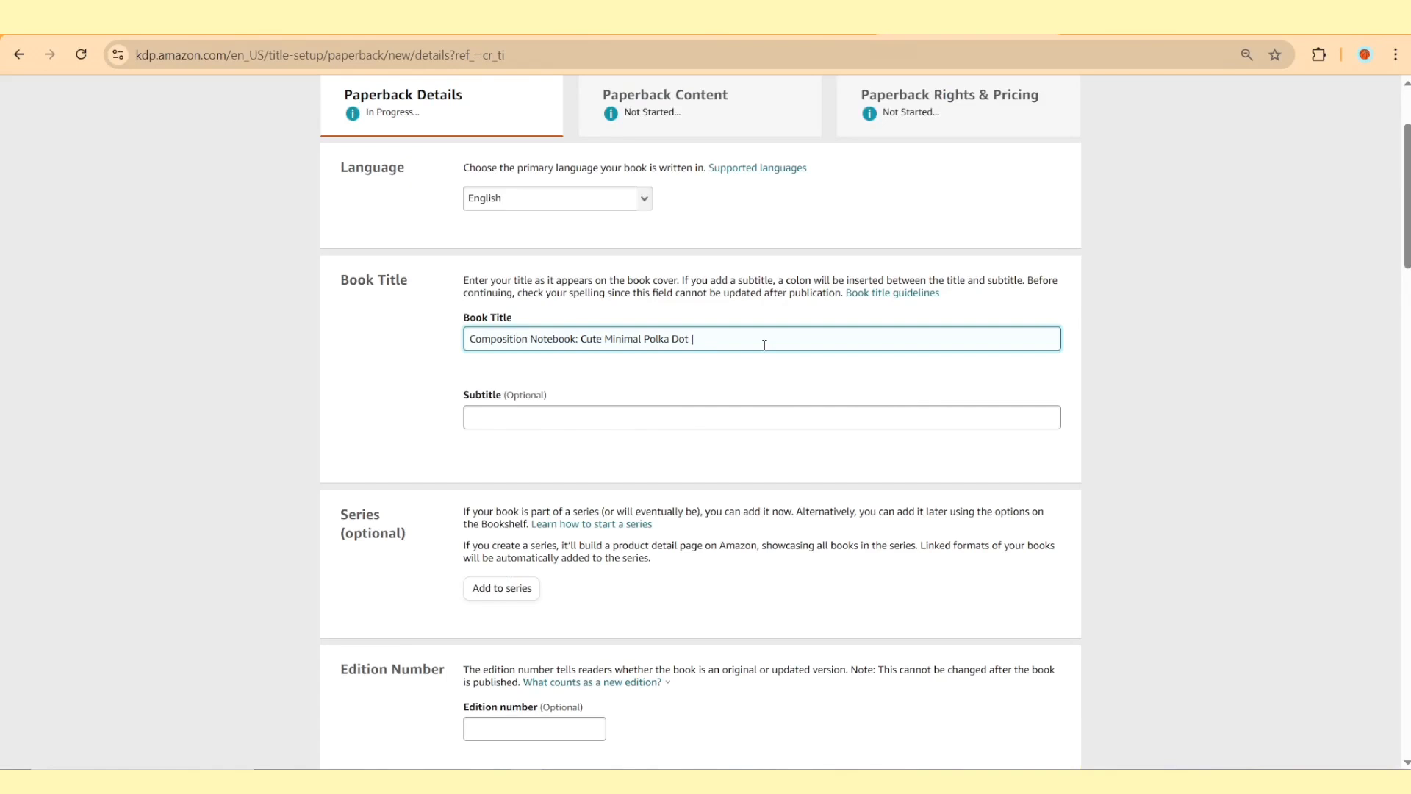
{"action": "type", "text": "College"}
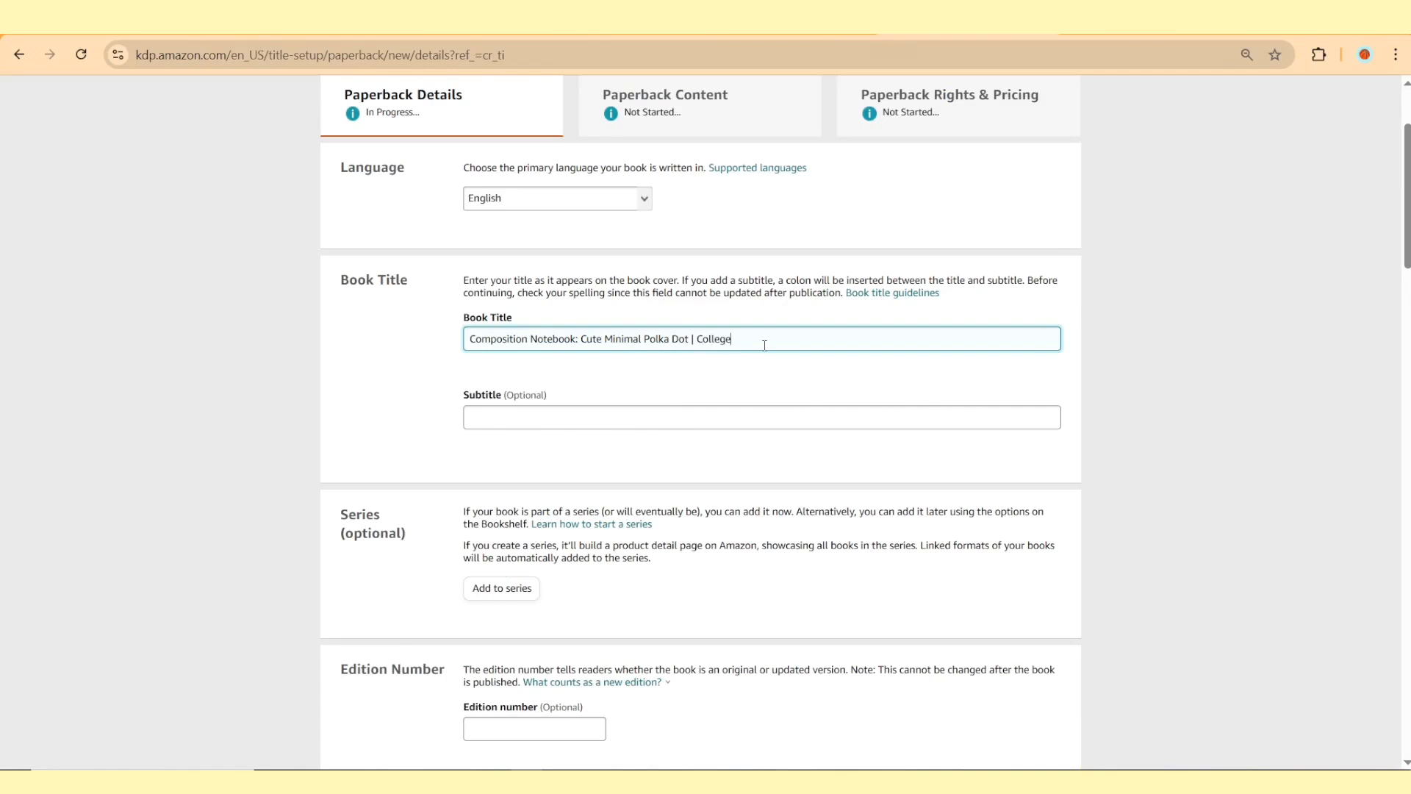
{"action": "type", "text": "-Ruled | For School and Work"}
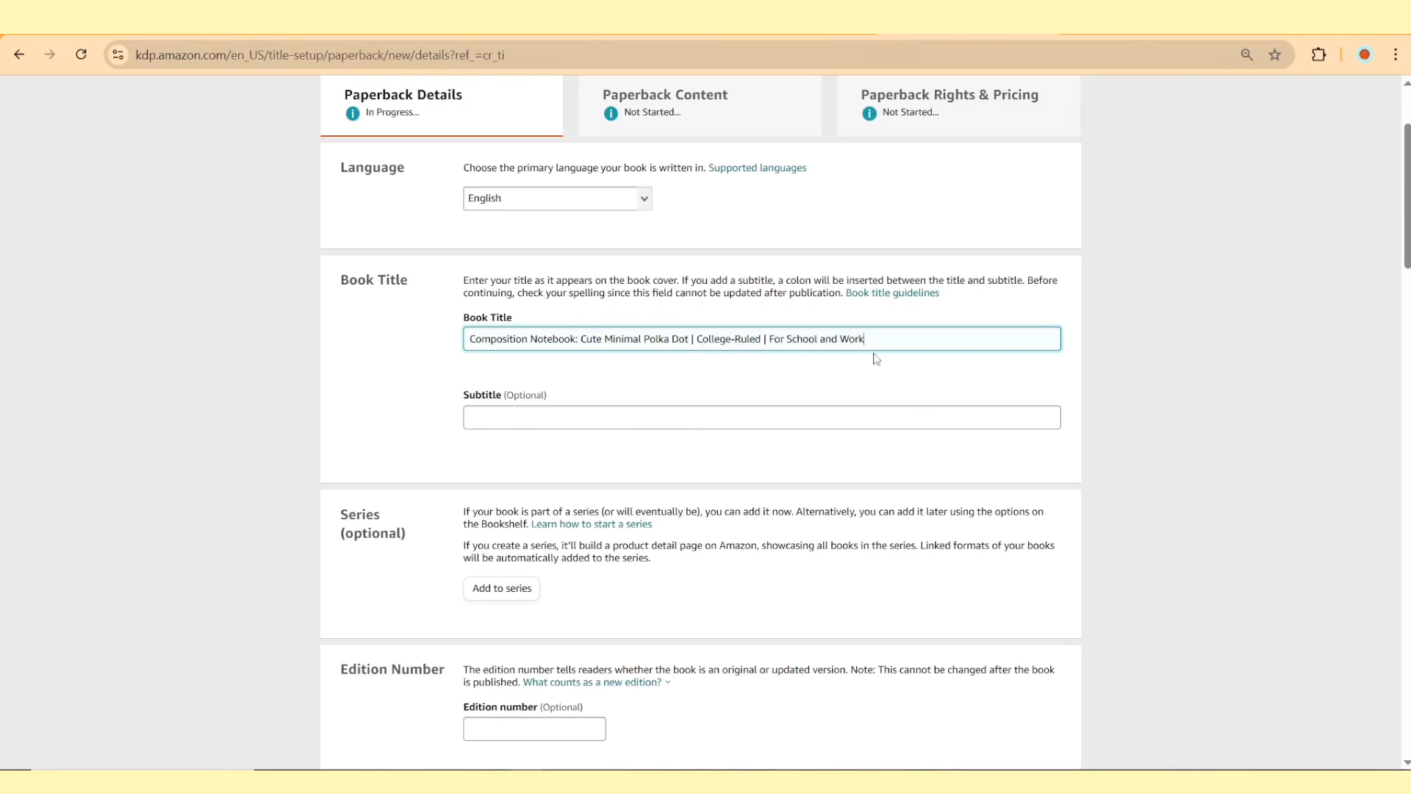
{"action": "type", "text": "| 110 pages"}
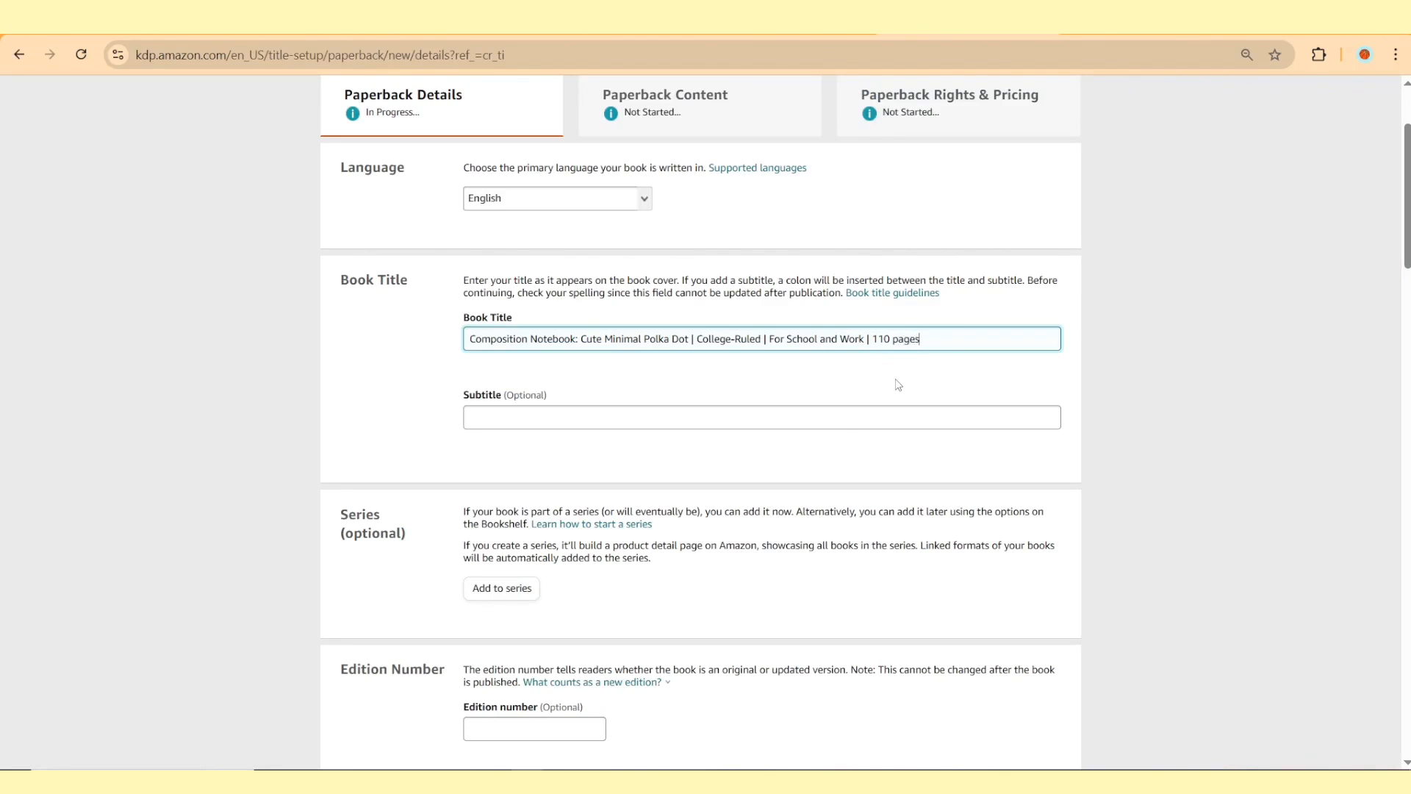
{"action": "type", "text": "7.5 x 9.25\""}
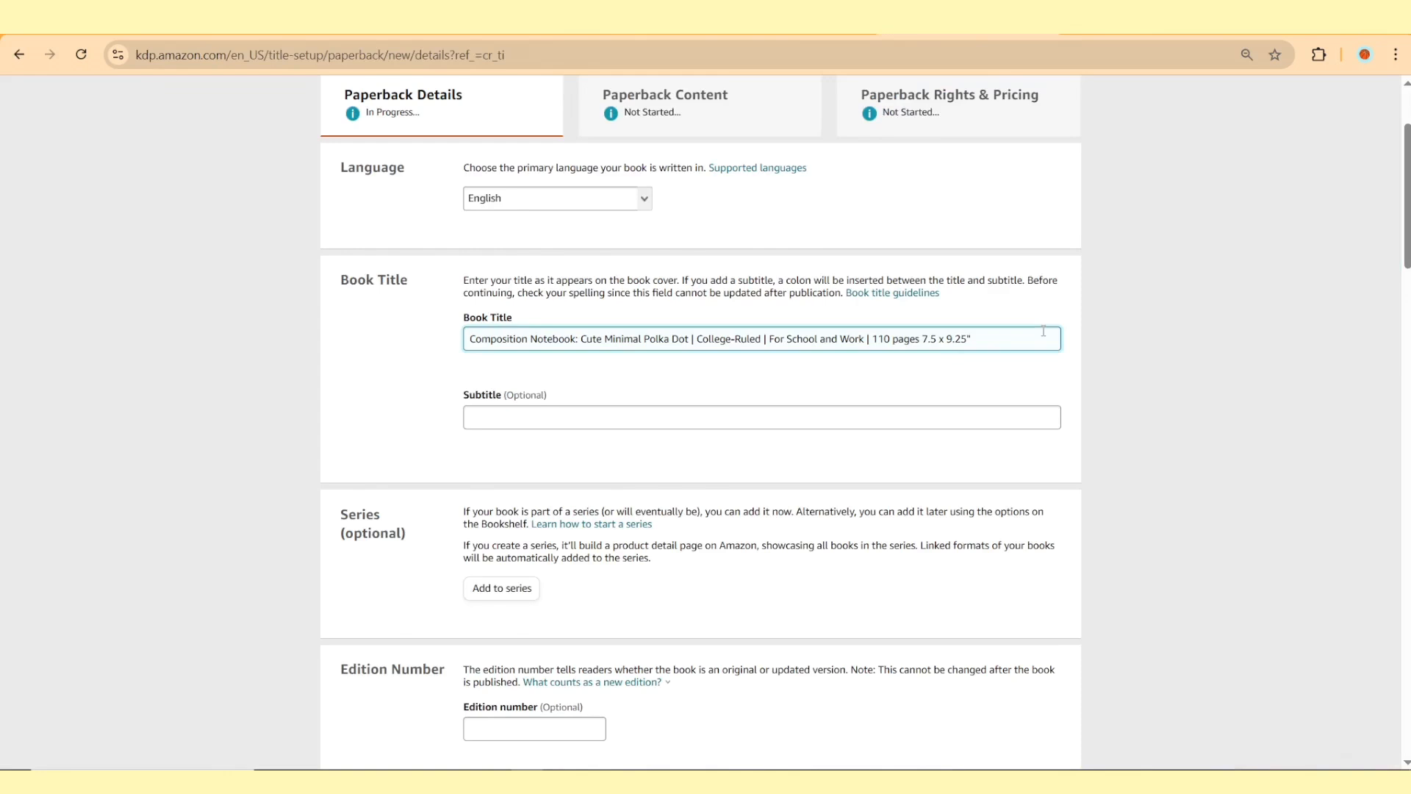
{"action": "type", "text": "| Aesthetic School Supplies for Students"}
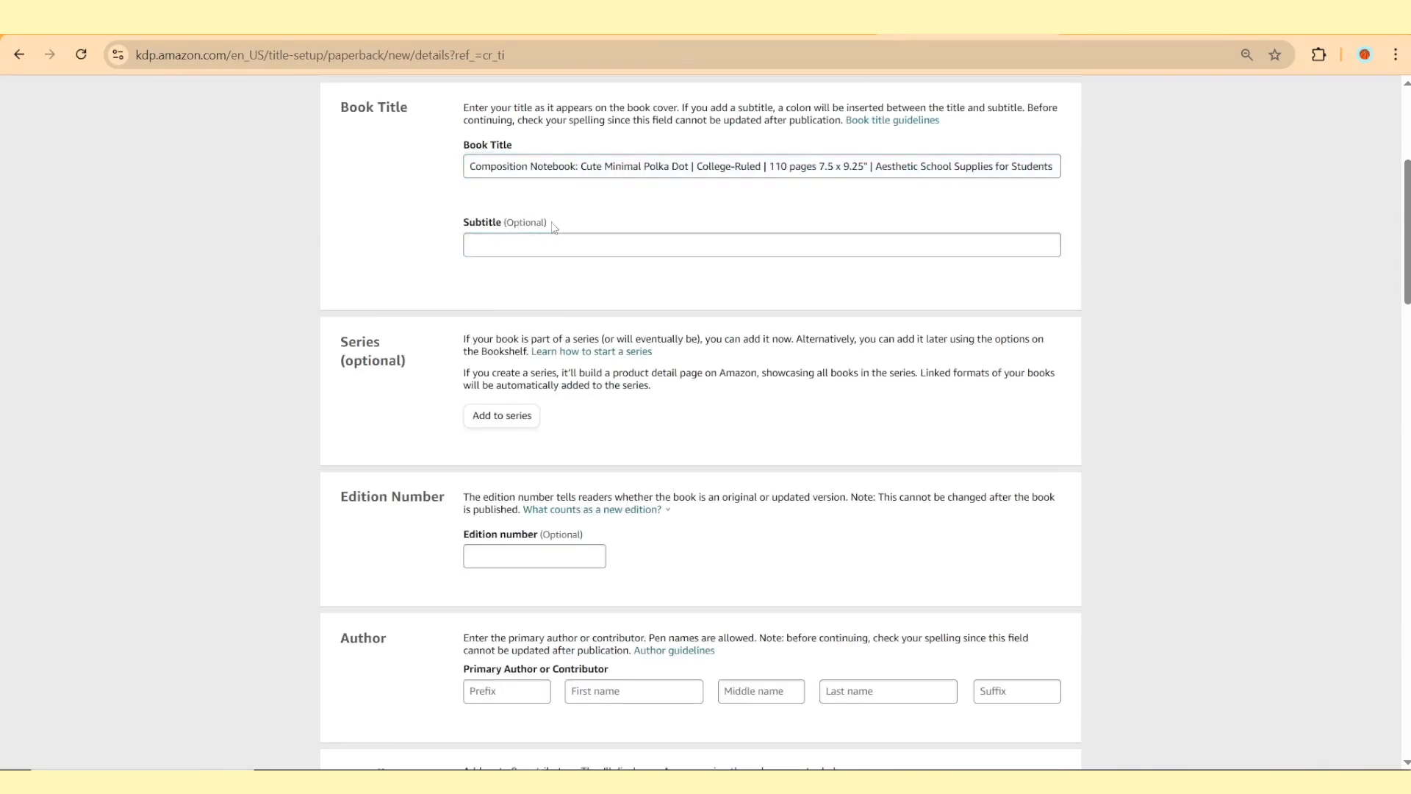
Enter 'Romellowy' as the author's last name.
{"action": "scroll", "scroll_direction": "down", "scroll_amount": 3}
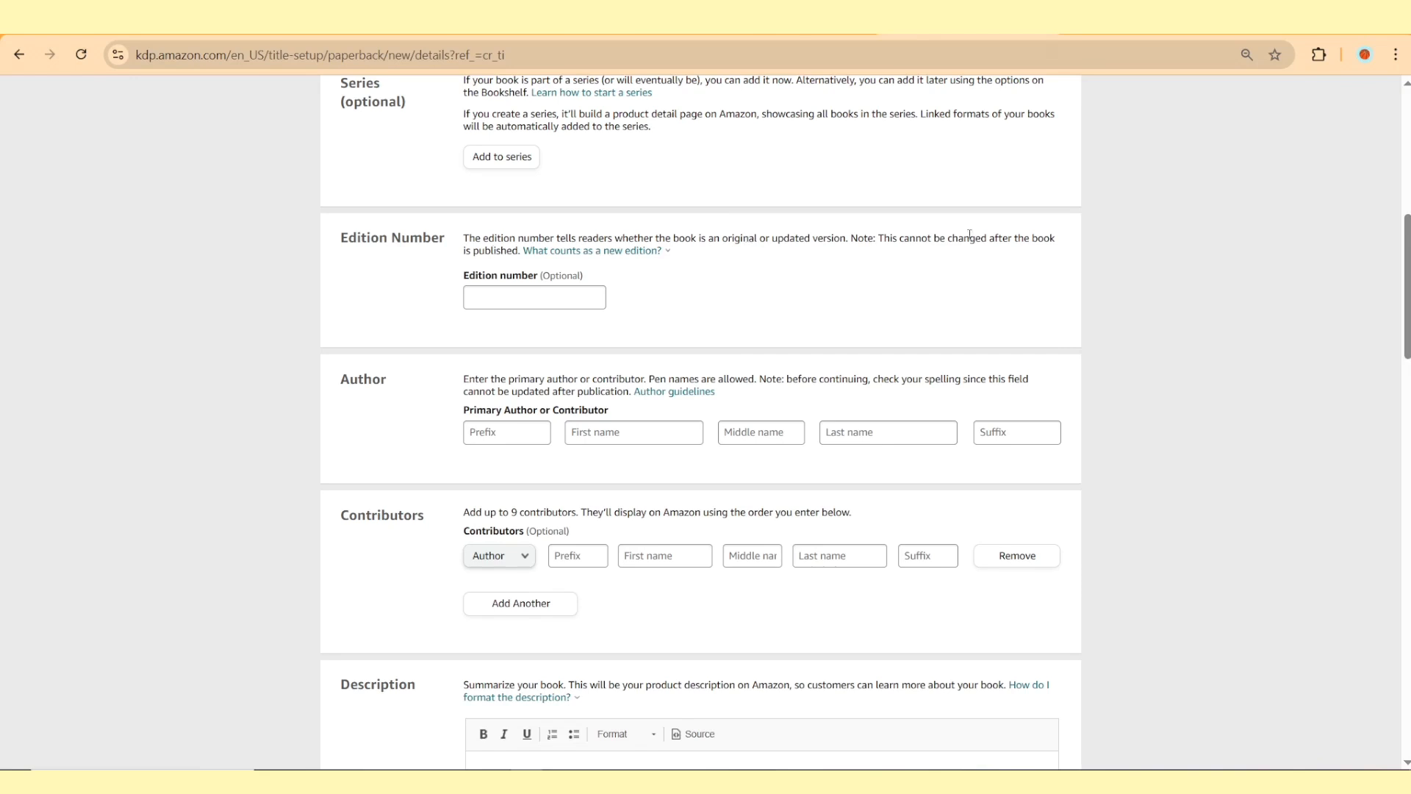
{"action": "mouse_move", "coordinate": [528, 469]}
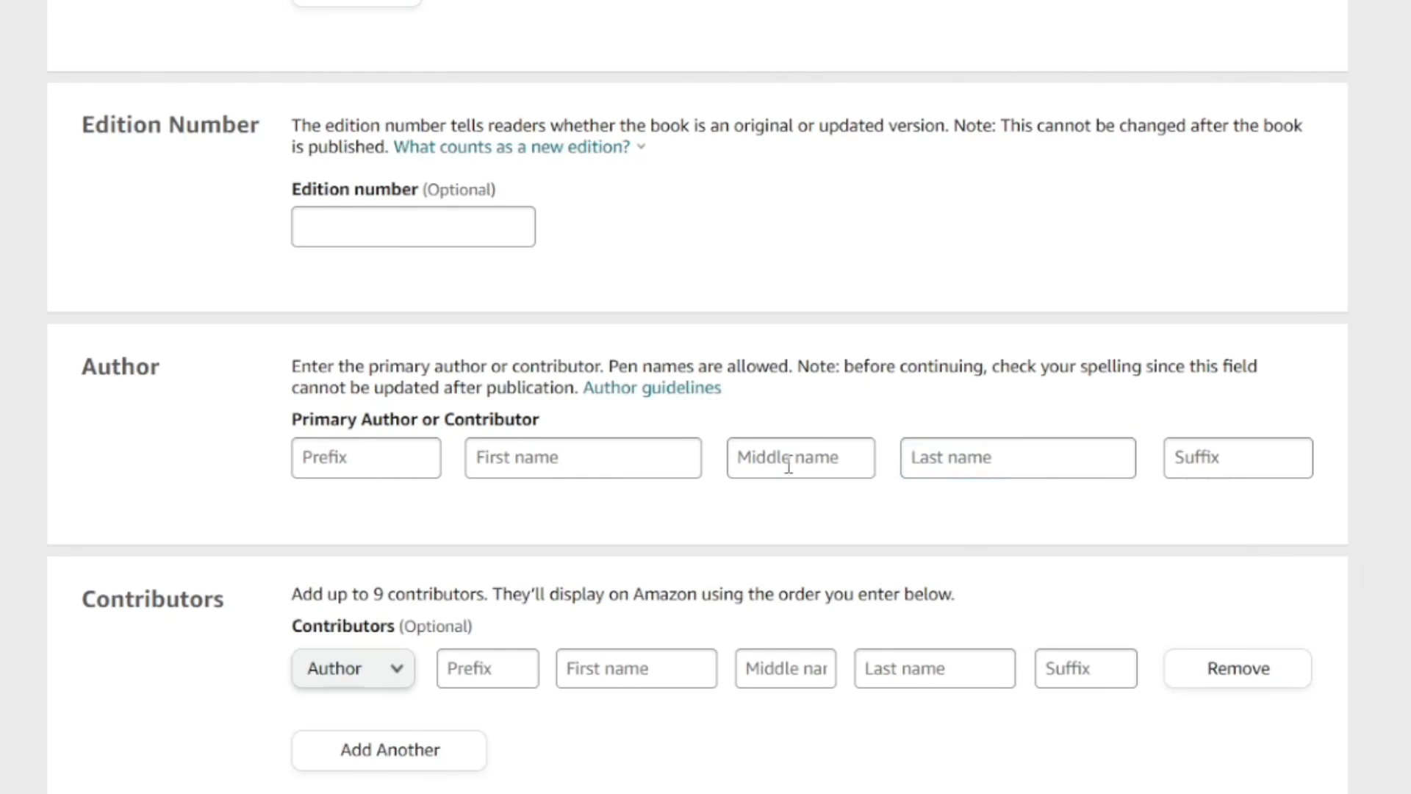
{"action": "type", "text": "Romellowy"}
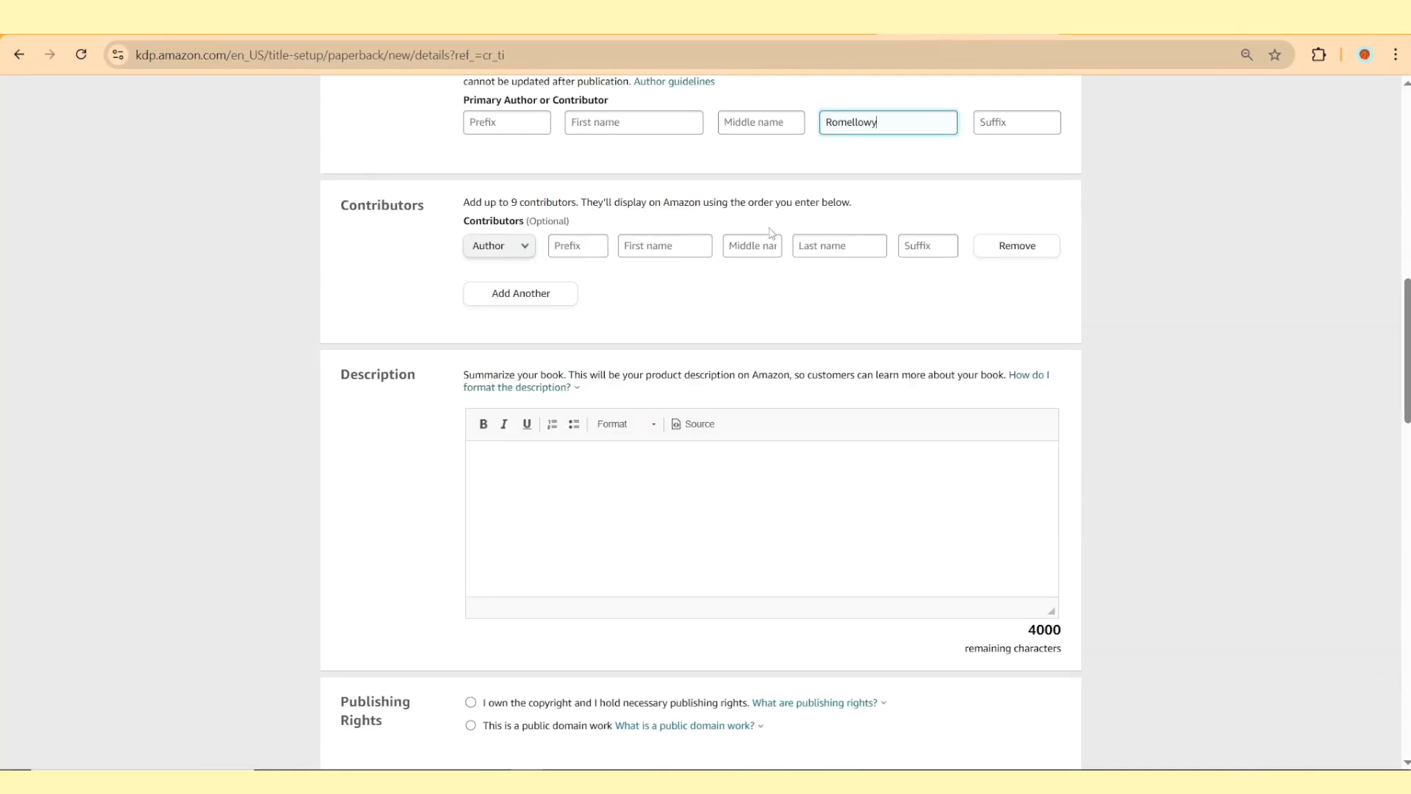
Scroll through the description editor holding the bolded polka-dot notebook blurb and features list.
{"action": "scroll", "scroll_direction": "down", "scroll_amount": 3}
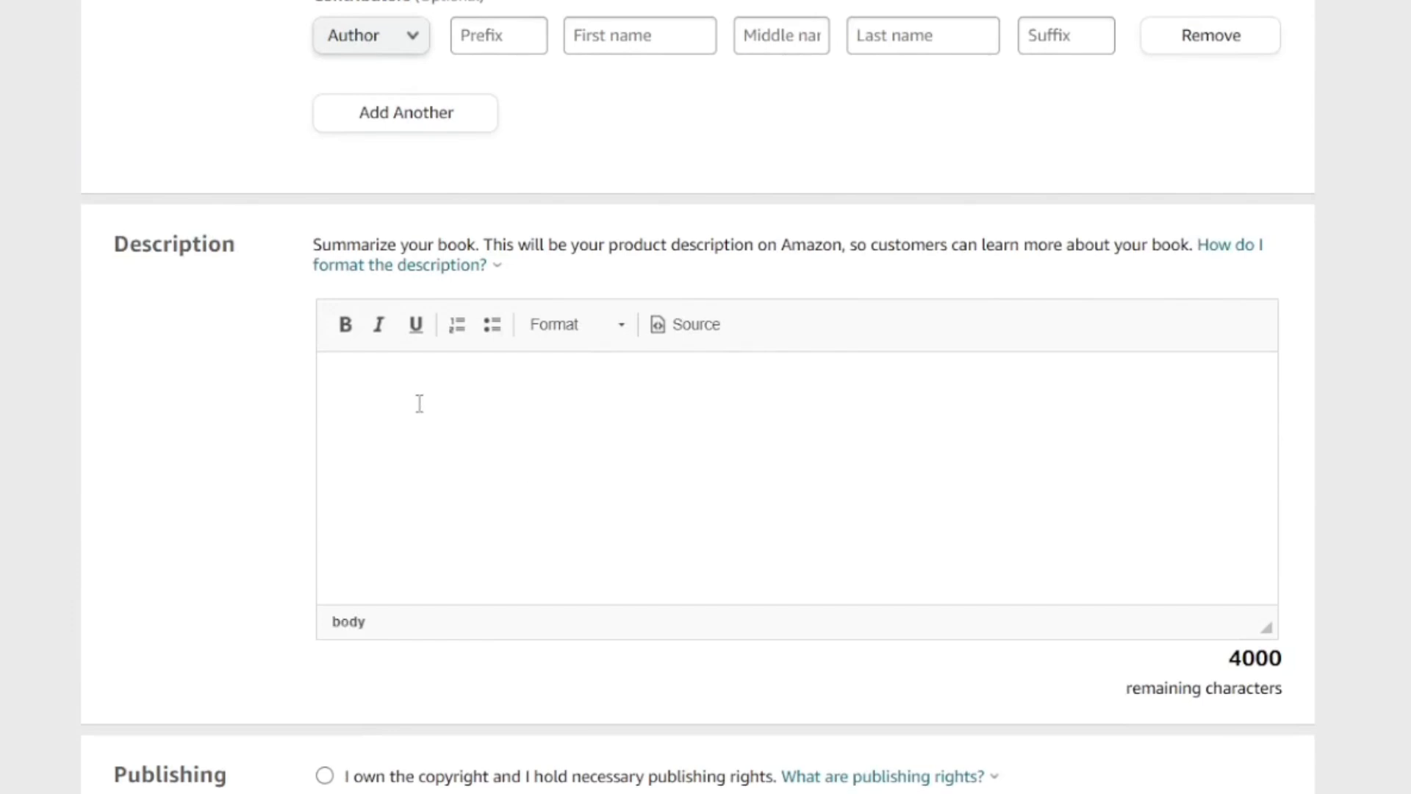
{"action": "mouse_move", "coordinate": [494, 430]}
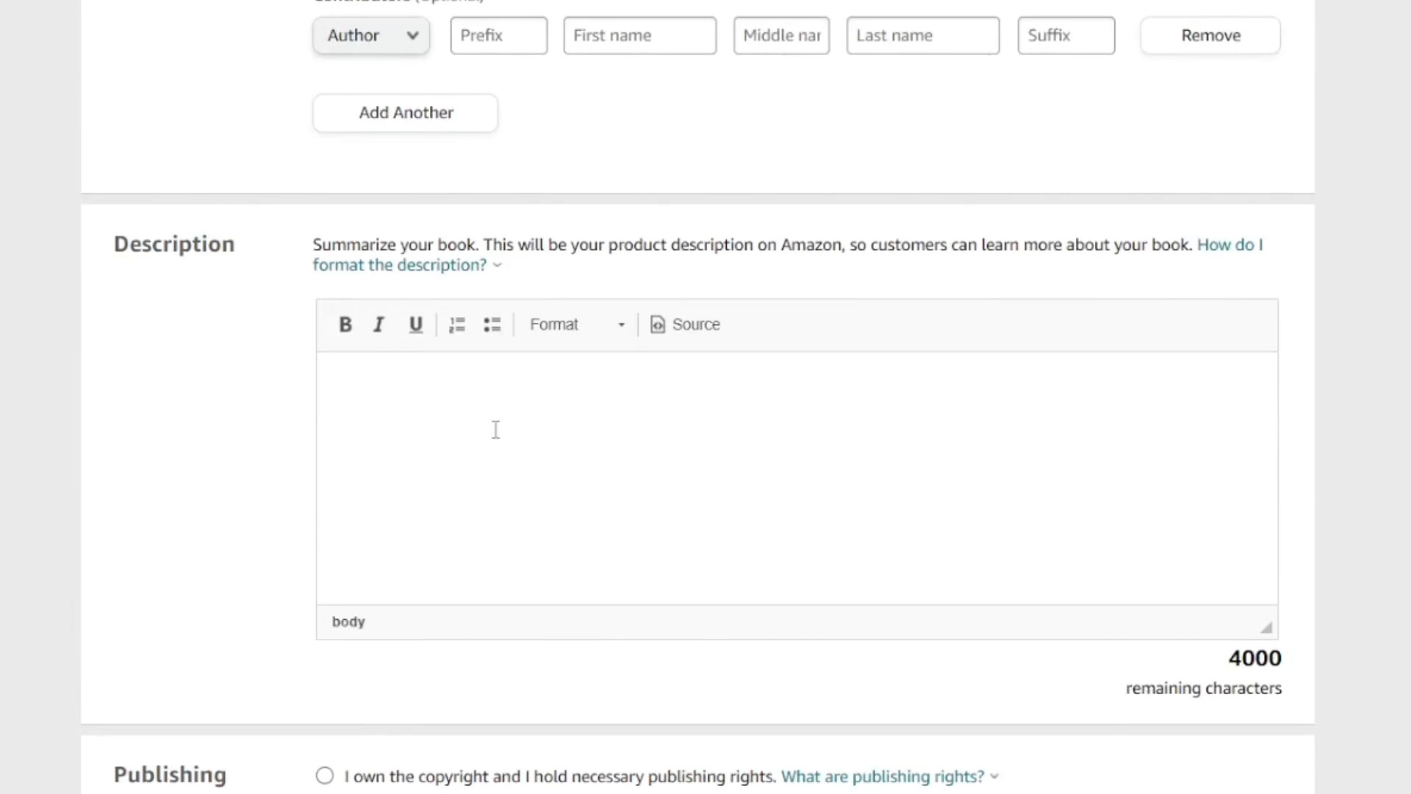
{"action": "mouse_move", "coordinate": [339, 582]}
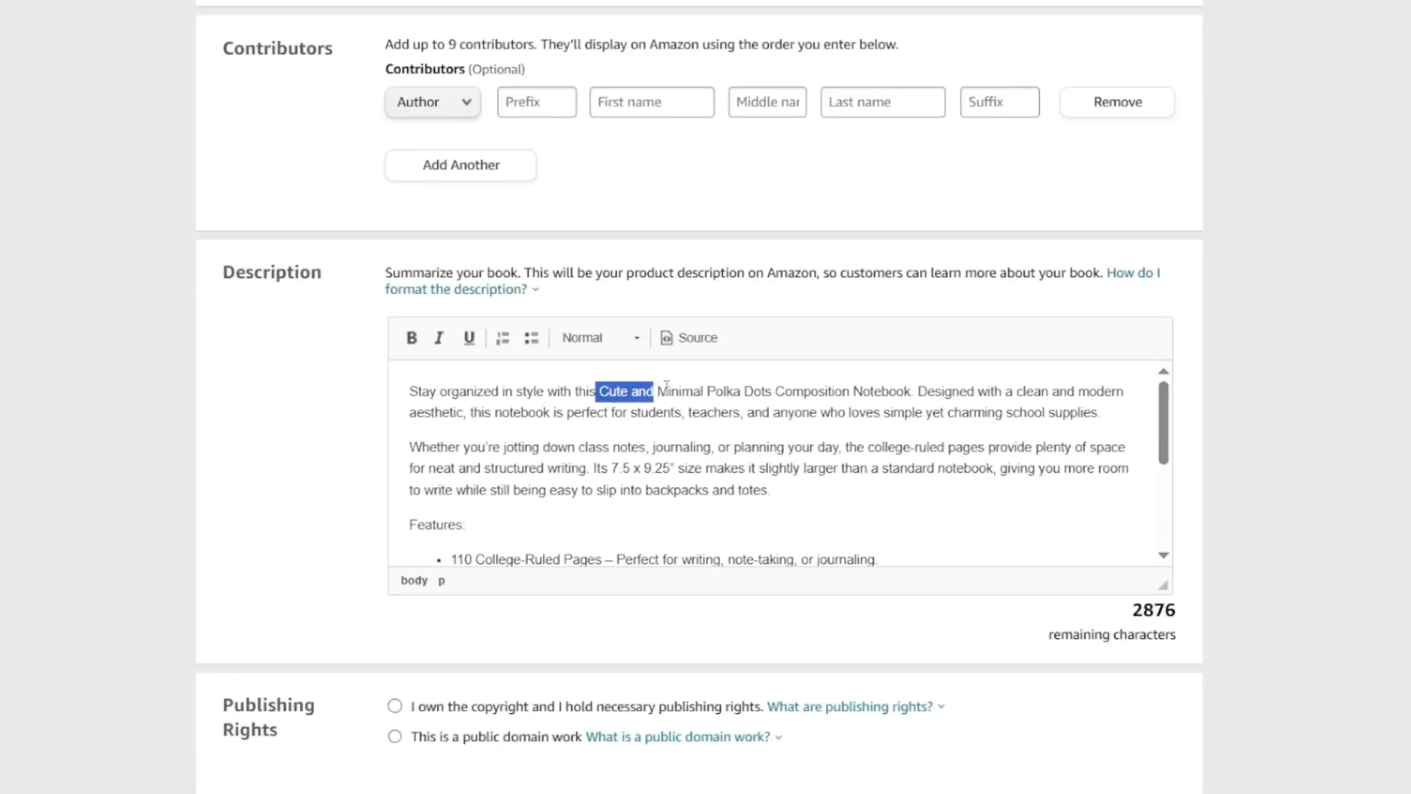
{"action": "scroll", "scroll_direction": "down", "scroll_amount": 3}
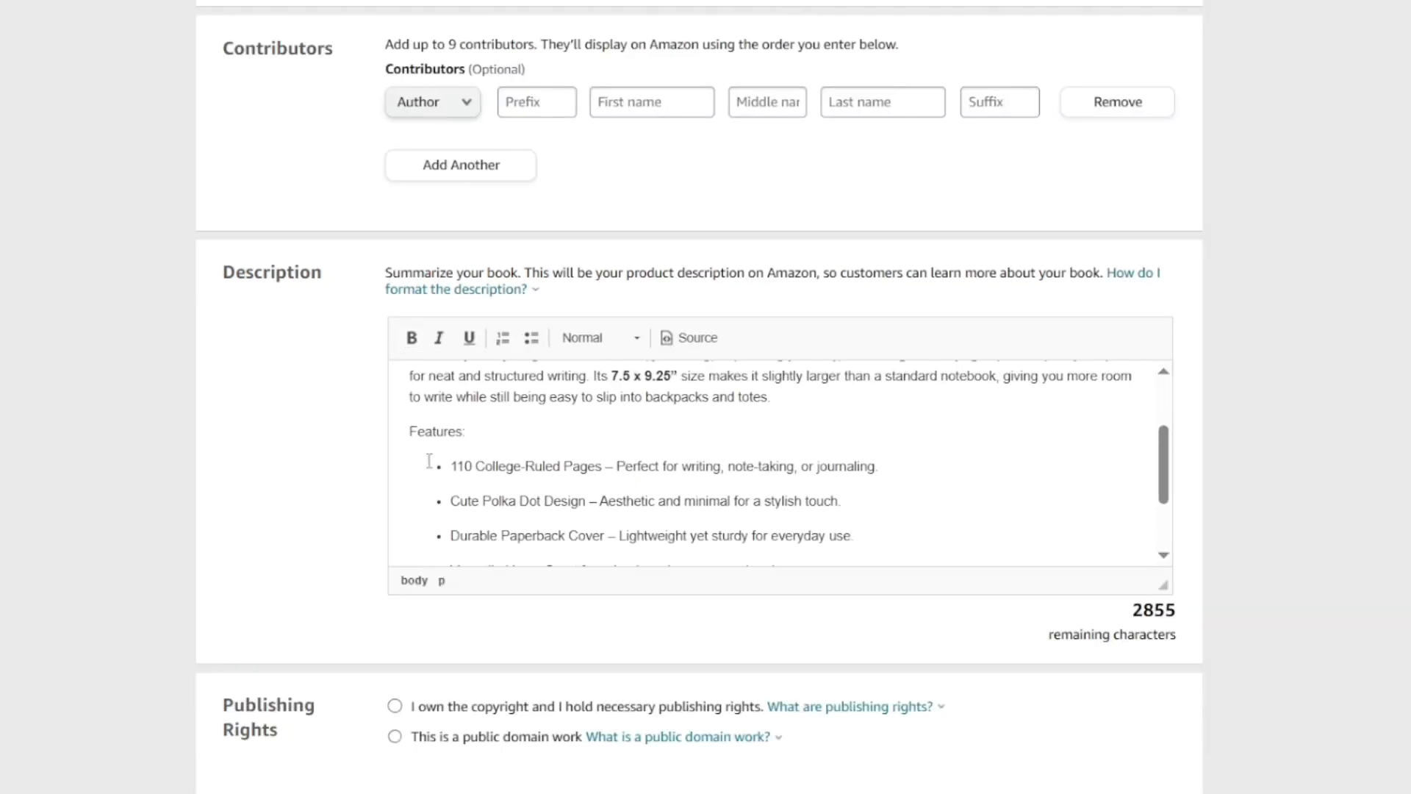
{"action": "scroll", "scroll_direction": "down", "scroll_amount": 3}
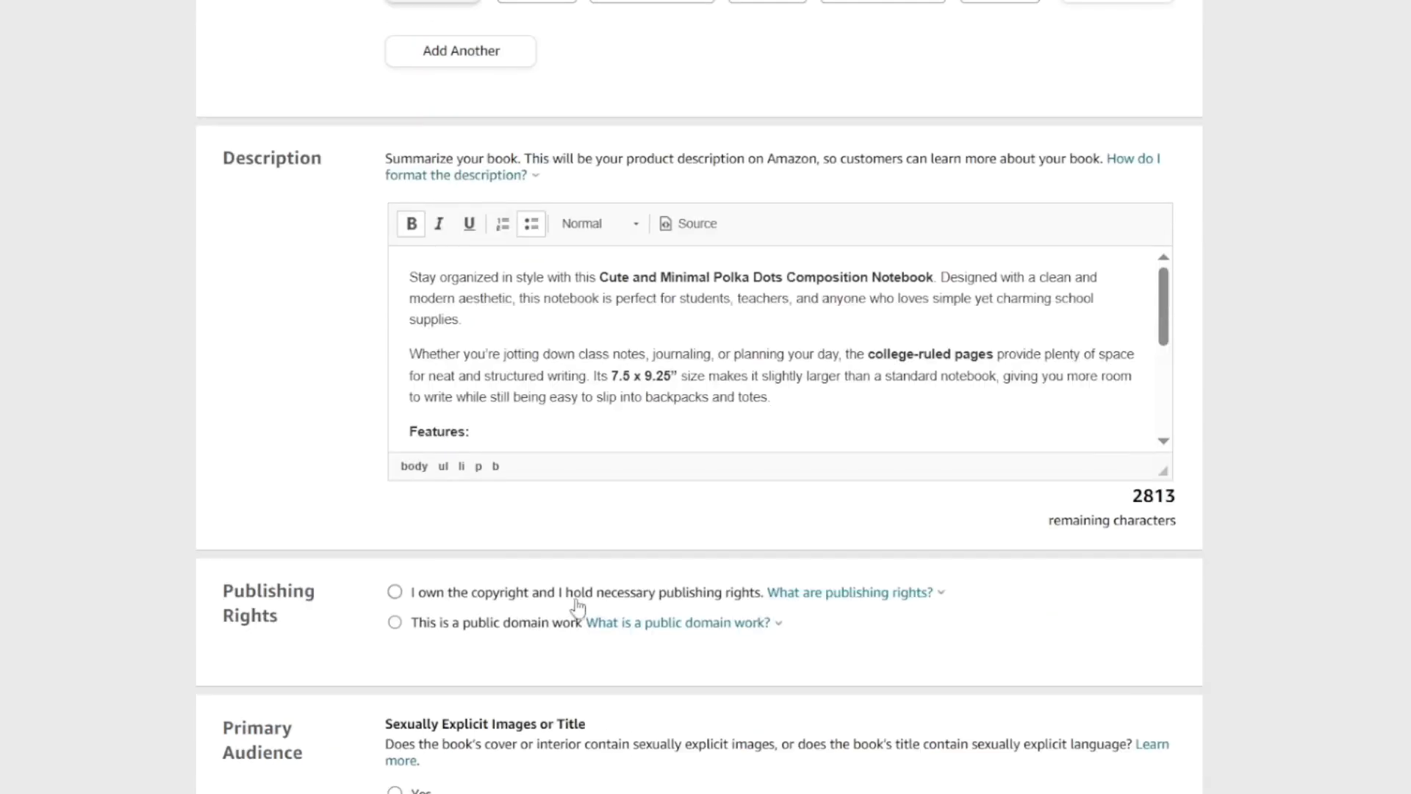
{"action": "scroll", "scroll_direction": "down", "scroll_amount": 3}
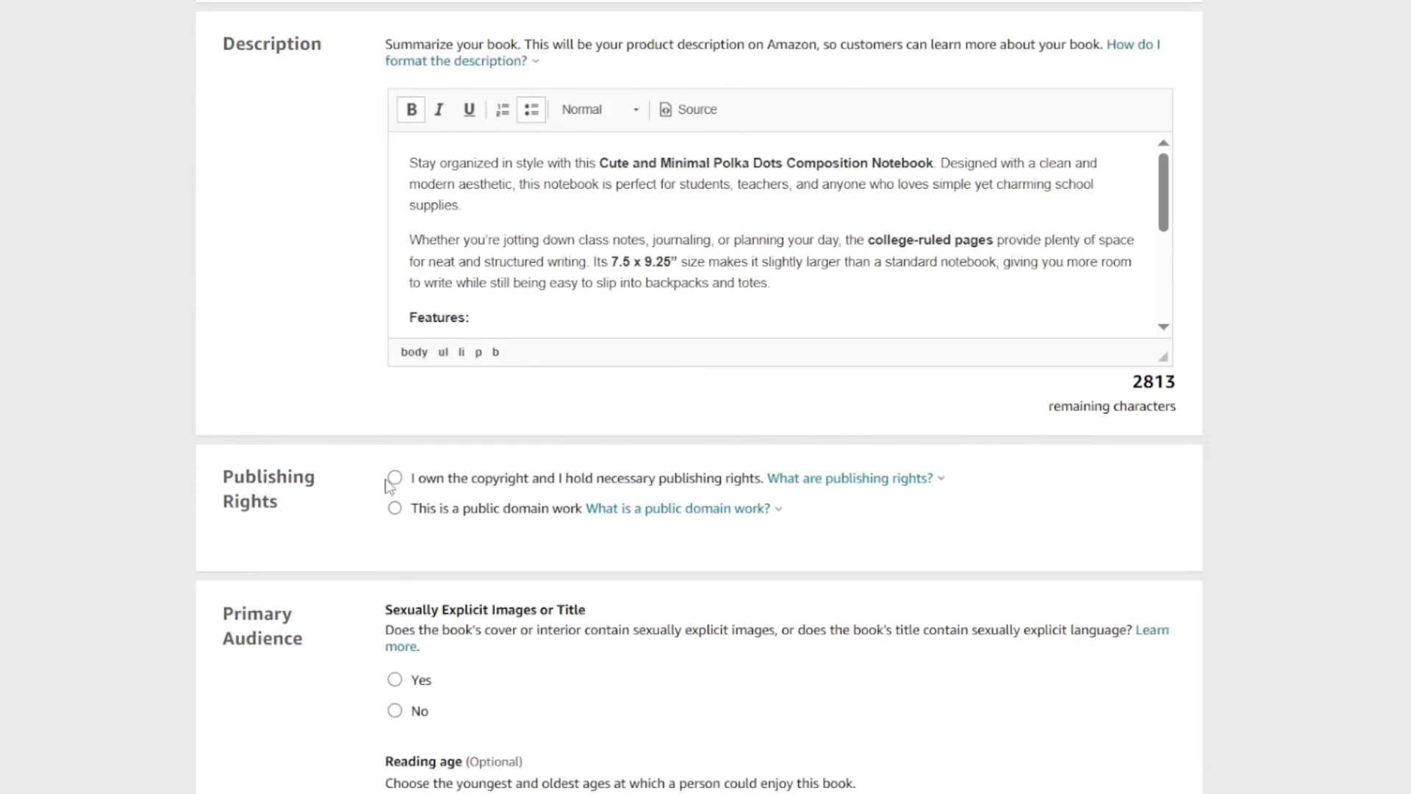
Claim copyright ownership and mark the book as not sexually explicit.
{"action": "left_click", "coordinate": [394, 478]}
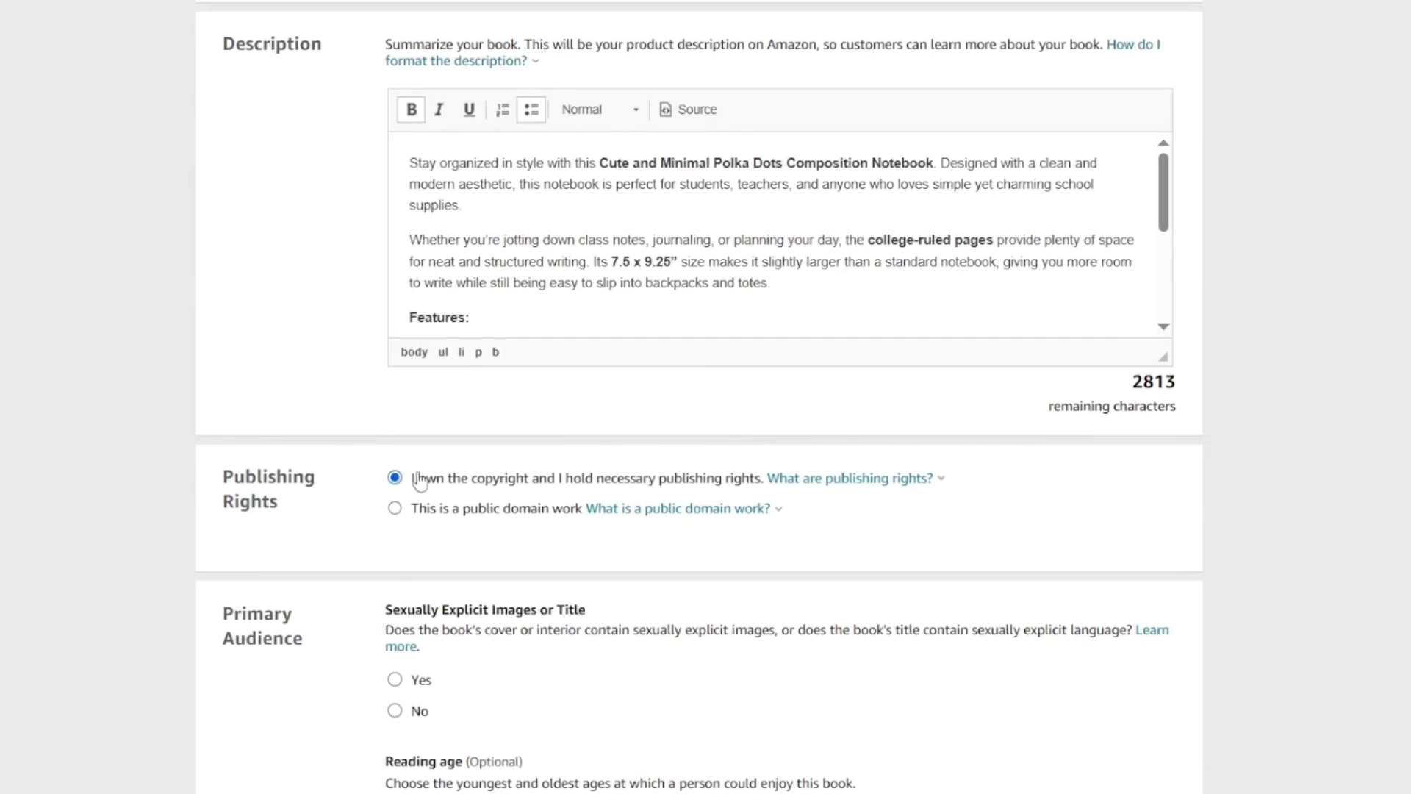
{"action": "scroll", "scroll_direction": "down", "scroll_amount": 3}
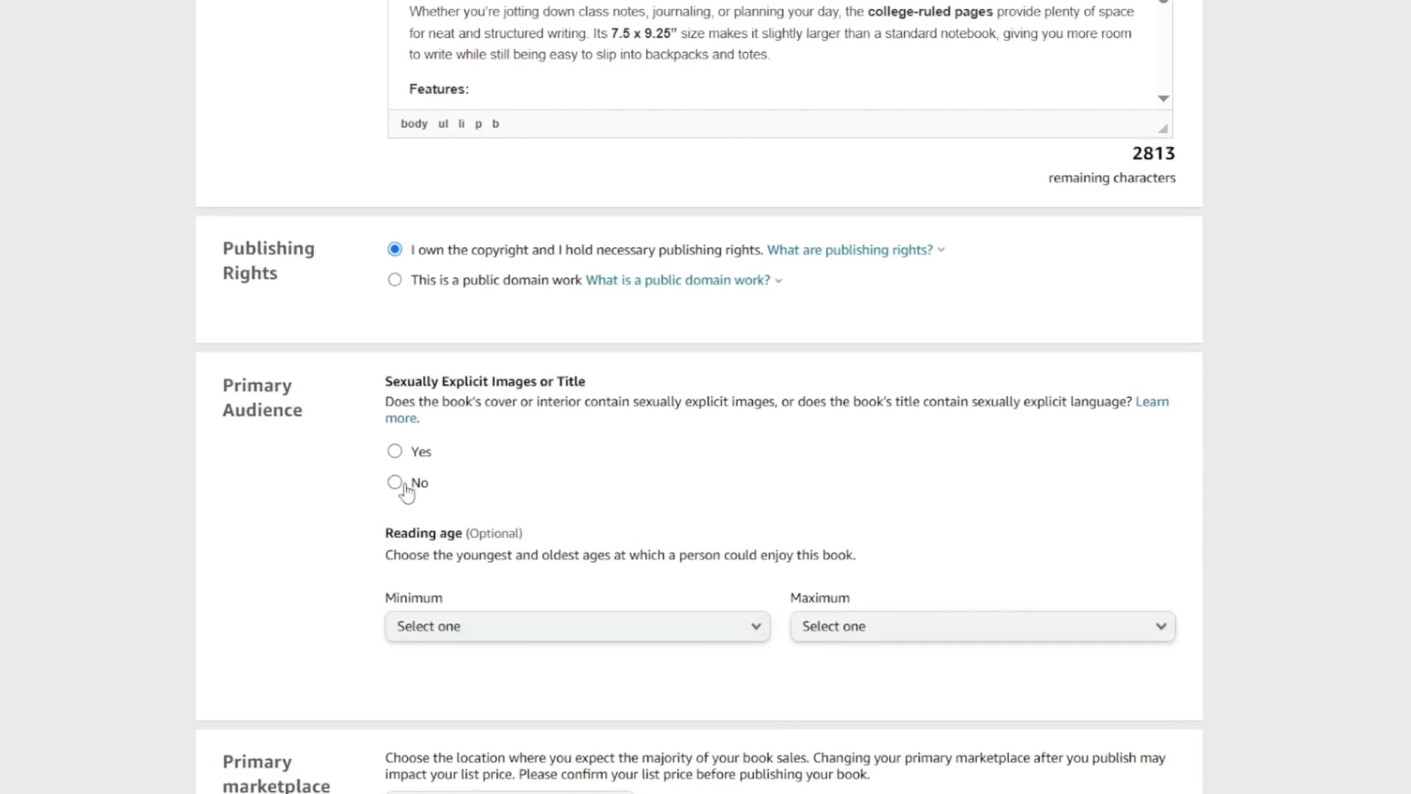
{"action": "mouse_move", "coordinate": [396, 485]}
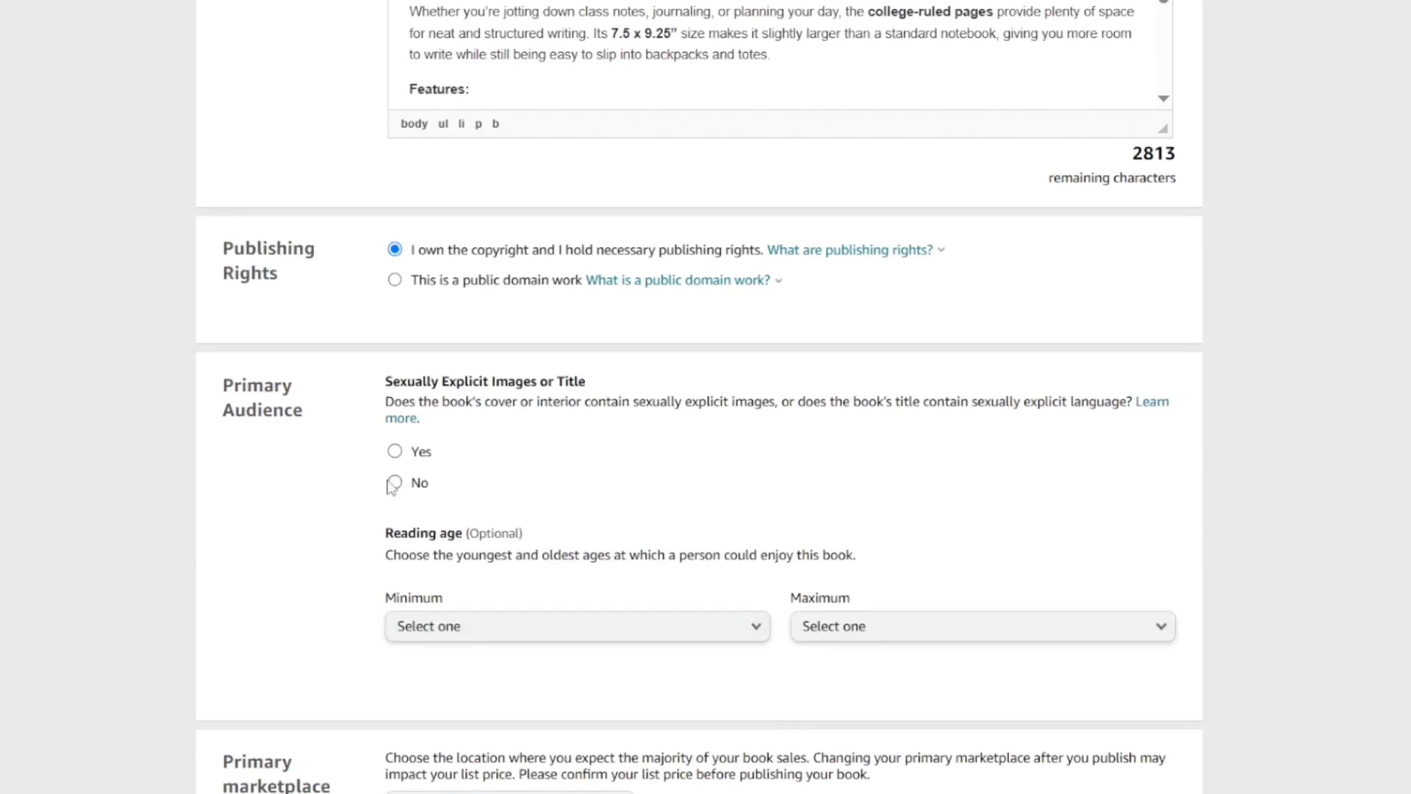
{"action": "left_click", "coordinate": [394, 482]}
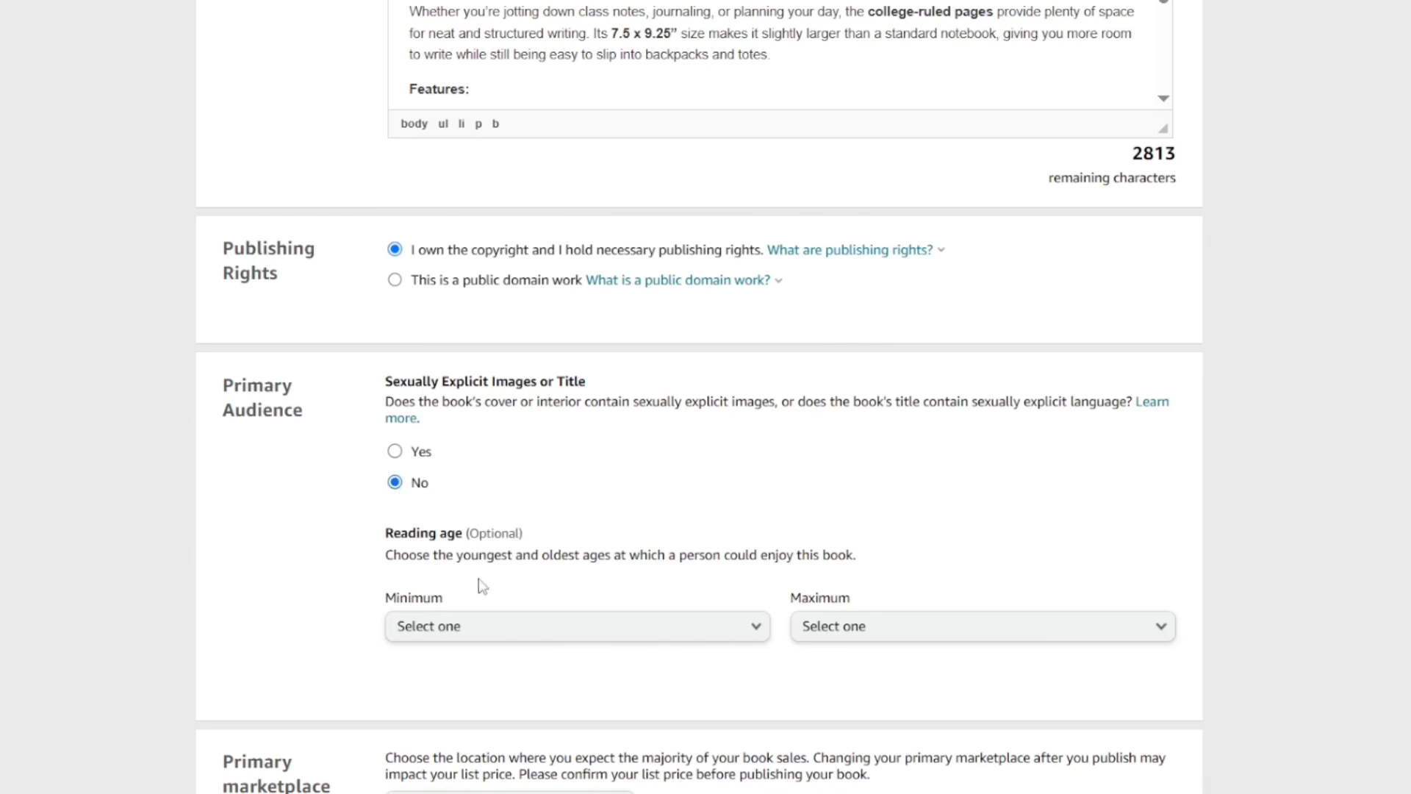
{"action": "mouse_move", "coordinate": [522, 639]}
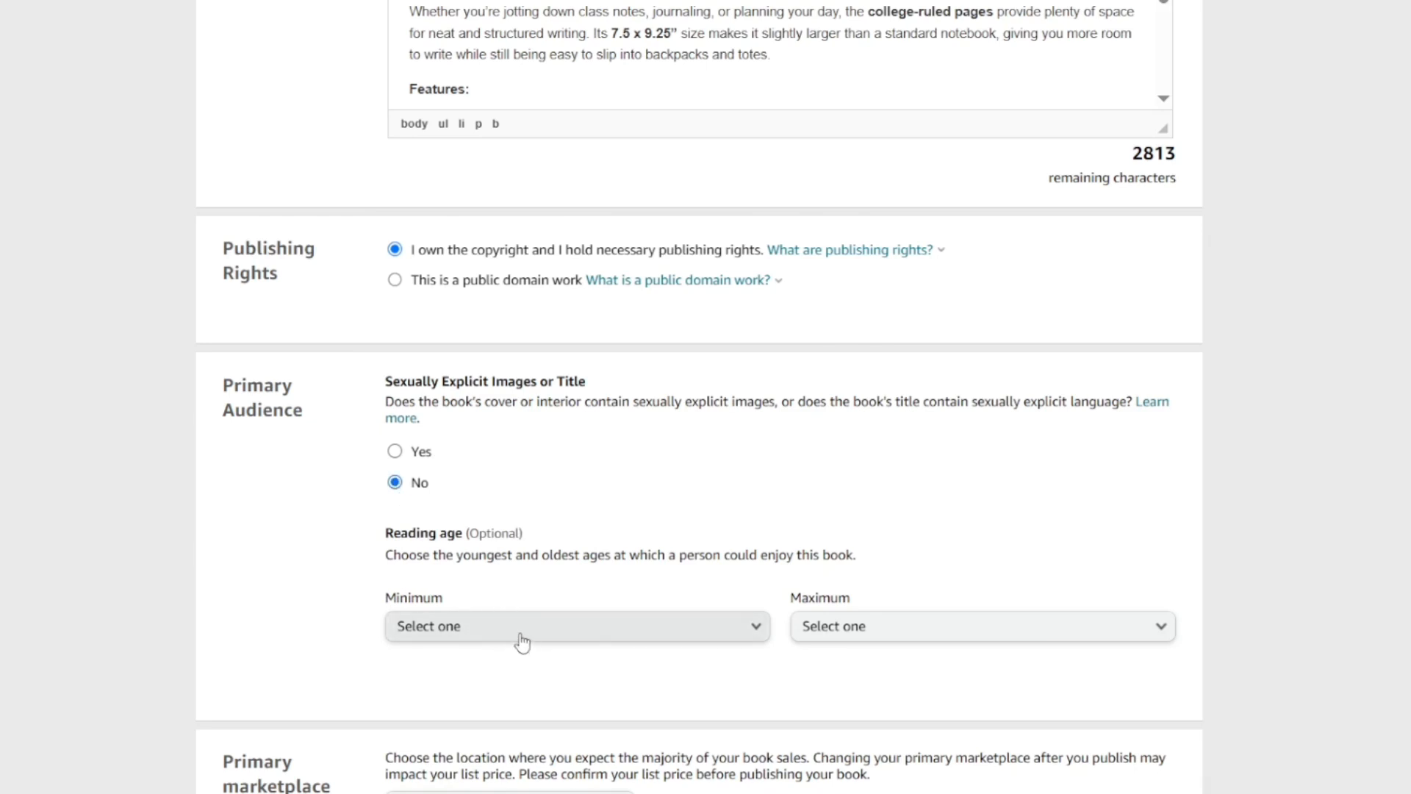
Keep Amazon.com as the primary marketplace.
{"action": "scroll", "scroll_direction": "down", "scroll_amount": 3}
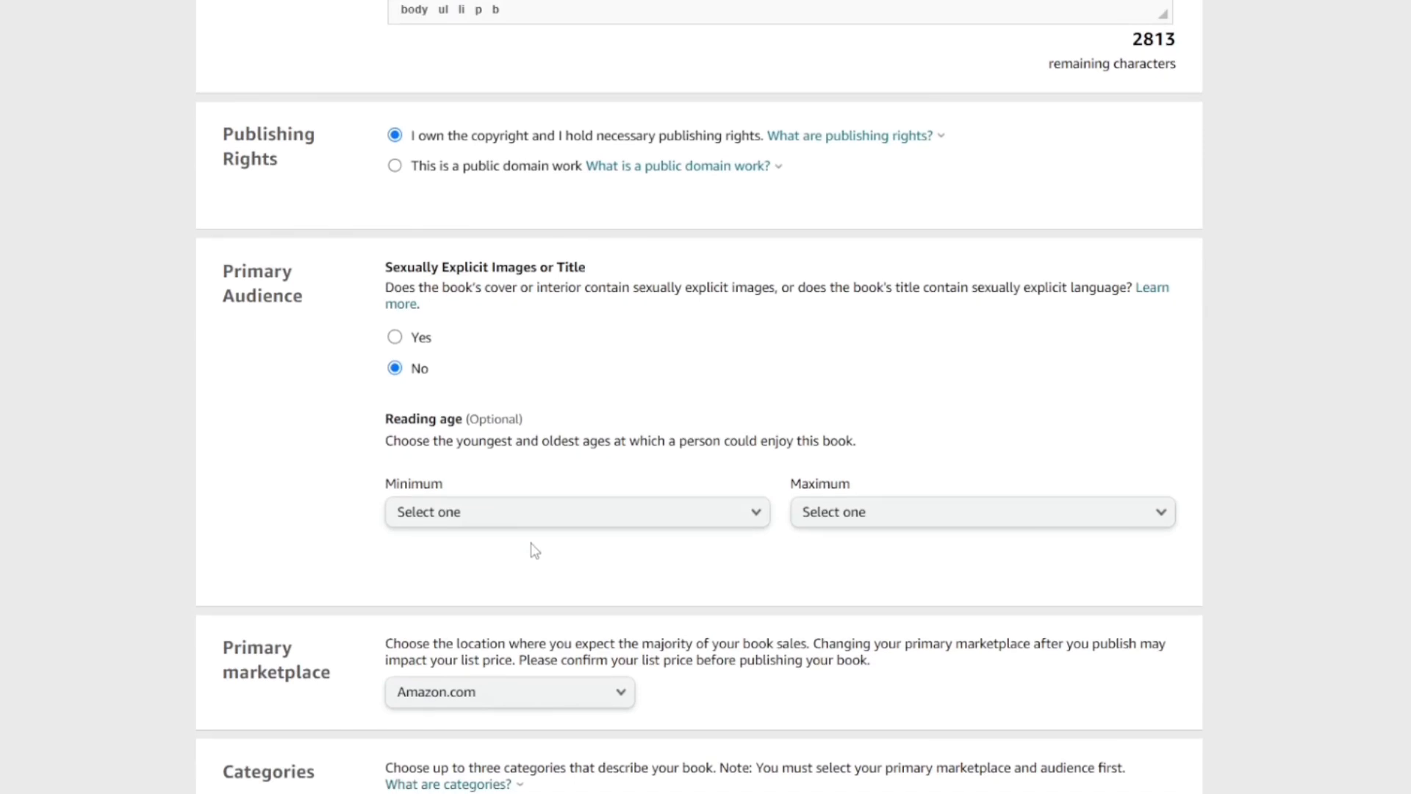
{"action": "scroll", "scroll_direction": "down", "scroll_amount": 3}
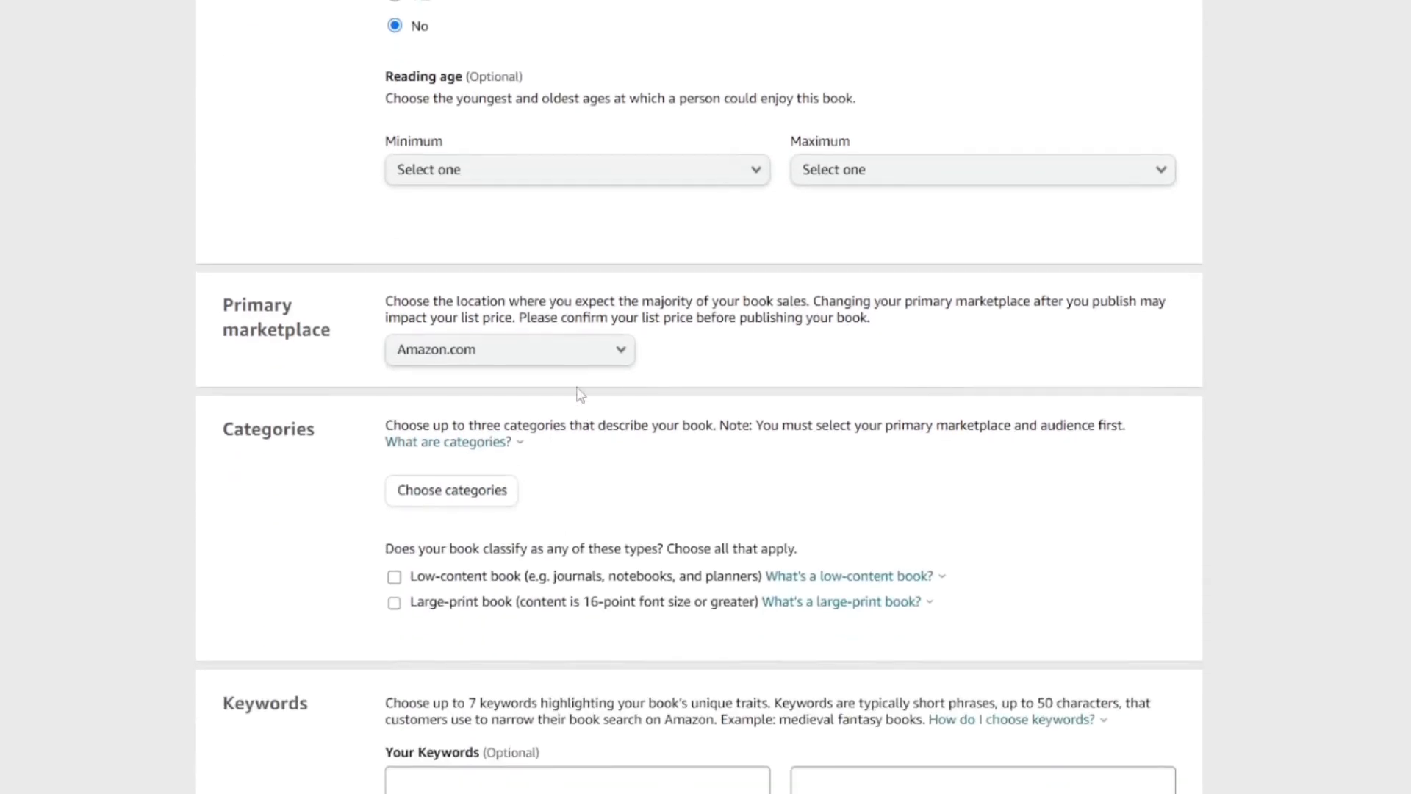
{"action": "left_click", "coordinate": [508, 349]}
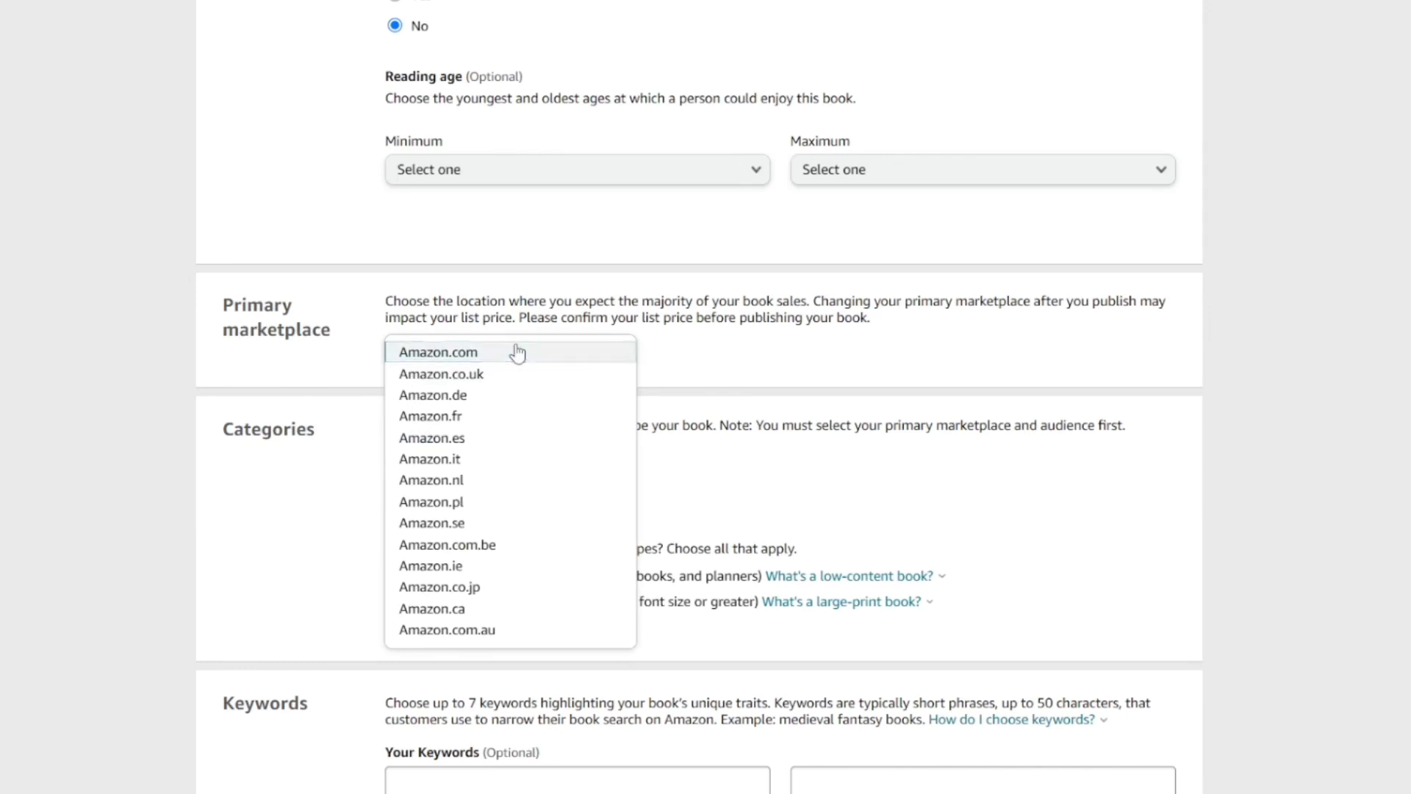
{"action": "left_click", "coordinate": [438, 352]}
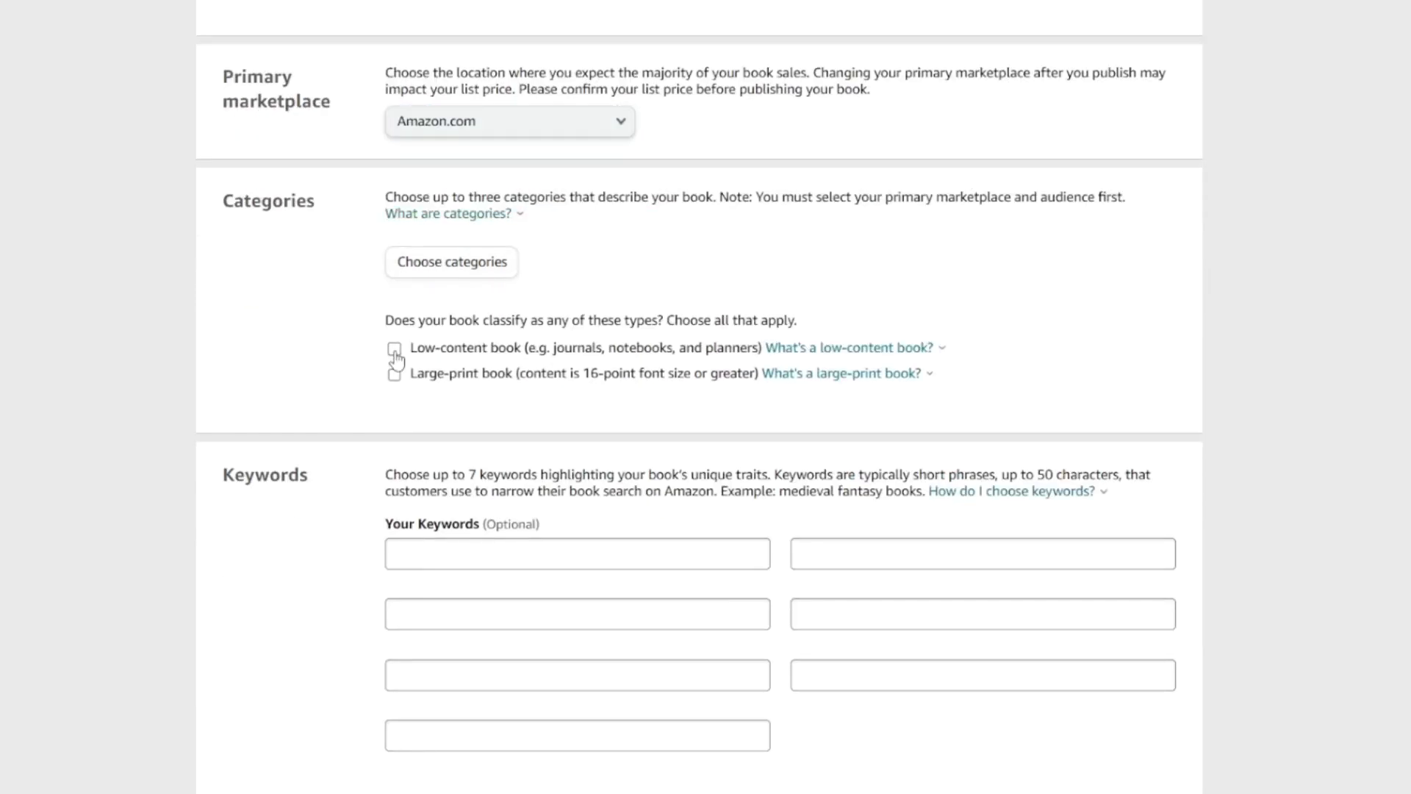
Open the Categories dialog with no placements selected yet.
{"action": "left_click", "coordinate": [450, 262]}
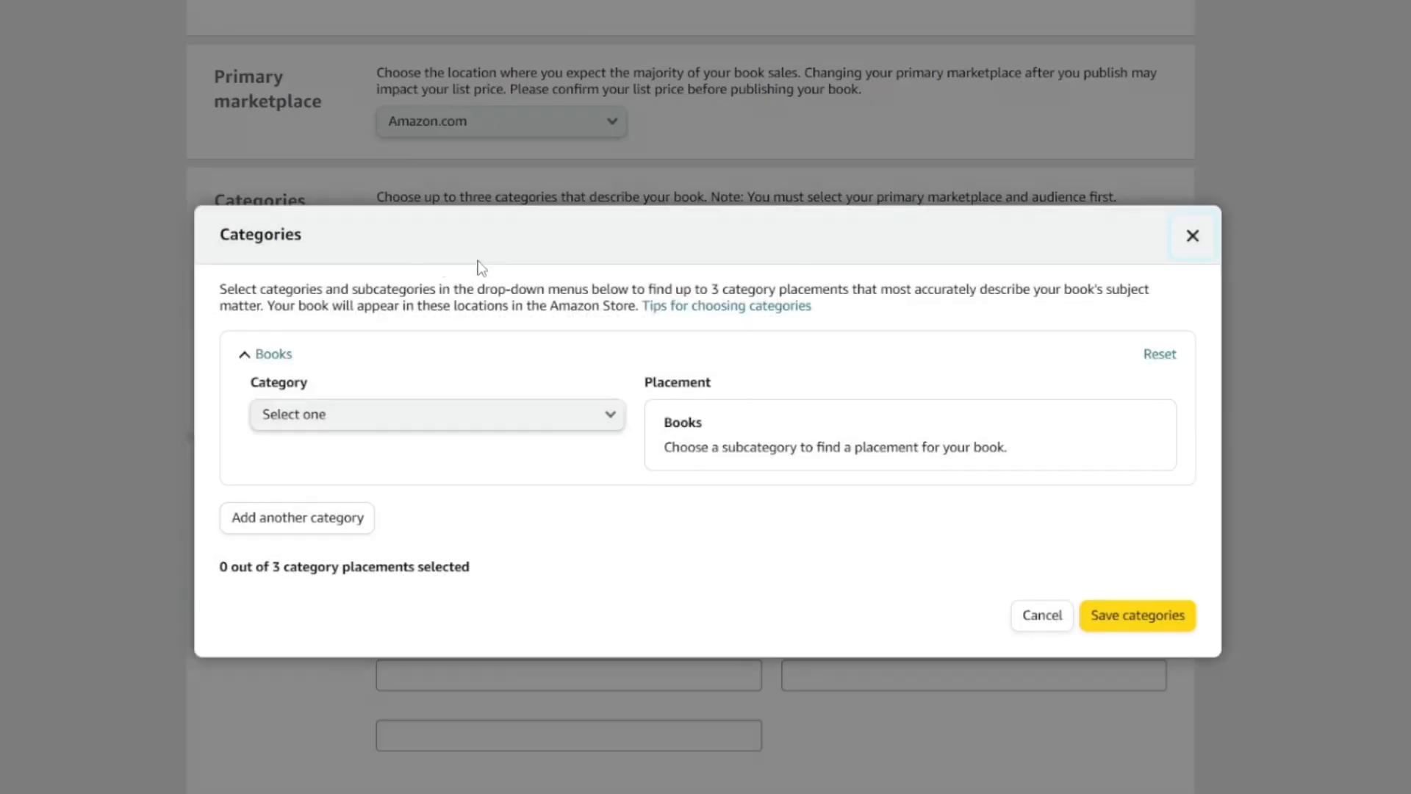
{"action": "mouse_move", "coordinate": [230, 348]}
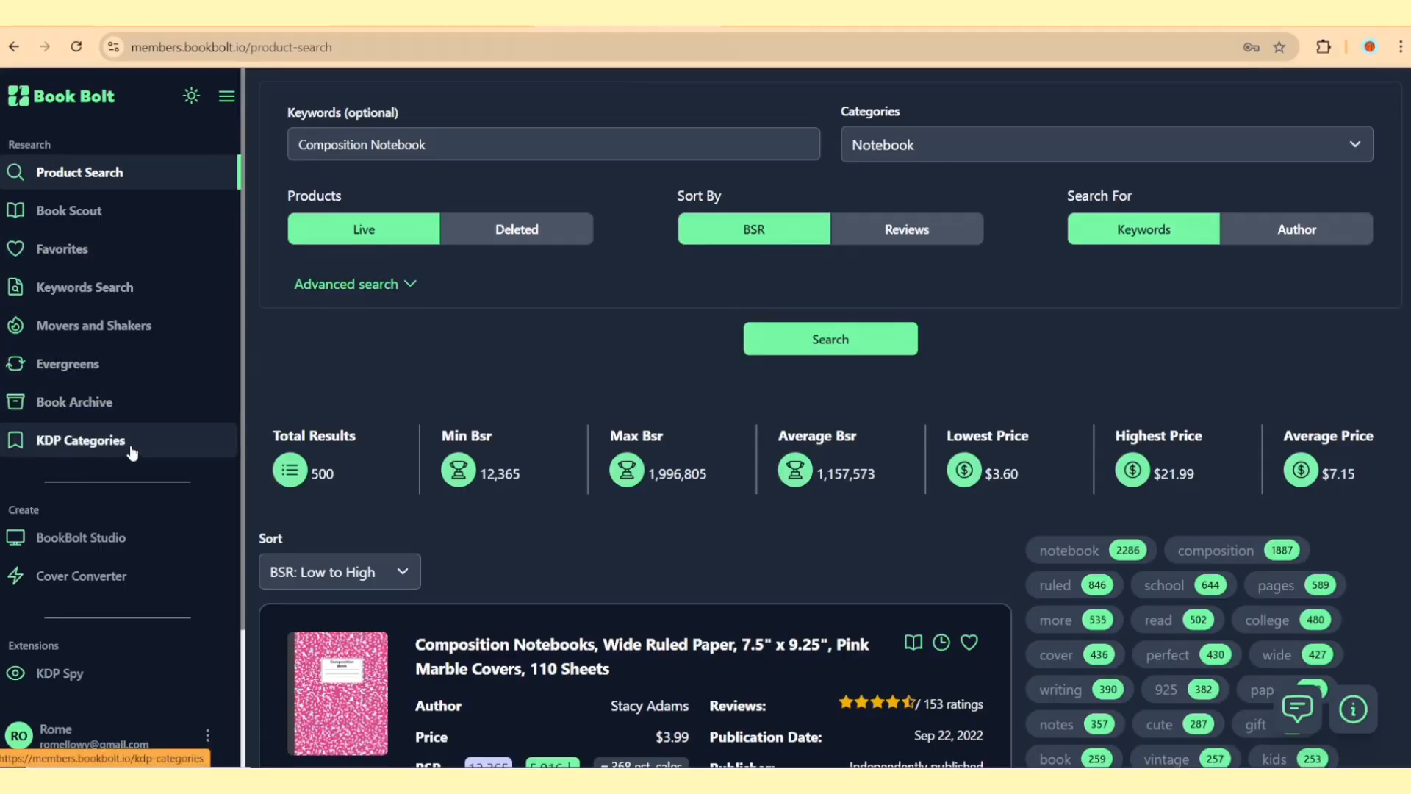
Search Book Bolt's KDP Categories tool for 'Composition Notebook' and select the top result.
{"action": "left_click", "coordinate": [80, 440]}
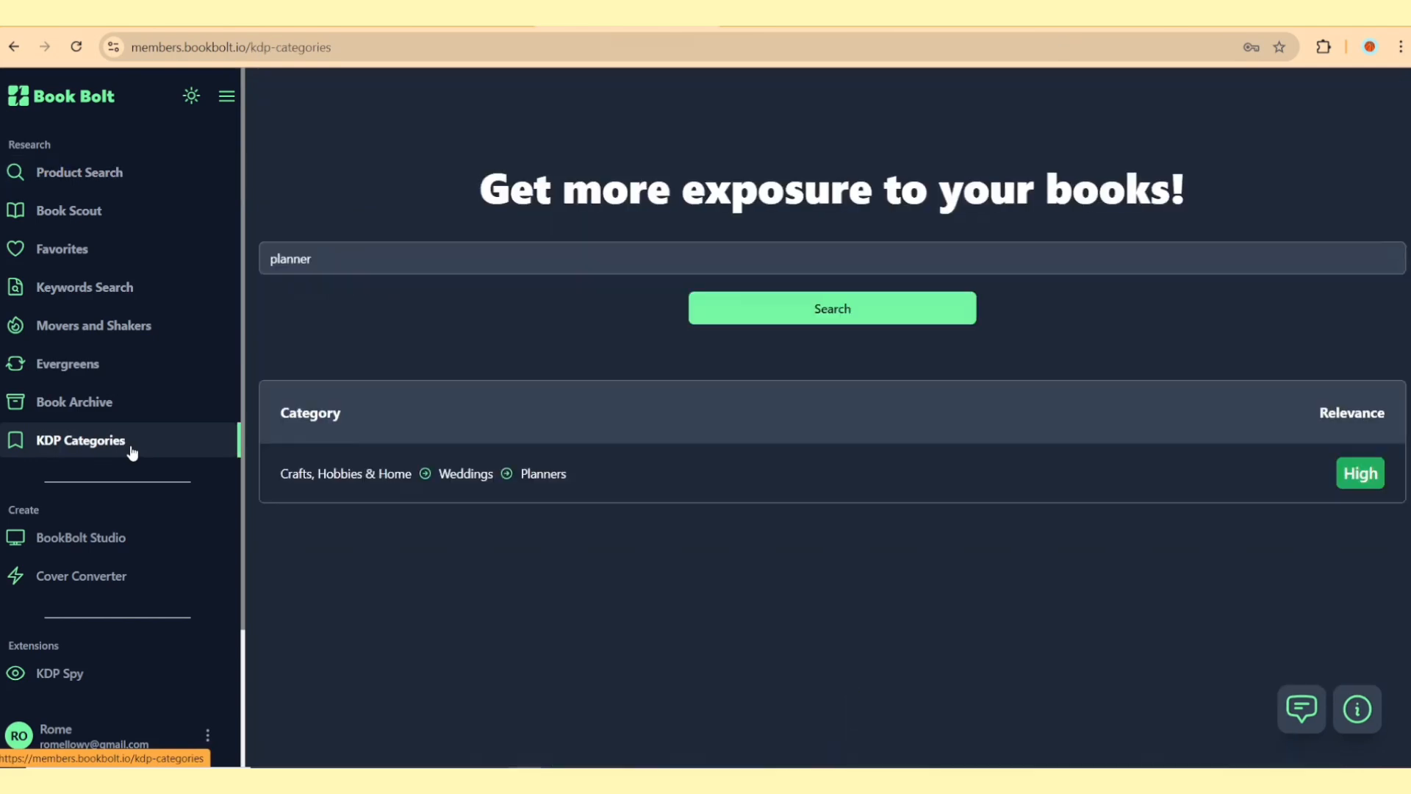
{"action": "type", "text": "Composition Notebook"}
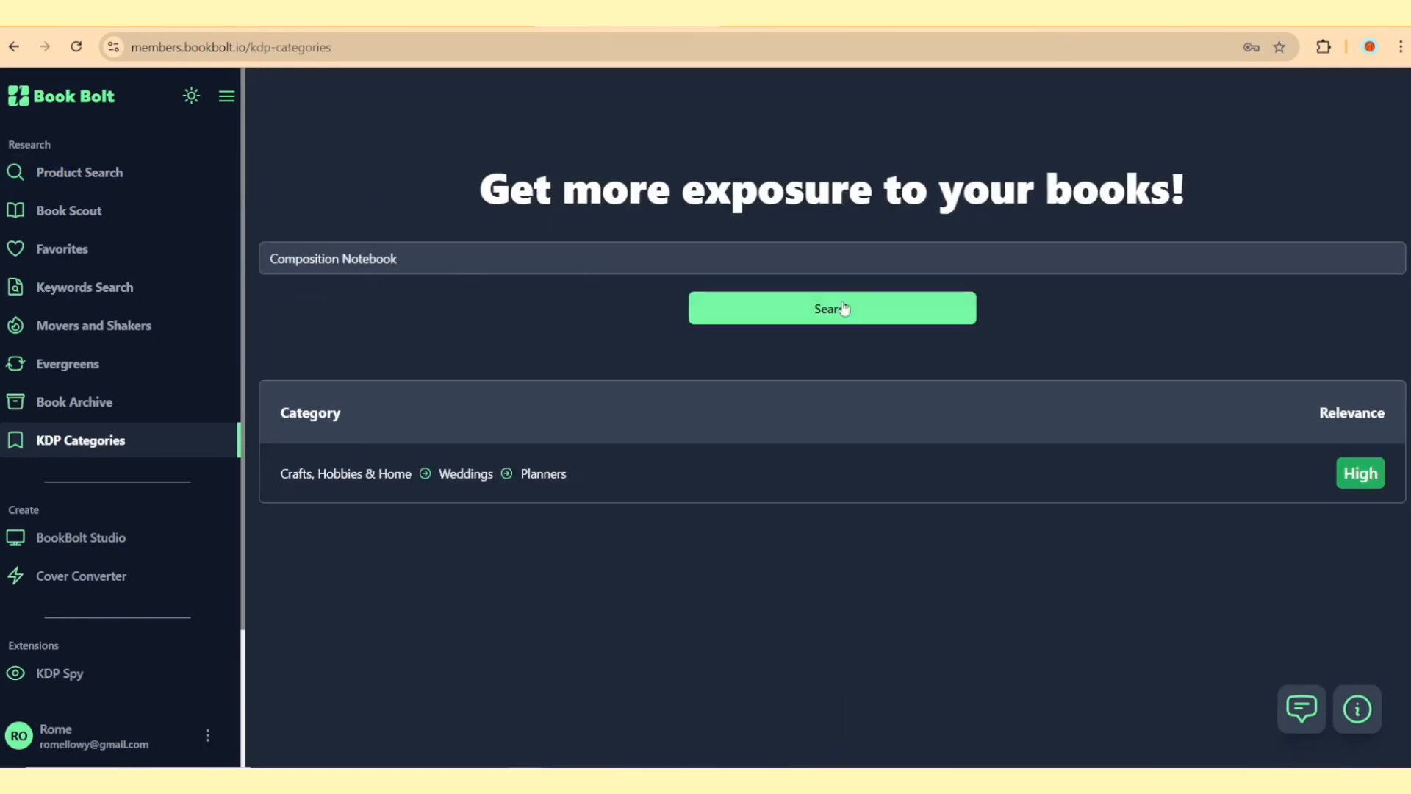
{"action": "left_click", "coordinate": [830, 308]}
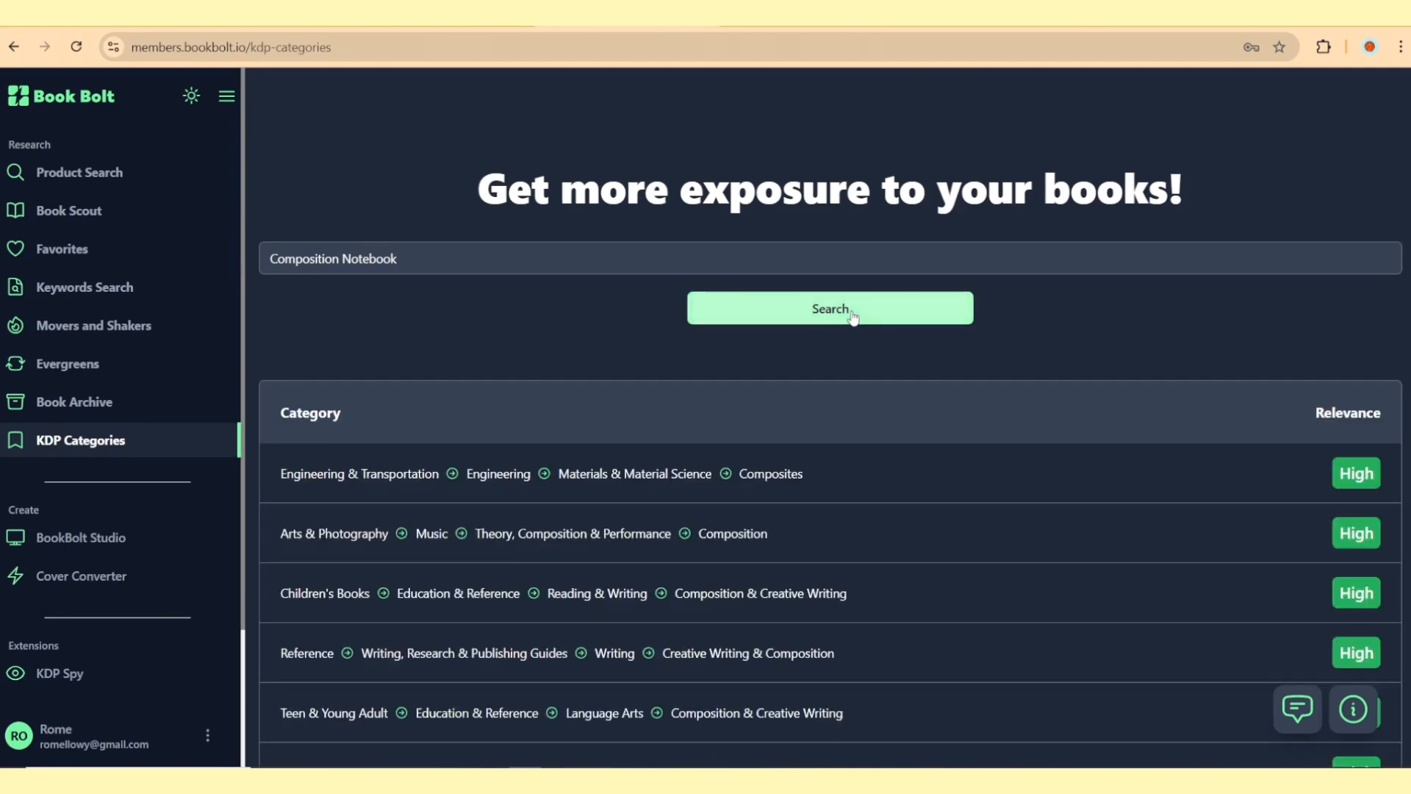
{"action": "mouse_move", "coordinate": [881, 304]}
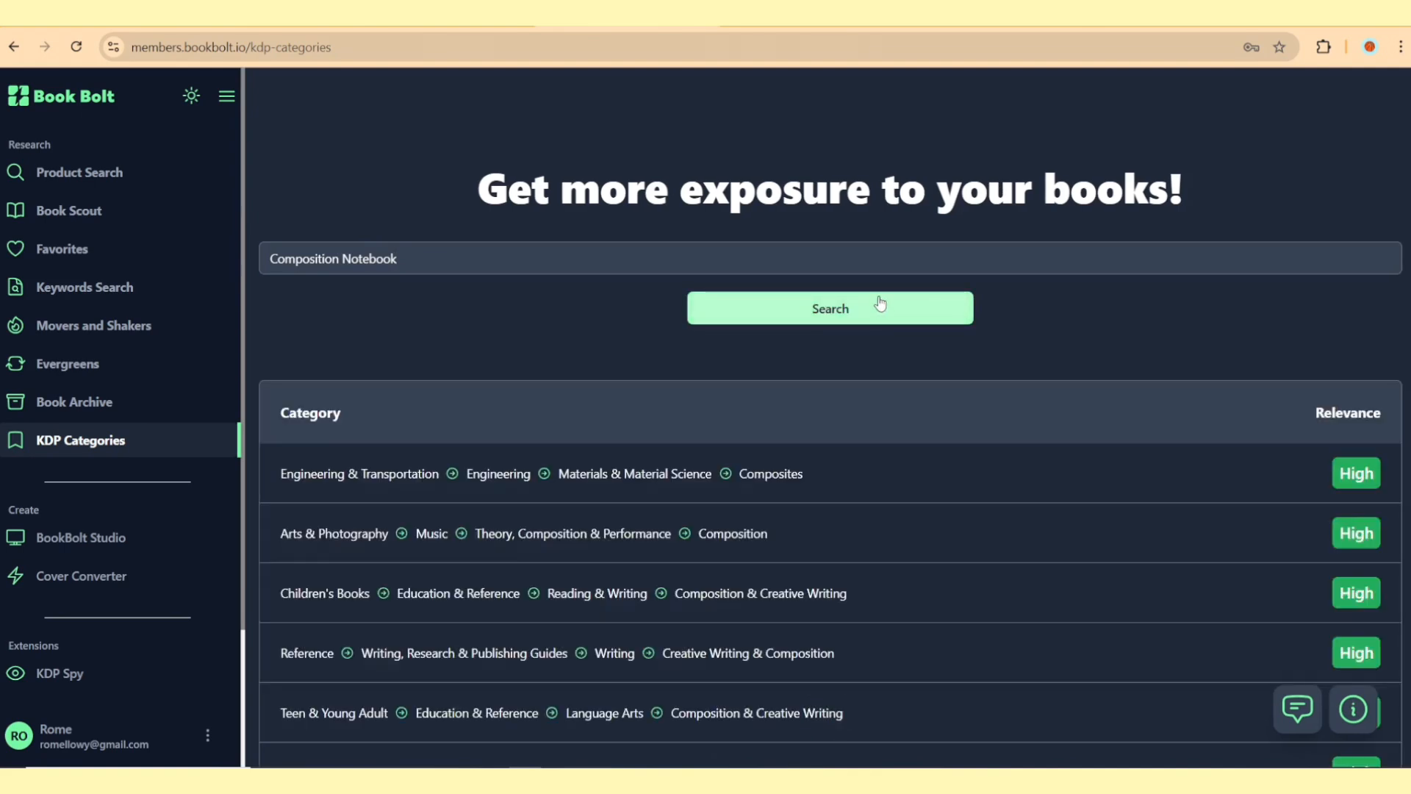
{"action": "scroll", "scroll_direction": "down", "scroll_amount": 3}
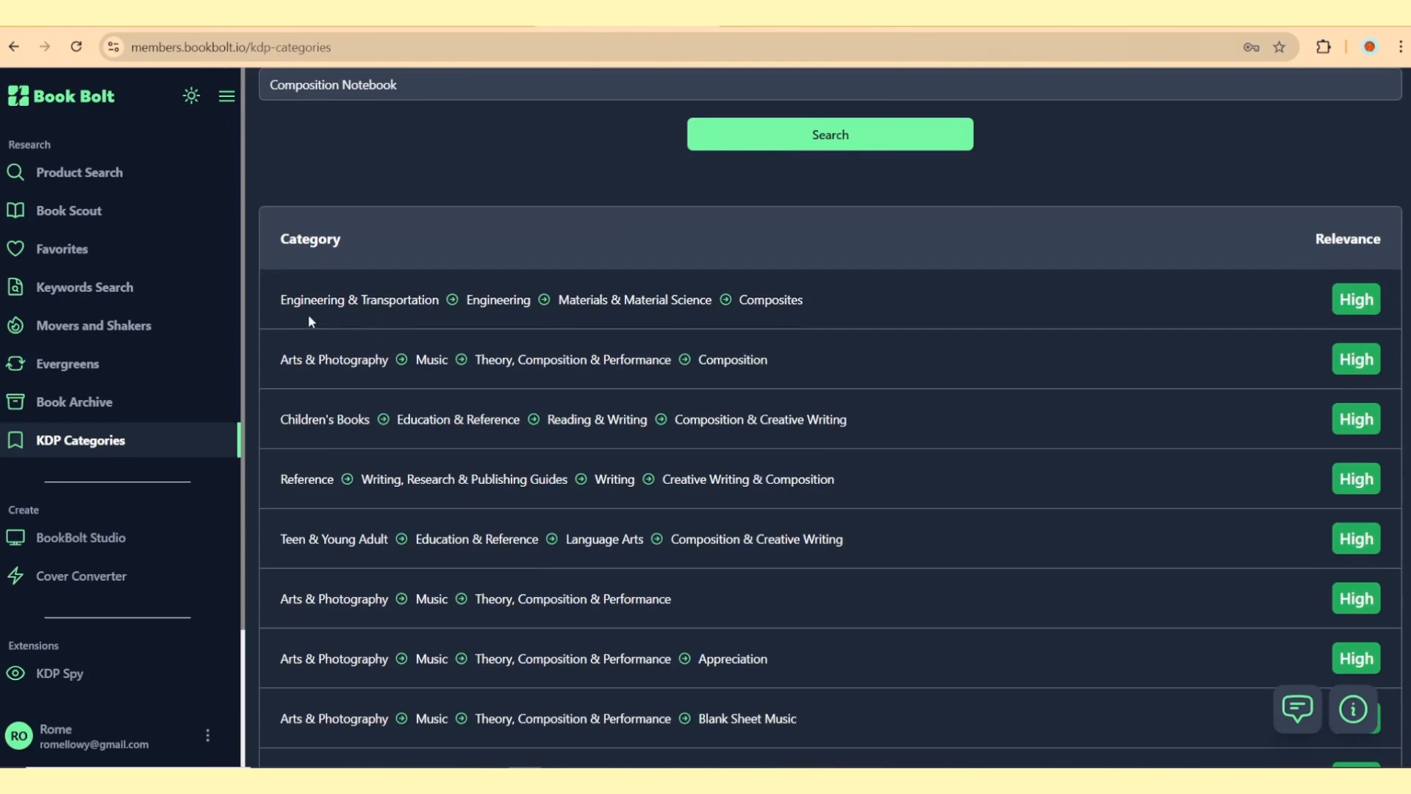
{"action": "double_click", "coordinate": [497, 300]}
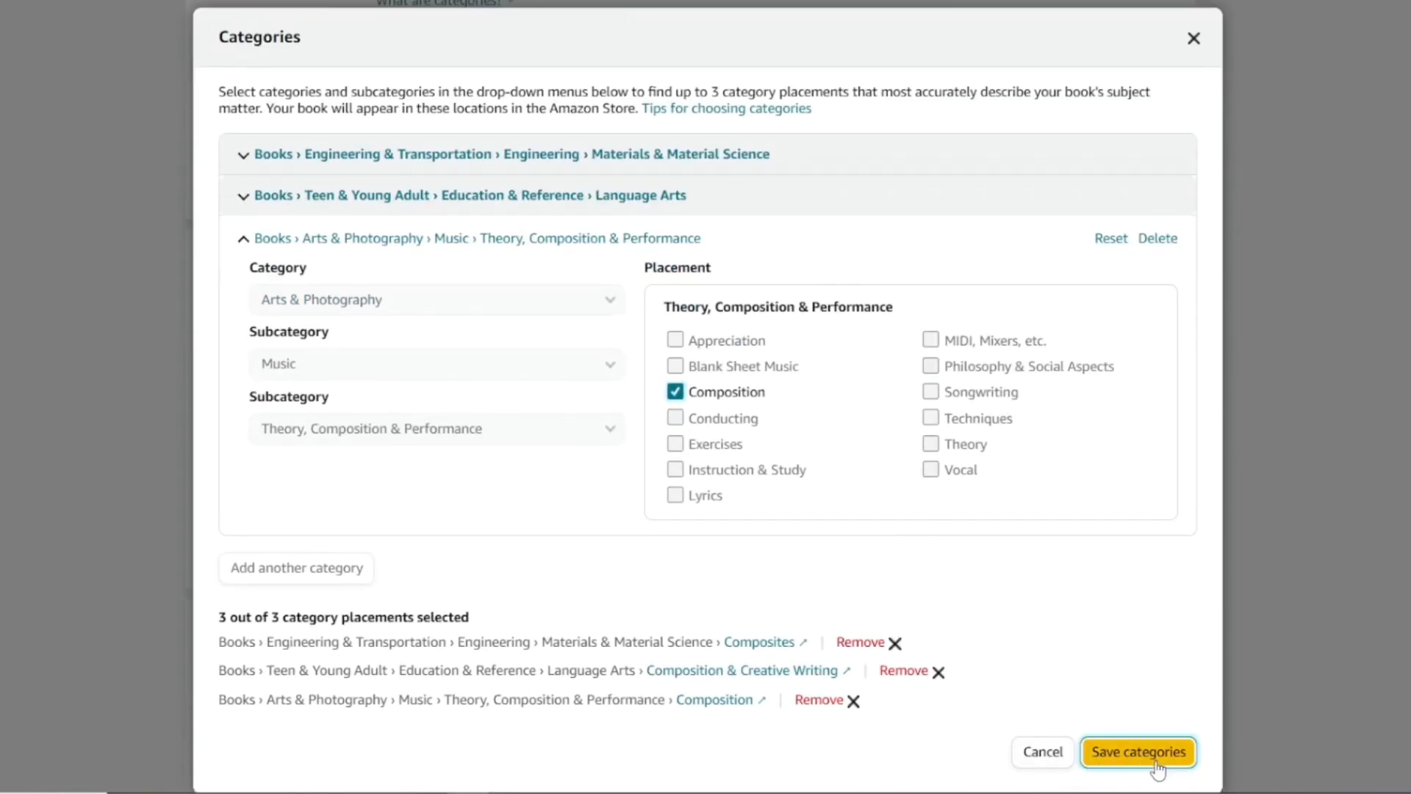
Save the Composites, Composition & Creative Writing, and Composition placements.
{"action": "left_click", "coordinate": [1137, 751]}
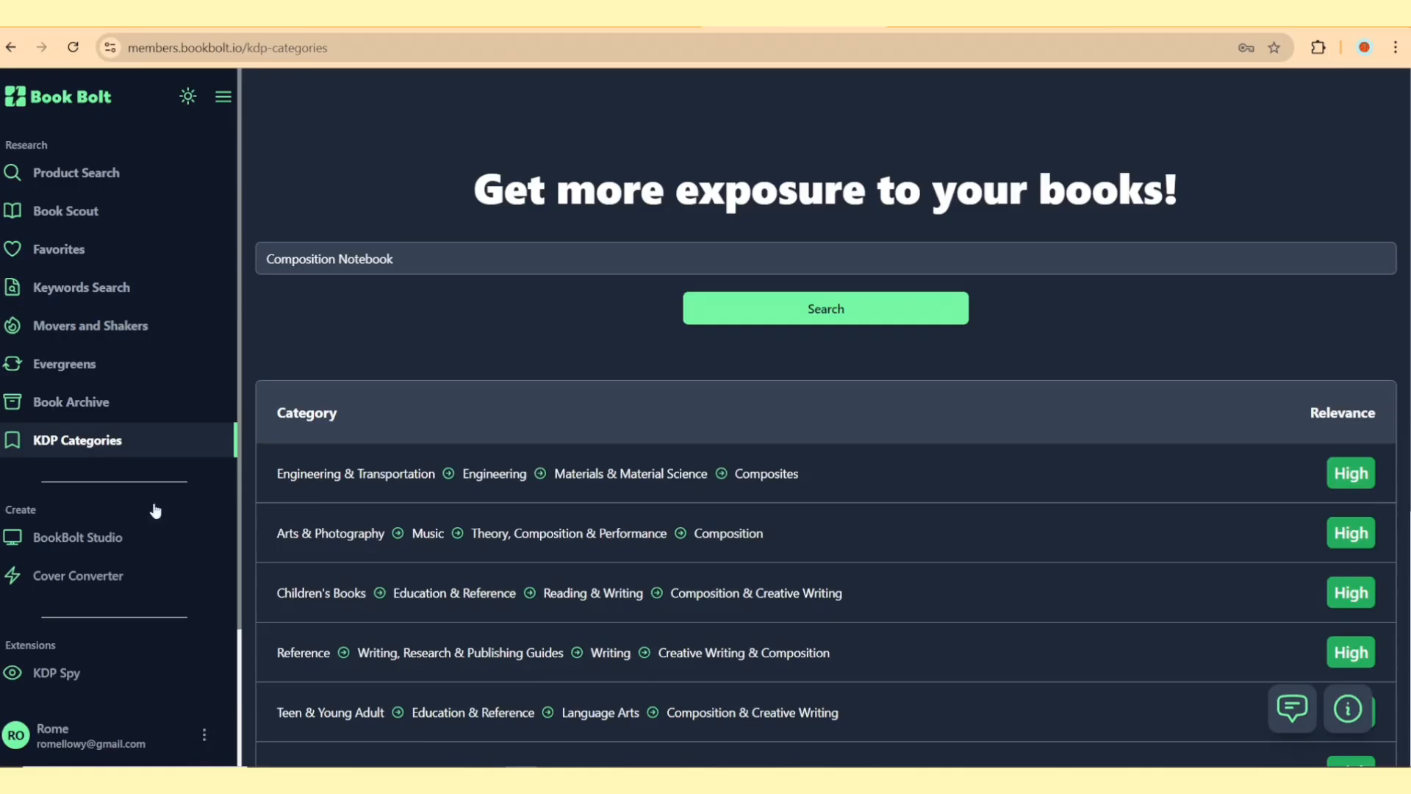
{"action": "mouse_move", "coordinate": [63, 363]}
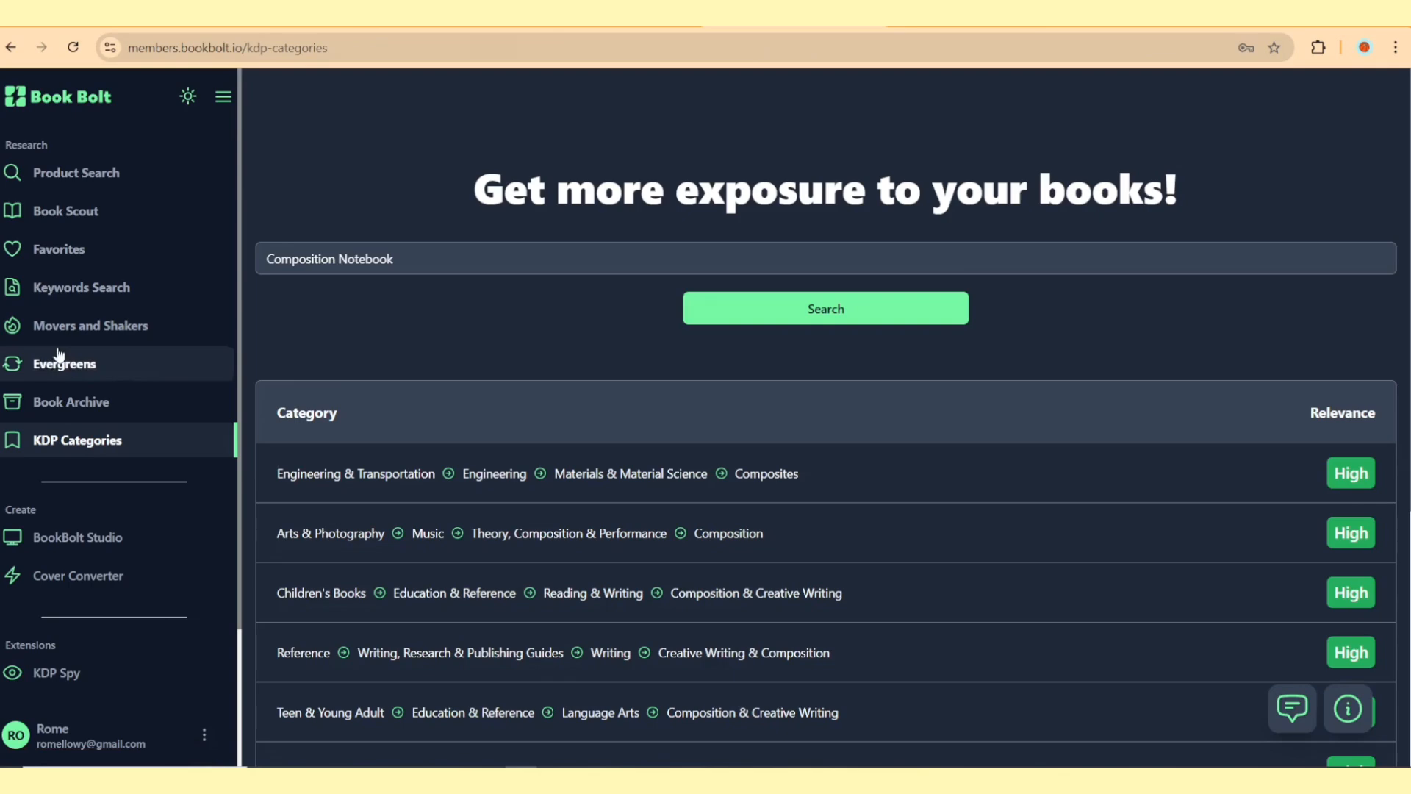
Search Keywords for the student-and-teacher composition notebook phrase, showing 500 Amazon and 70 Google results.
{"action": "left_click", "coordinate": [81, 287]}
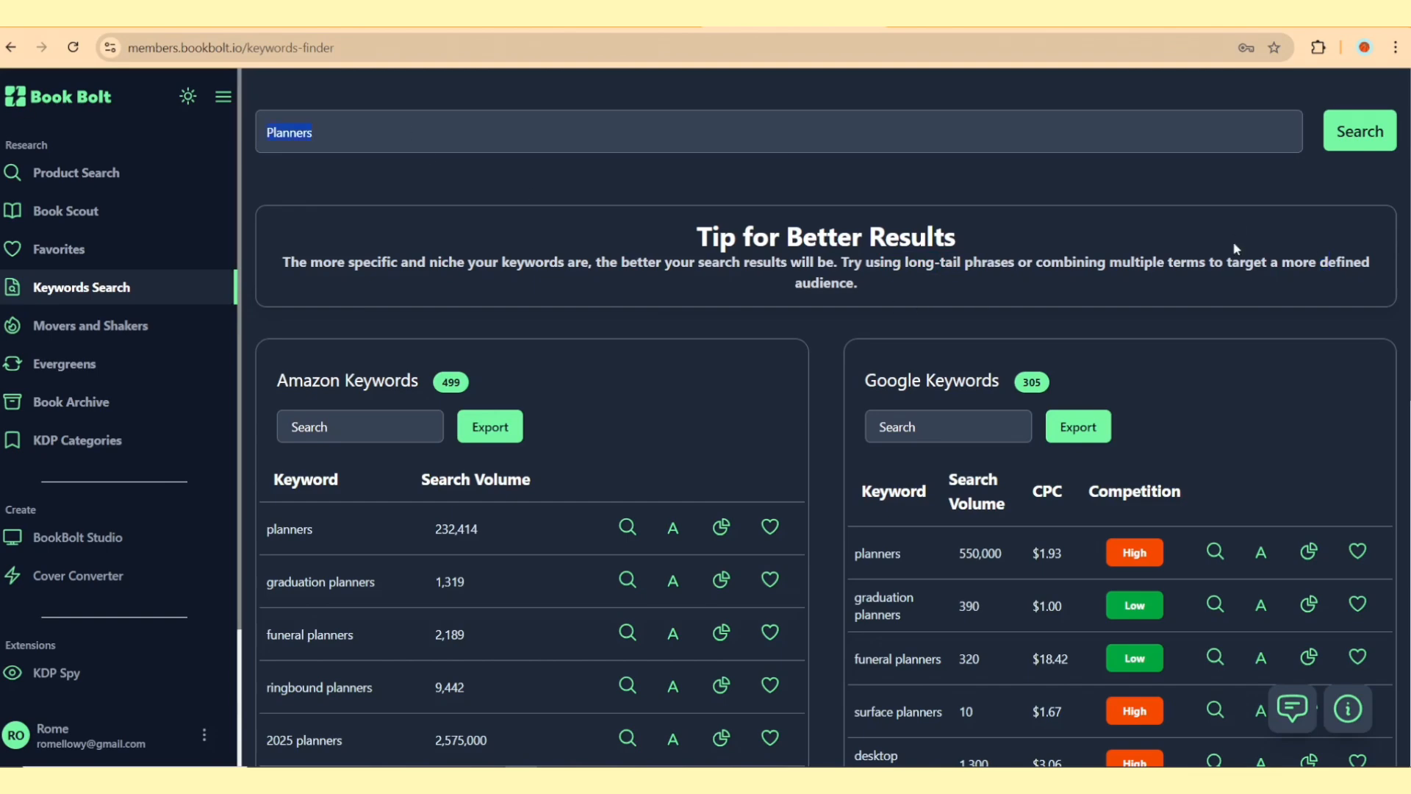
{"action": "type", "text": "Composition Notebook that is aesthetic and good for student"}
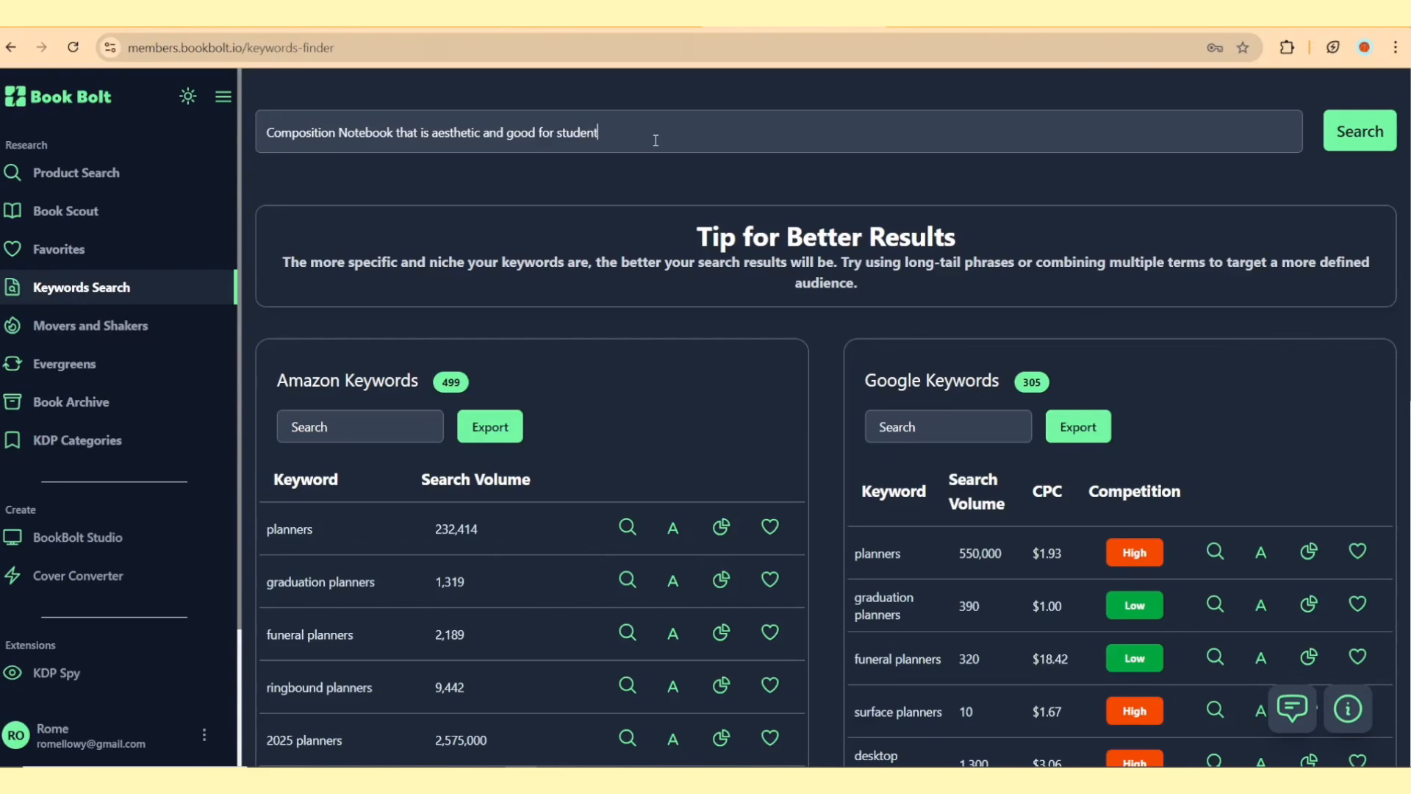
{"action": "type", "text": "and teacher"}
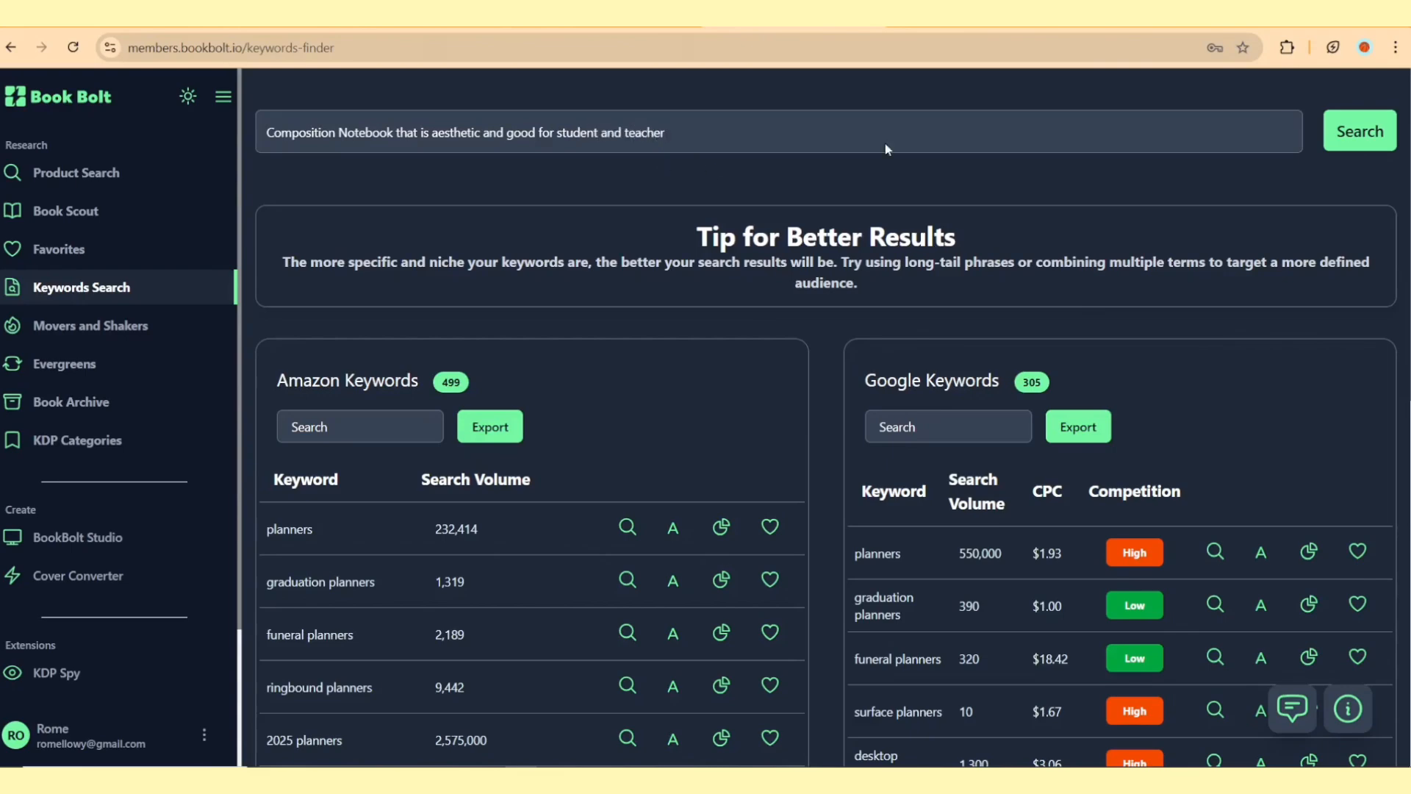
{"action": "left_click", "coordinate": [1359, 130]}
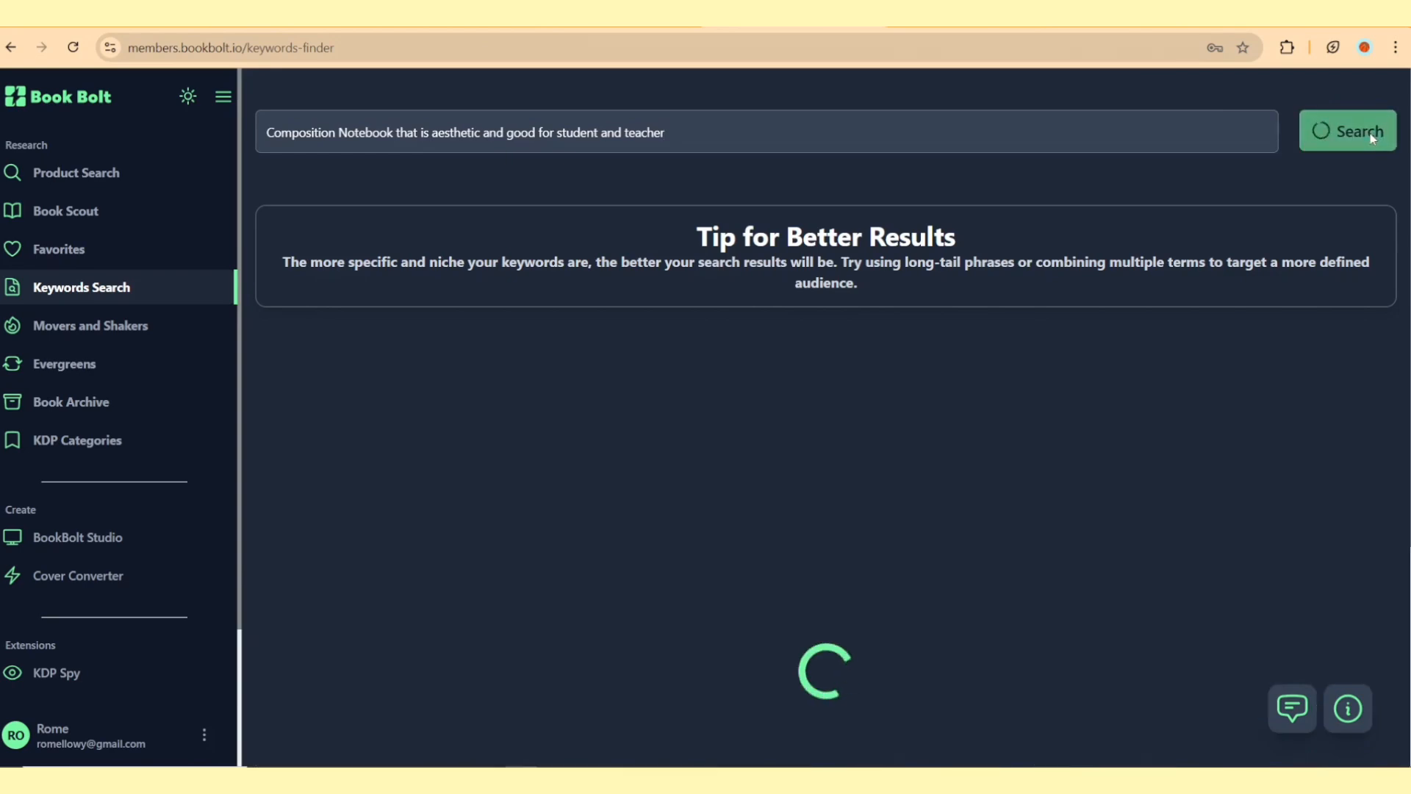
{"action": "left_click", "coordinate": [1347, 131]}
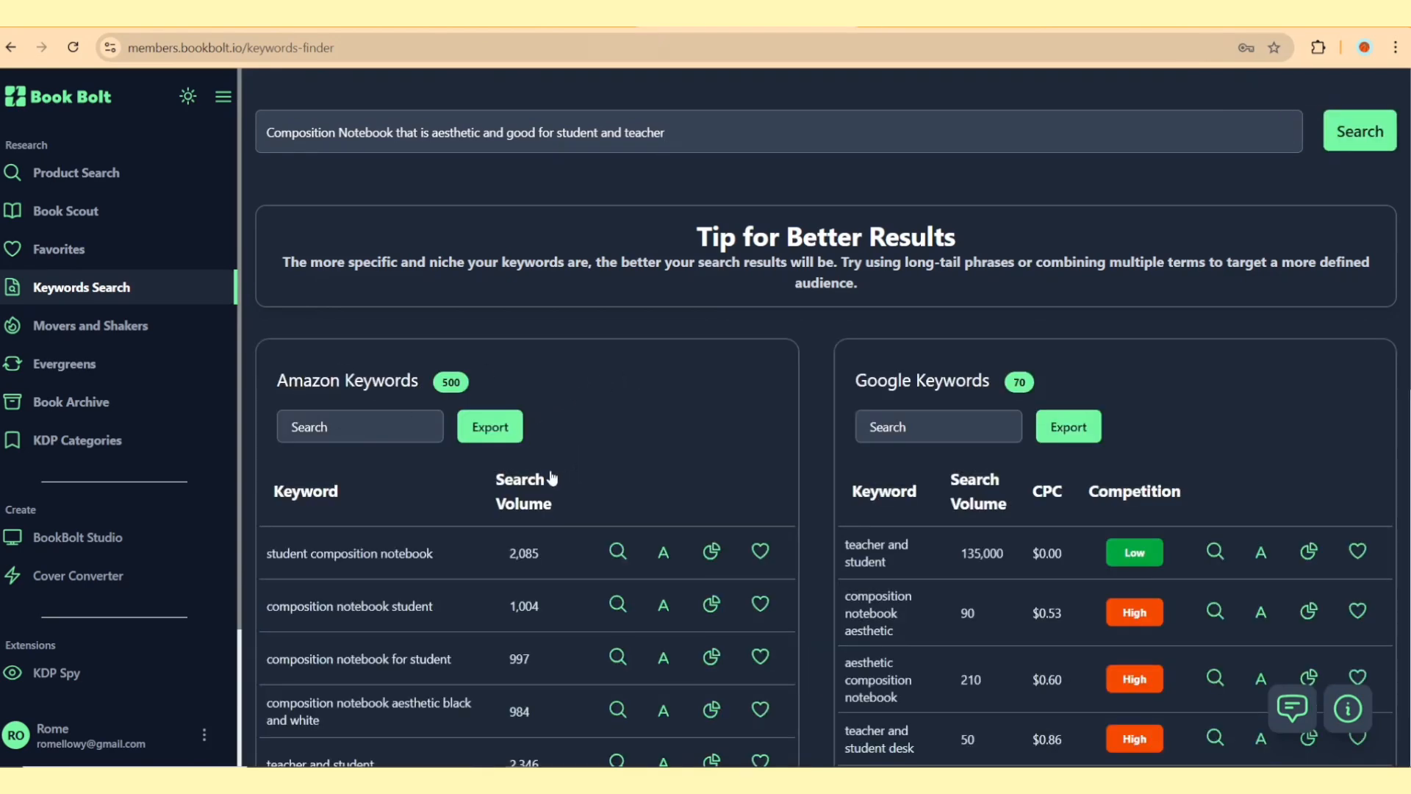
{"action": "scroll", "scroll_direction": "down", "scroll_amount": 3}
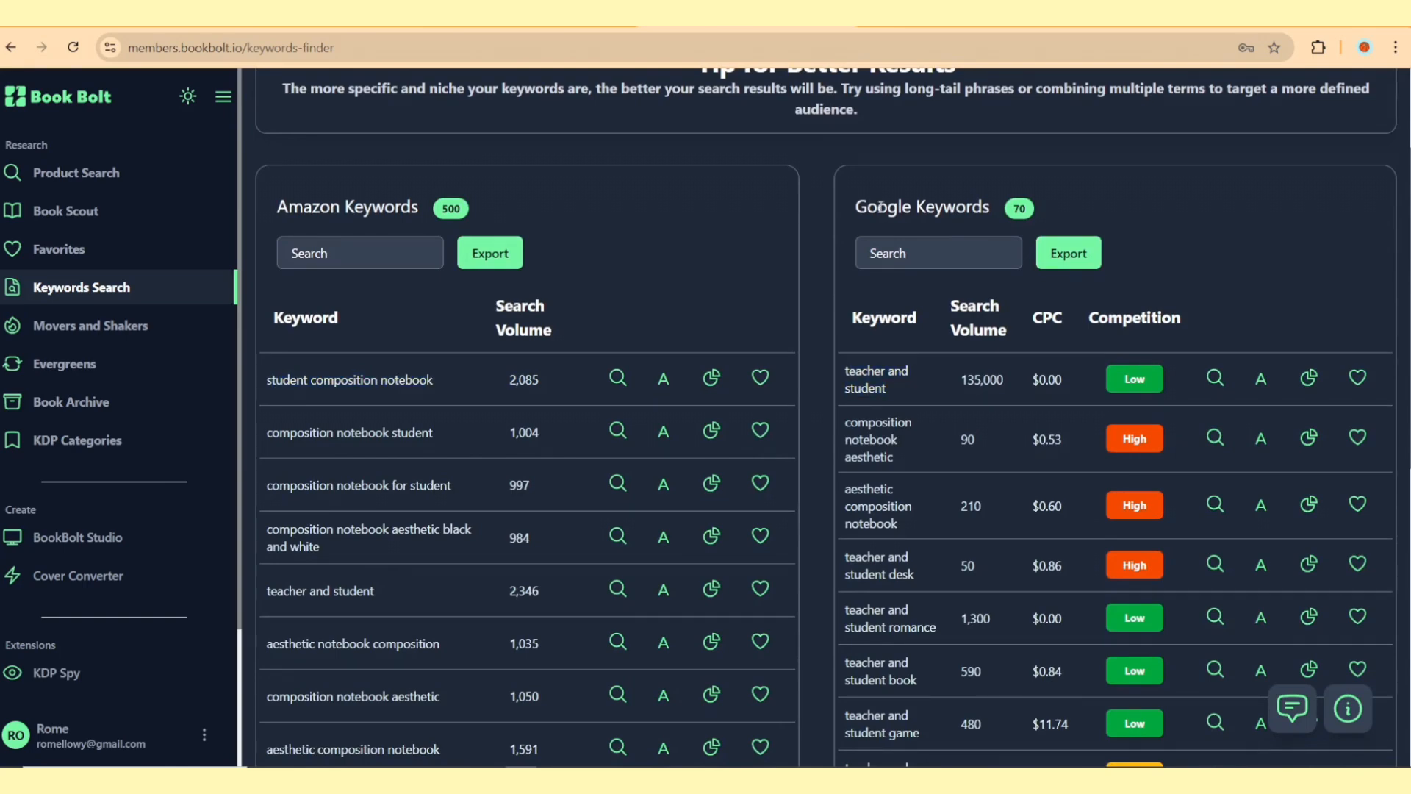
{"action": "mouse_move", "coordinate": [1203, 408]}
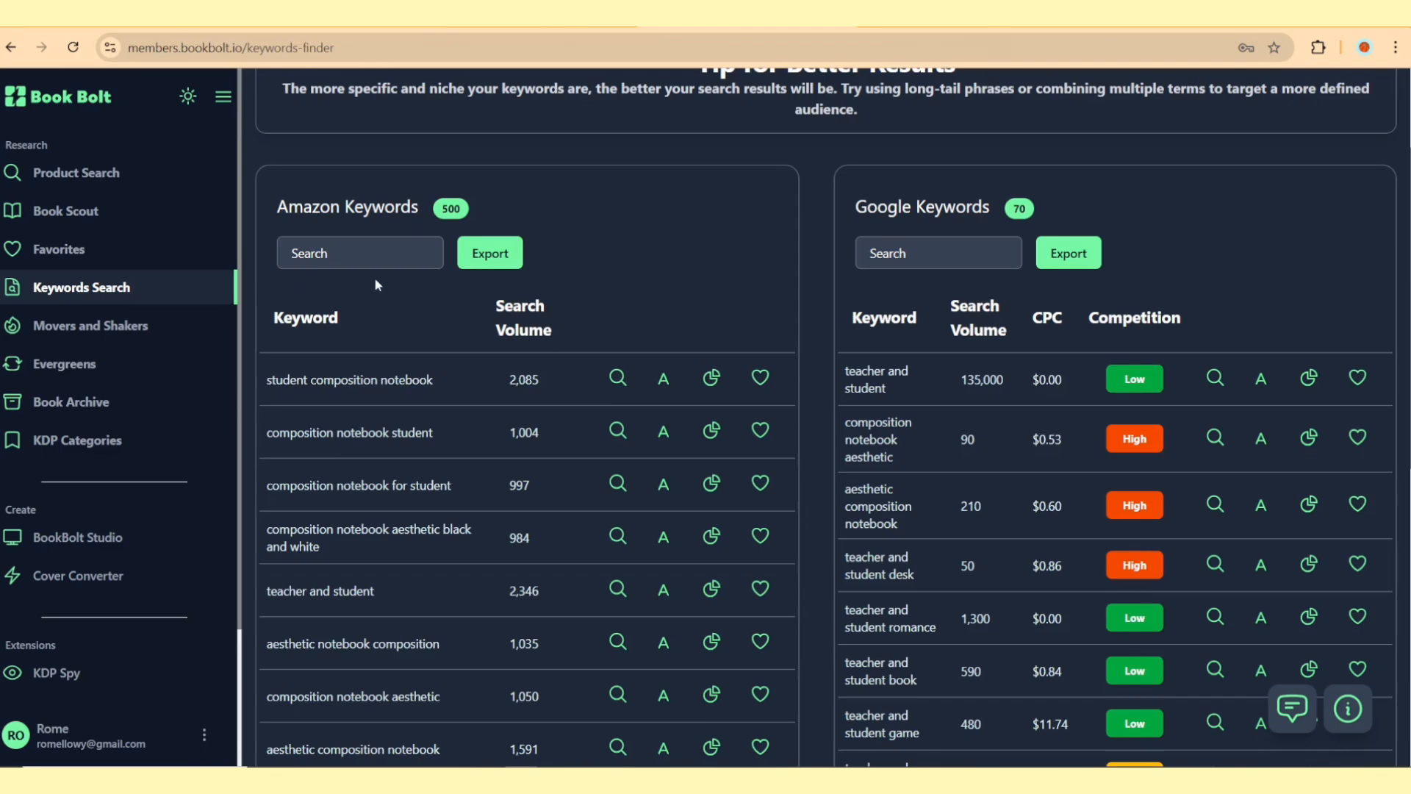
{"action": "mouse_move", "coordinate": [453, 405]}
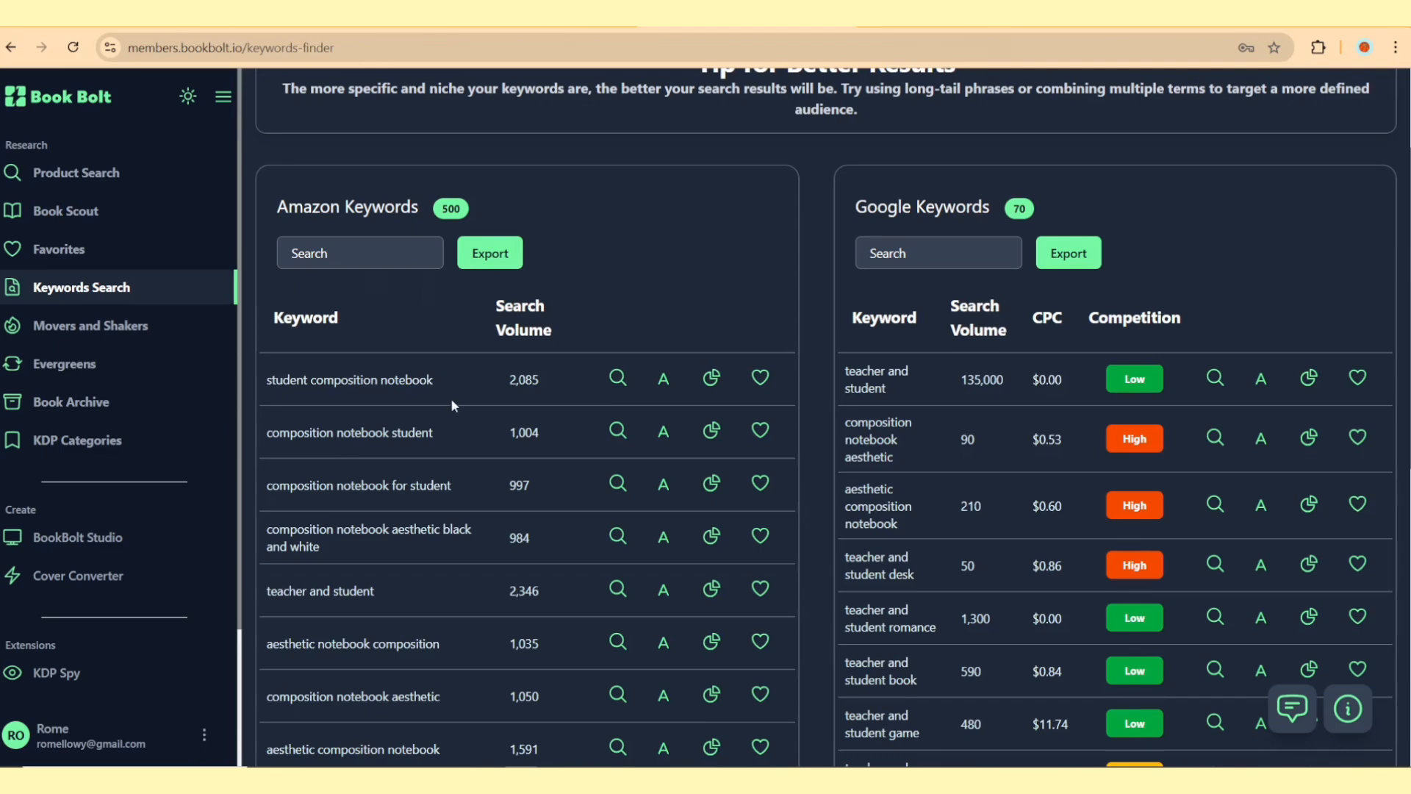
Jot keyword phrases like 'teacher and student' into Notepad.
{"action": "key", "text": "Super"}
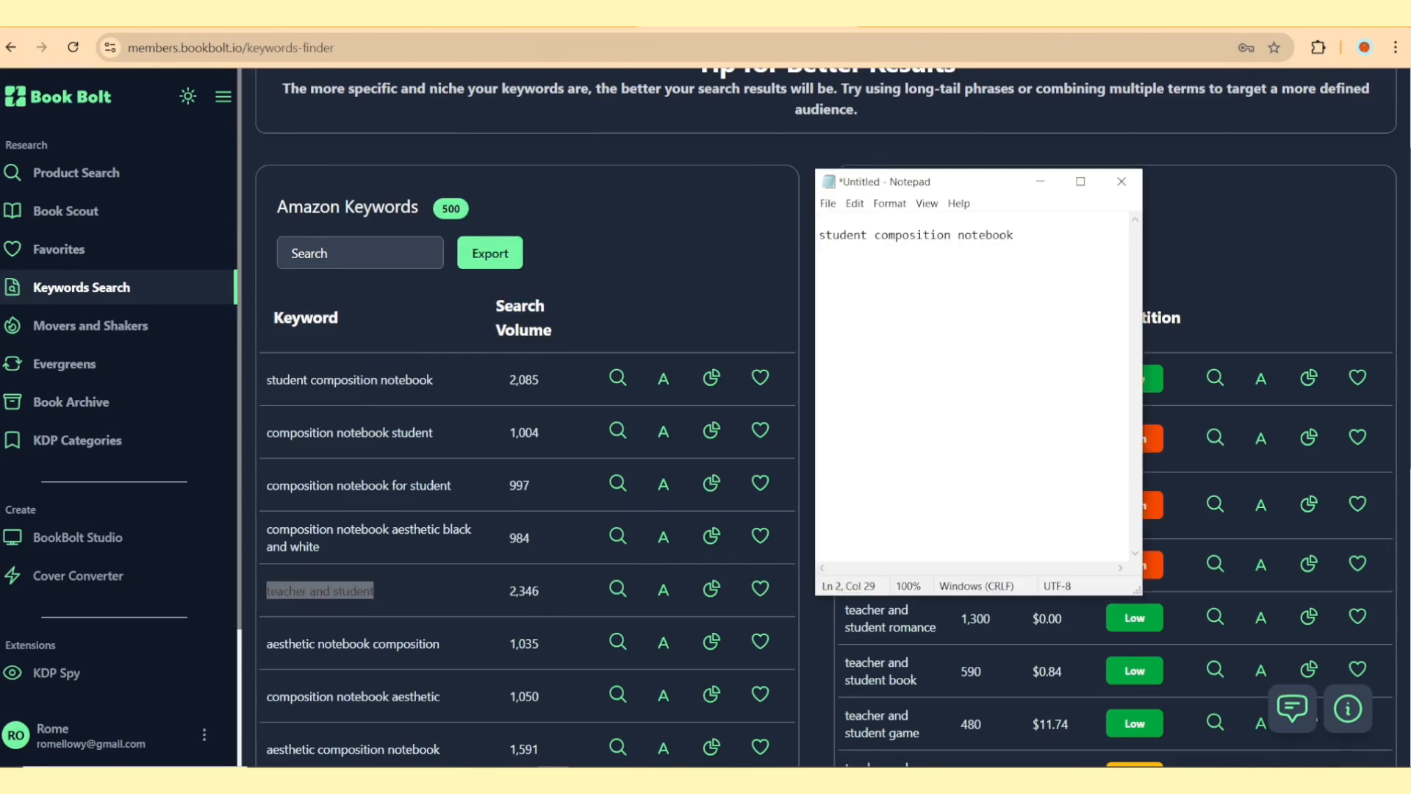
{"action": "type", "text": "teacher and student"}
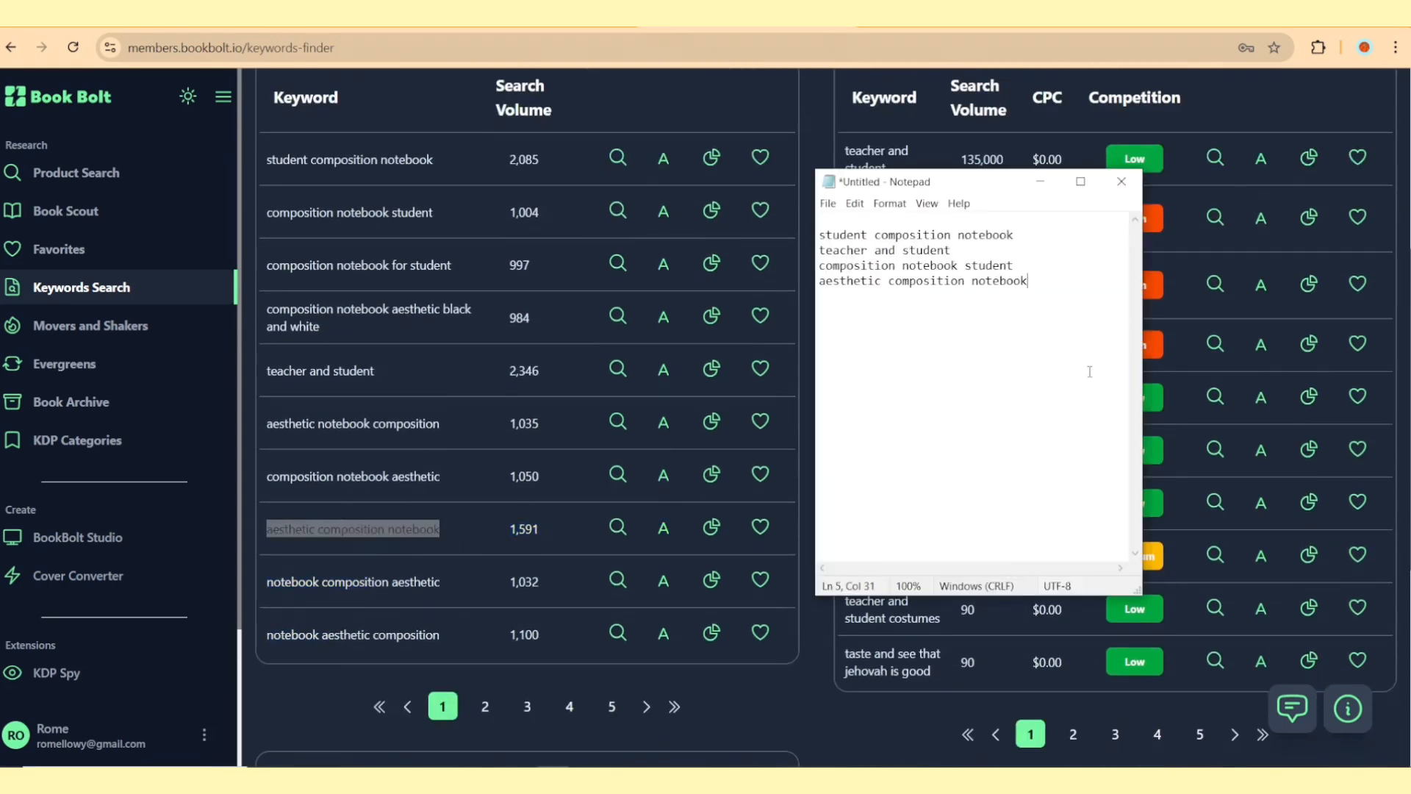
Search keywords for 'Composition Notebook college ruled for students', listing 501 Amazon results.
{"action": "left_click", "coordinate": [1120, 181]}
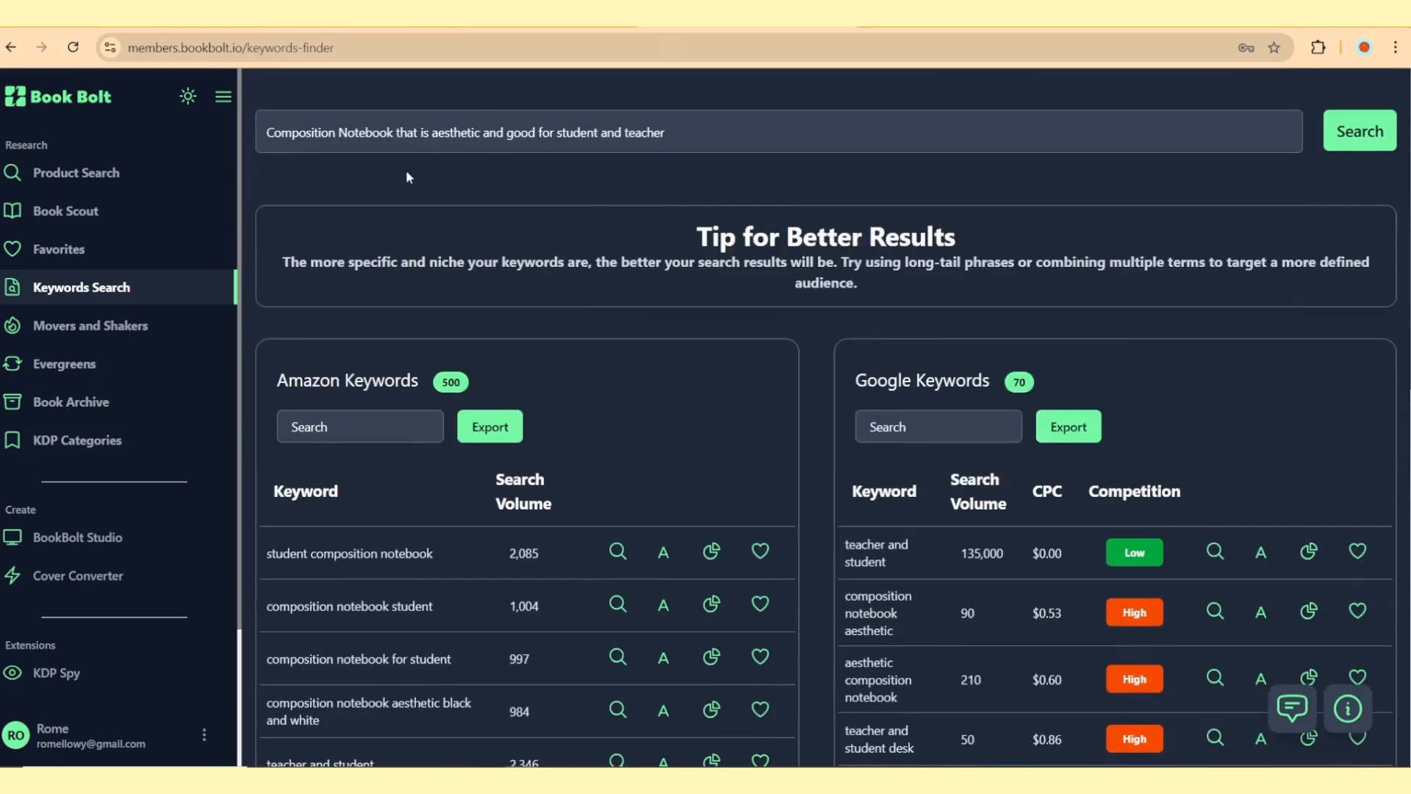
{"action": "type", "text": "Composition Notebook college"}
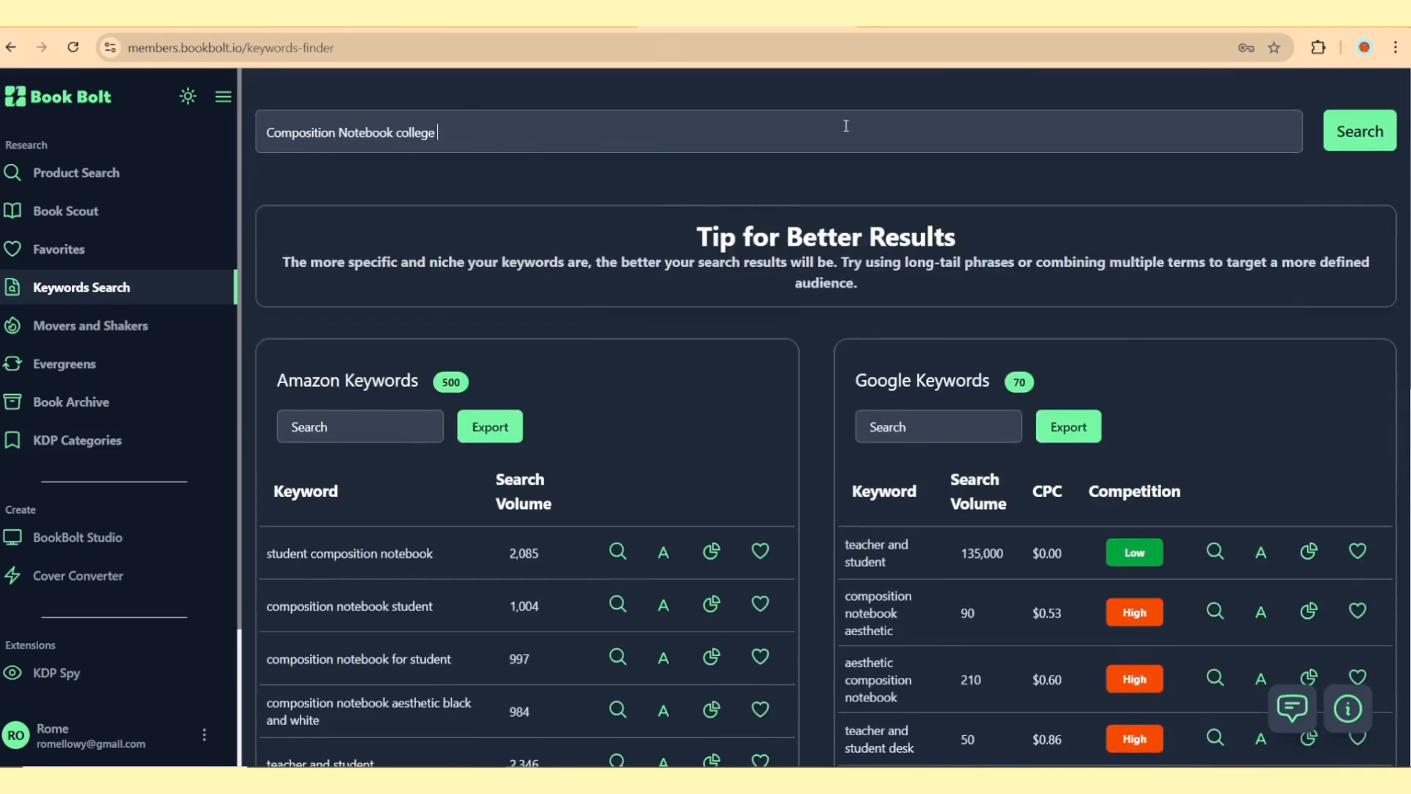
{"action": "type", "text": "ruled for student"}
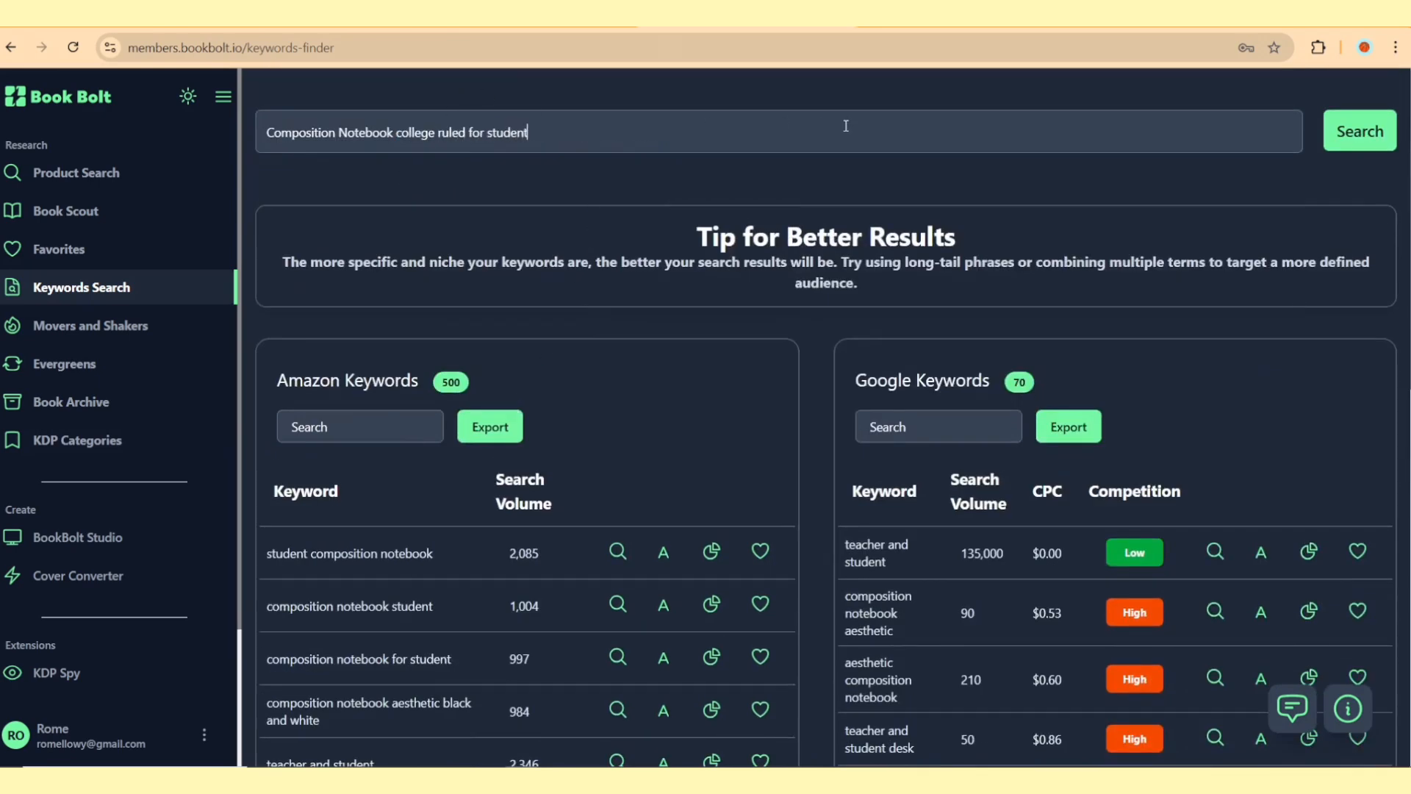
{"action": "left_click", "coordinate": [1359, 131]}
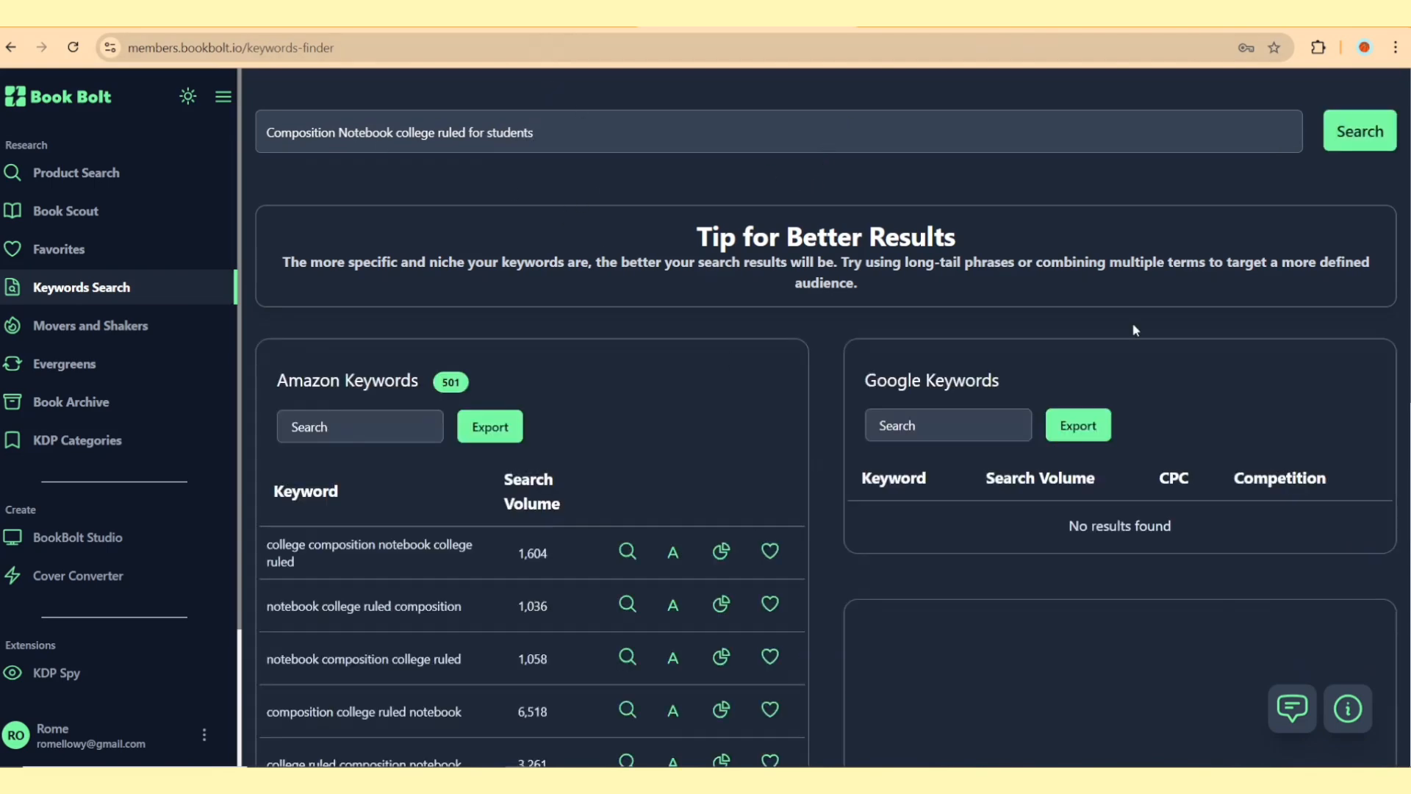
{"action": "scroll", "scroll_direction": "down", "scroll_amount": 3}
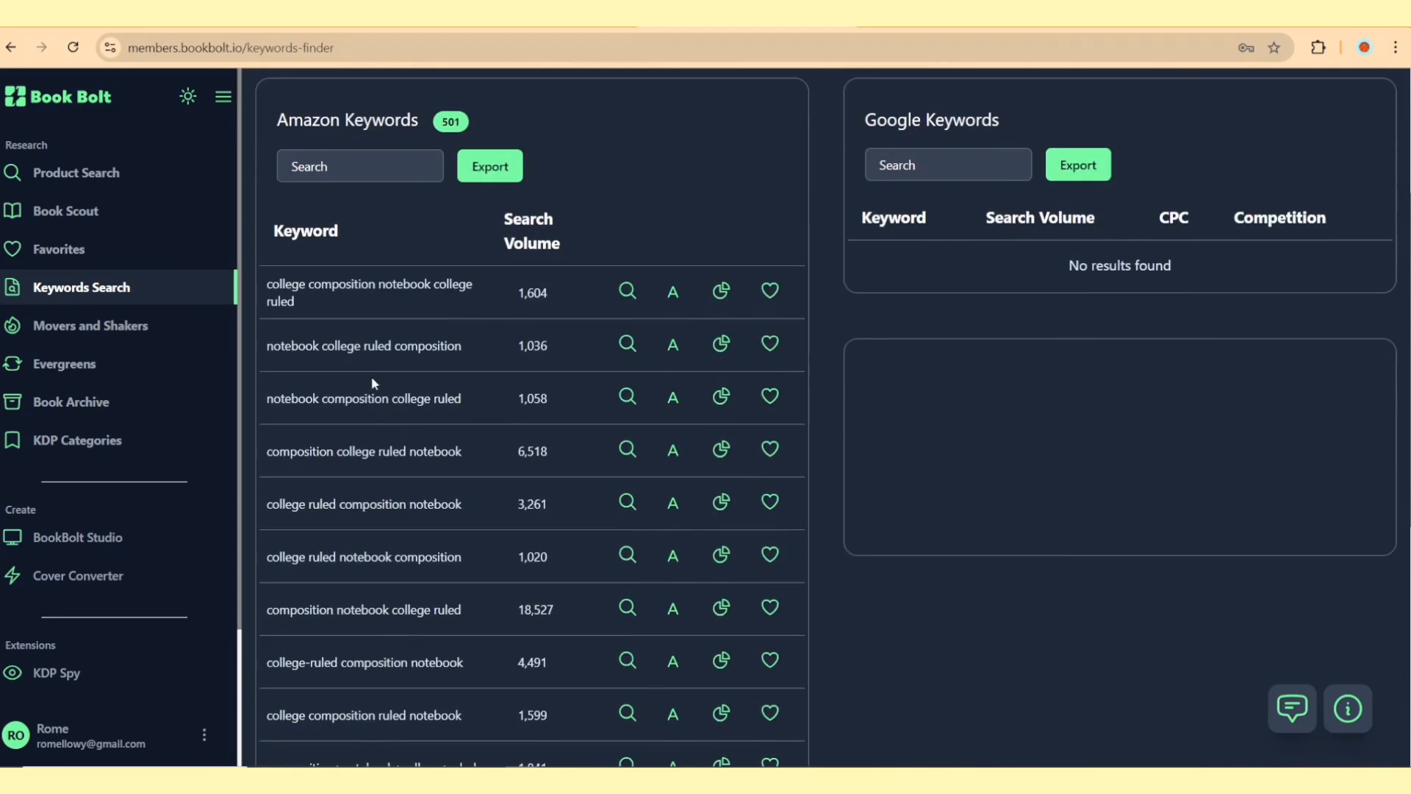
{"action": "mouse_move", "coordinate": [482, 320]}
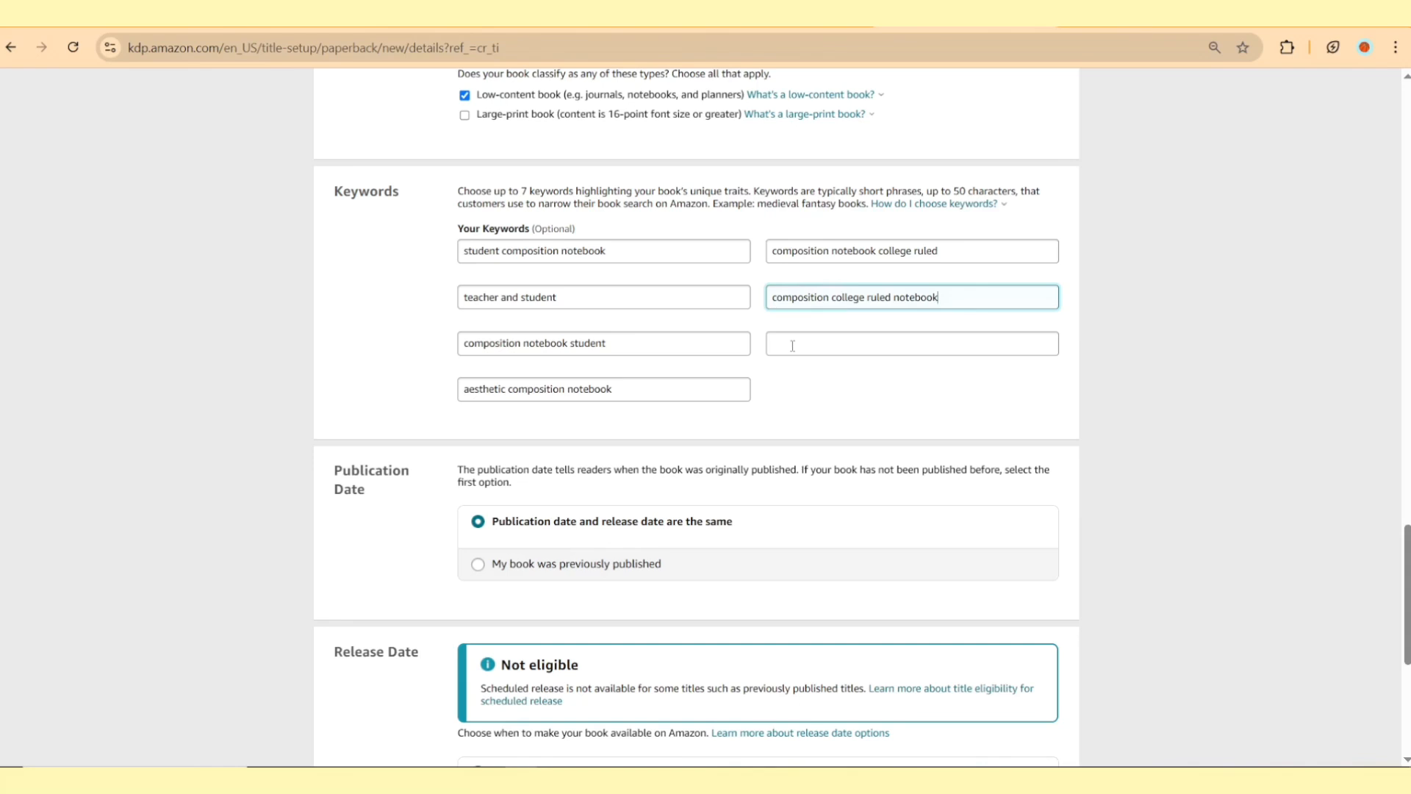
Add 'polka dot notebook' as a keyword and save the paperback details.
{"action": "type", "text": "polka"}
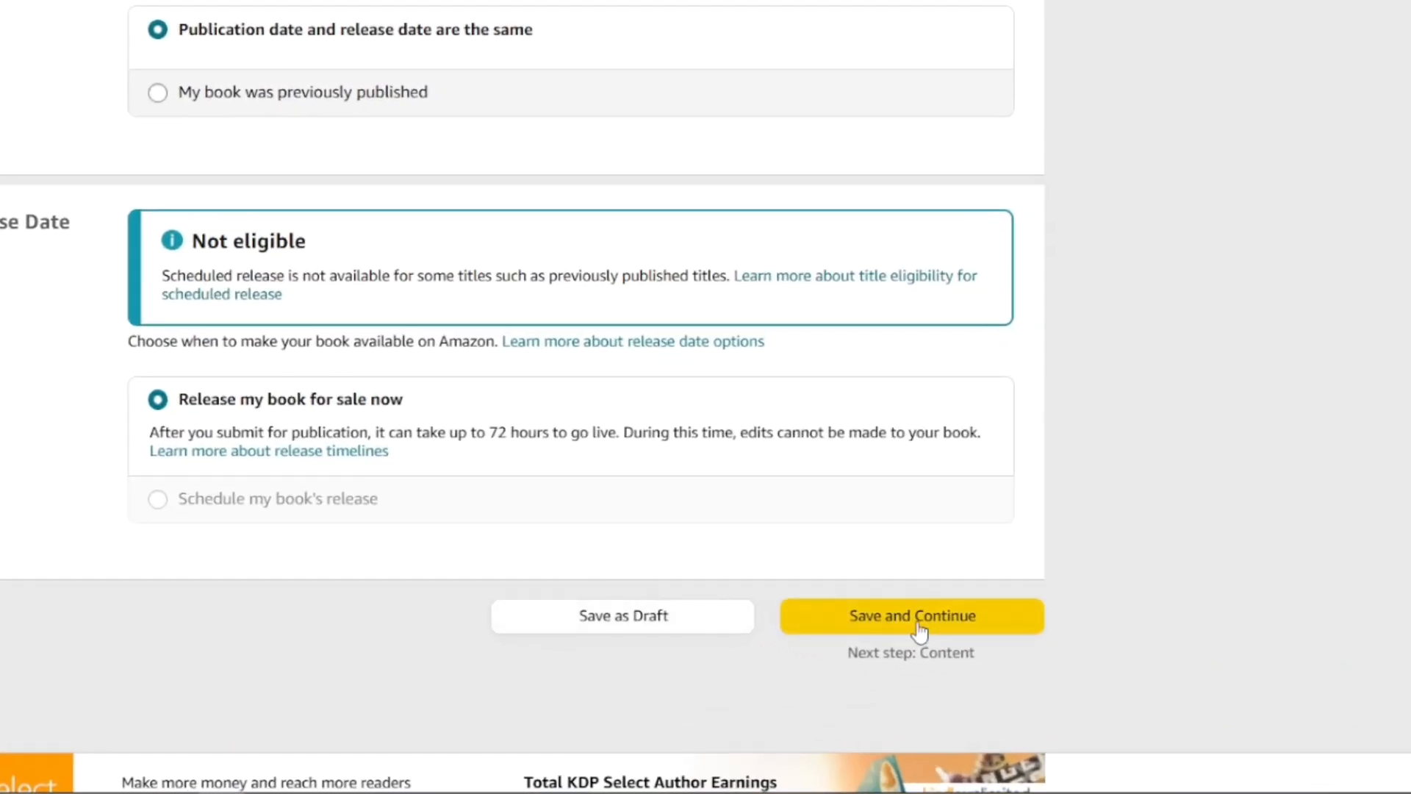
{"action": "left_click", "coordinate": [911, 616]}
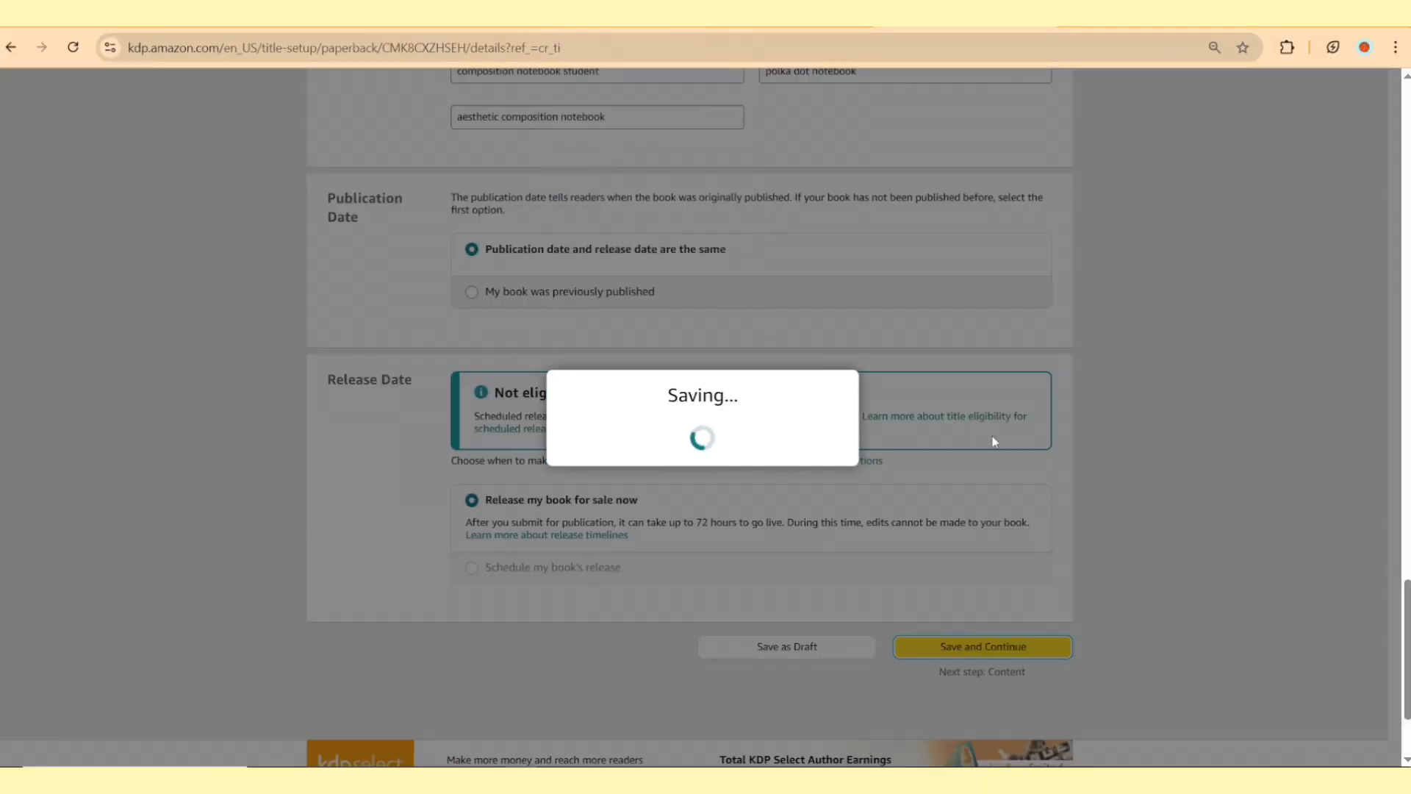
Choose a black & white interior on white paper, 7.5 x 9.25 in trim, with bleed.
{"action": "left_click", "coordinate": [981, 646]}
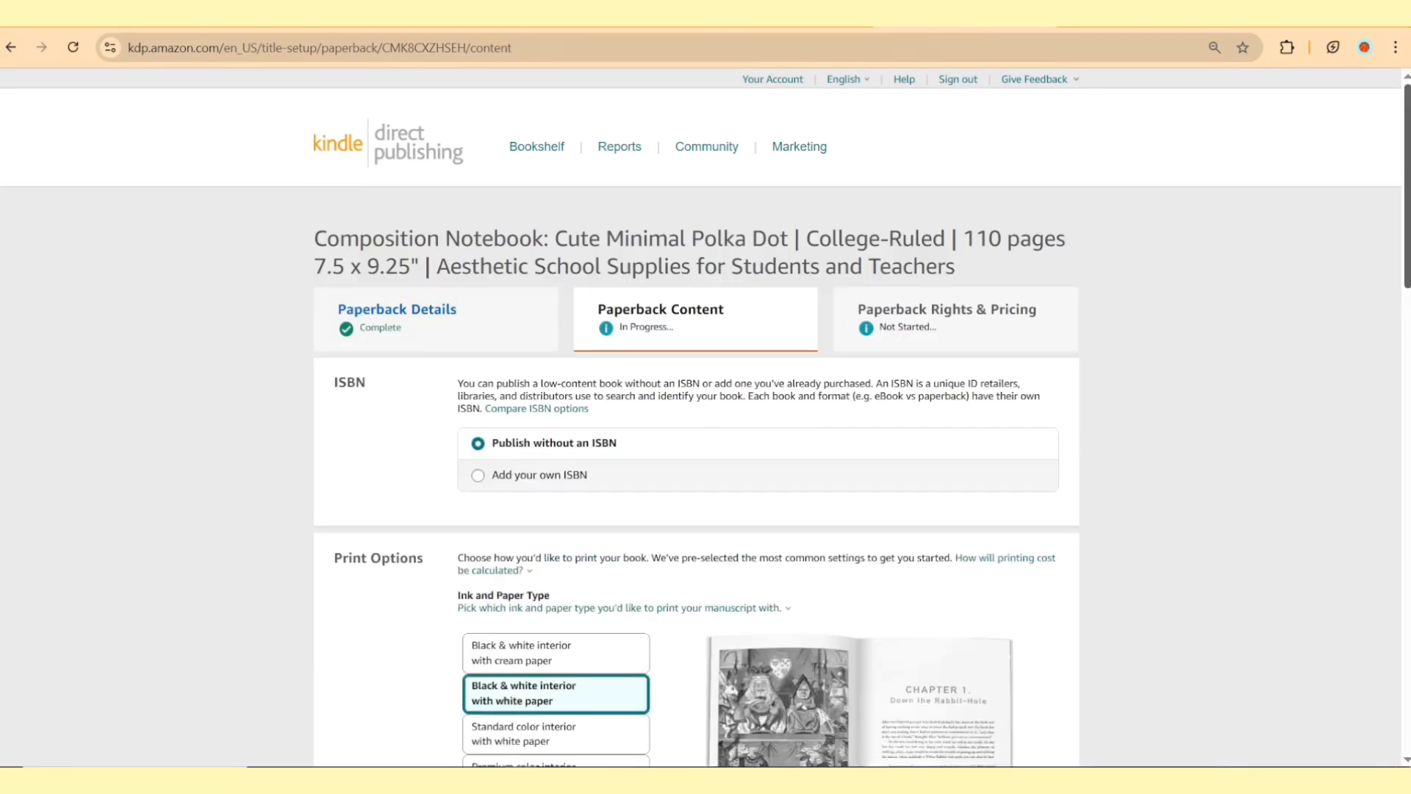
{"action": "scroll", "scroll_direction": "down", "scroll_amount": 3}
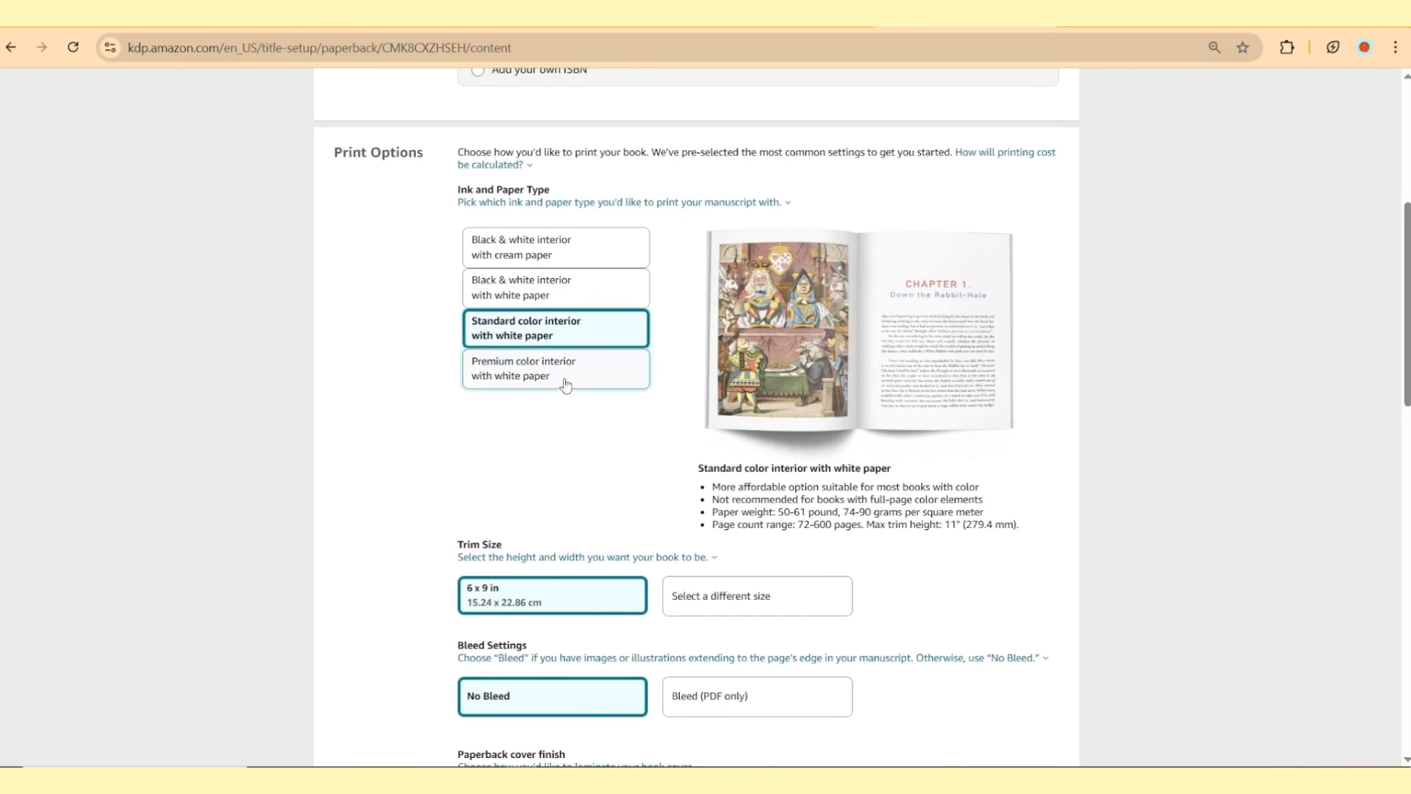
{"action": "left_click", "coordinate": [554, 287]}
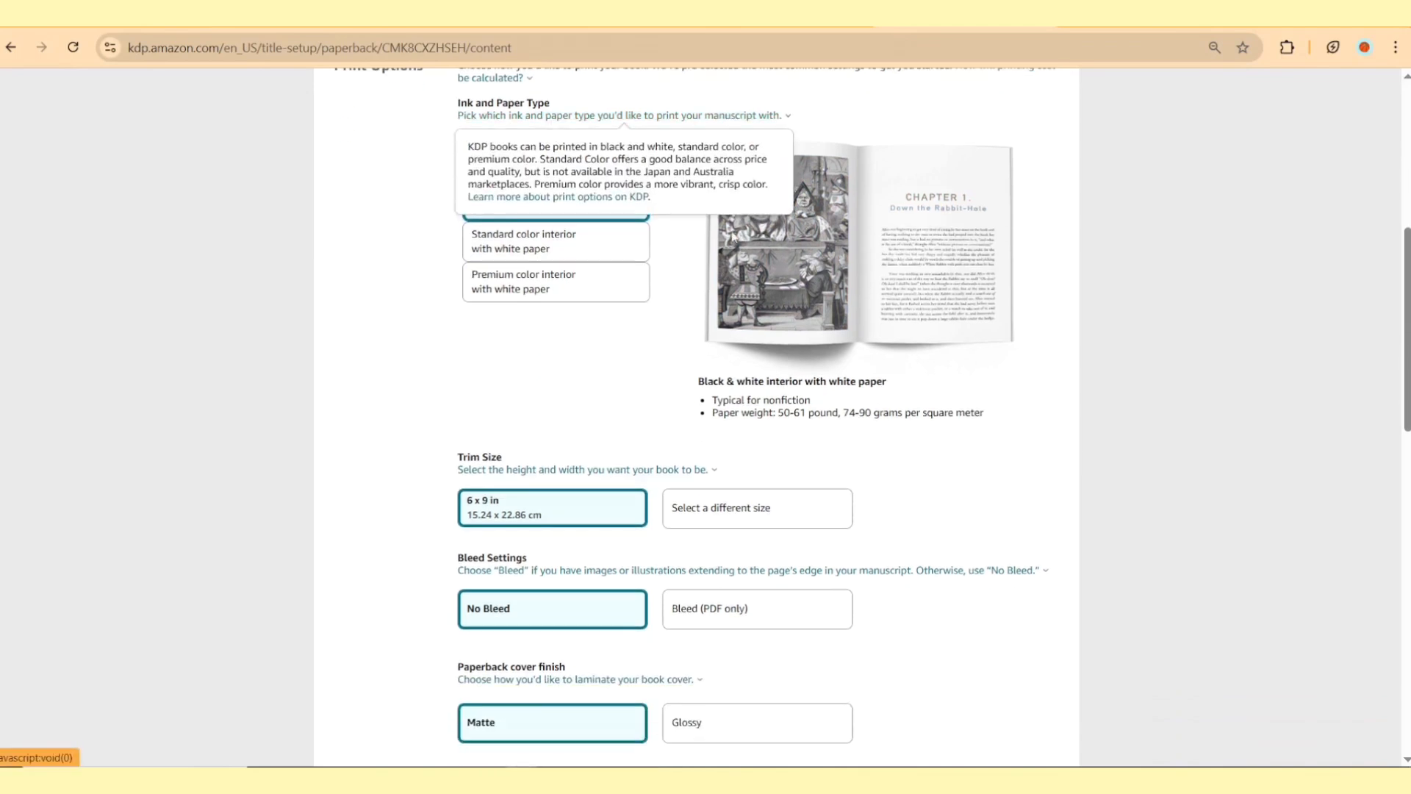
{"action": "left_click", "coordinate": [756, 507]}
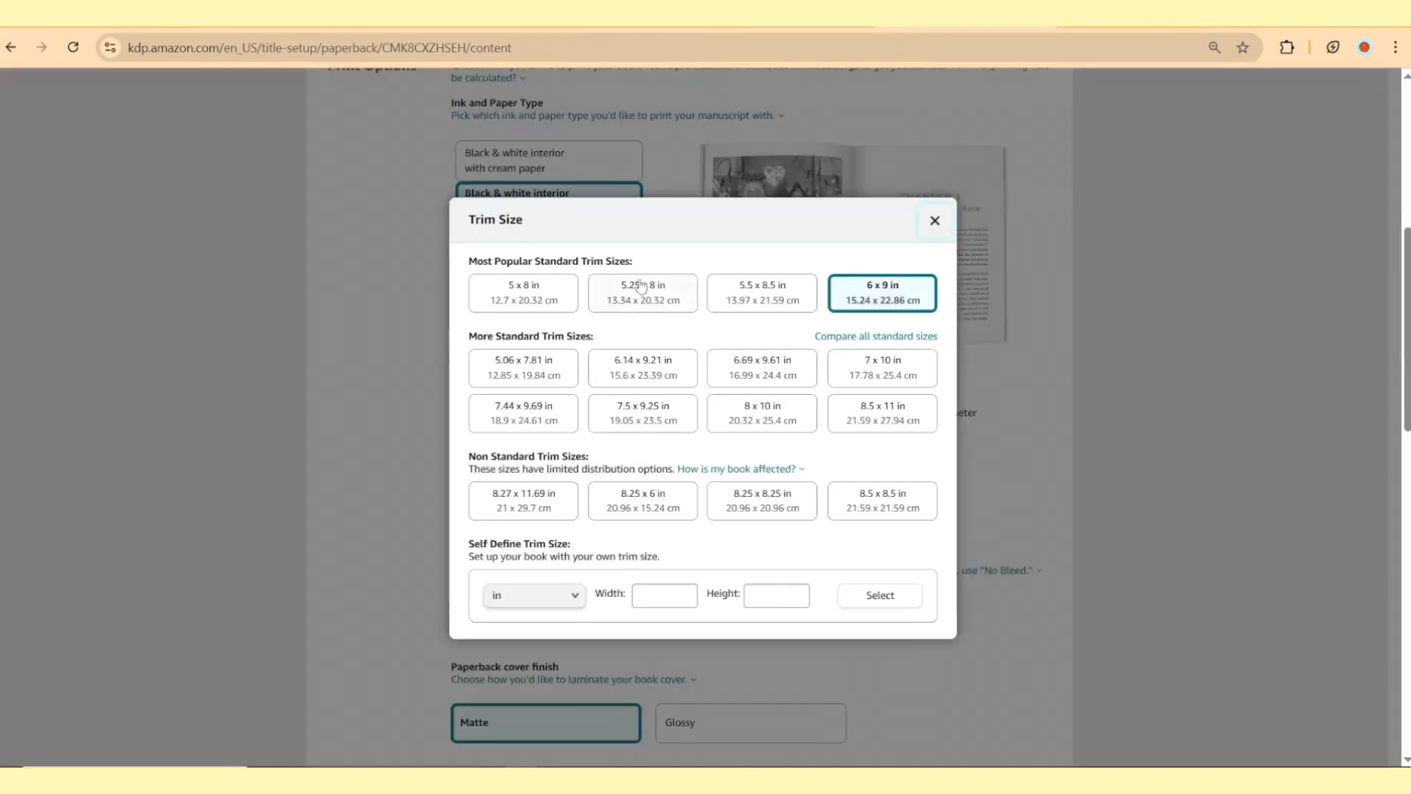
{"action": "mouse_move", "coordinate": [642, 413]}
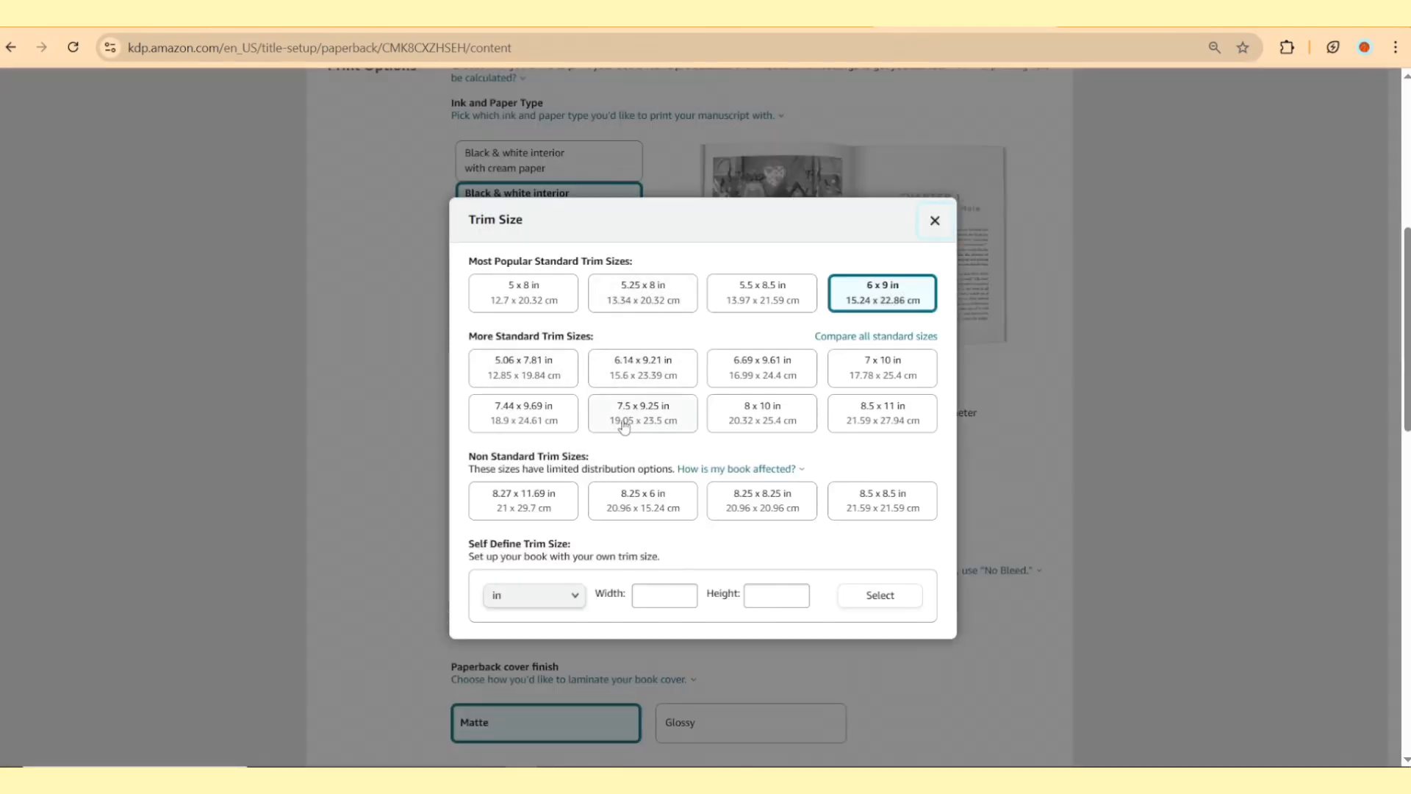
{"action": "left_click", "coordinate": [642, 413]}
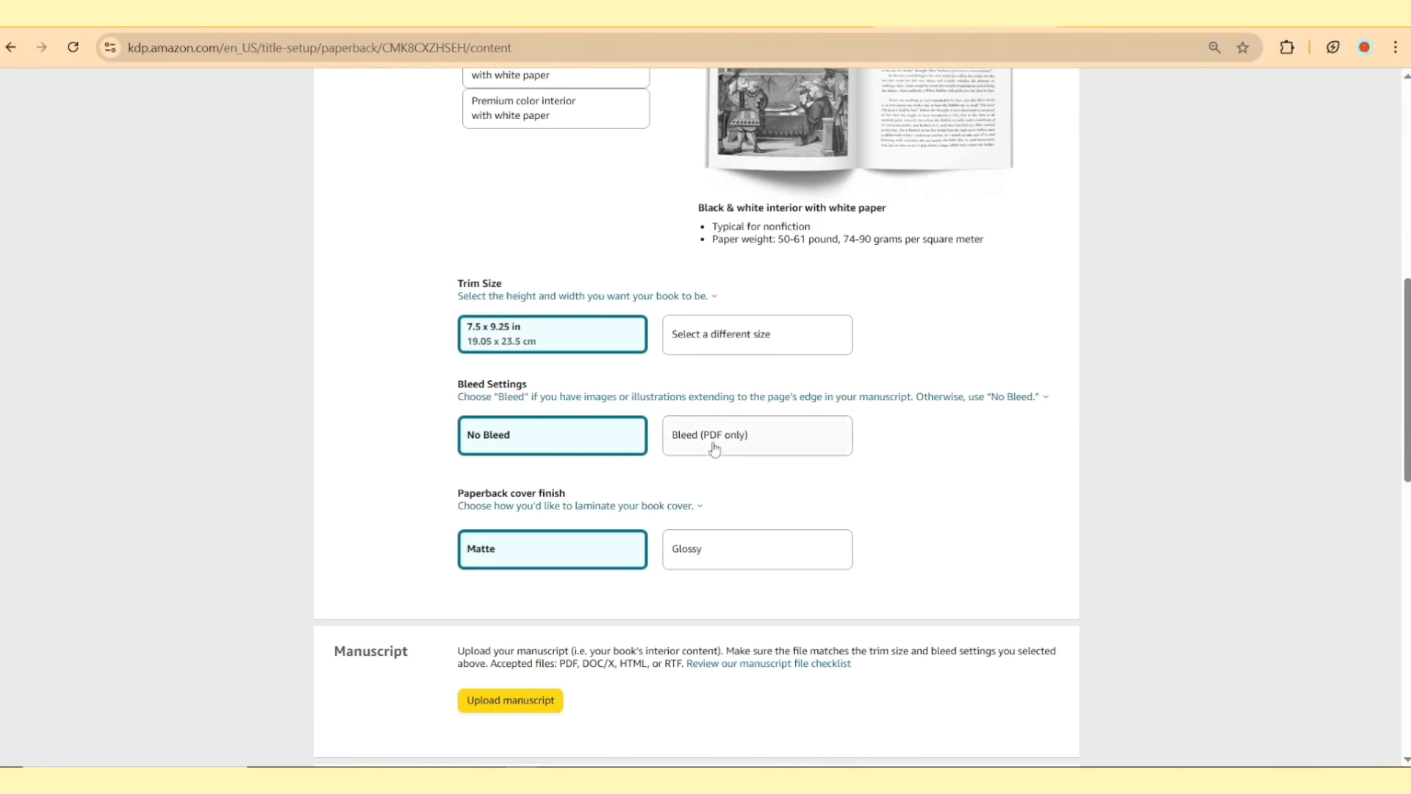
{"action": "mouse_move", "coordinate": [725, 443]}
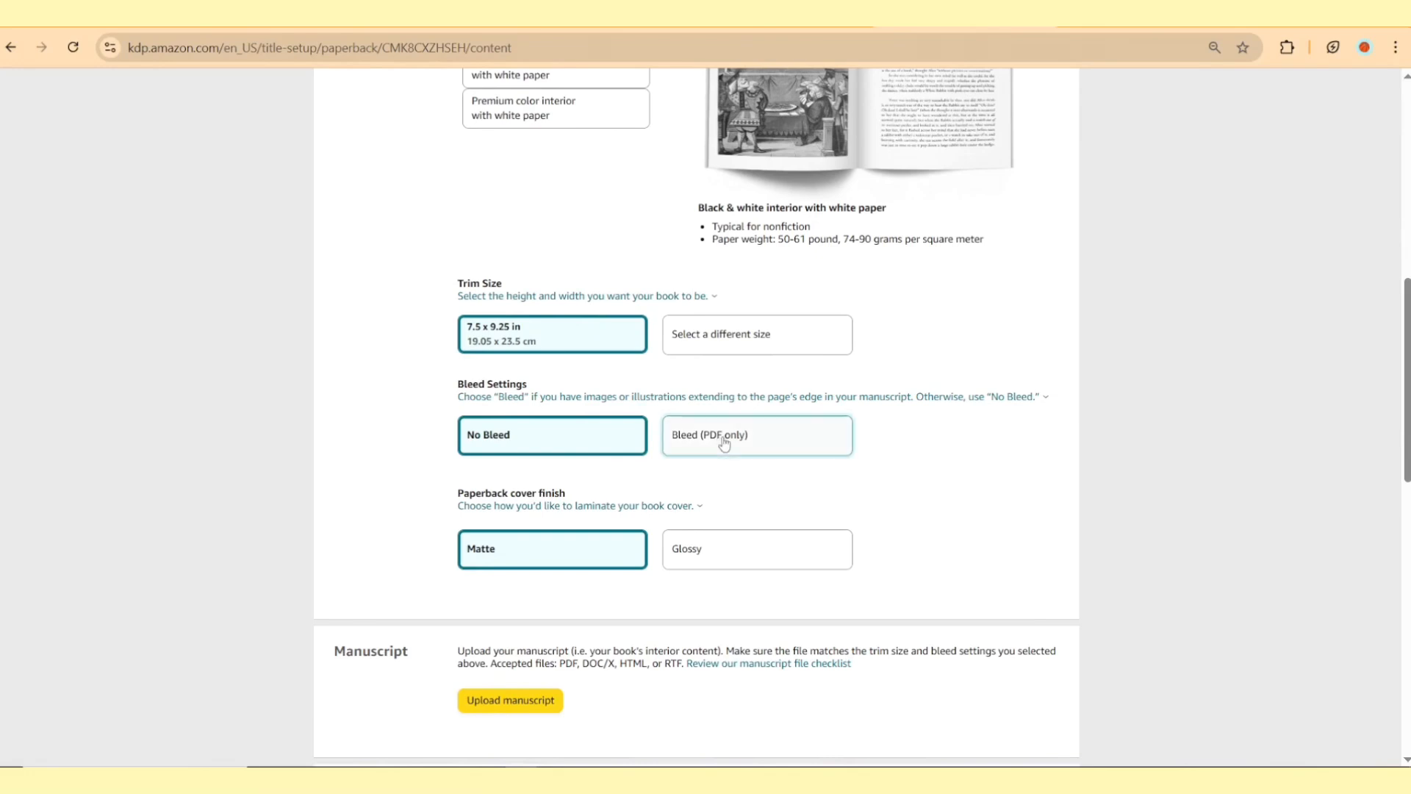
{"action": "left_click", "coordinate": [756, 435]}
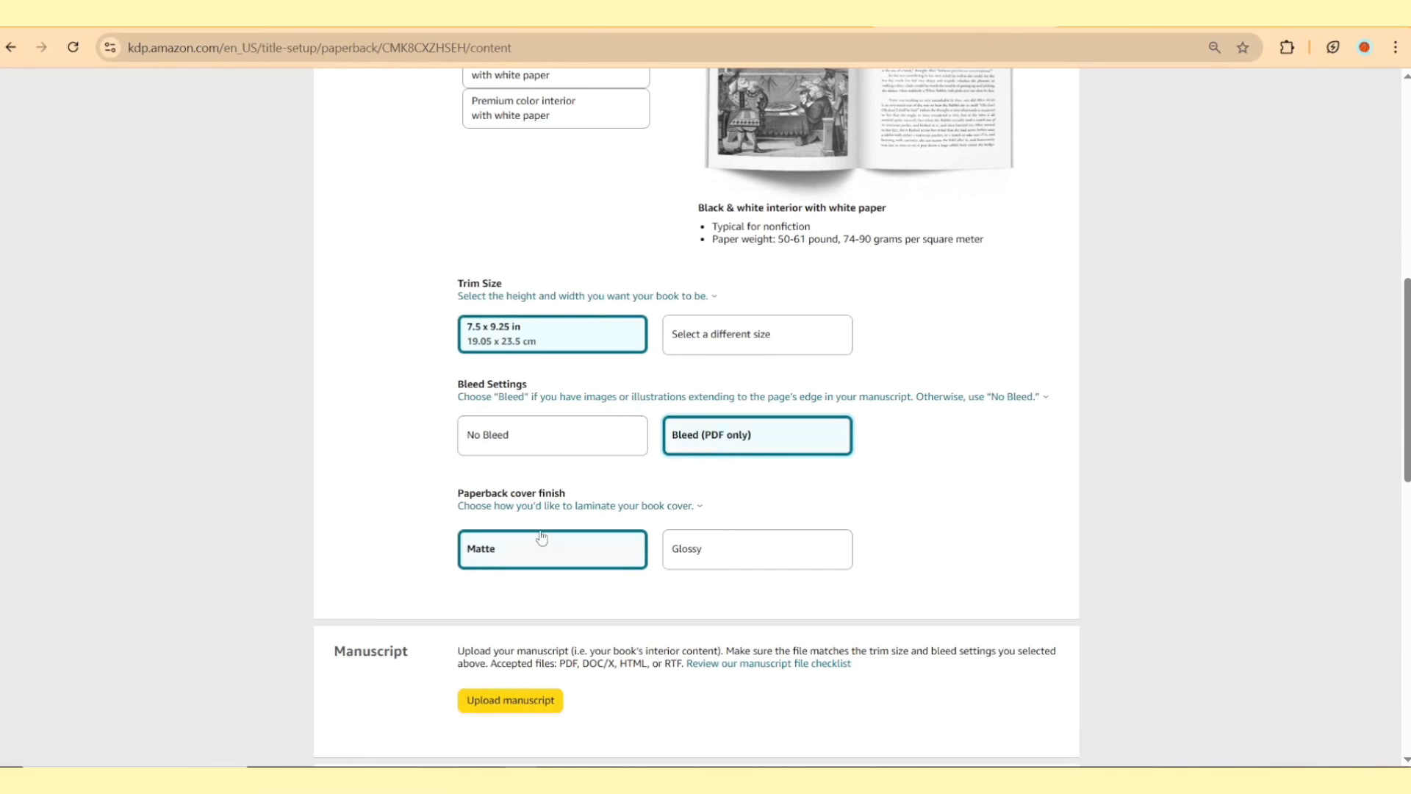
{"action": "scroll", "scroll_direction": "down", "scroll_amount": 3}
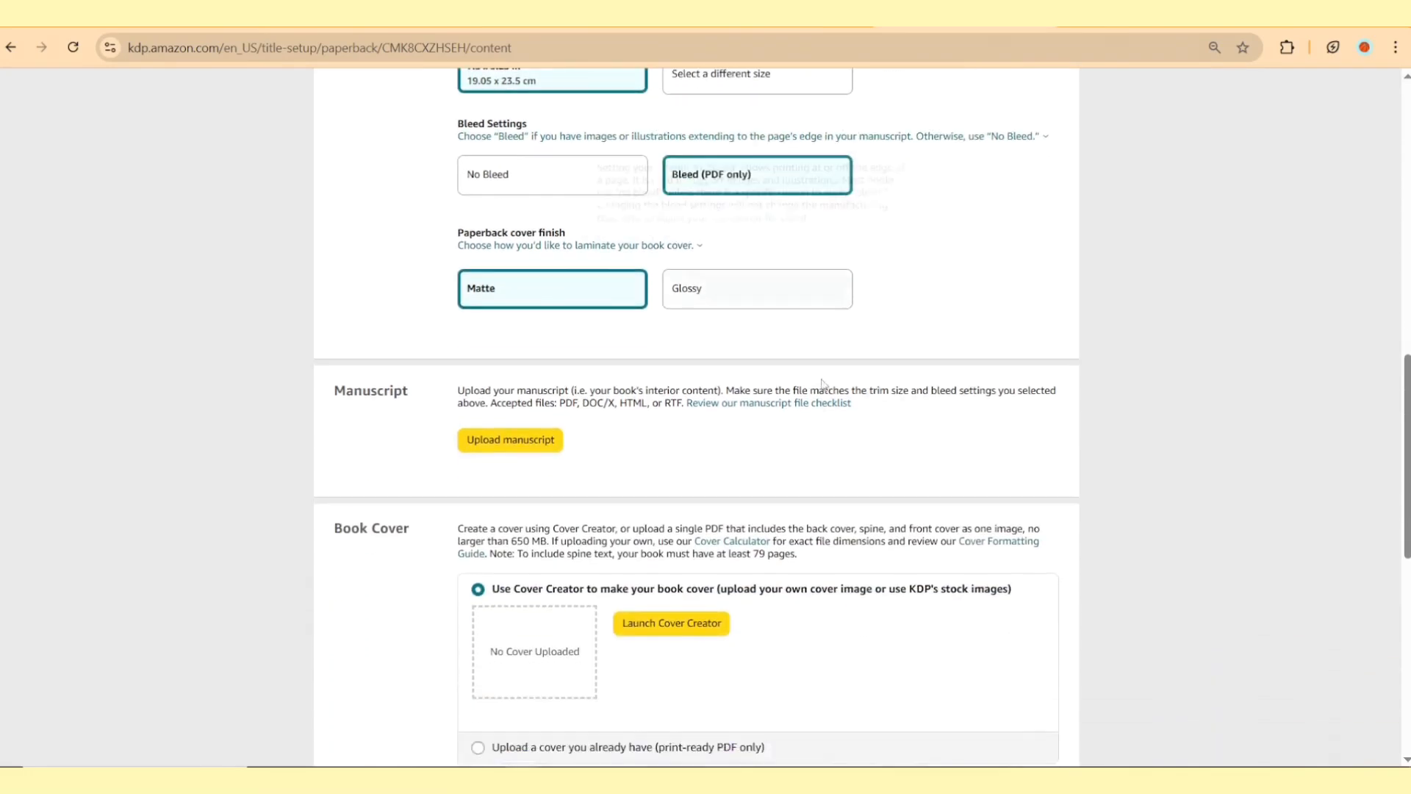
{"action": "scroll", "scroll_direction": "down", "scroll_amount": 3}
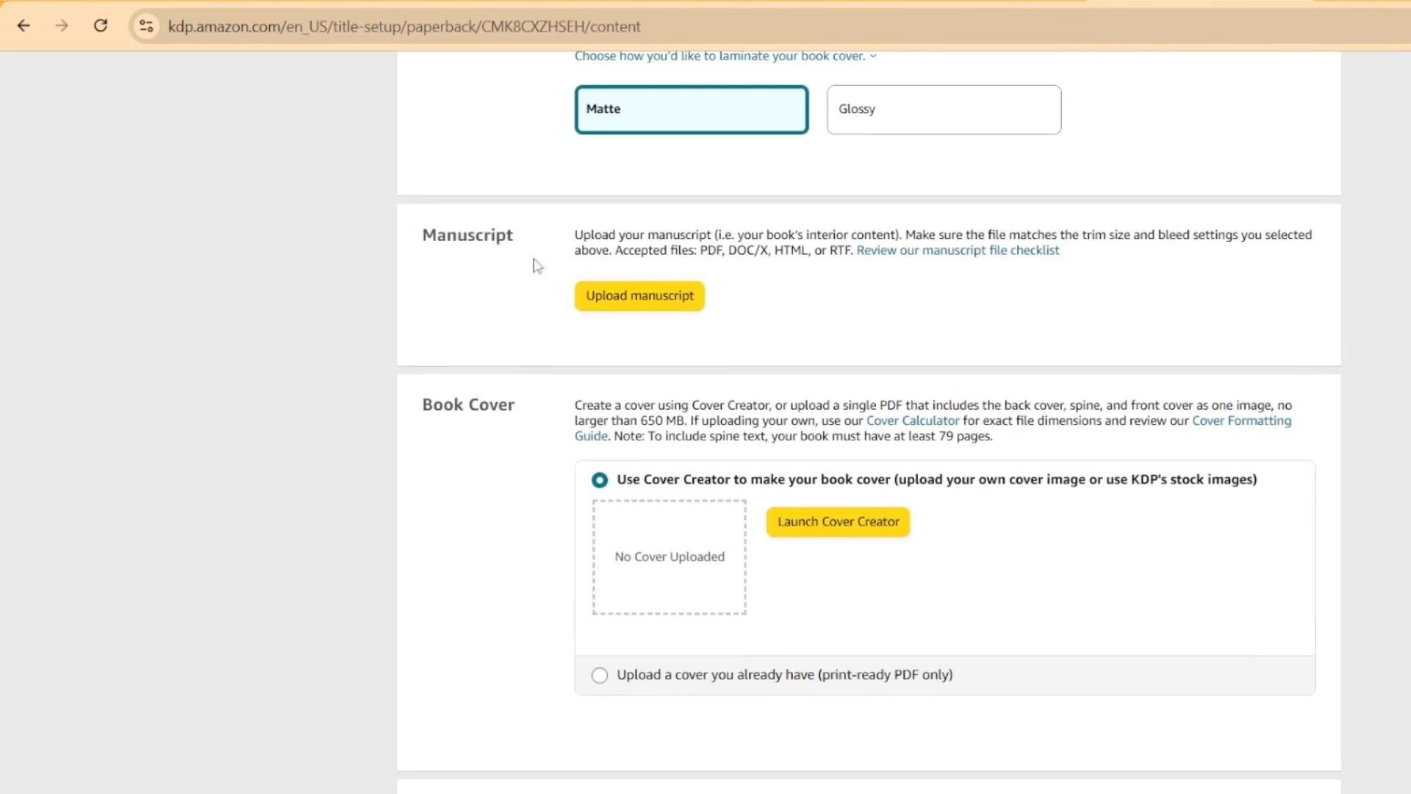
Upload the 120-page bleed interior PDF and the polka-dot ruled notebook cover PDF.
{"action": "left_click", "coordinate": [638, 295]}
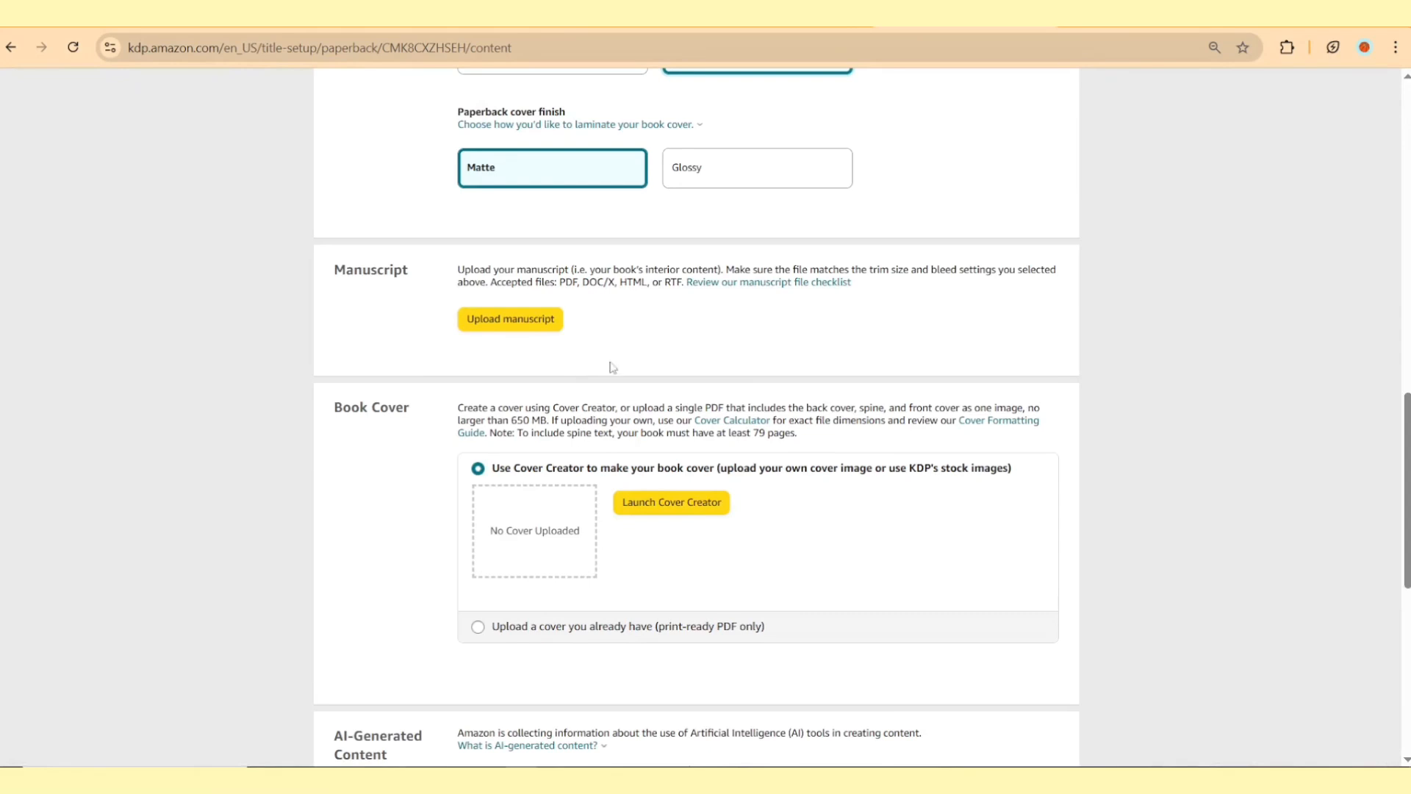
{"action": "scroll", "scroll_direction": "down", "scroll_amount": 3}
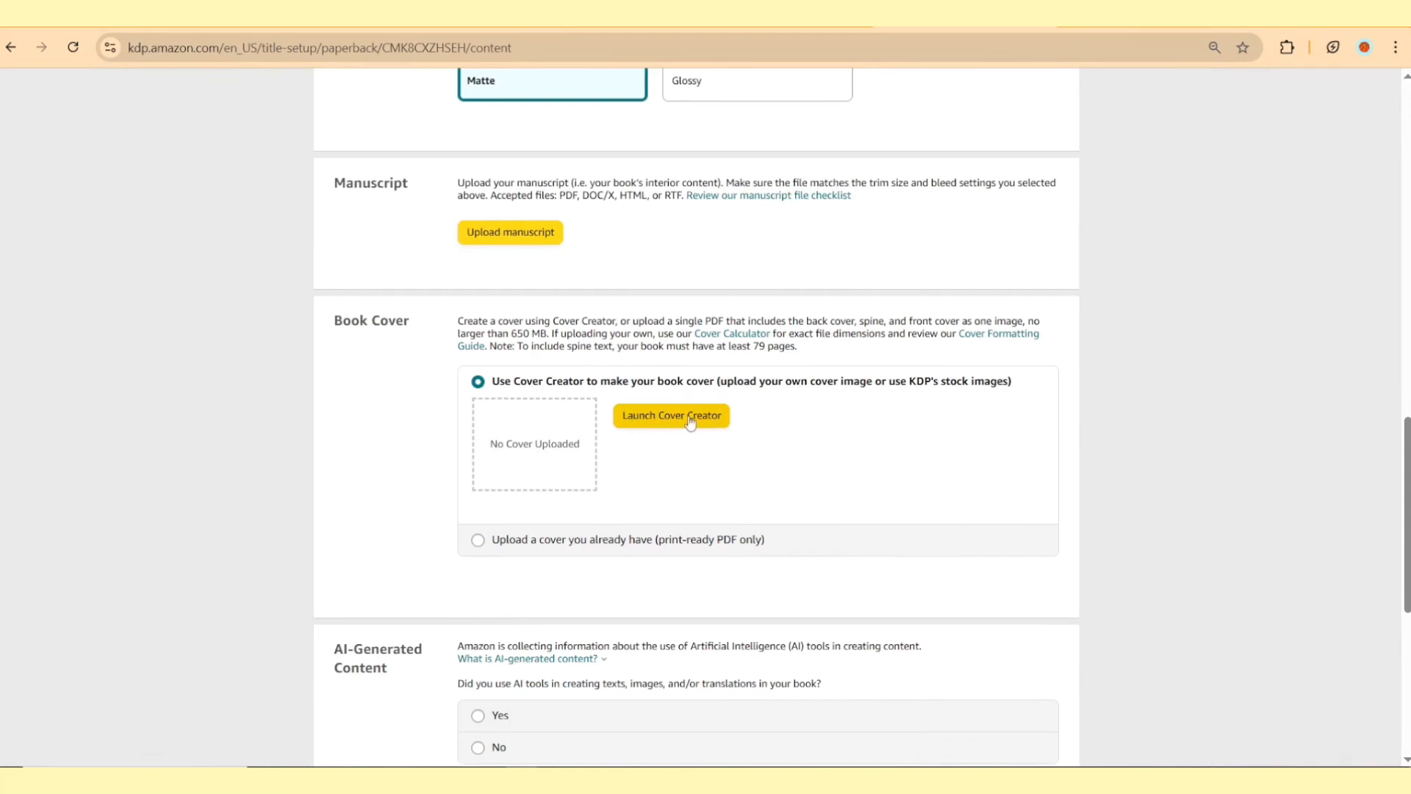
{"action": "left_click", "coordinate": [478, 538]}
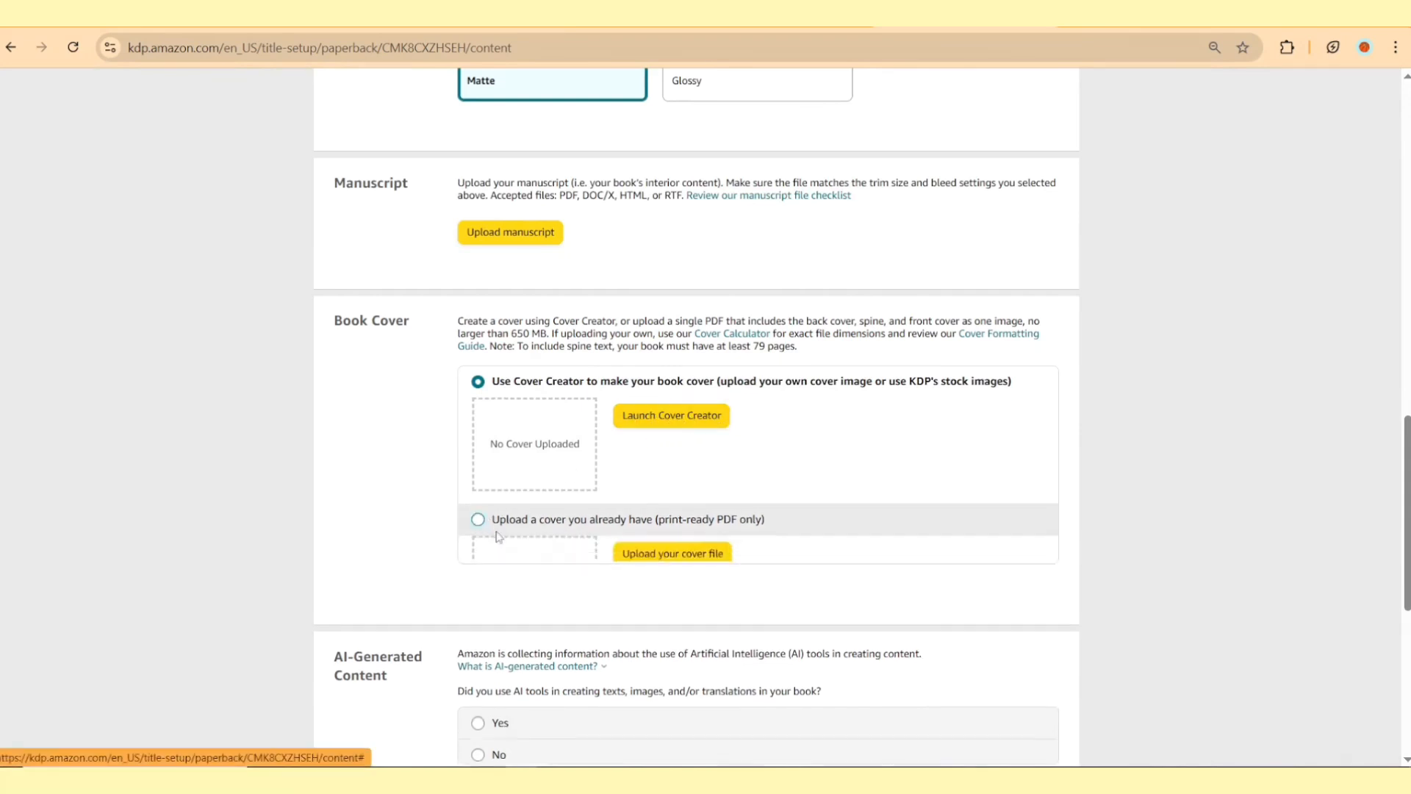
{"action": "left_click", "coordinate": [673, 553]}
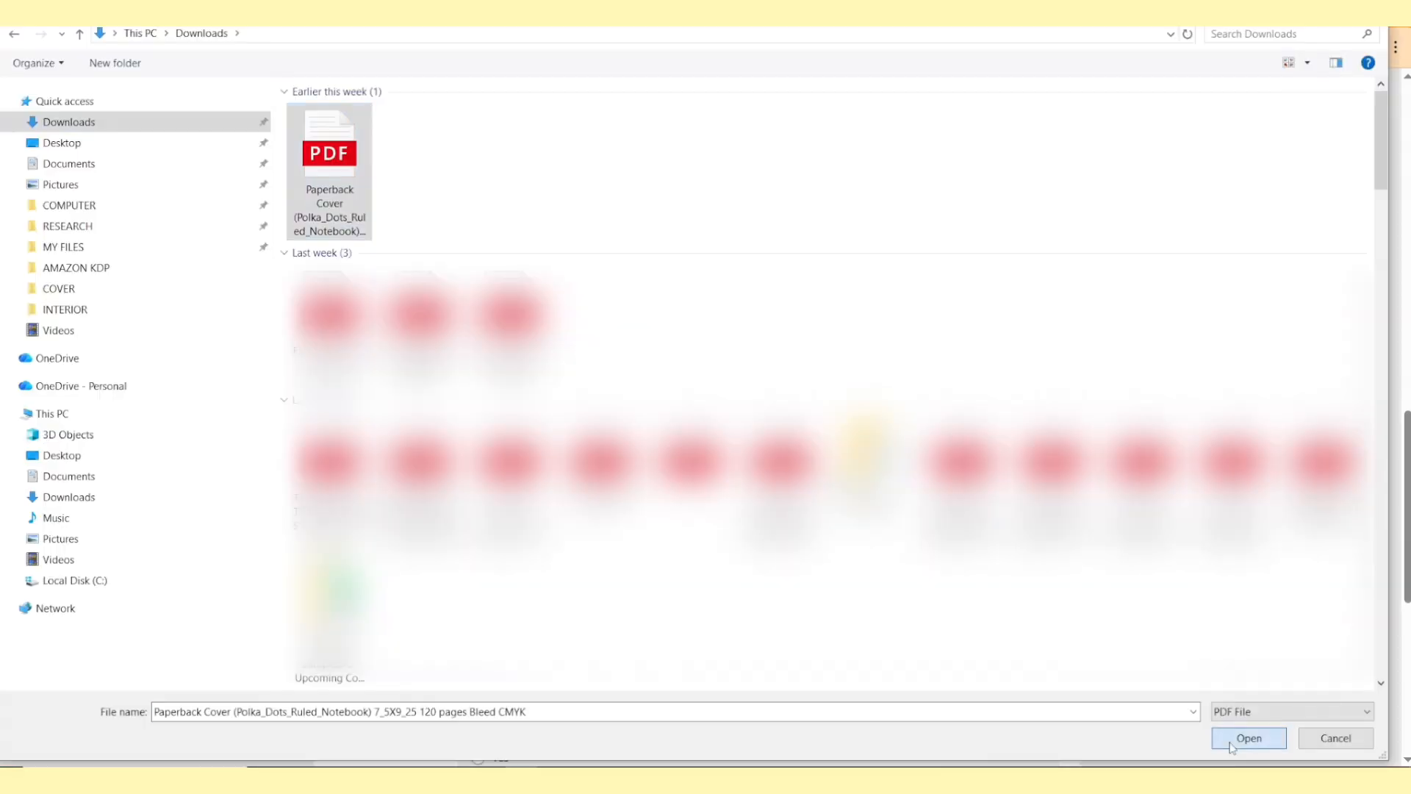
{"action": "left_click", "coordinate": [1247, 738]}
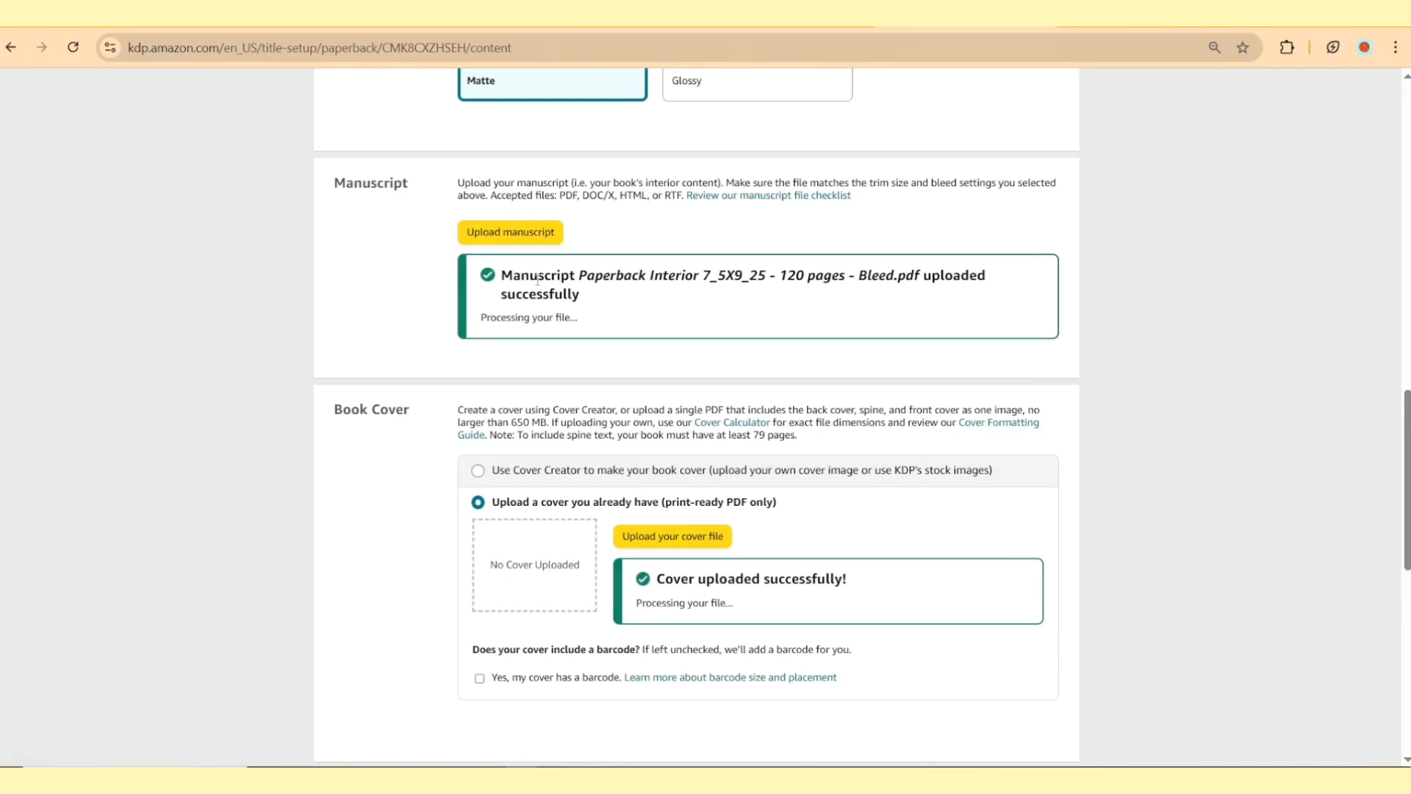
{"action": "left_click_drag", "start_coordinate": [711, 275], "coordinate": [578, 294]}
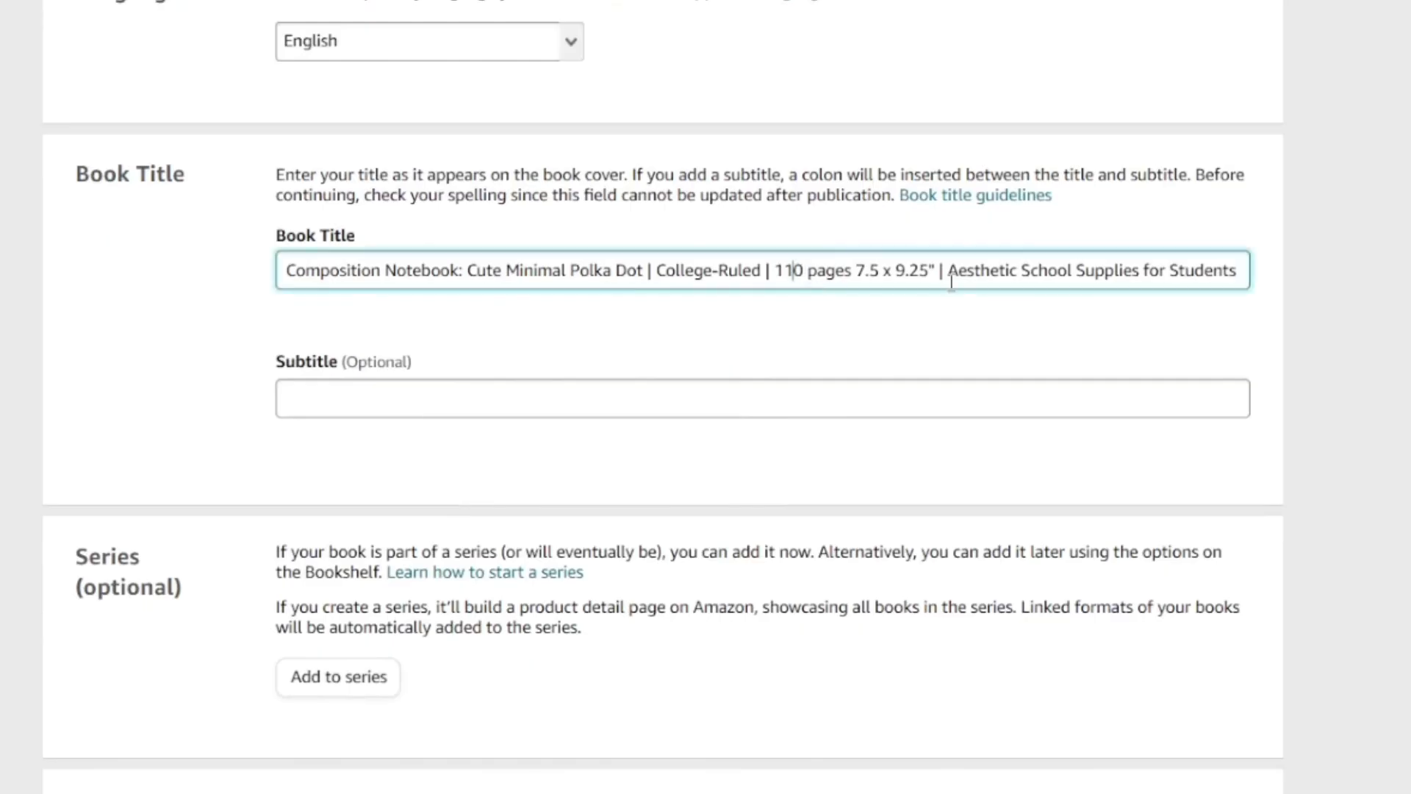
{"action": "scroll", "scroll_direction": "down", "scroll_amount": 3}
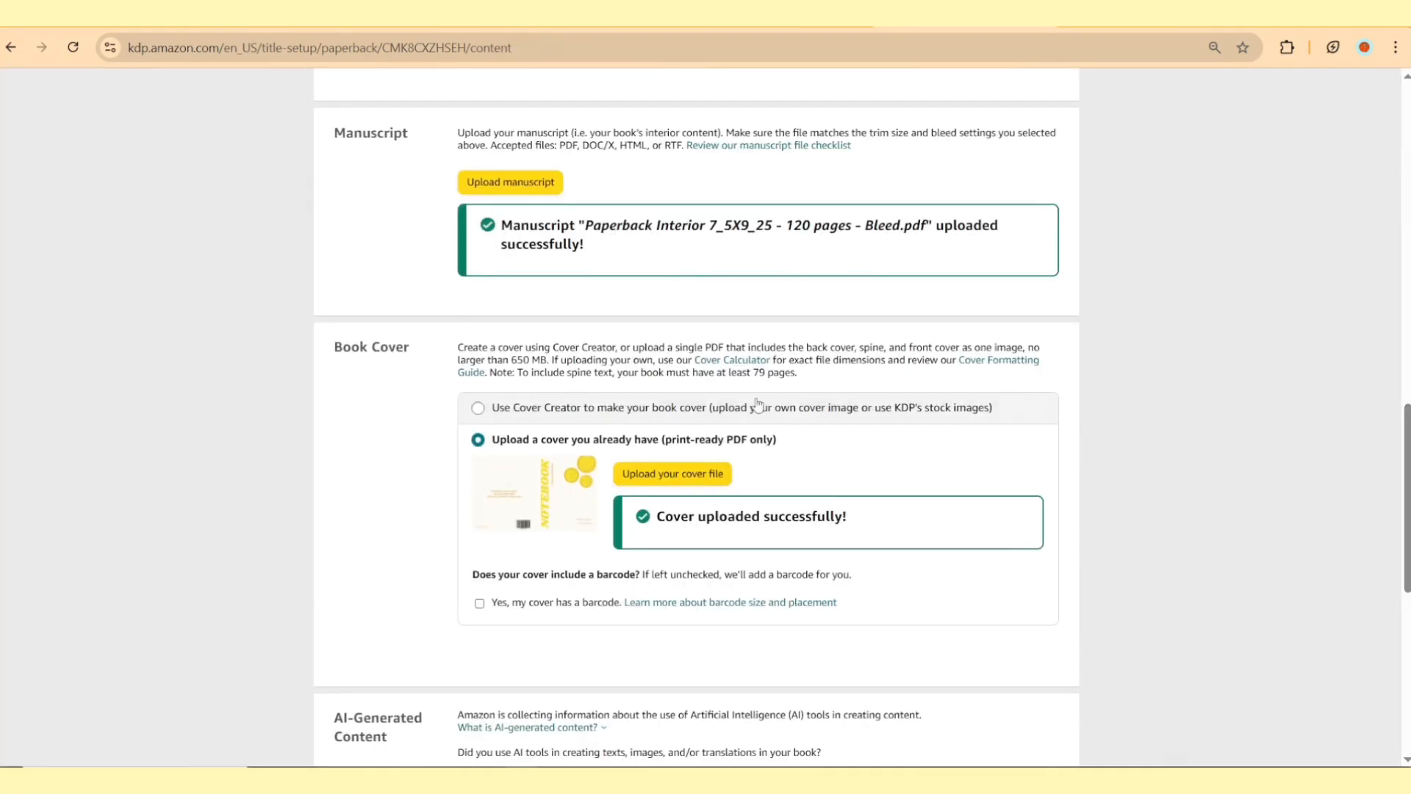
Answer No on AI-generated content and save, bringing up the Print Previewer.
{"action": "scroll", "scroll_direction": "down", "scroll_amount": 3}
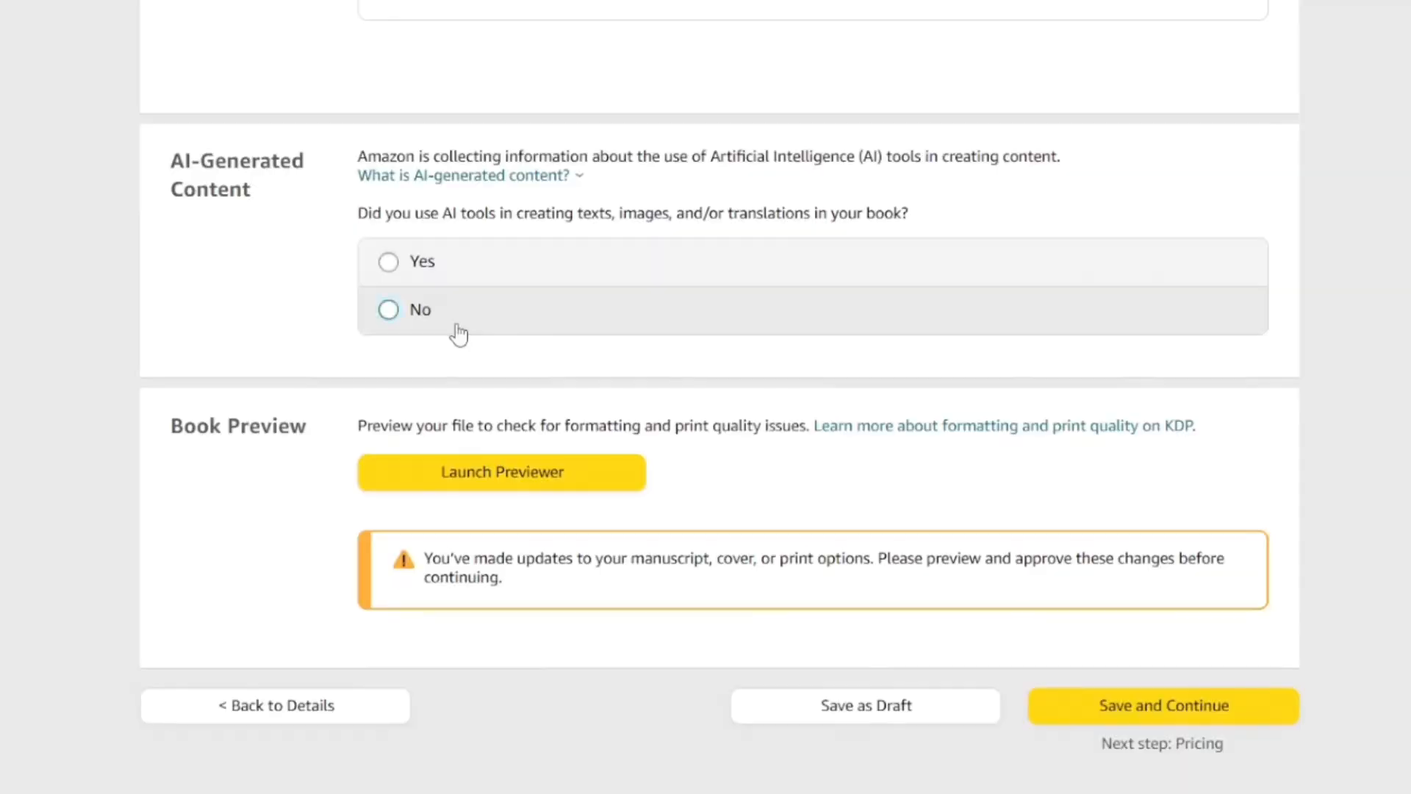
{"action": "left_click", "coordinate": [388, 308]}
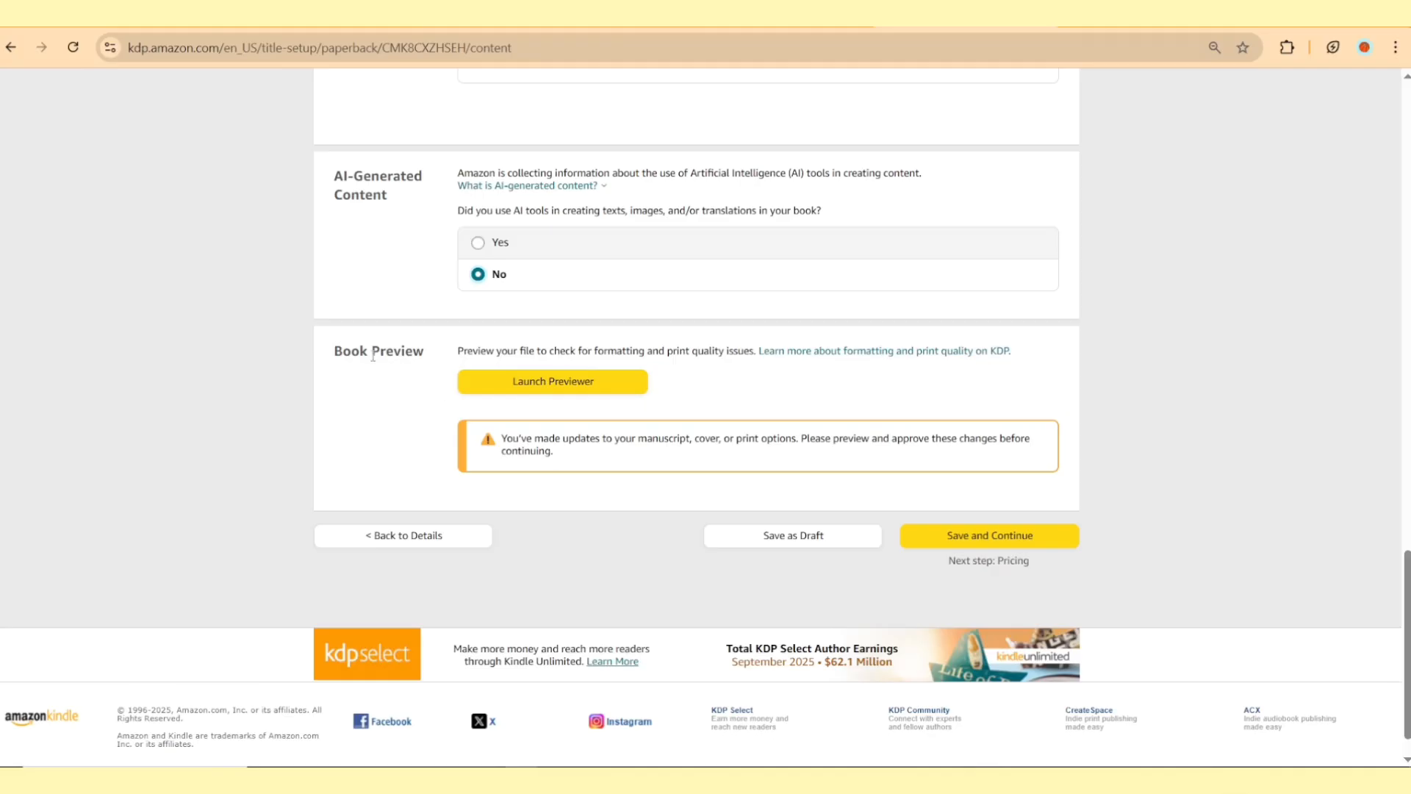
{"action": "left_click", "coordinate": [987, 534]}
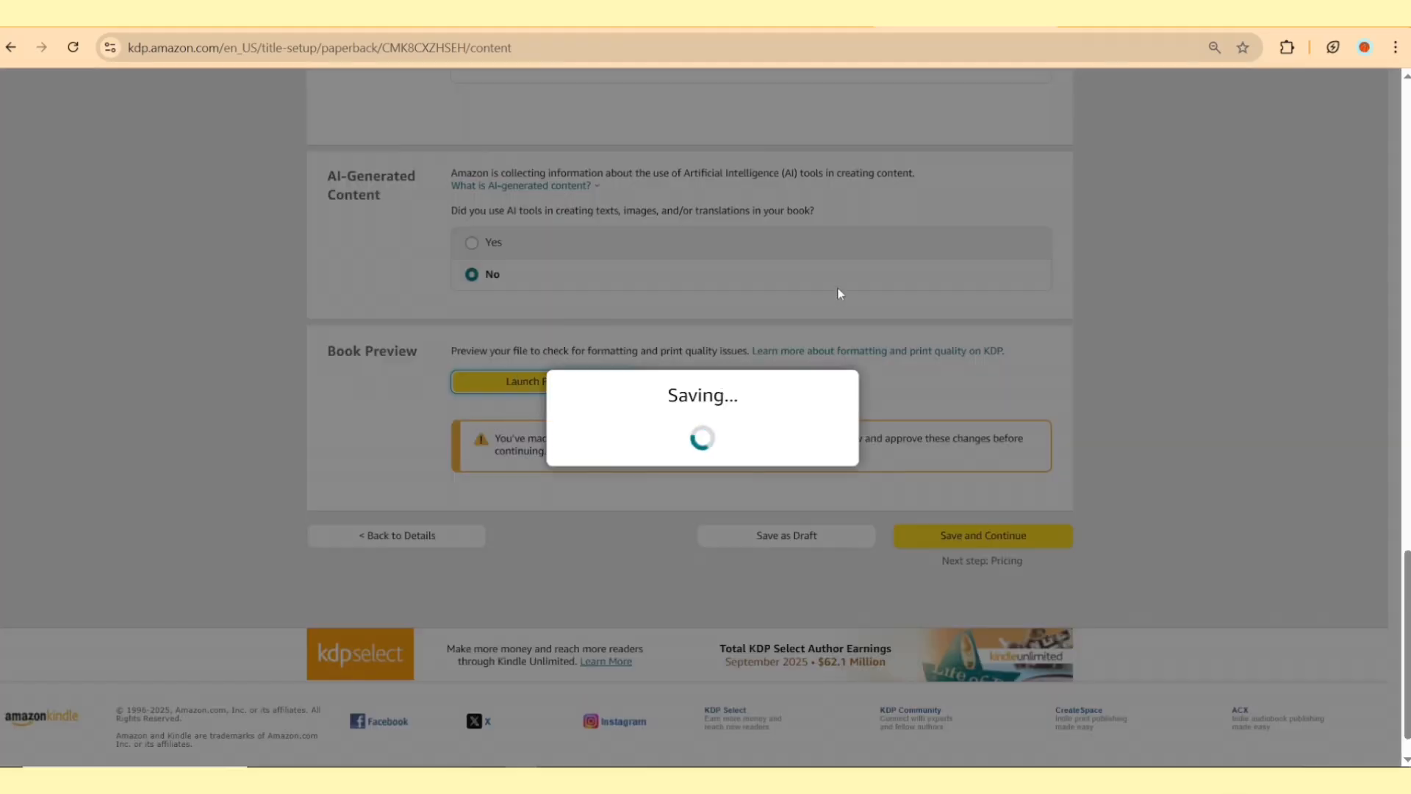
{"action": "left_click", "coordinate": [518, 380]}
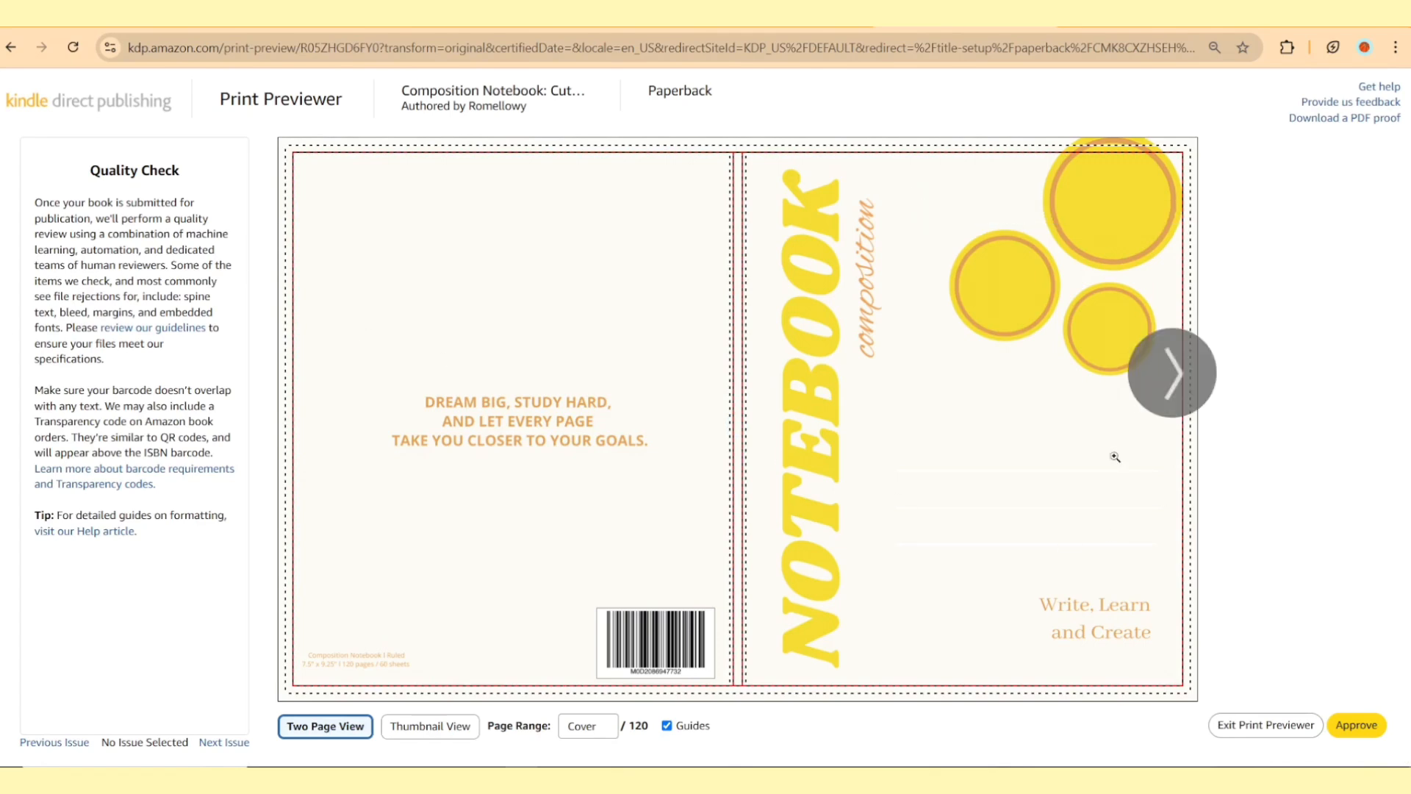
{"action": "mouse_move", "coordinate": [301, 161]}
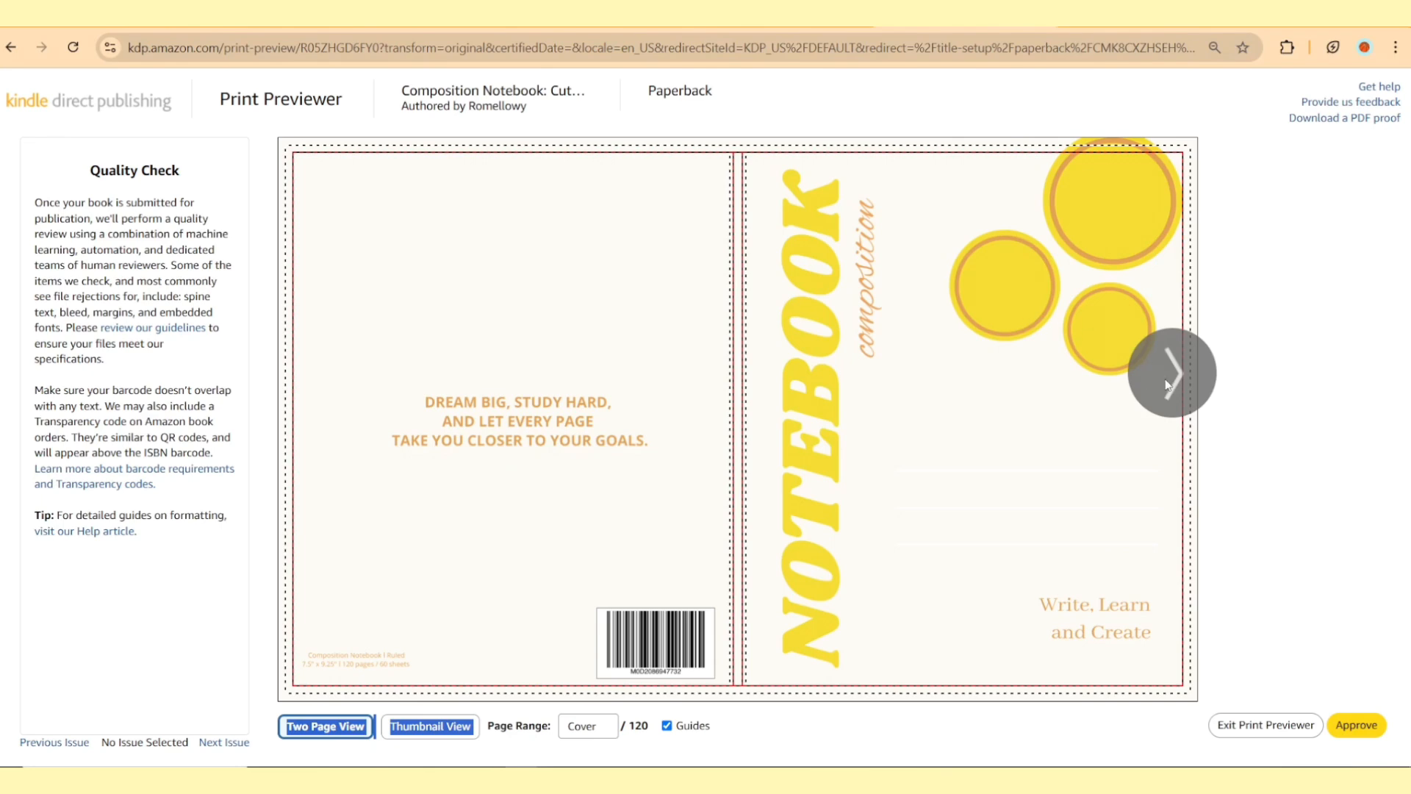
Page through the cover and ruled spreads, check thumbnails to page 120, and approve.
{"action": "left_click", "coordinate": [1171, 374]}
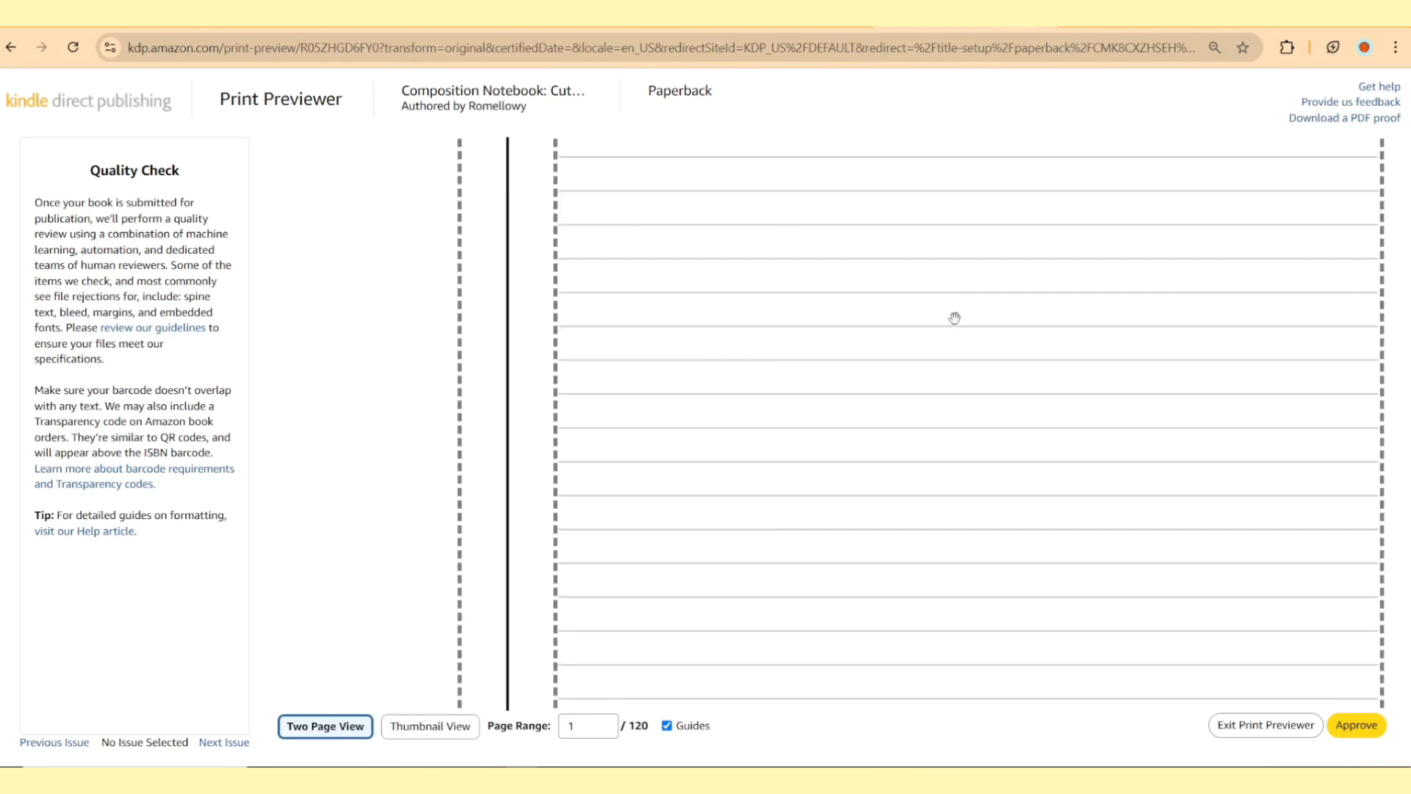
{"action": "left_click", "coordinate": [1172, 373]}
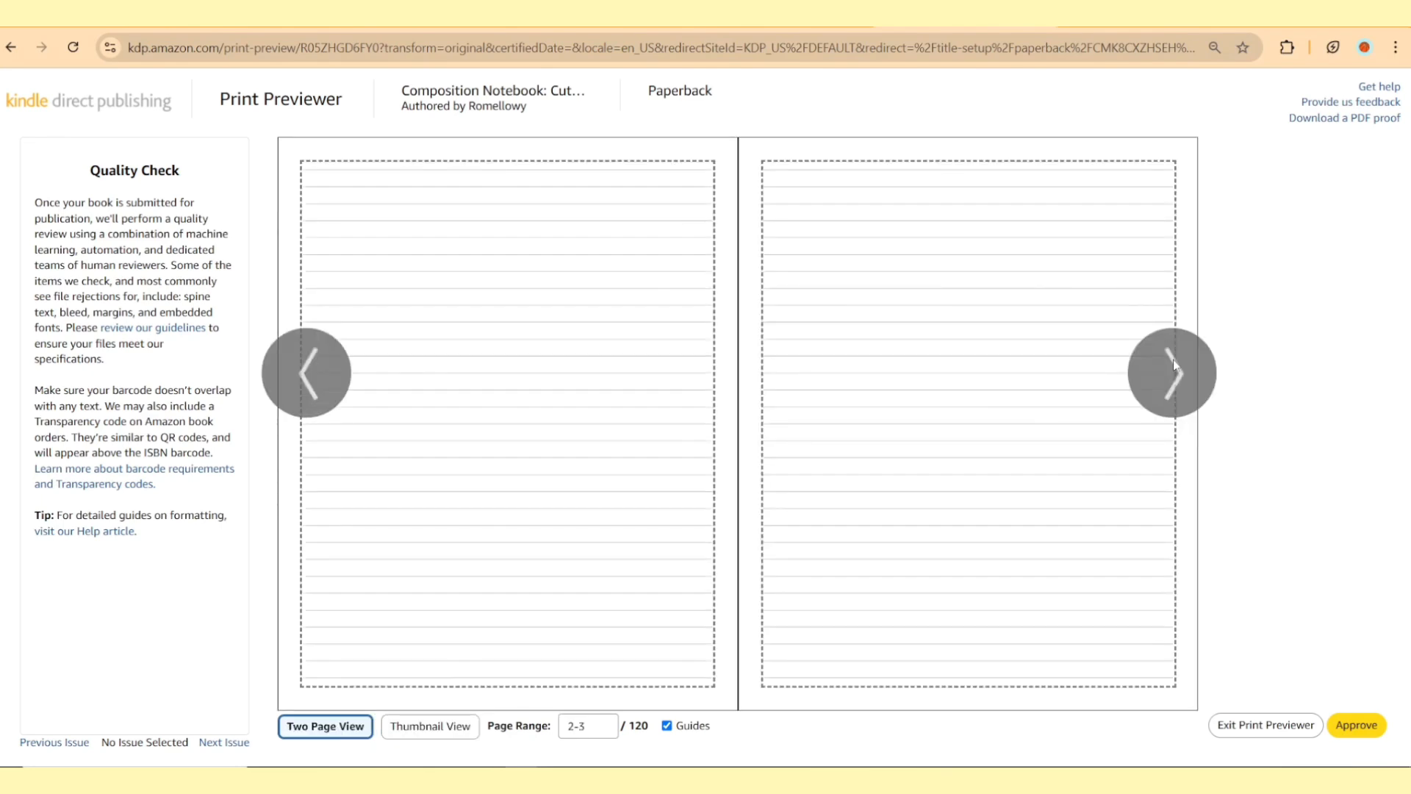
{"action": "left_click", "coordinate": [429, 725]}
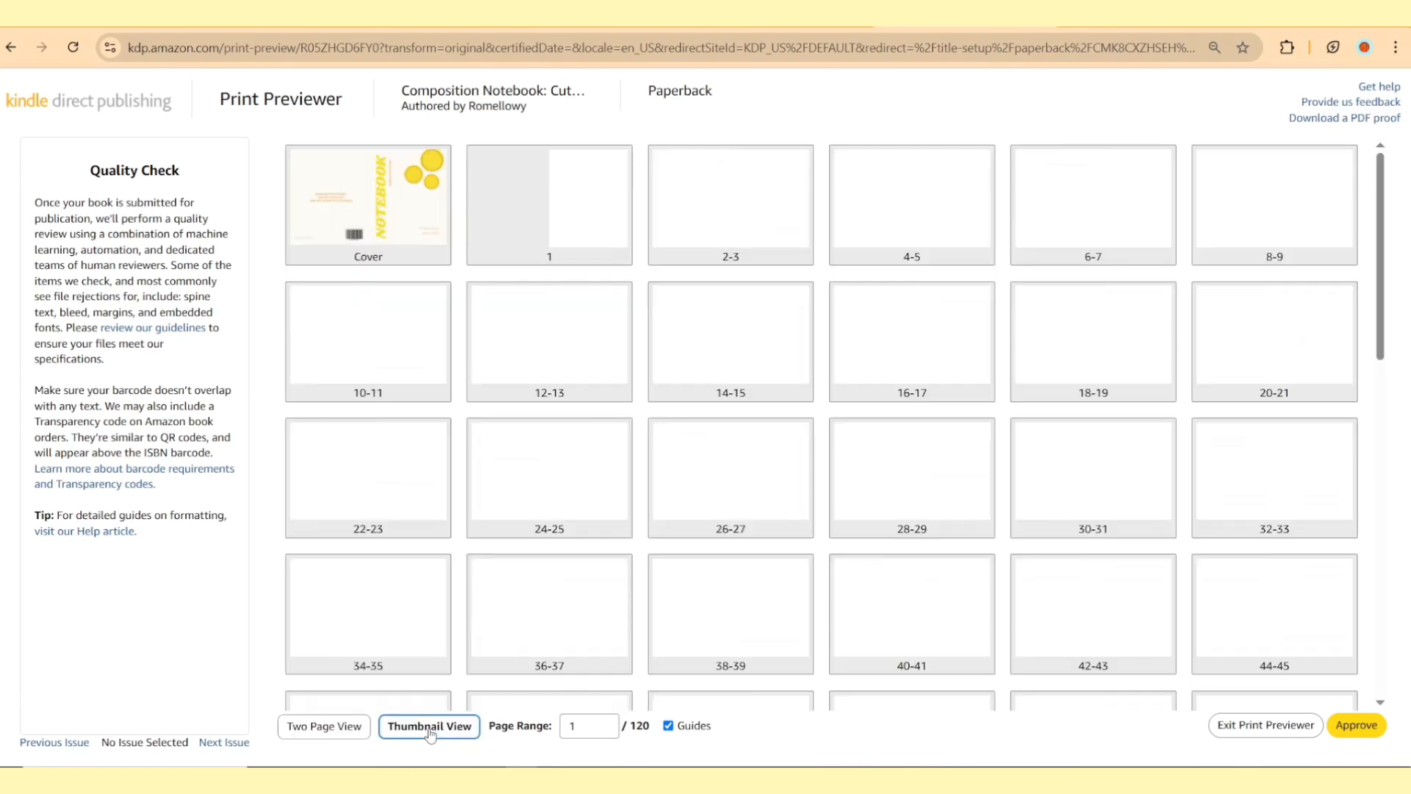
{"action": "scroll", "scroll_direction": "down", "scroll_amount": 3}
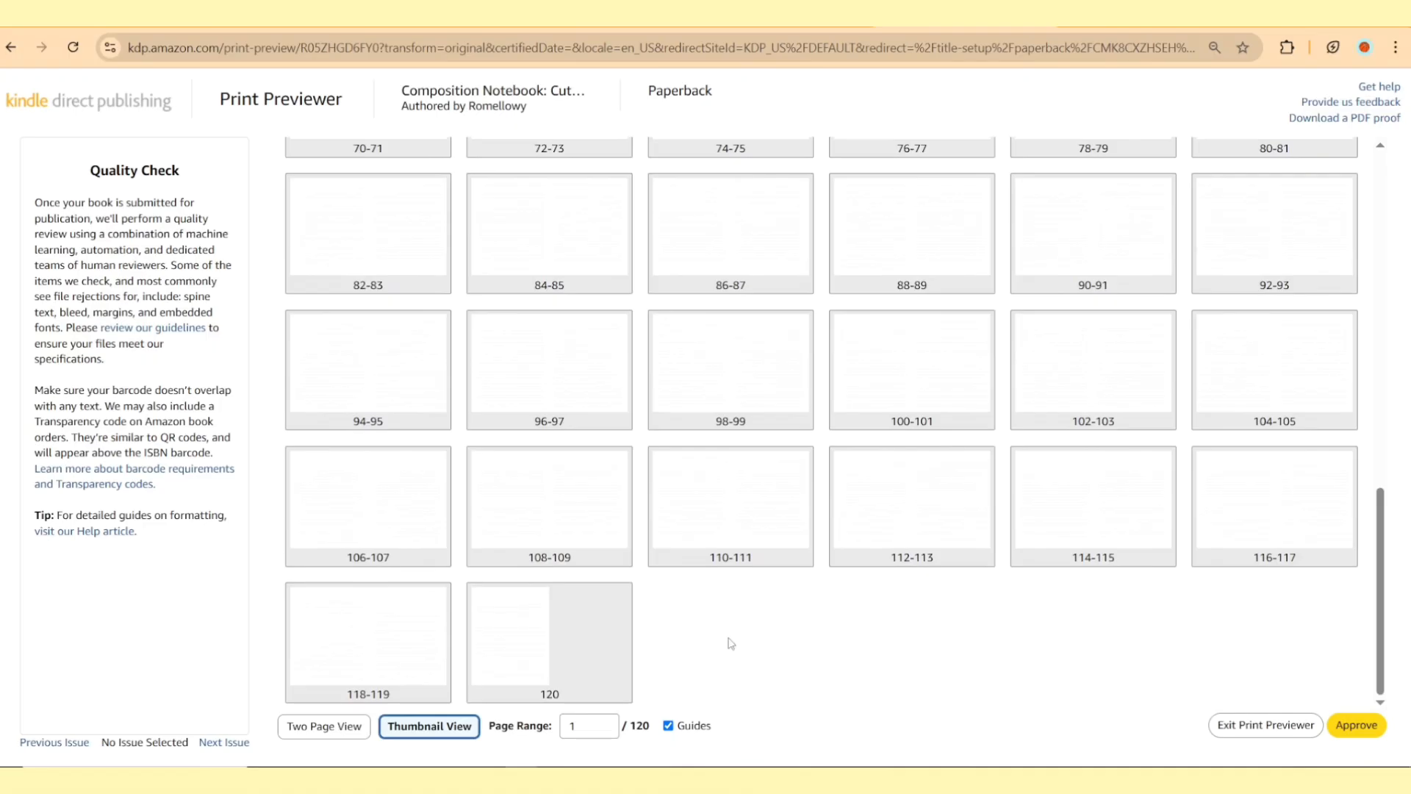
{"action": "left_click", "coordinate": [1355, 724]}
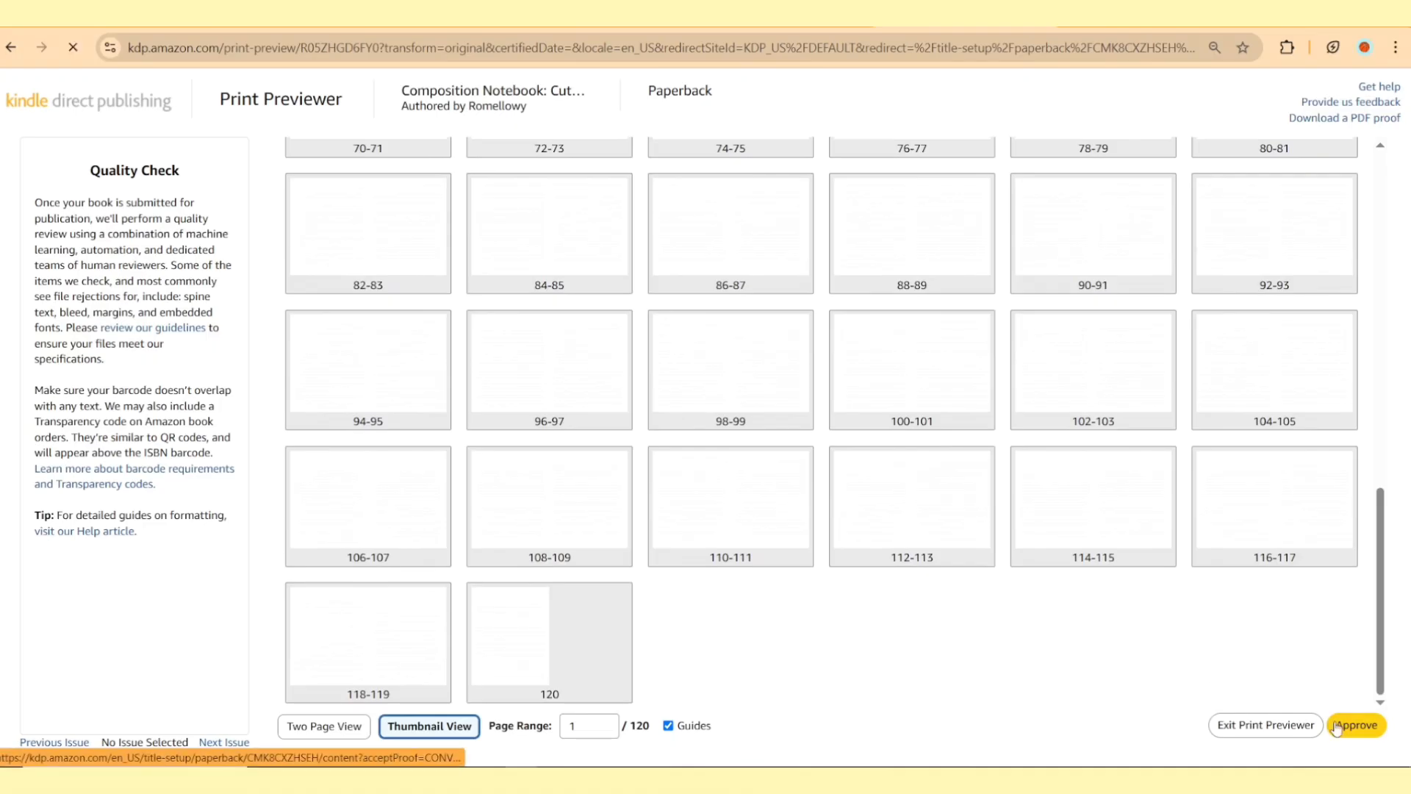
{"action": "left_click", "coordinate": [1356, 725]}
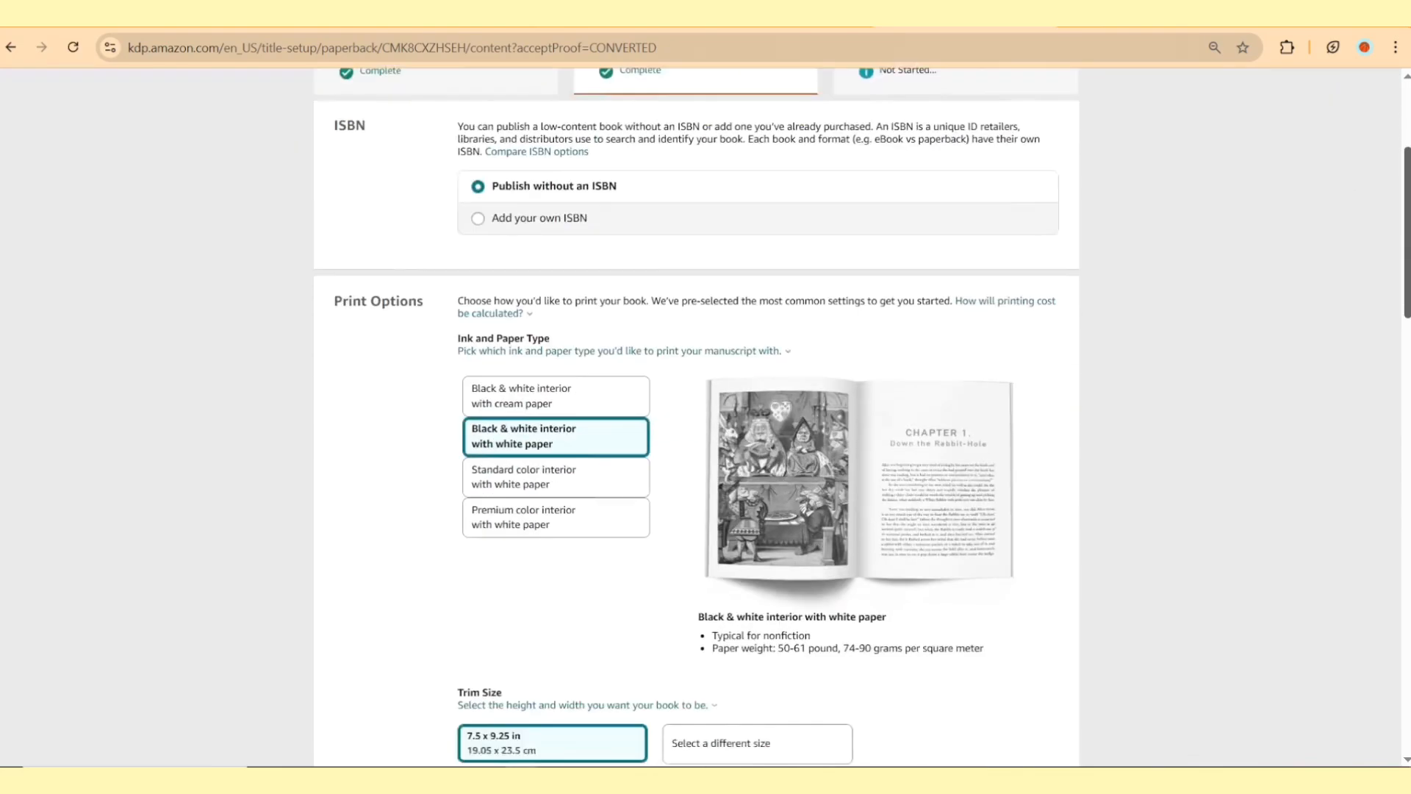
Save the content page after the printing cost summary to reach Rights & Pricing.
{"action": "scroll", "scroll_direction": "down", "scroll_amount": 3}
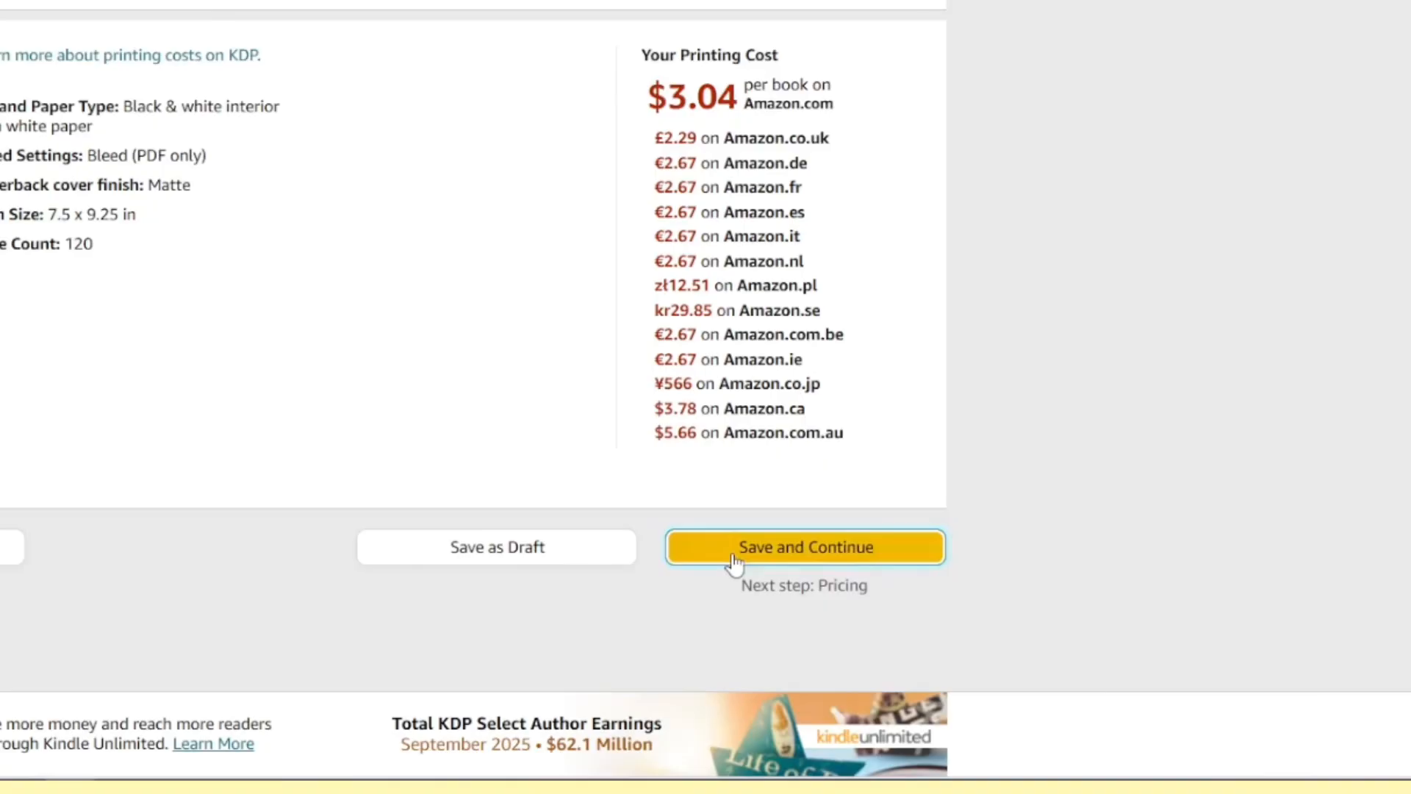
{"action": "left_click", "coordinate": [803, 546]}
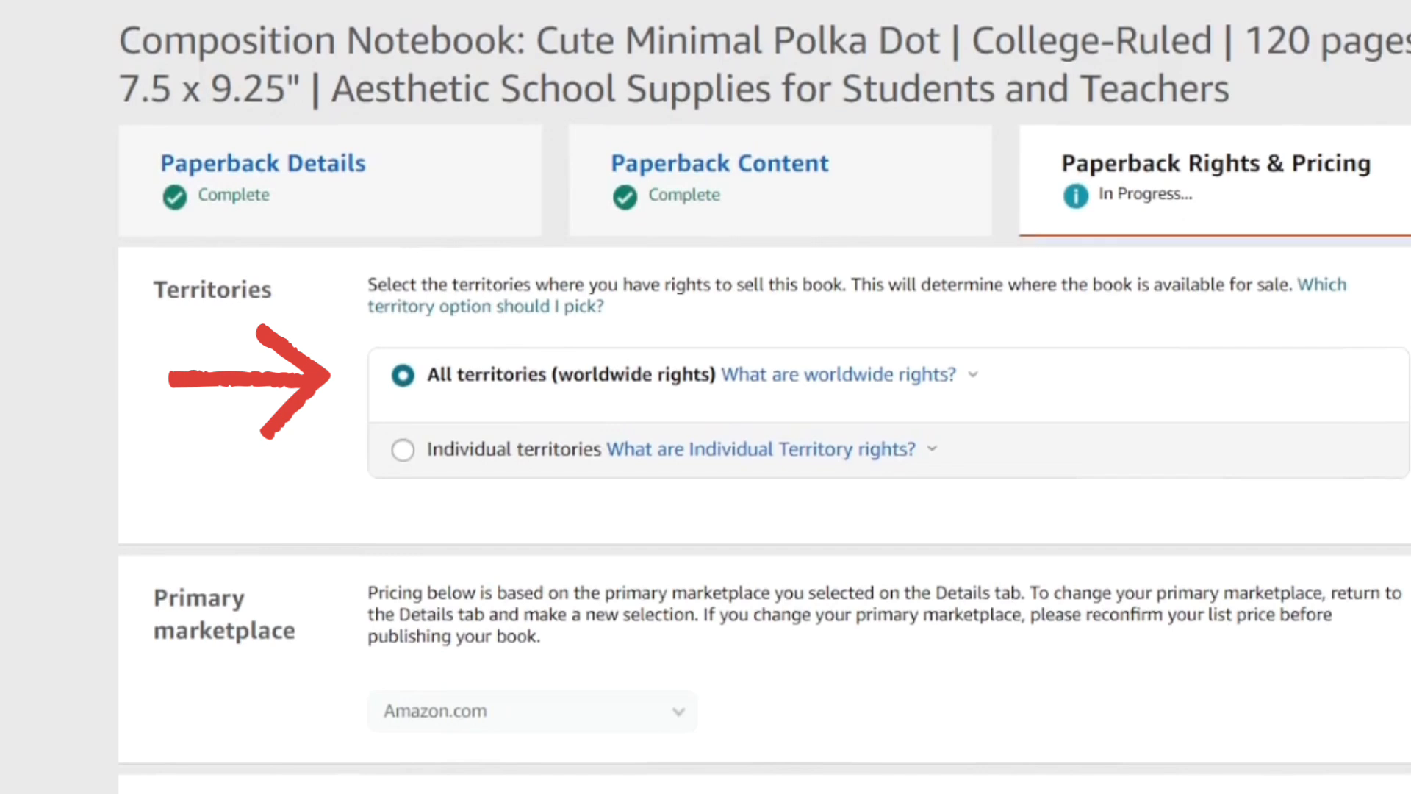
Enter a $6.50 Amazon.com list price and review converted prices and 50% royalties.
{"action": "scroll", "scroll_direction": "down", "scroll_amount": 3}
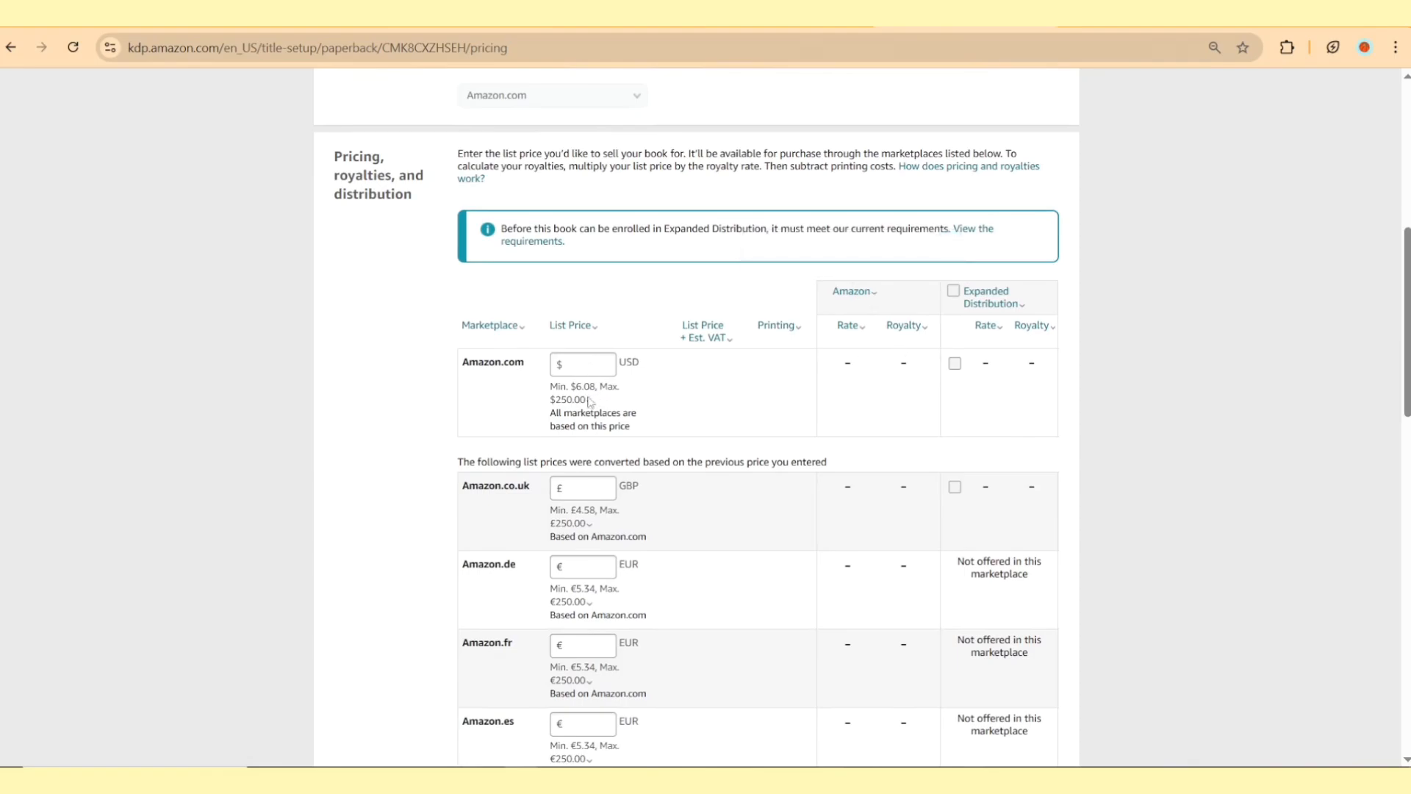
{"action": "left_click", "coordinate": [581, 363]}
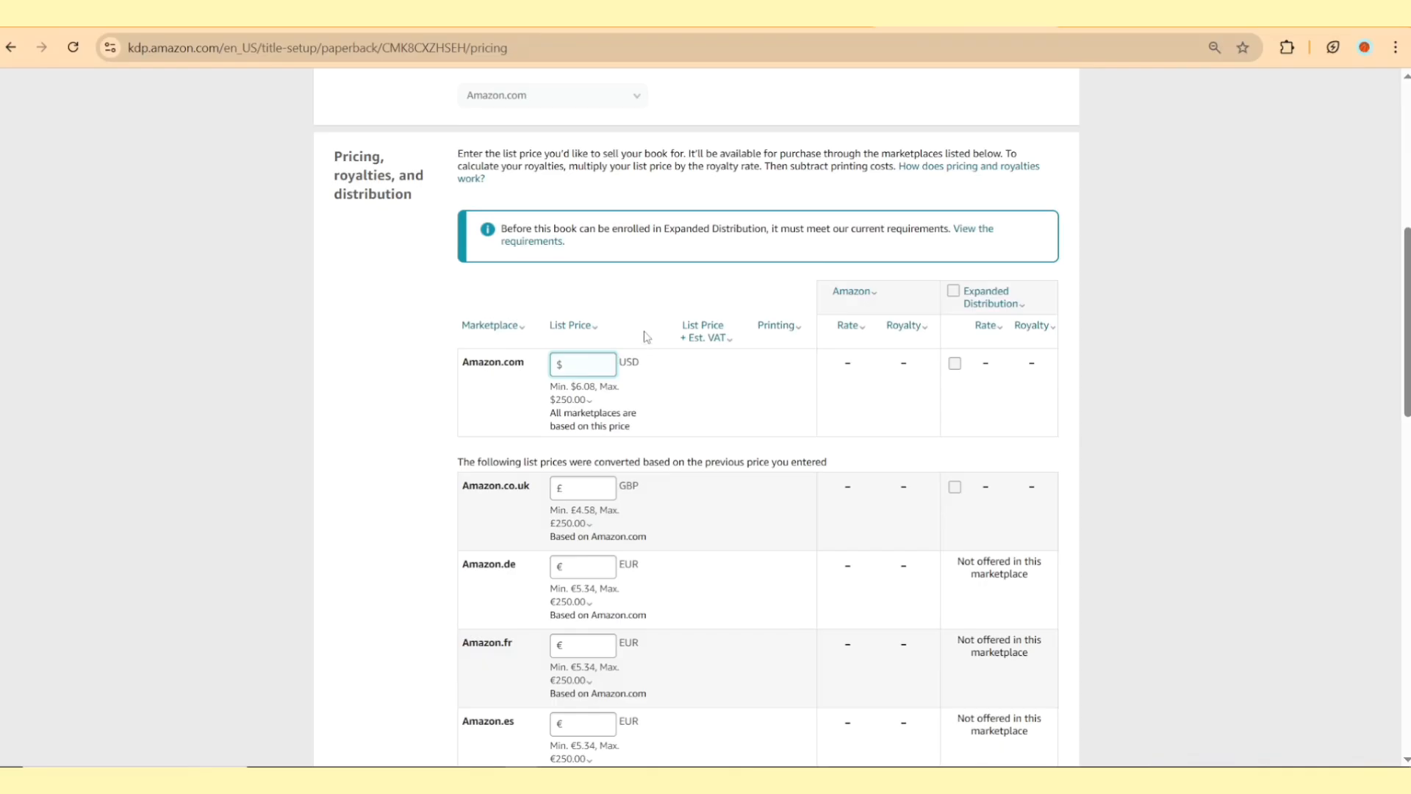
{"action": "type", "text": "6"}
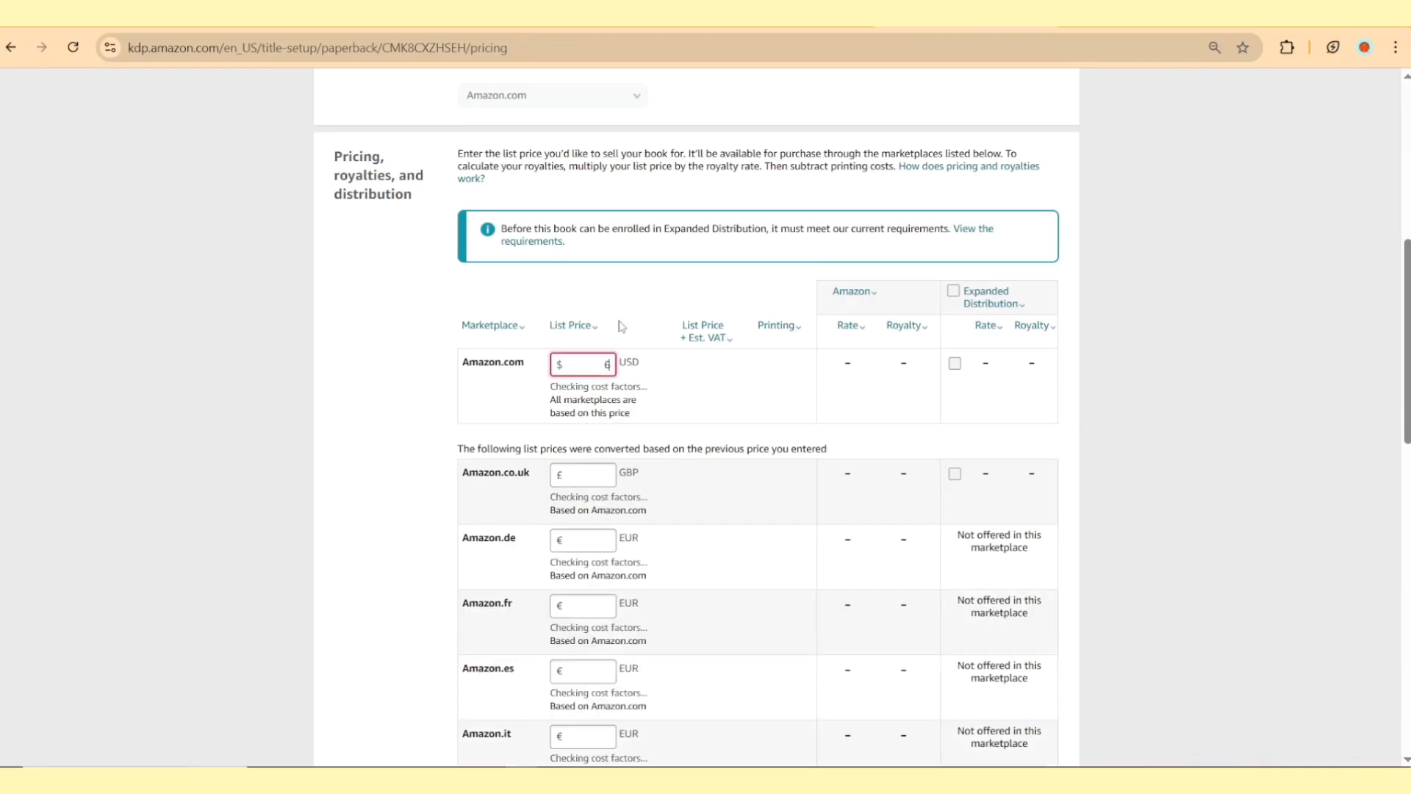
{"action": "type", "text": "6.50"}
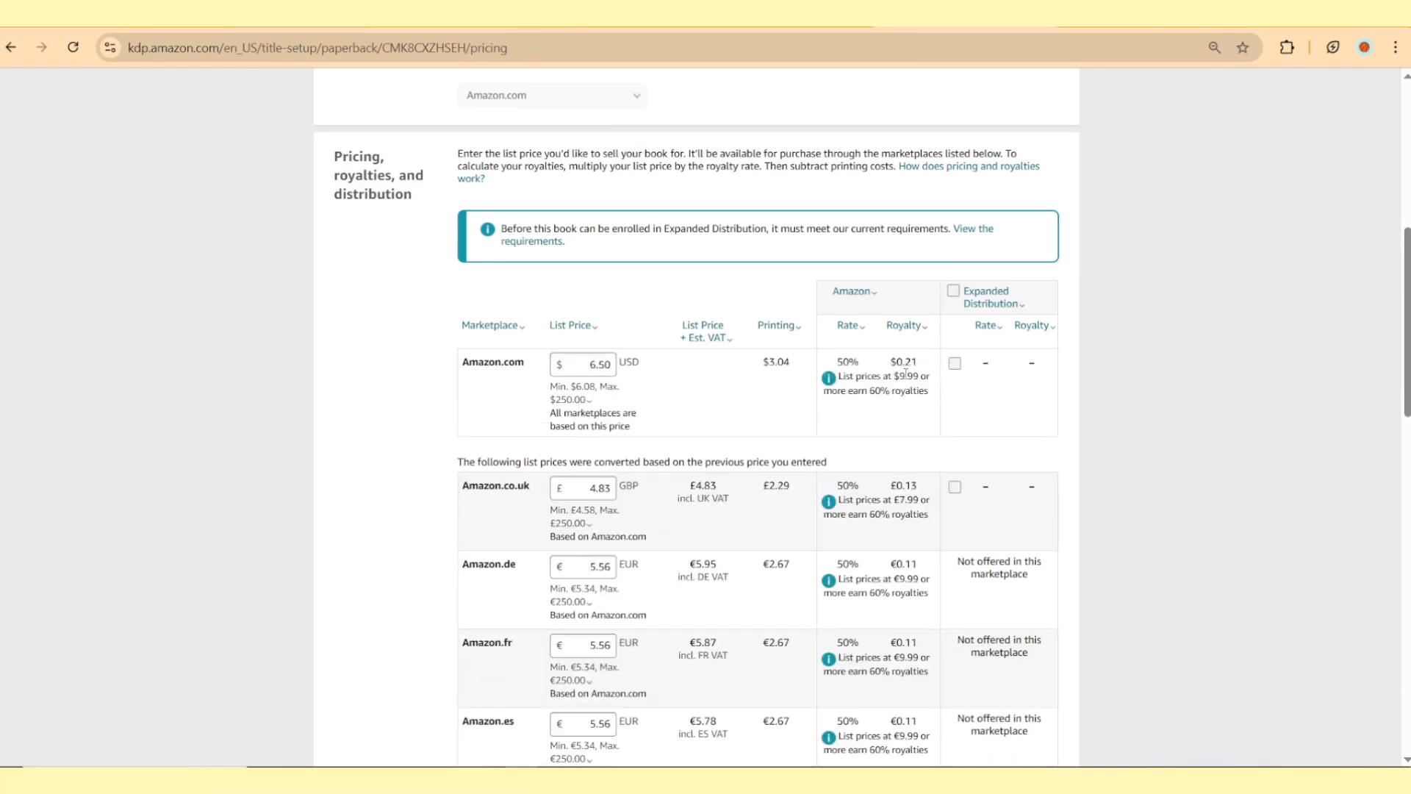
{"action": "double_click", "coordinate": [903, 360]}
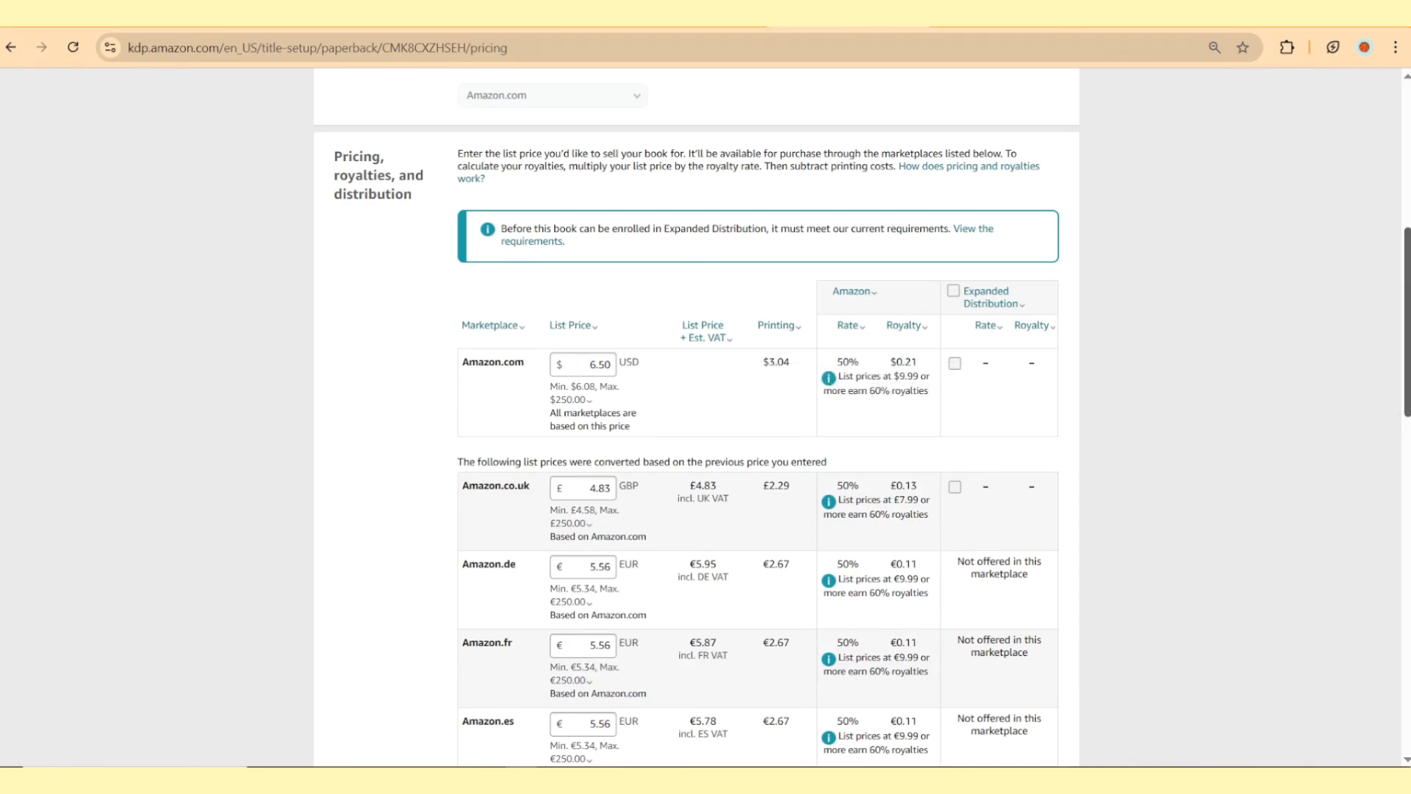
{"action": "scroll", "scroll_direction": "down", "scroll_amount": 3}
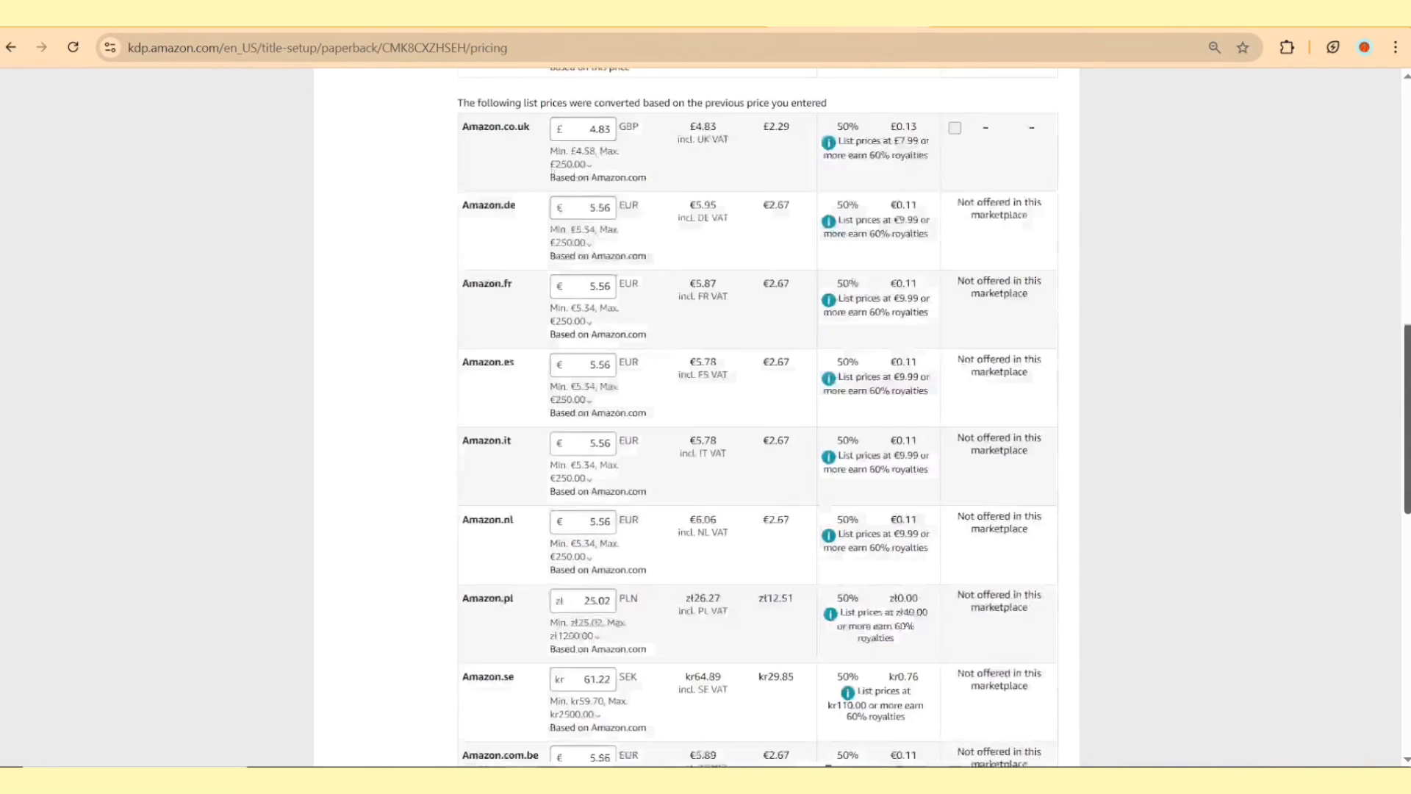
{"action": "scroll", "scroll_direction": "down", "scroll_amount": 3}
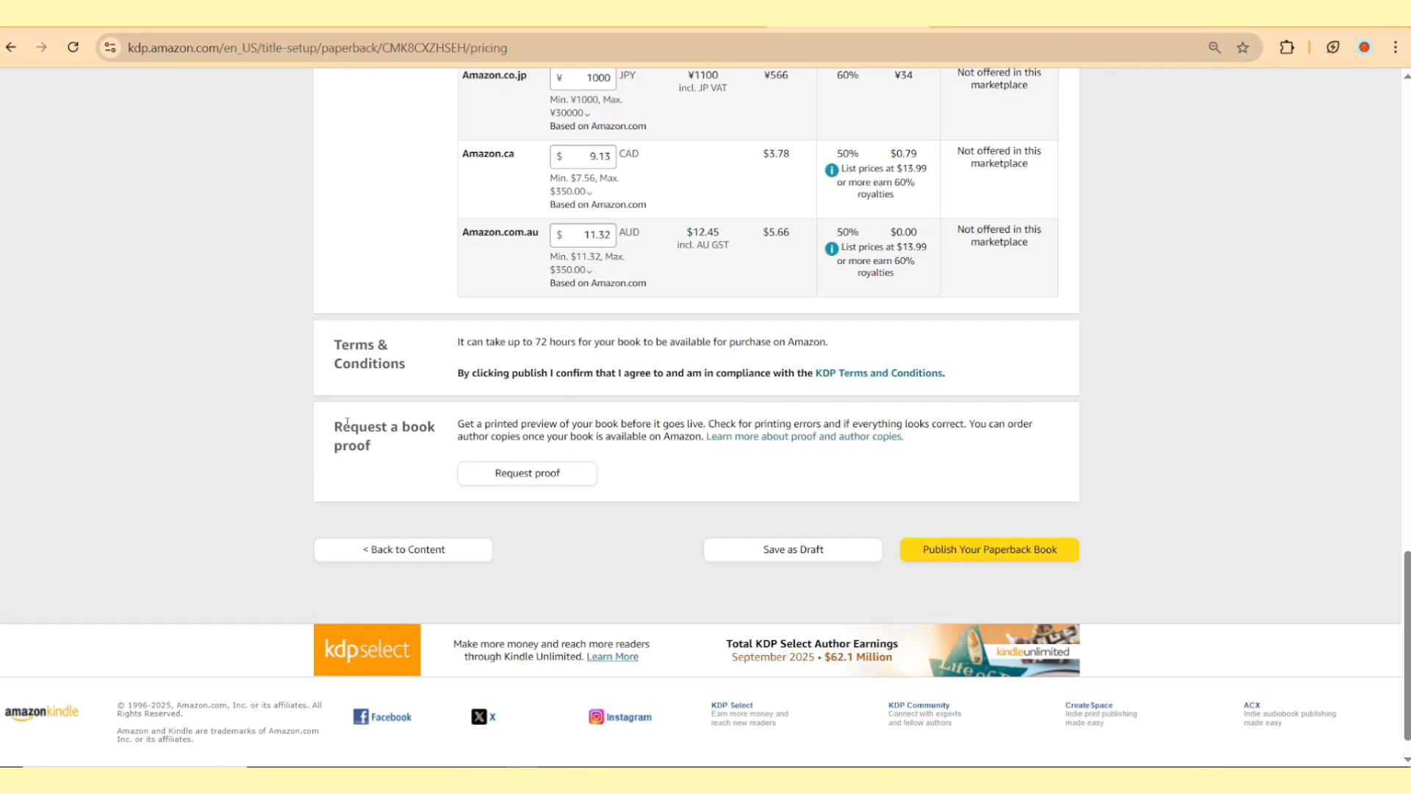
{"action": "mouse_move", "coordinate": [498, 473]}
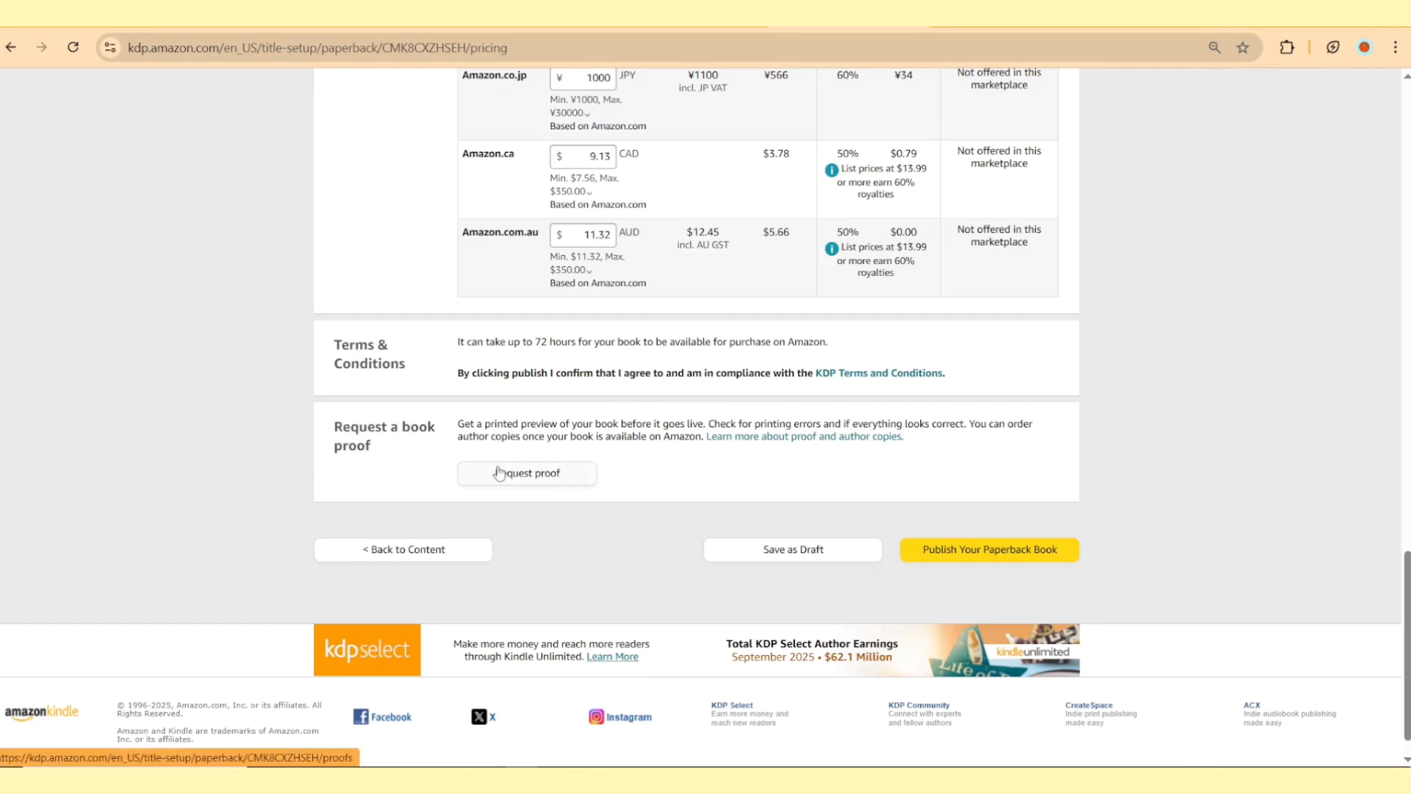
{"action": "scroll", "scroll_direction": "down", "scroll_amount": 3}
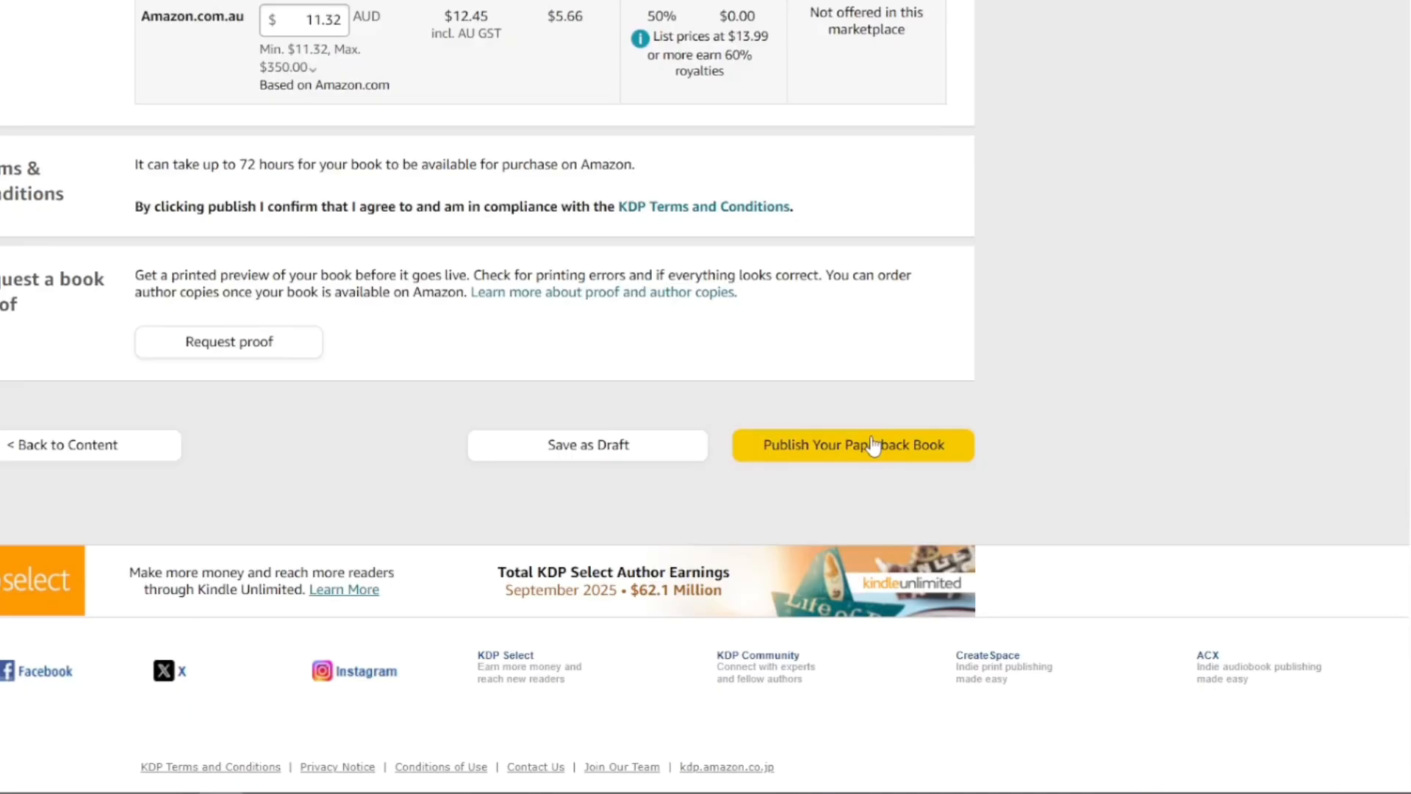
Submit the polka-dot paperback and read its In review status on the Bookshelf.
{"action": "left_click", "coordinate": [851, 445]}
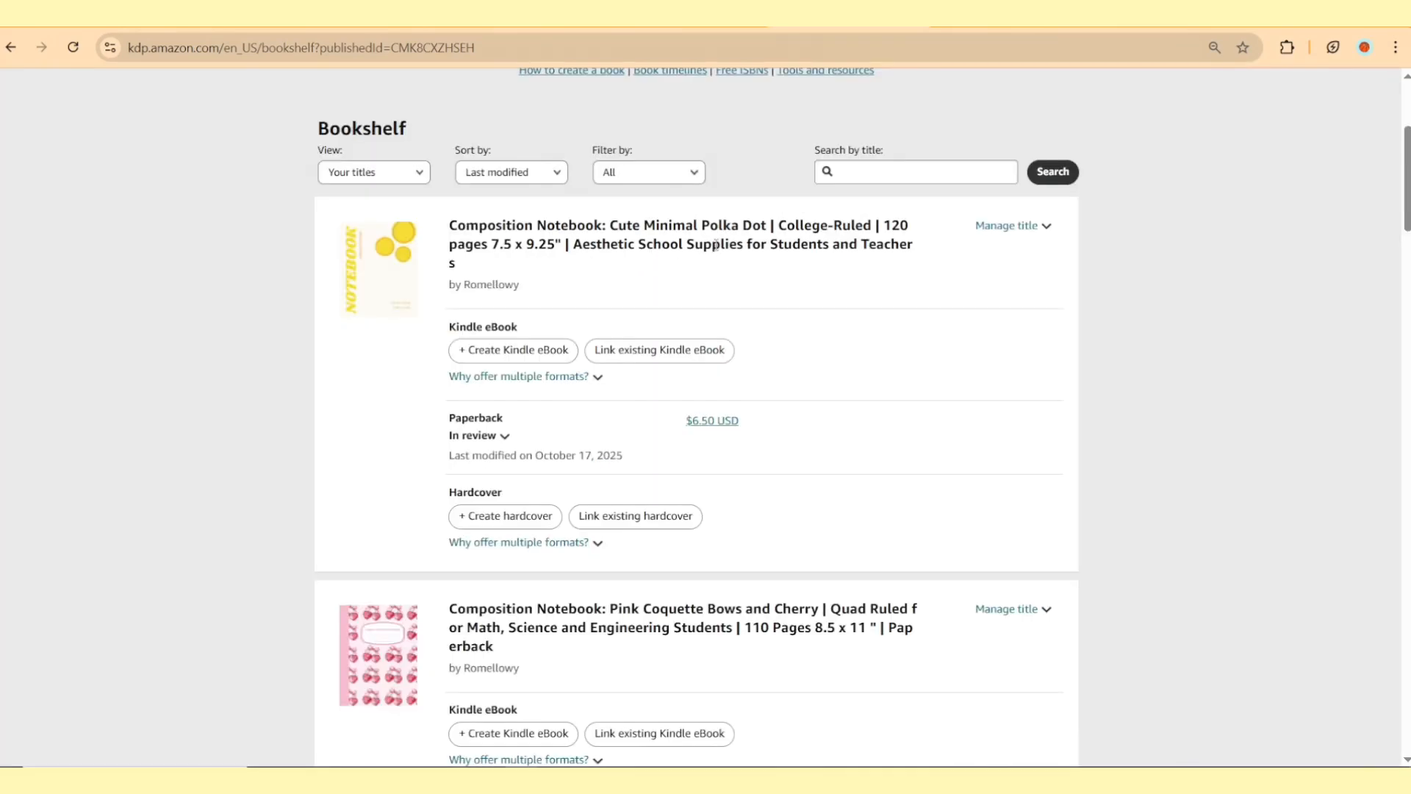
{"action": "left_click", "coordinate": [480, 435]}
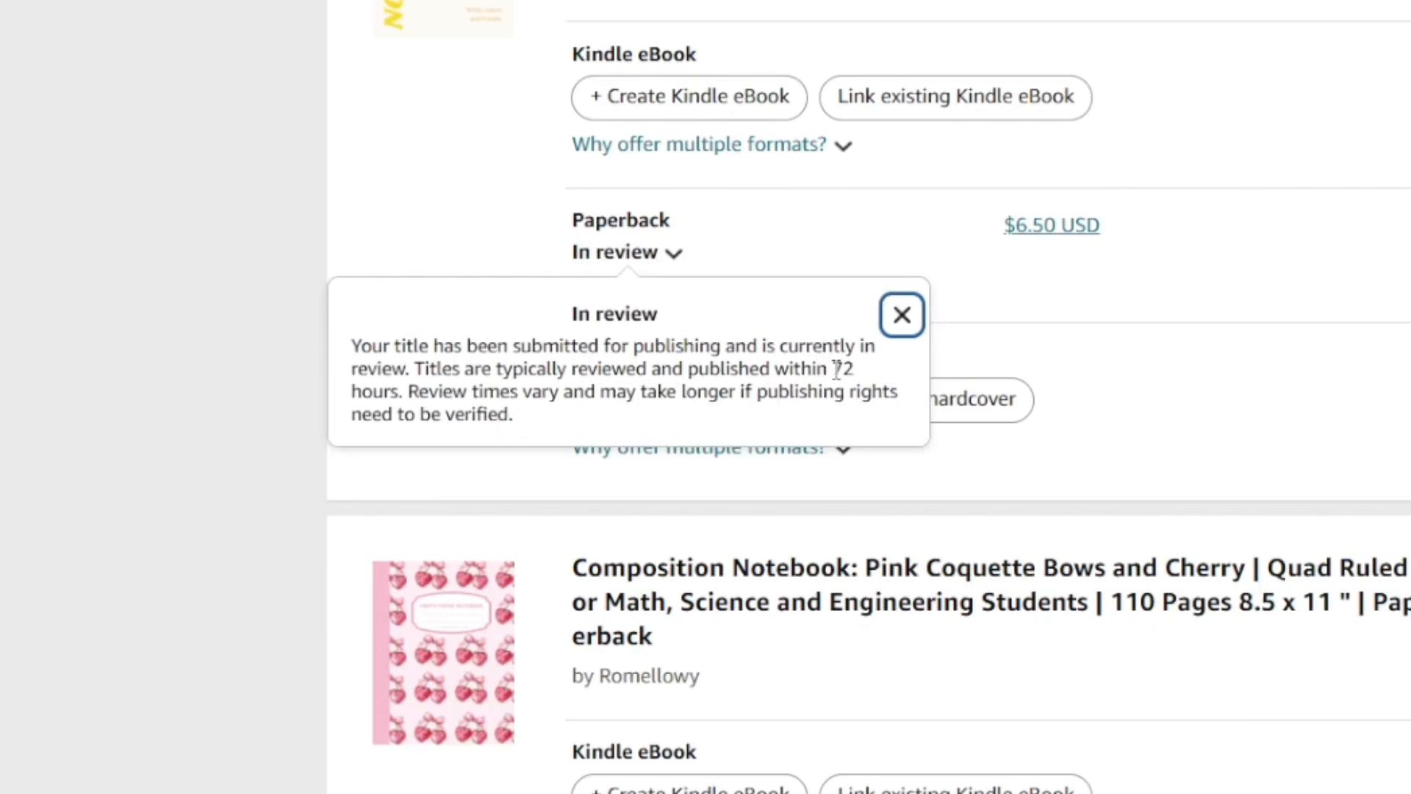
{"action": "left_click_drag", "start_coordinate": [832, 369], "coordinate": [401, 390]}
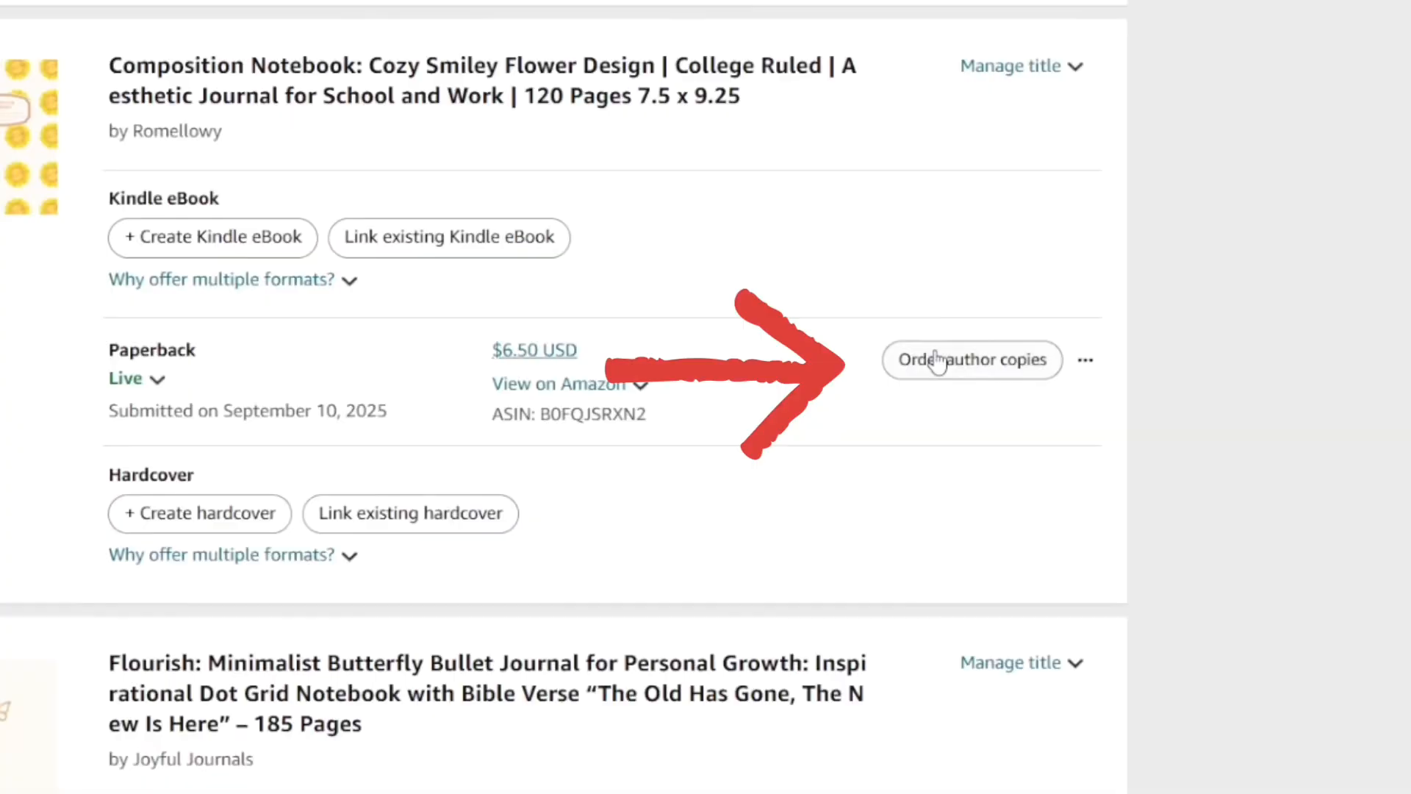
Request 1 author copy of the polka-dot notebook and pick the order marketplace.
{"action": "left_click", "coordinate": [970, 359]}
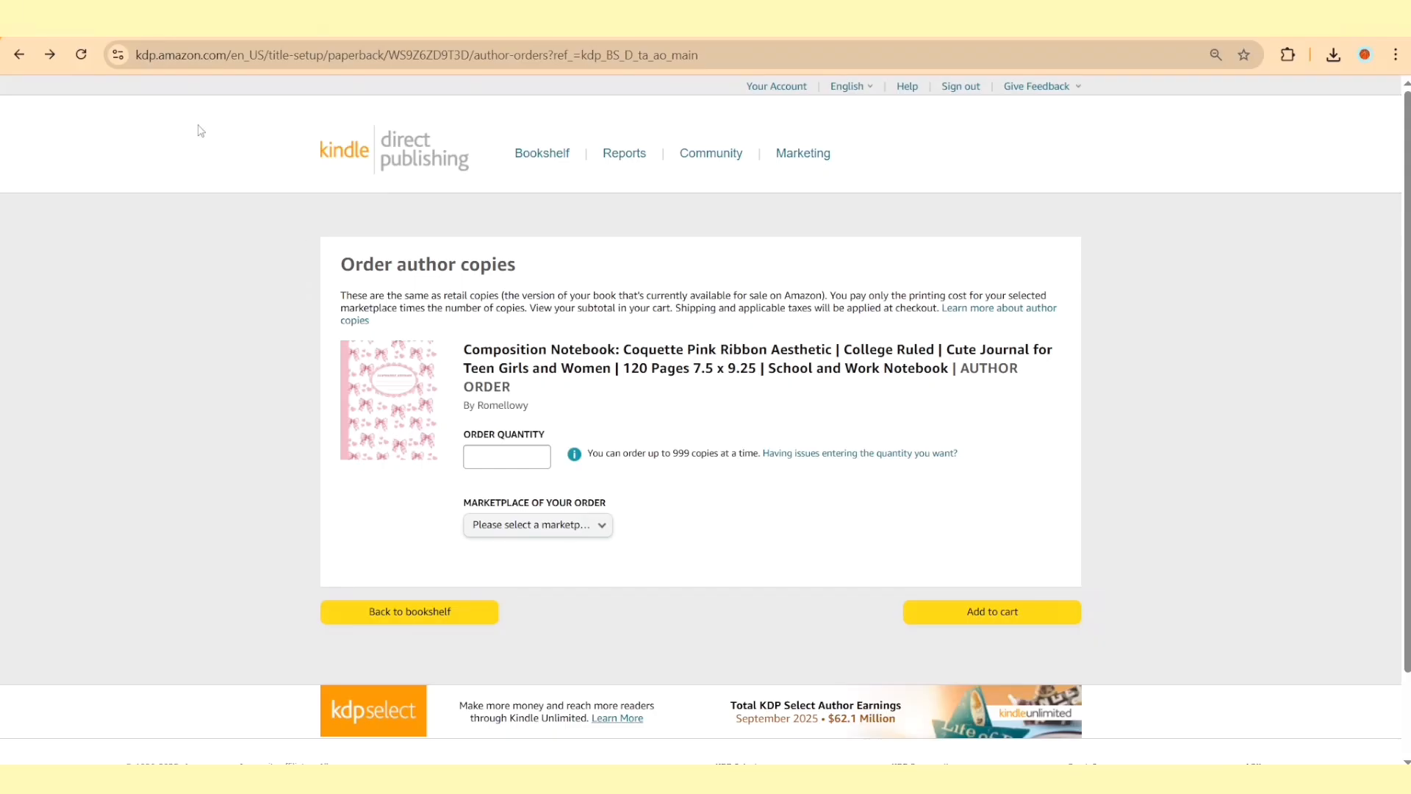
{"action": "left_click", "coordinate": [536, 525]}
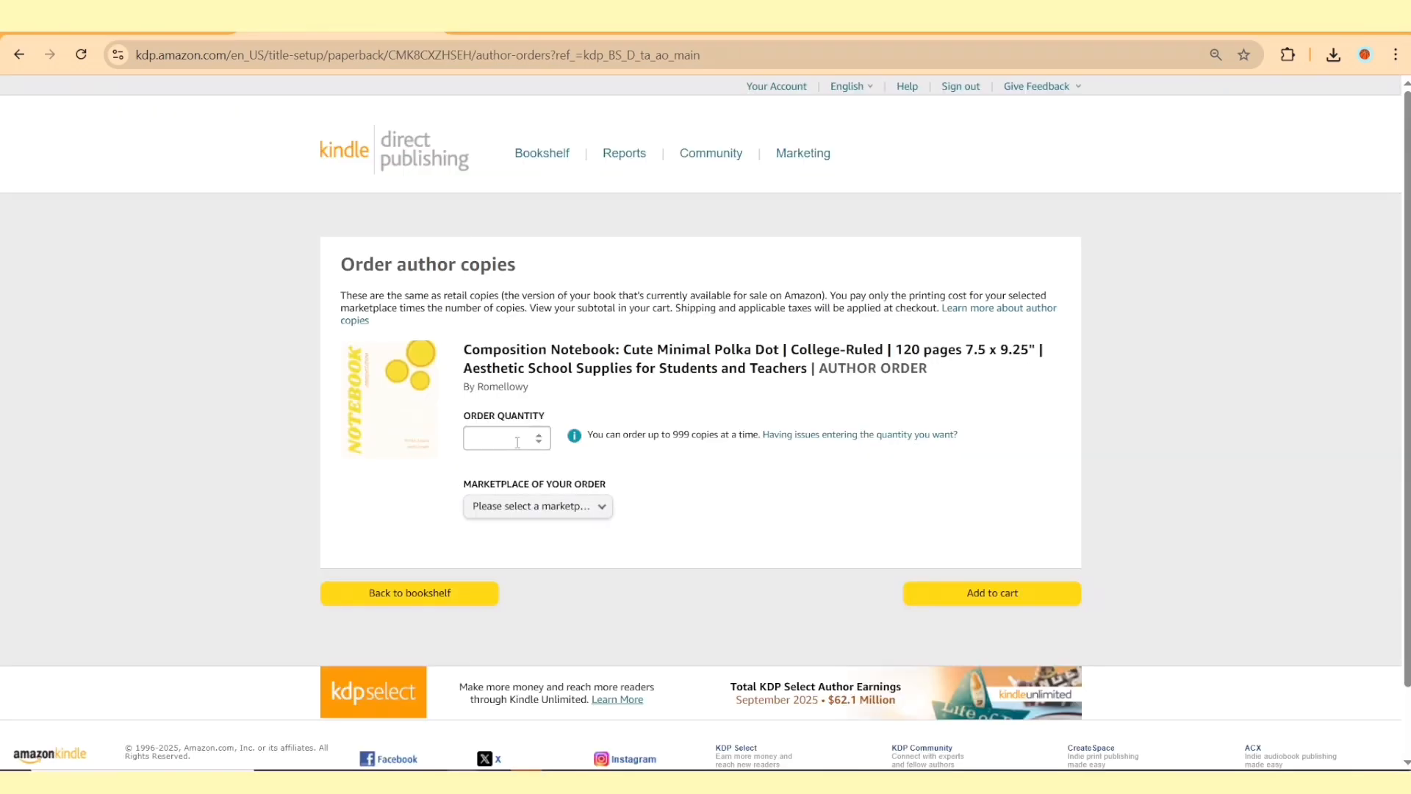
{"action": "type", "text": "1"}
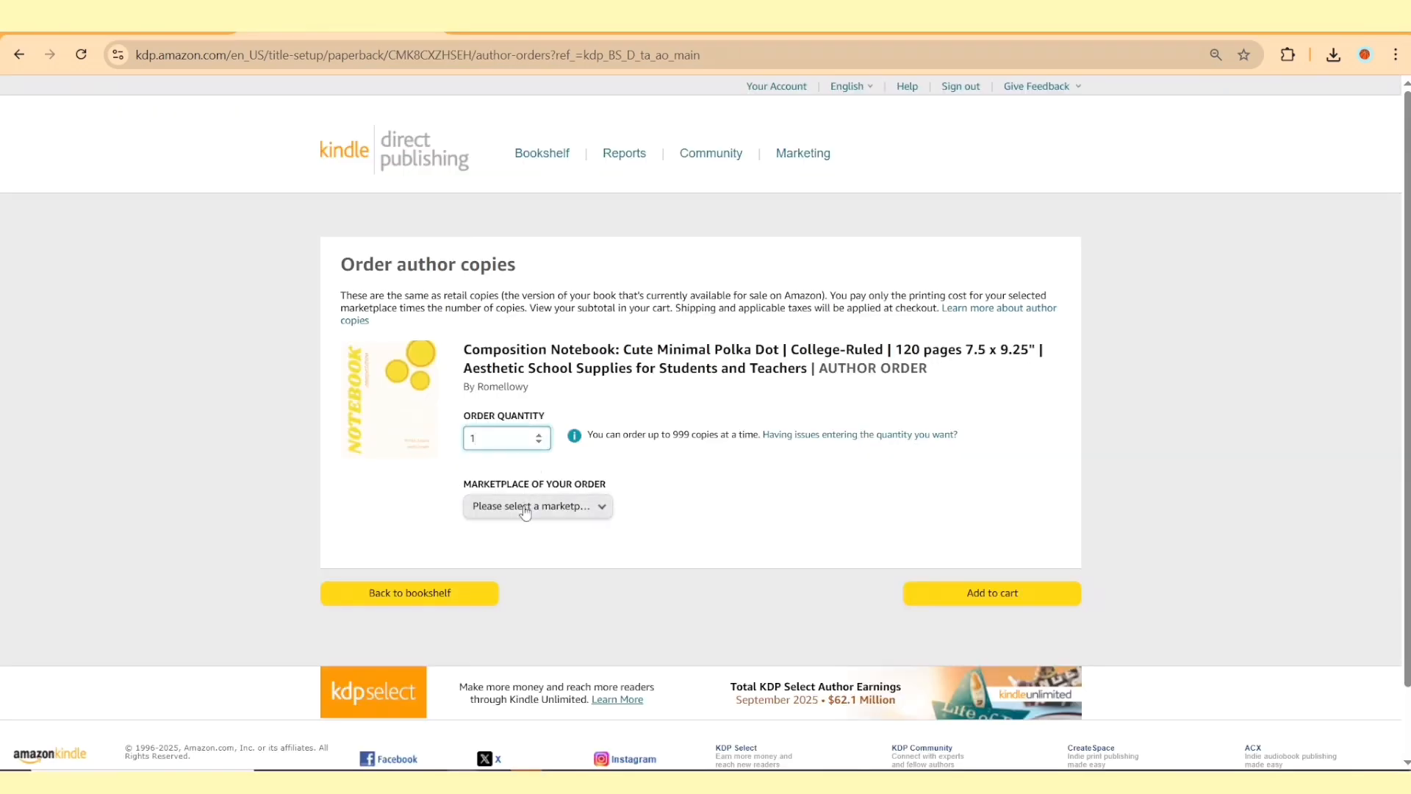
{"action": "left_click", "coordinate": [537, 505]}
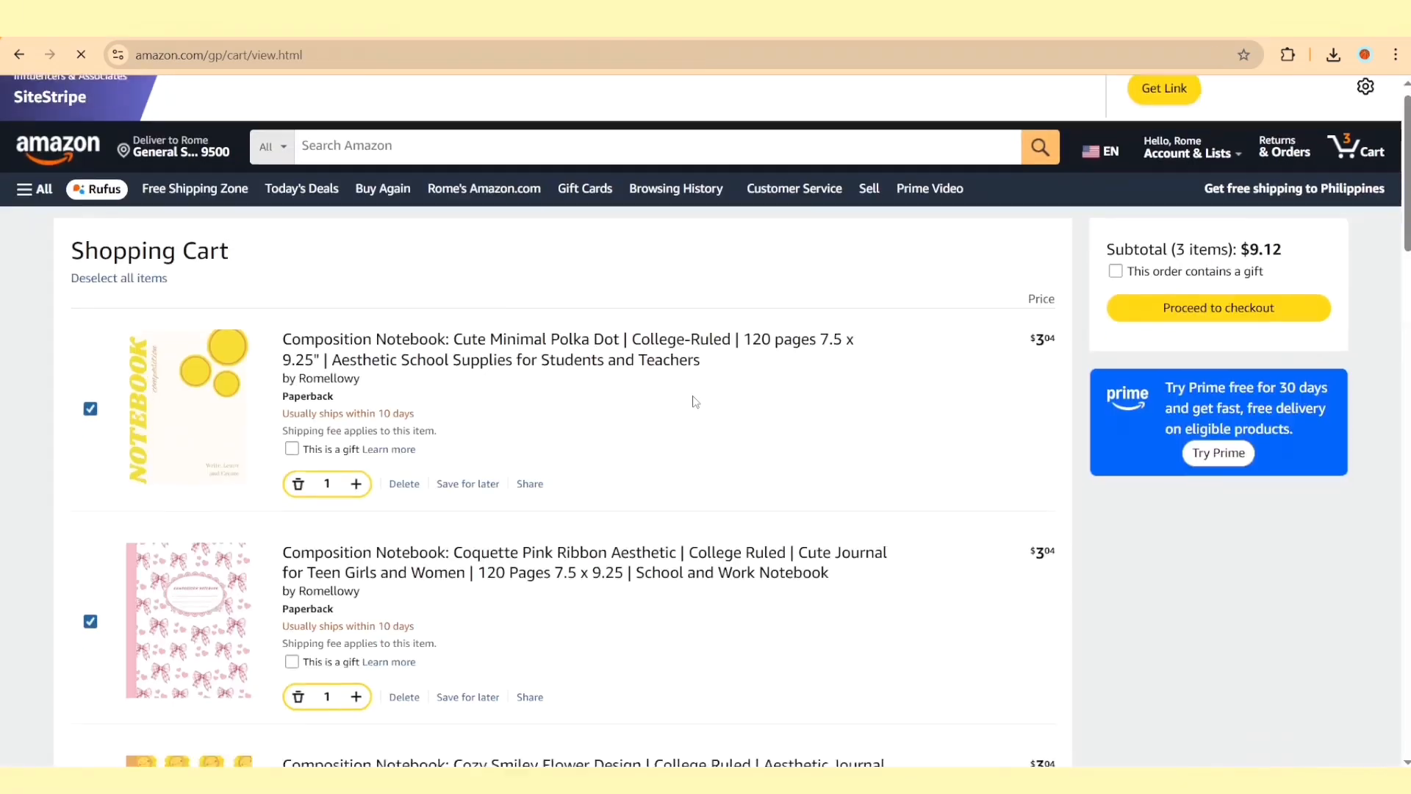
{"action": "scroll", "scroll_direction": "down", "scroll_amount": 3}
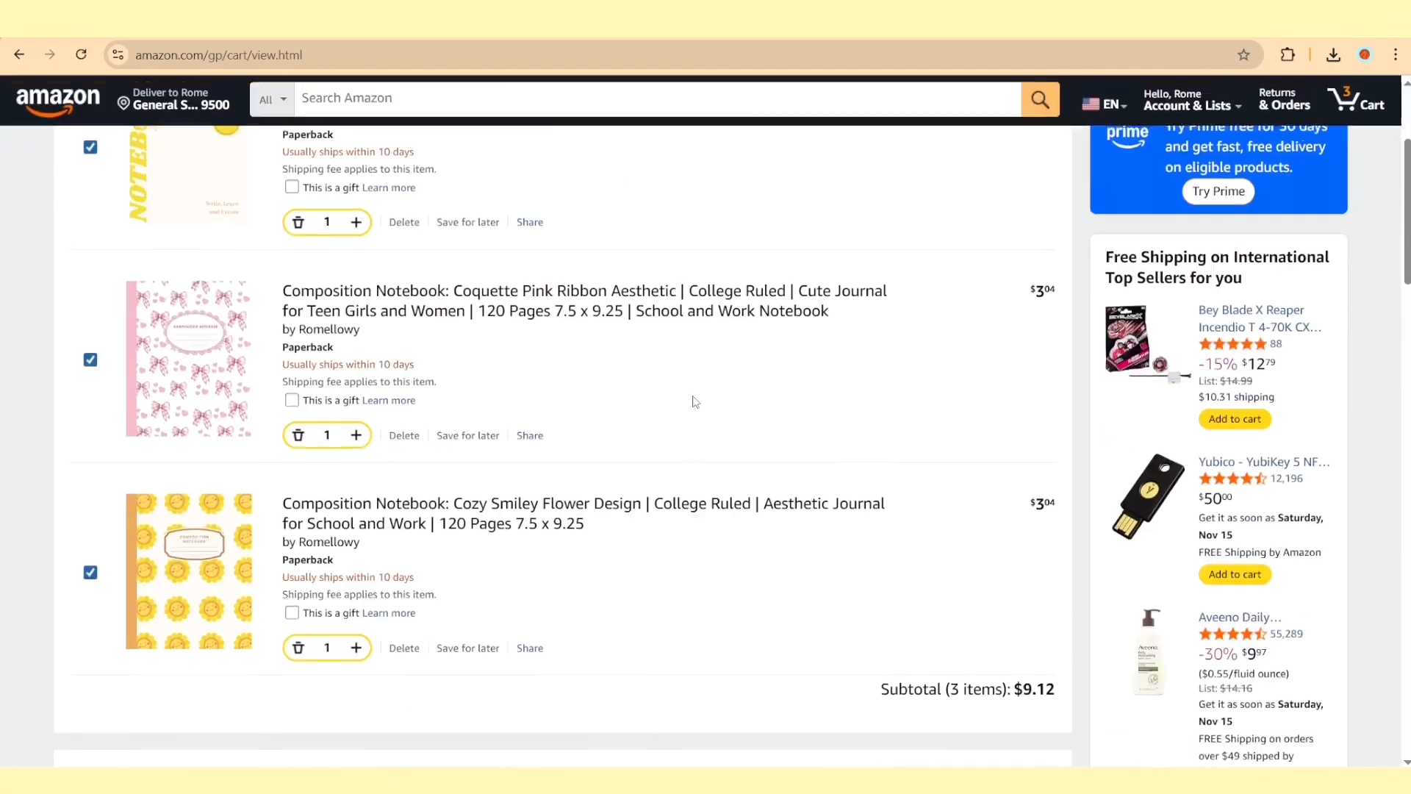